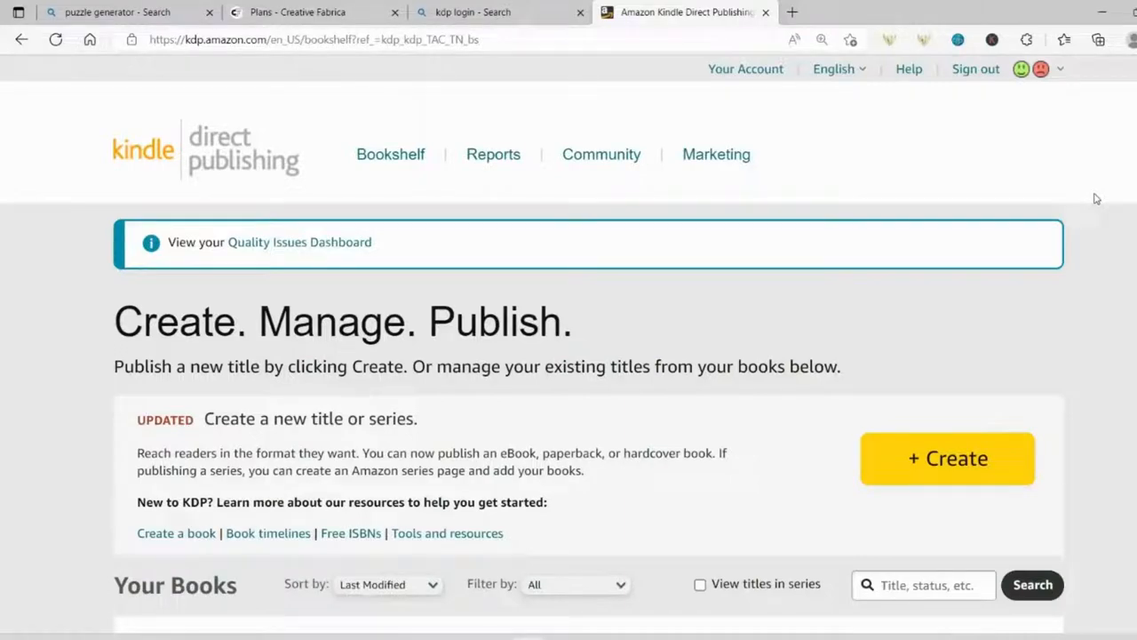
{"action": "mouse_move", "coordinate": [878, 160]}
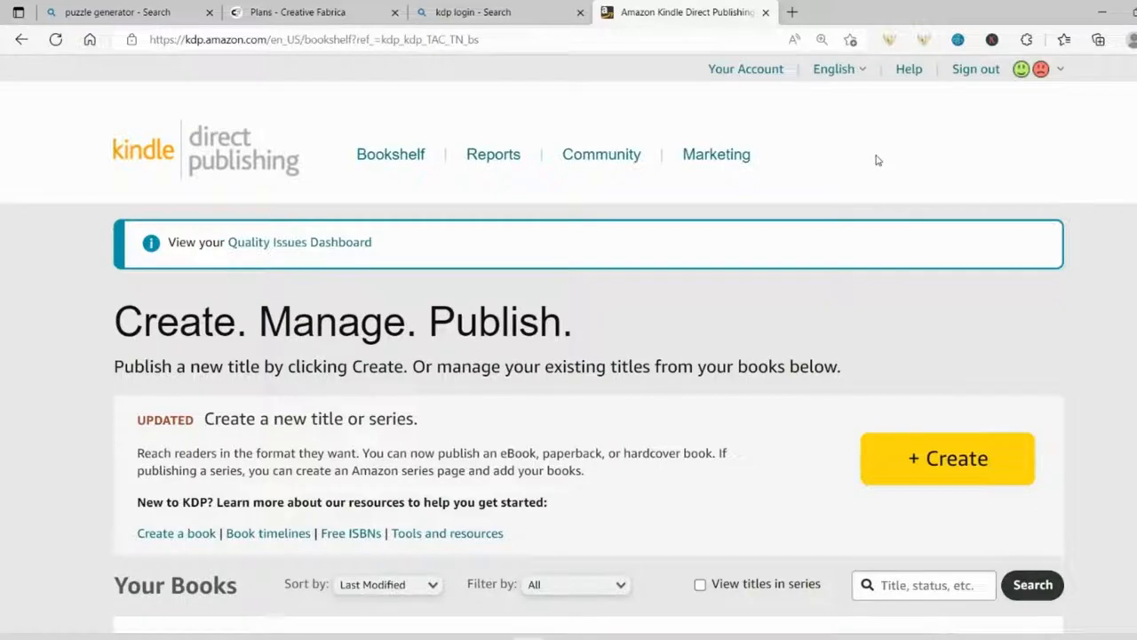
{"action": "mouse_move", "coordinate": [183, 96]}
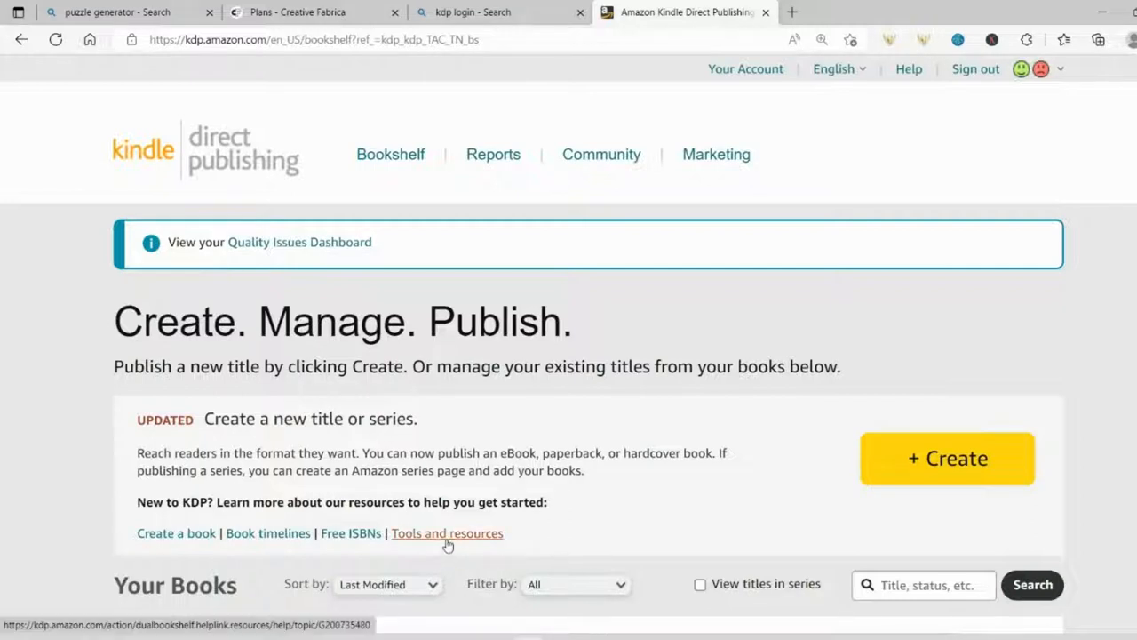
Step: Search KDP help for 'template' and open the Paperback and Hardcover Manuscript Templates article
{"action": "left_click", "coordinate": [448, 533]}
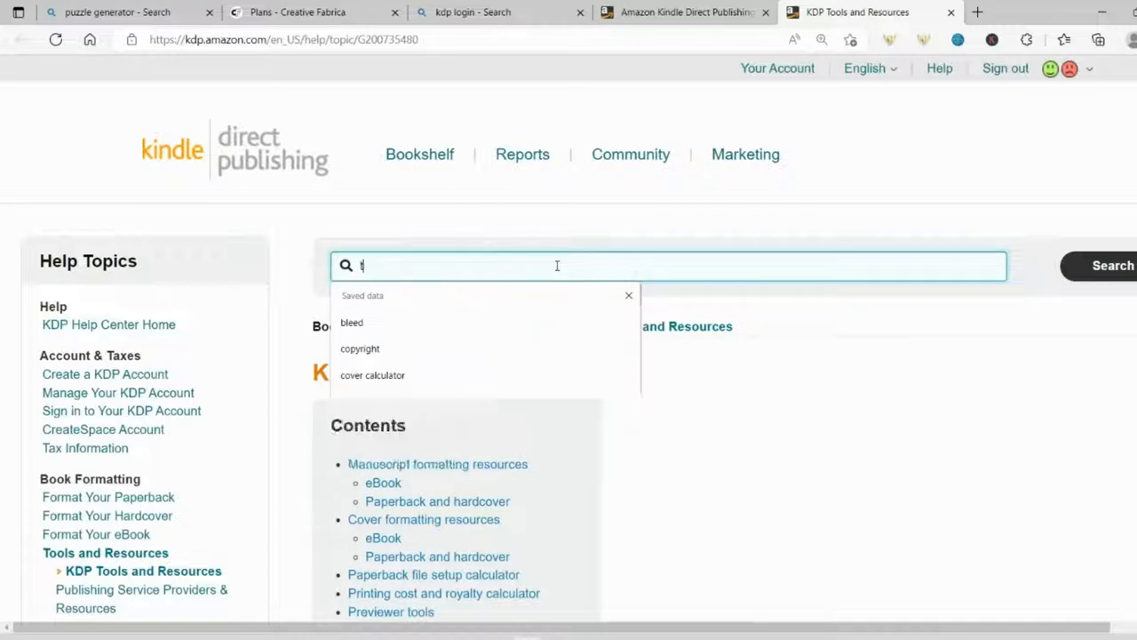
{"action": "type", "text": "template"}
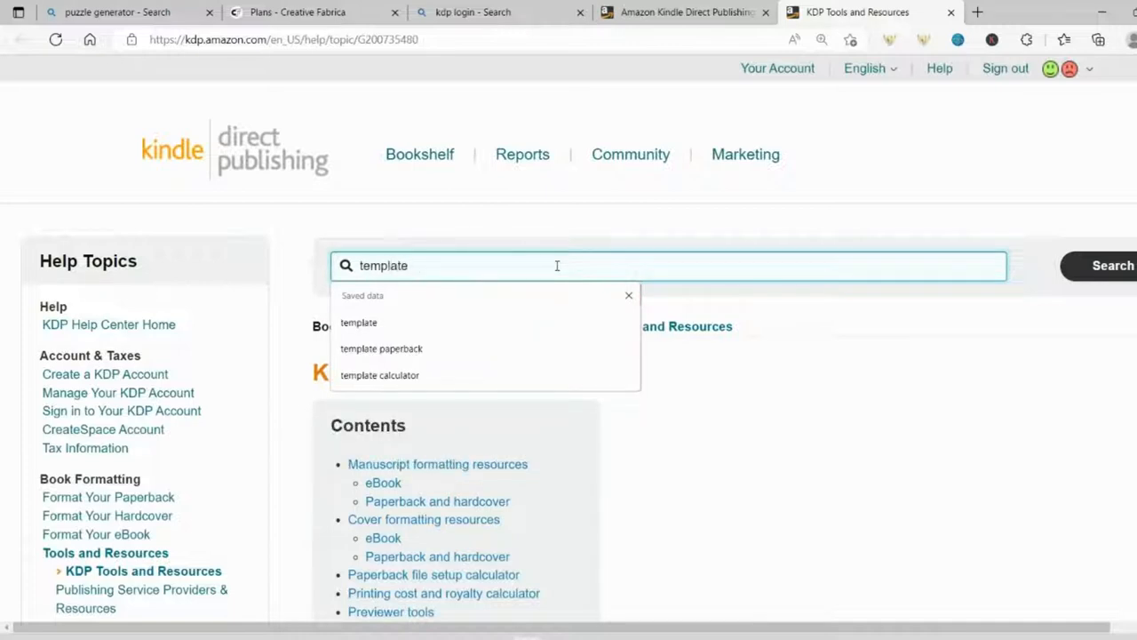
{"action": "left_click", "coordinate": [1112, 265]}
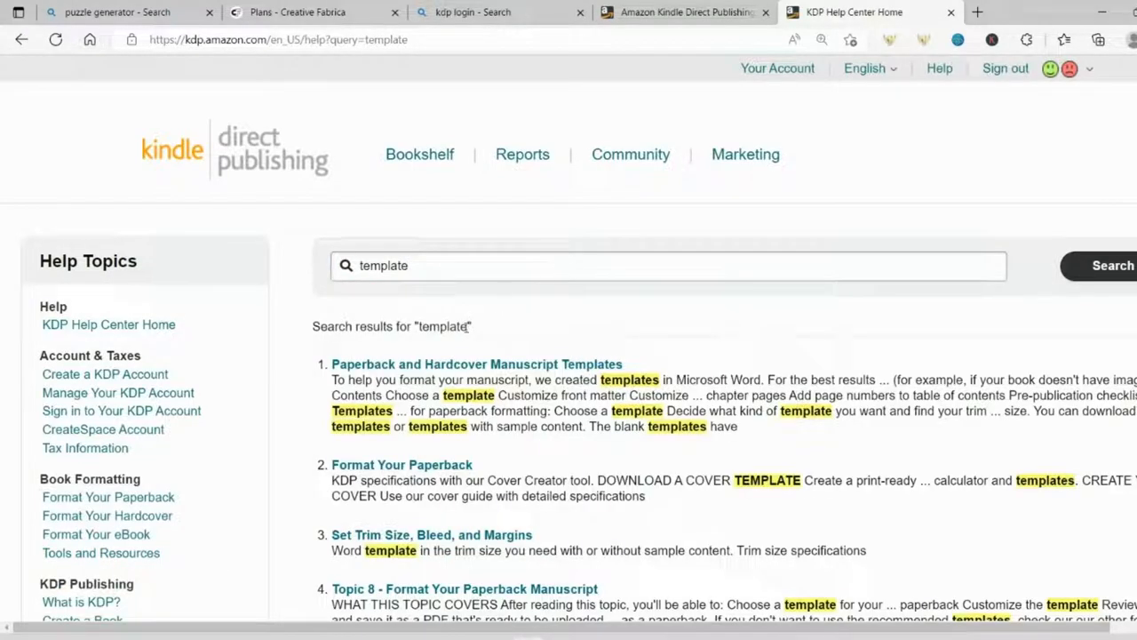
{"action": "left_click", "coordinate": [476, 363]}
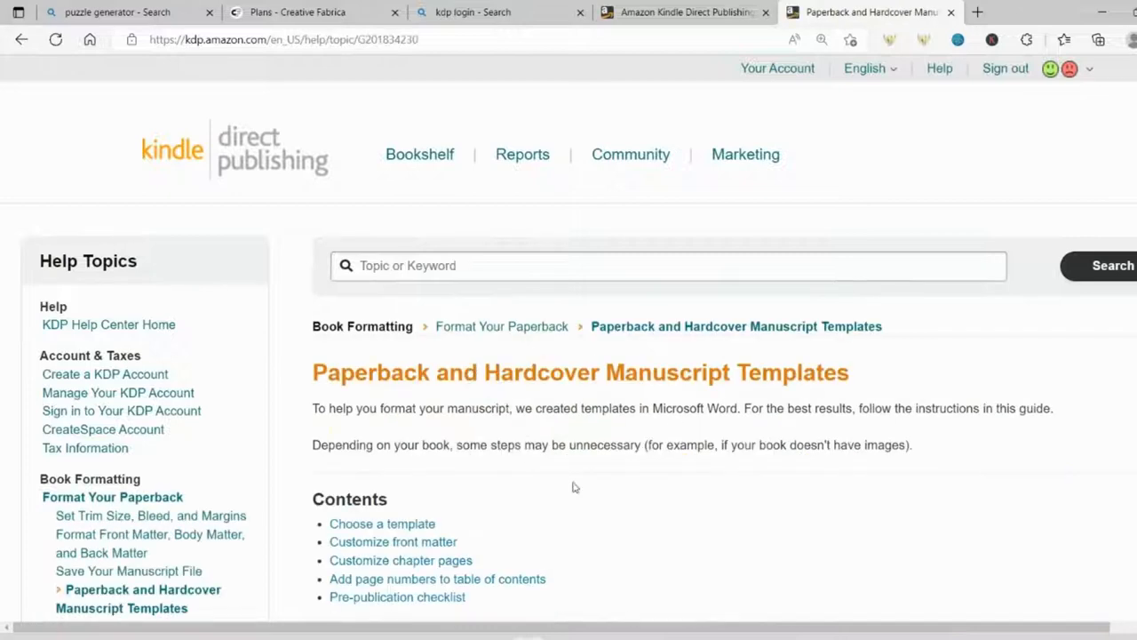
{"action": "mouse_move", "coordinate": [624, 515]}
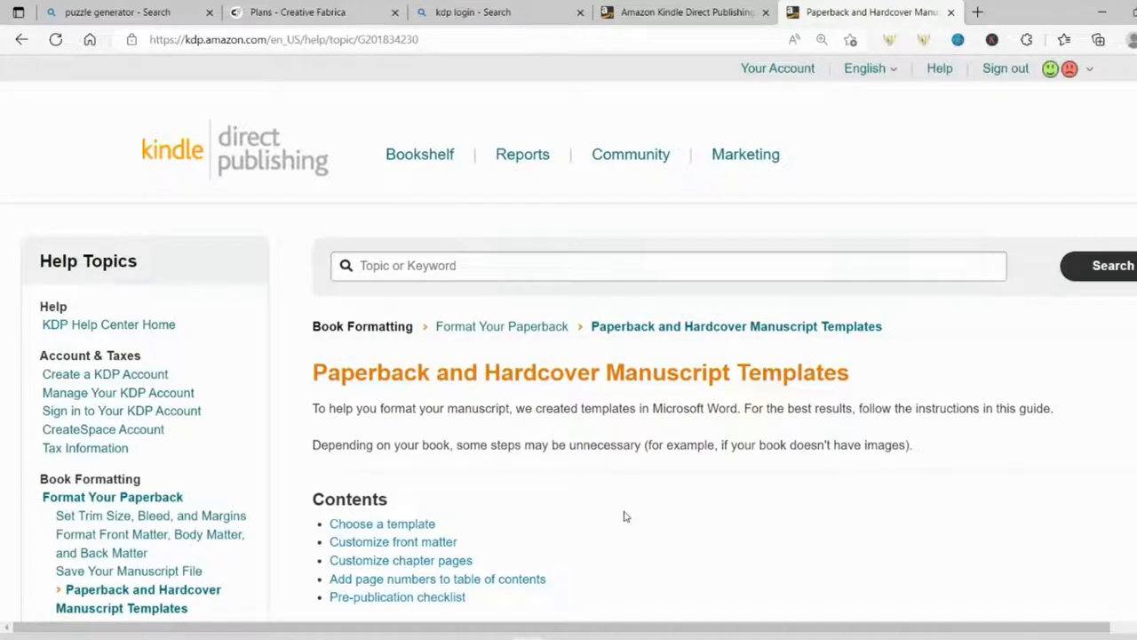
Step: Download the blank manuscript templates and open the 7.5 x 9.25 inch file in Word
{"action": "scroll", "scroll_direction": "down", "scroll_amount": 3}
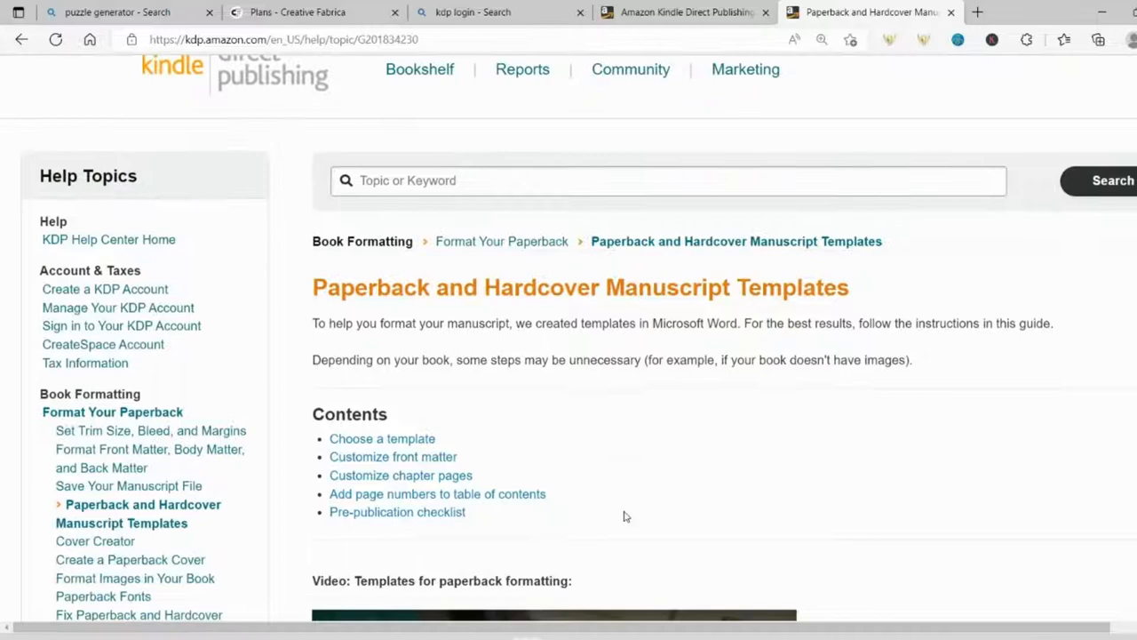
{"action": "left_click", "coordinate": [383, 437]}
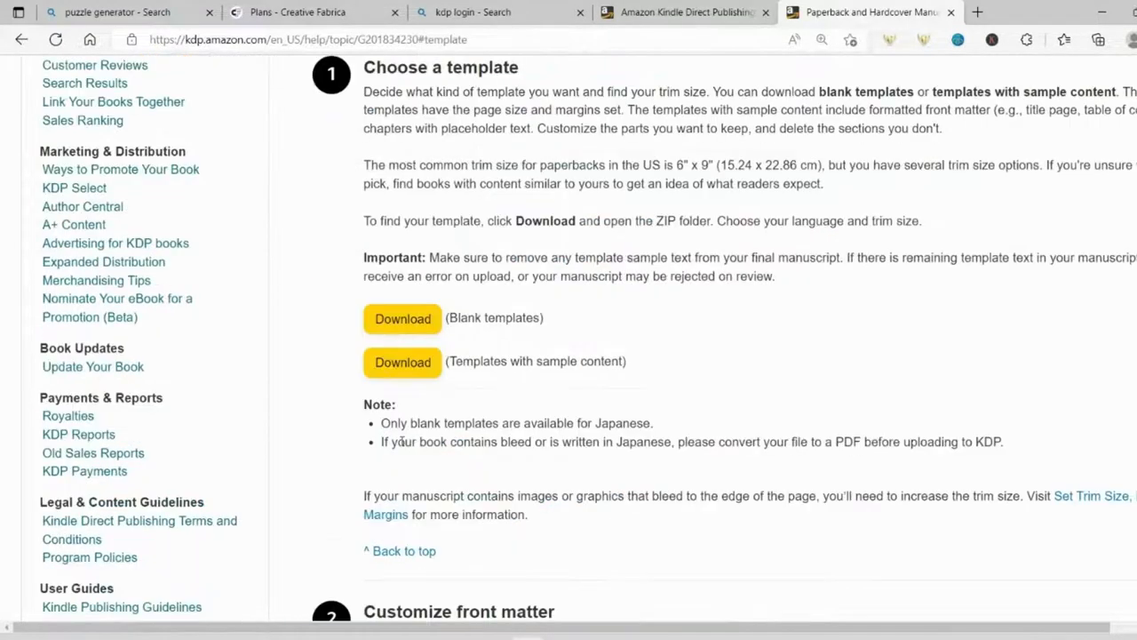
{"action": "mouse_move", "coordinate": [402, 329]}
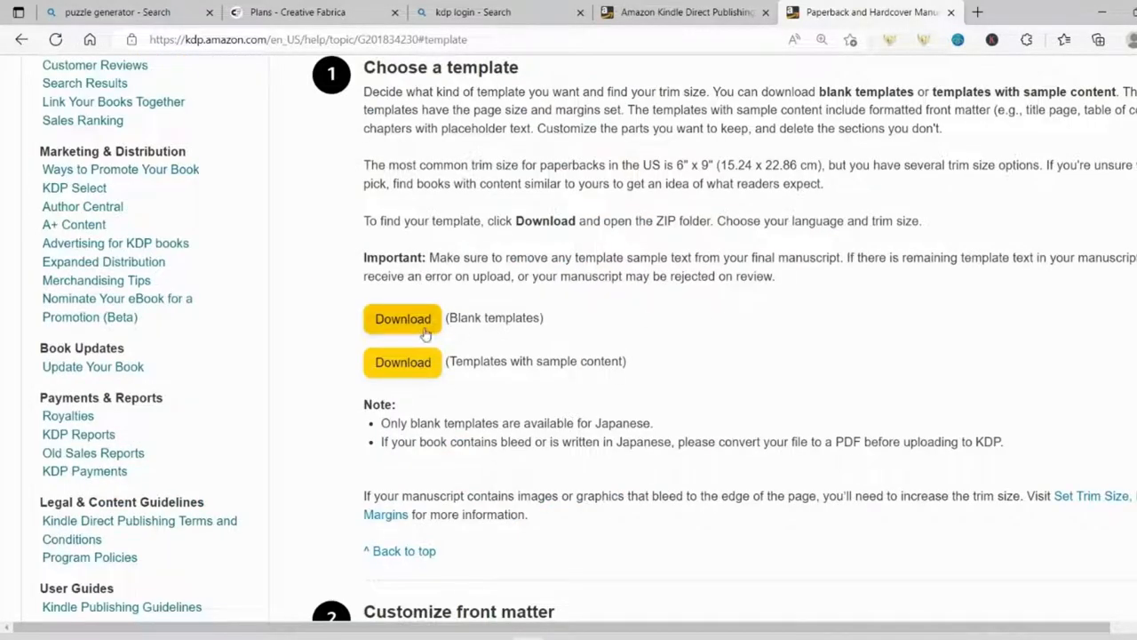
{"action": "left_click", "coordinate": [401, 318]}
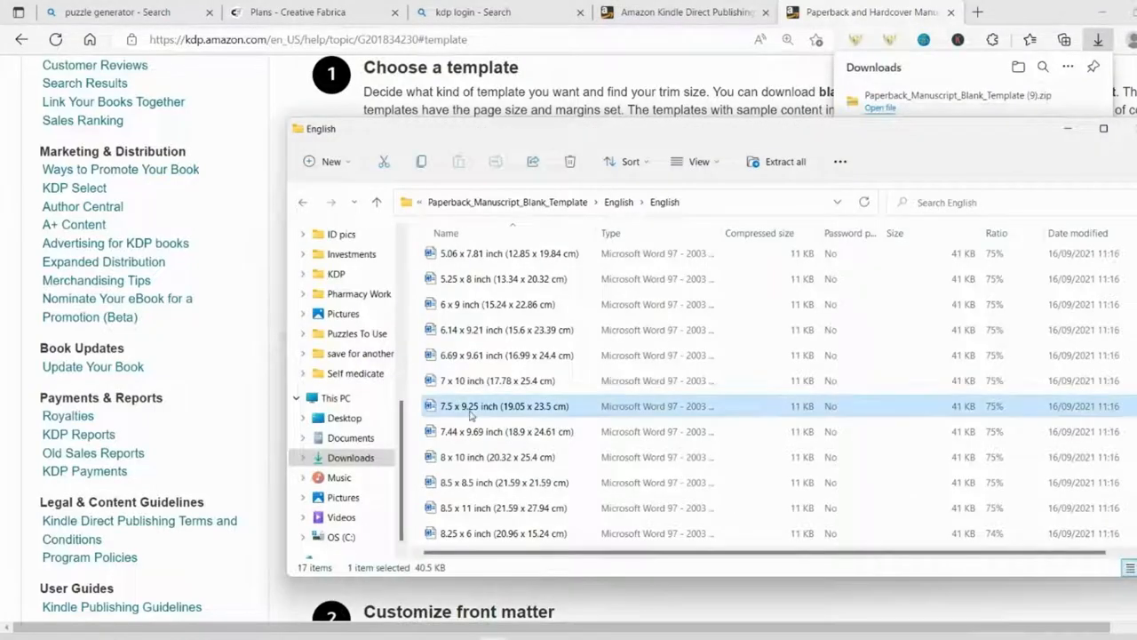
{"action": "double_click", "coordinate": [505, 406]}
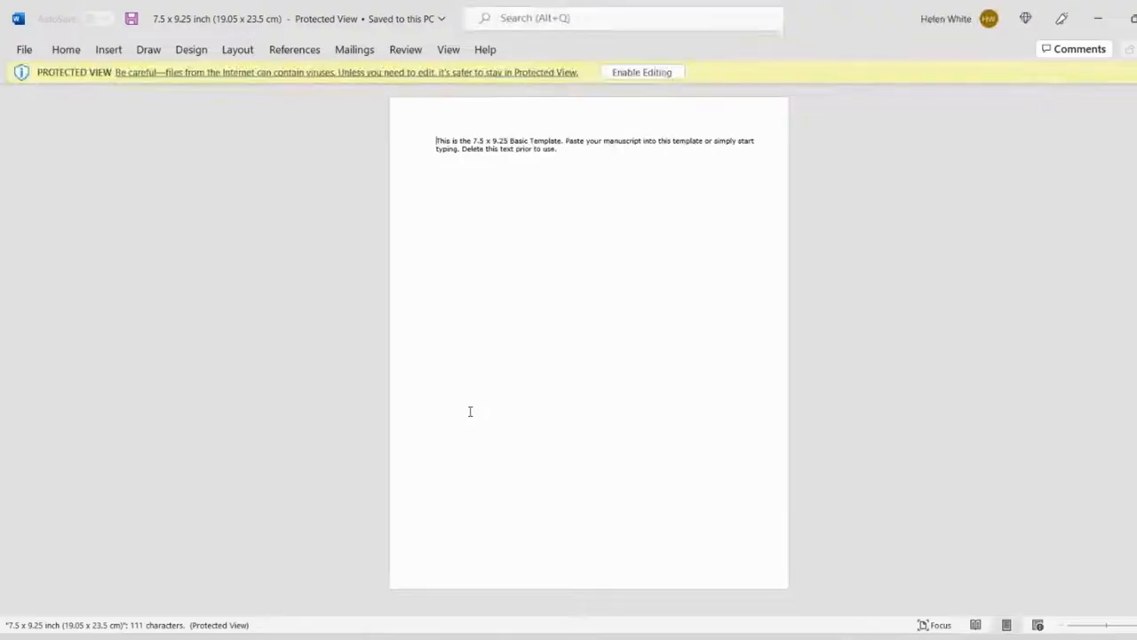
{"action": "mouse_move", "coordinate": [224, 314]}
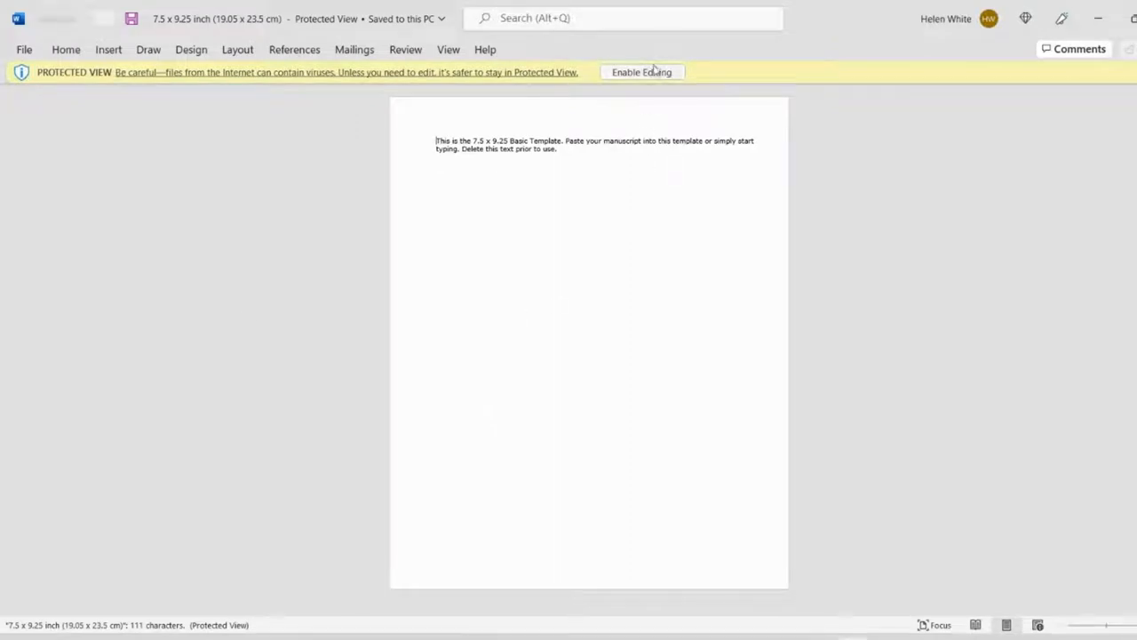
Step: Enable editing on the protected 7.5 x 9.25 inch template
{"action": "left_click", "coordinate": [642, 72]}
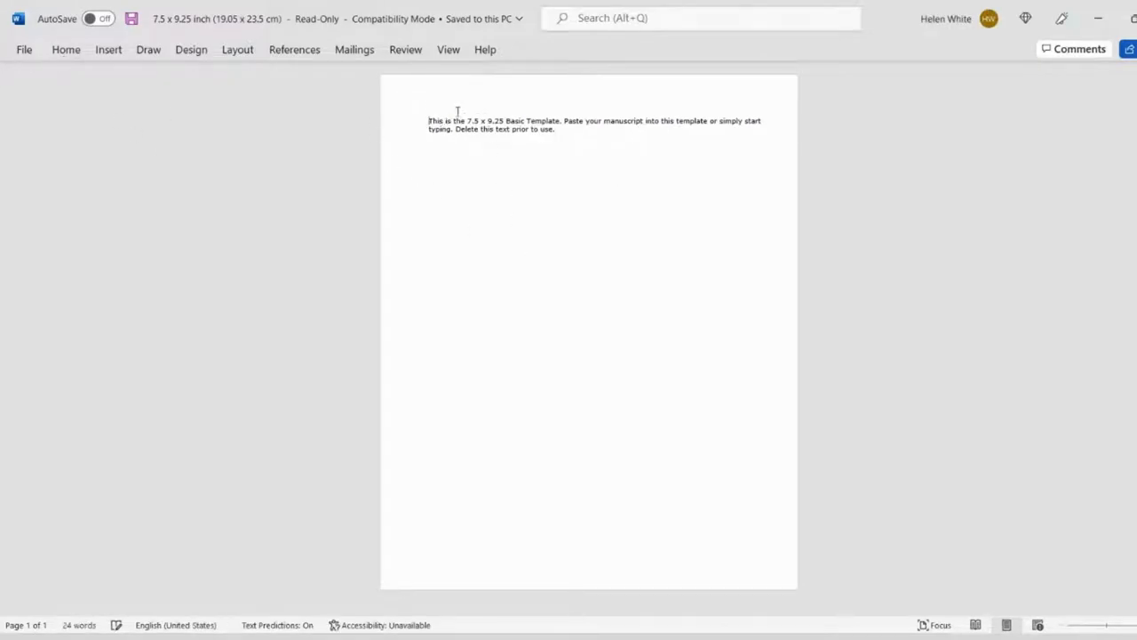
{"action": "mouse_move", "coordinate": [32, 61]}
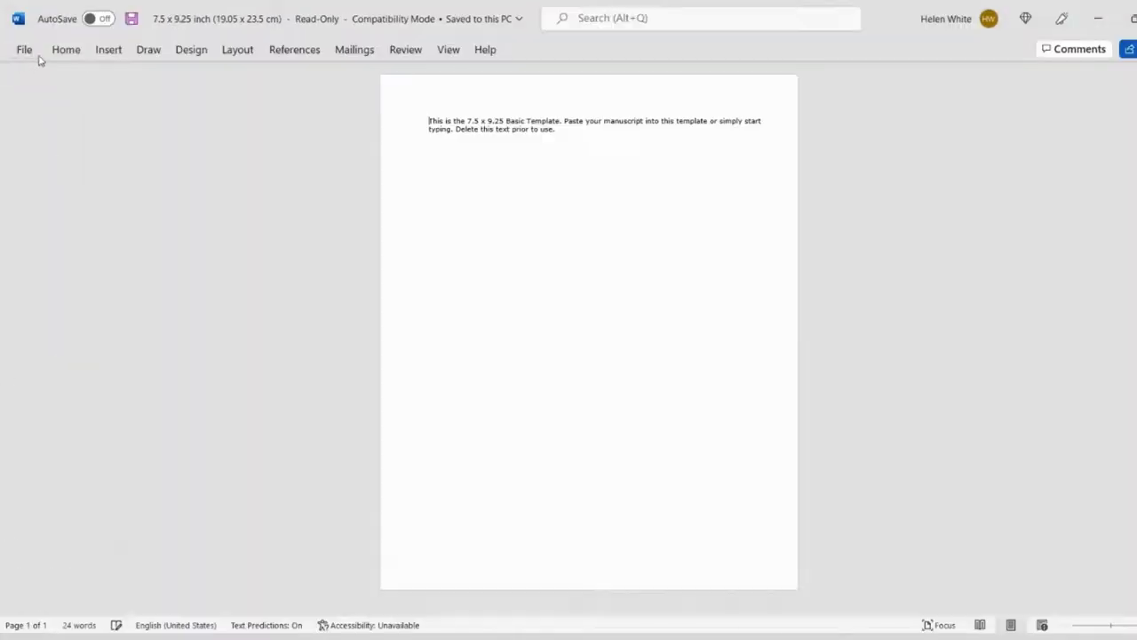
Step: Insert page breaks with placeholder lines so the template grows to nine pages
{"action": "left_click", "coordinate": [108, 50]}
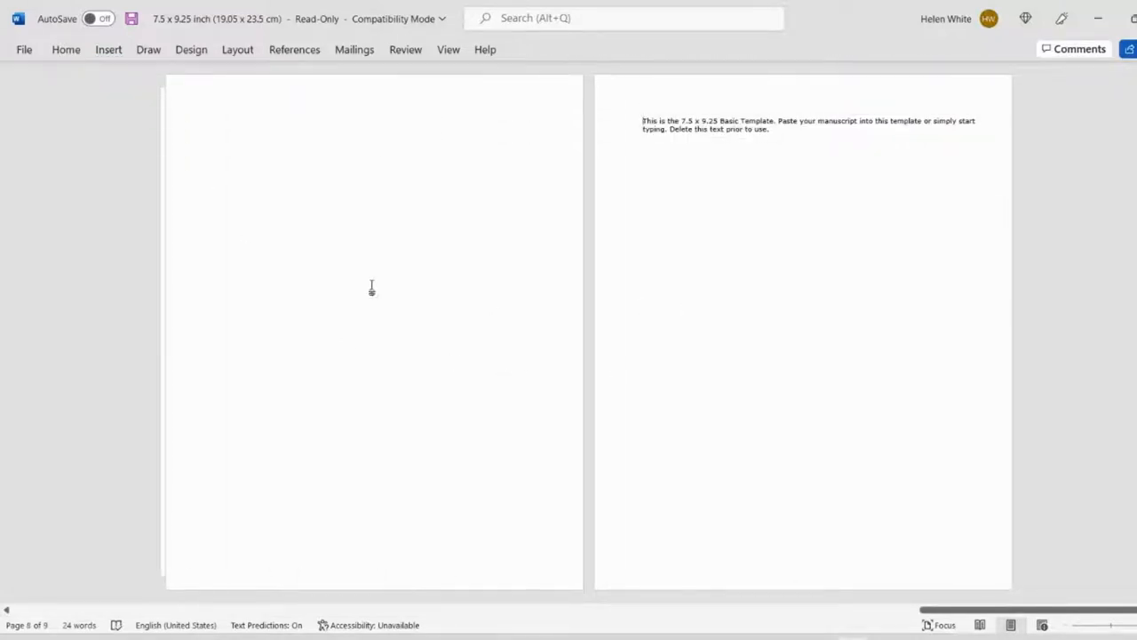
{"action": "type", "text": "adajhglkjsqN"}
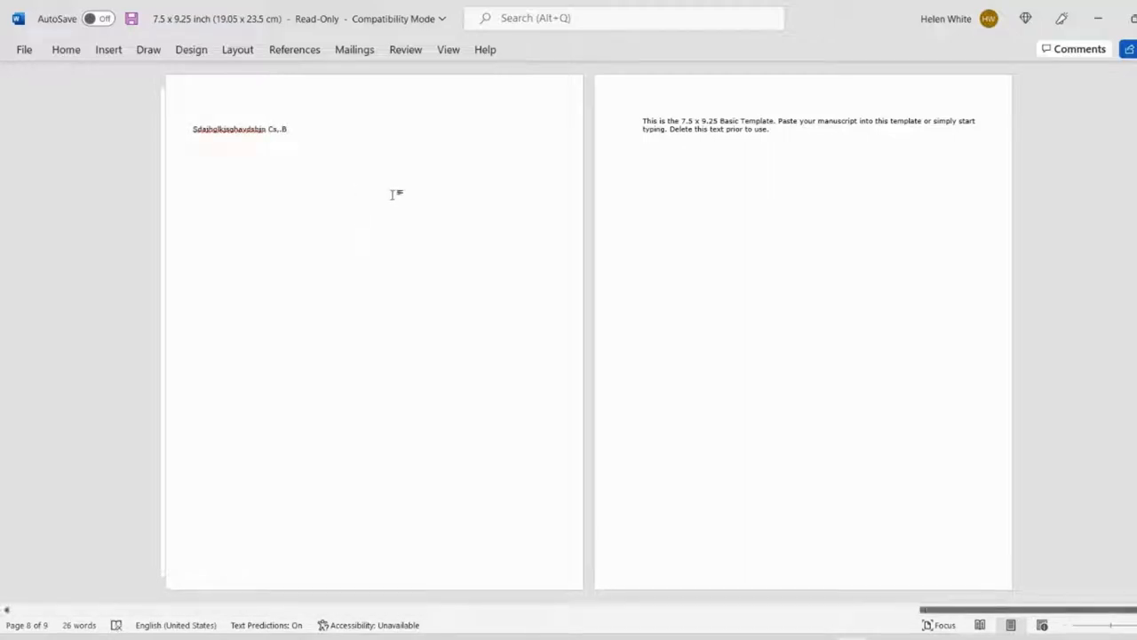
{"action": "scroll", "scroll_direction": "right", "scroll_amount": 3}
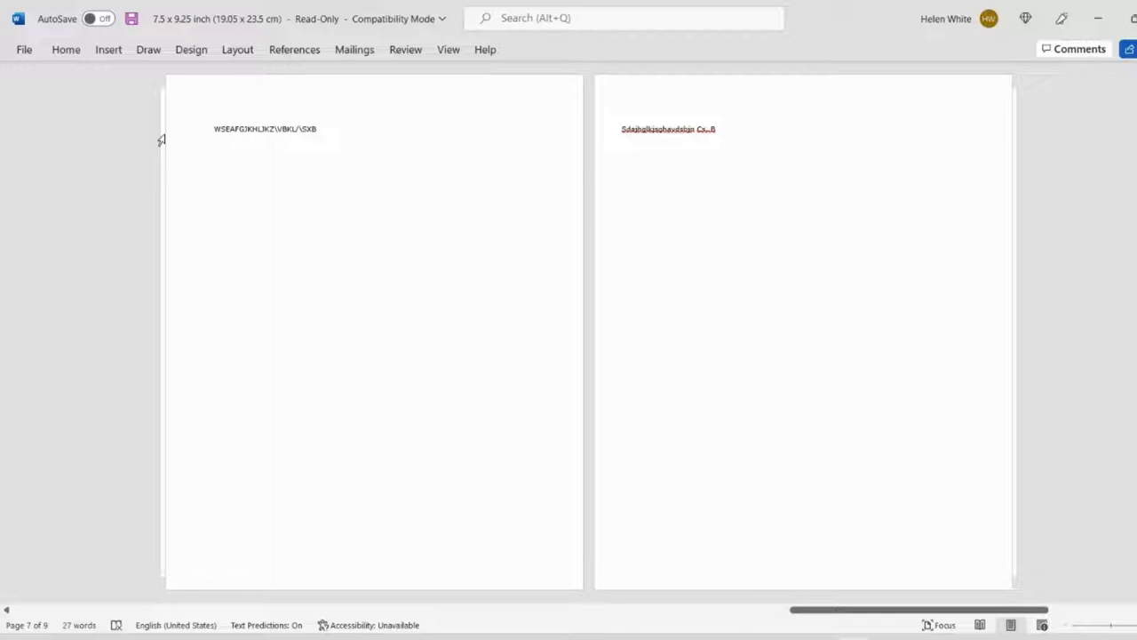
{"action": "mouse_move", "coordinate": [224, 149]}
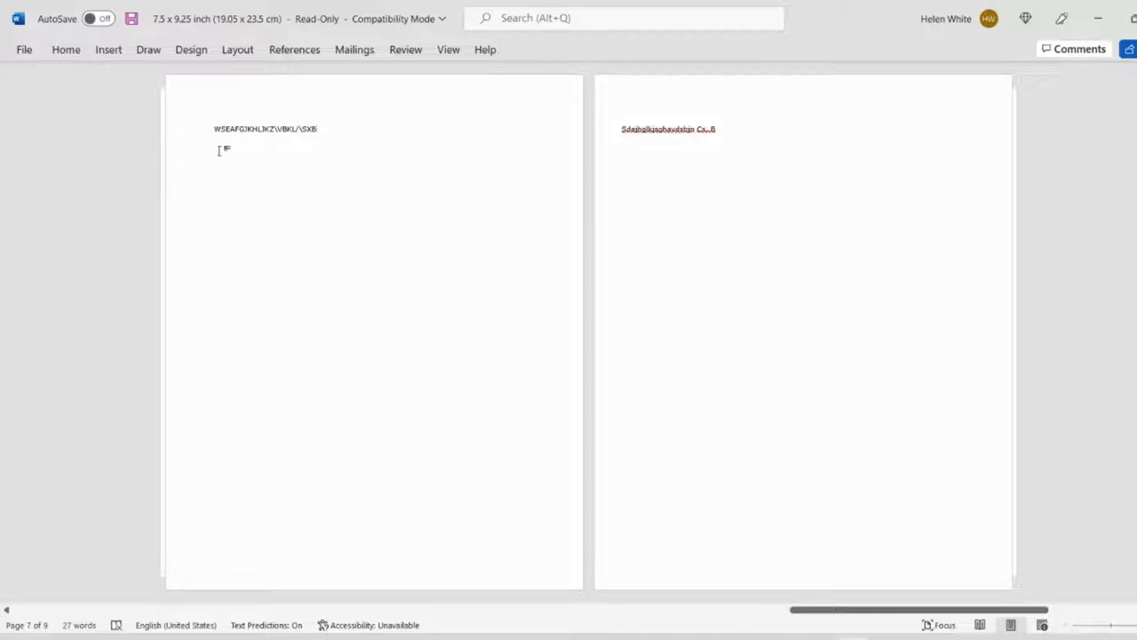
{"action": "mouse_move", "coordinate": [197, 100]}
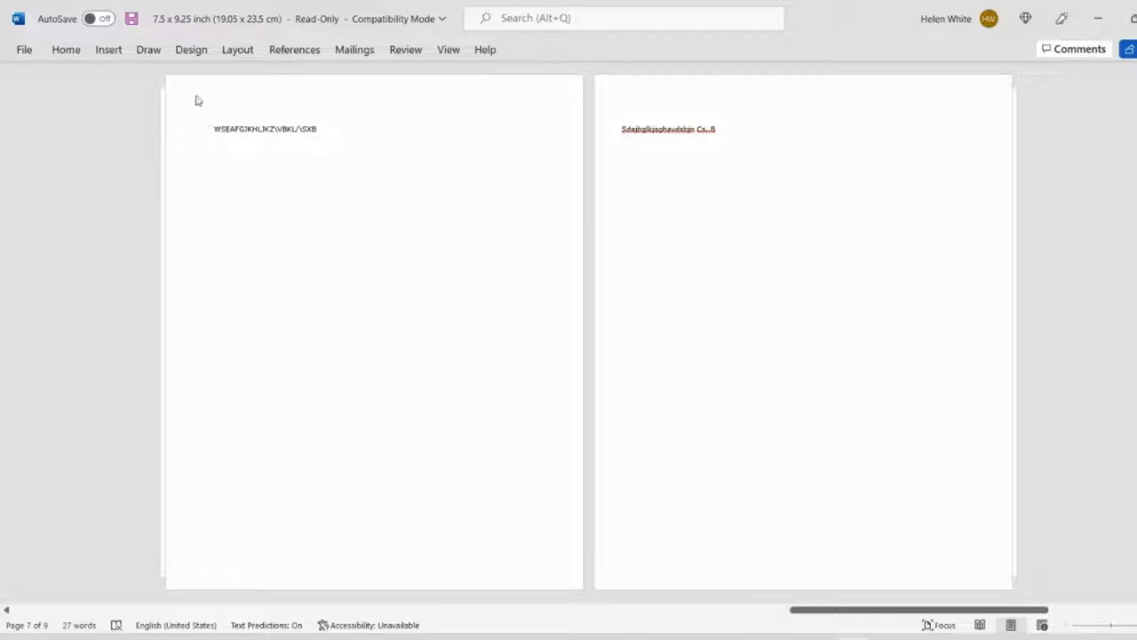
{"action": "mouse_move", "coordinate": [691, 375]}
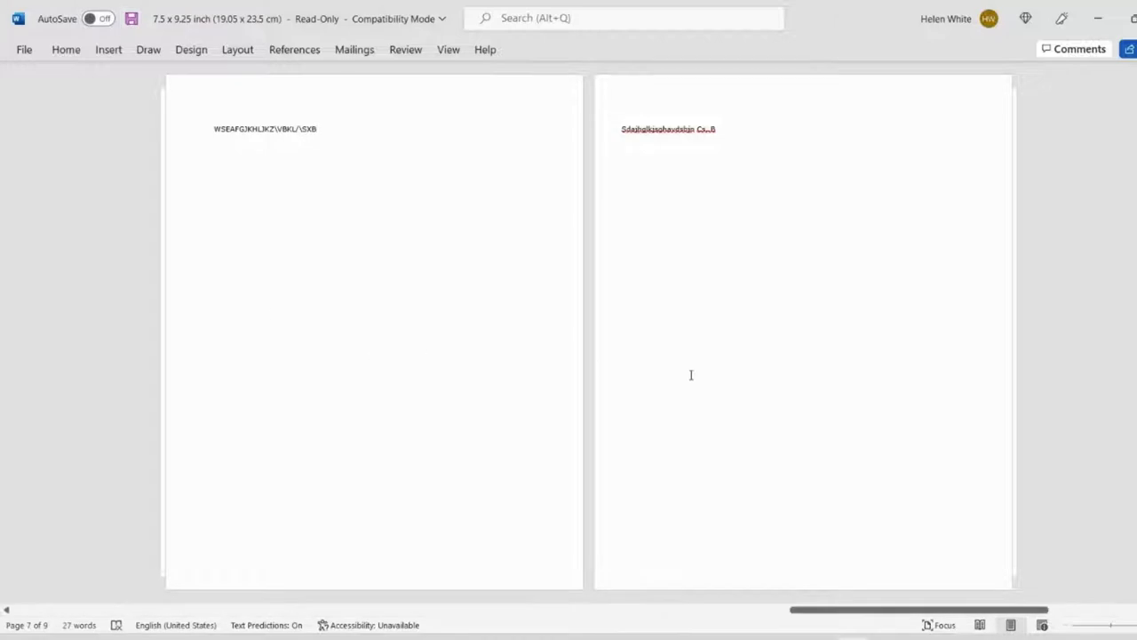
{"action": "mouse_move", "coordinate": [324, 233]}
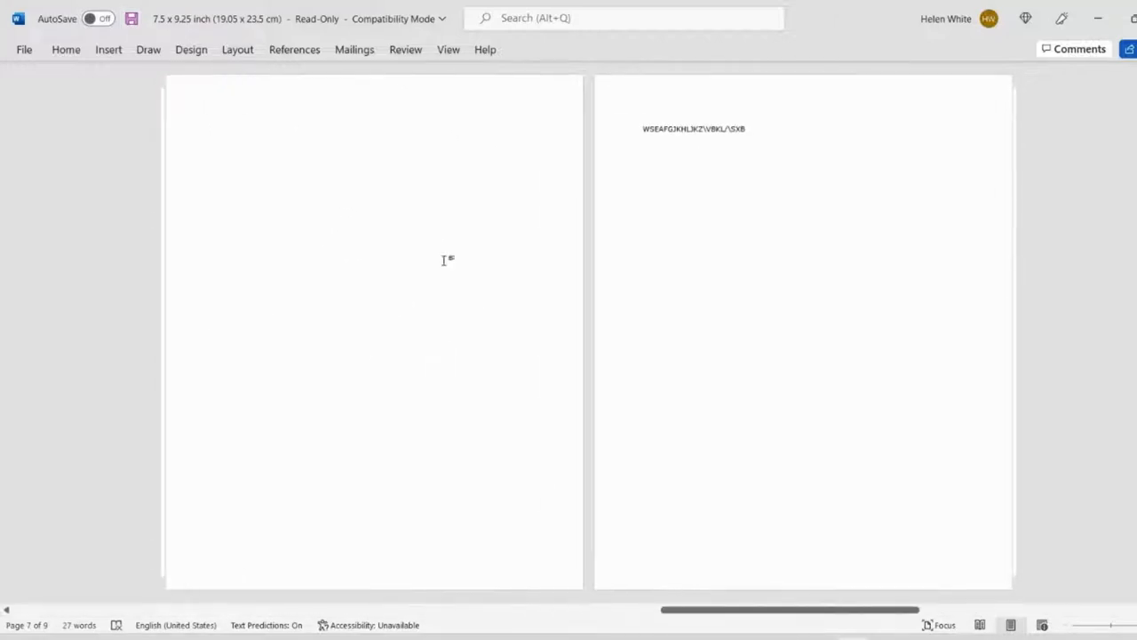
{"action": "mouse_move", "coordinate": [235, 139]}
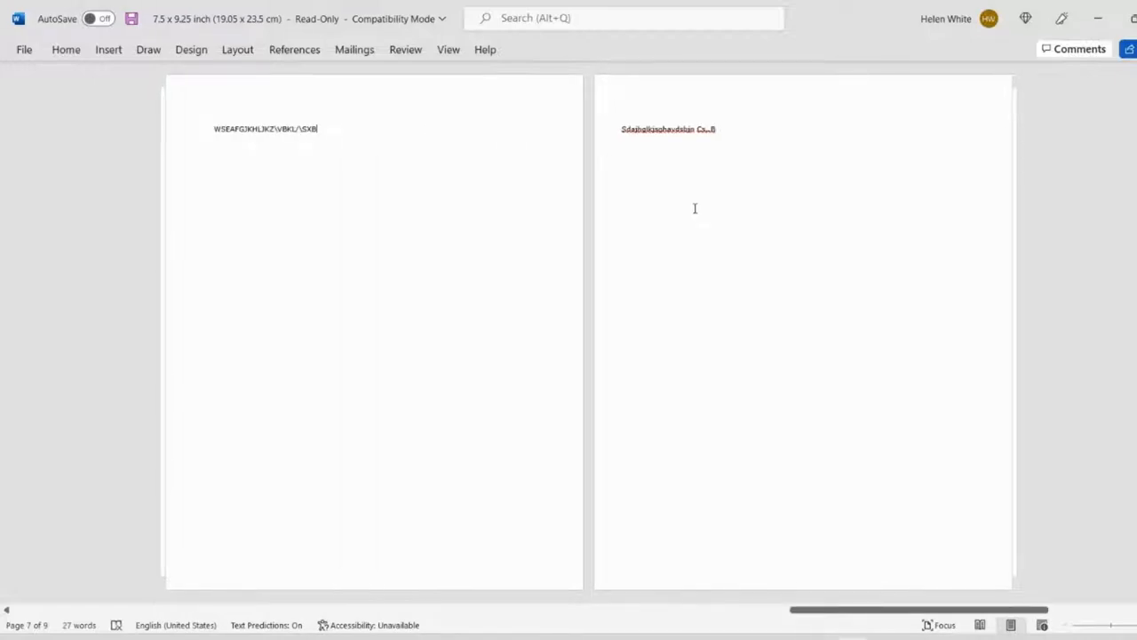
{"action": "mouse_move", "coordinate": [138, 233]}
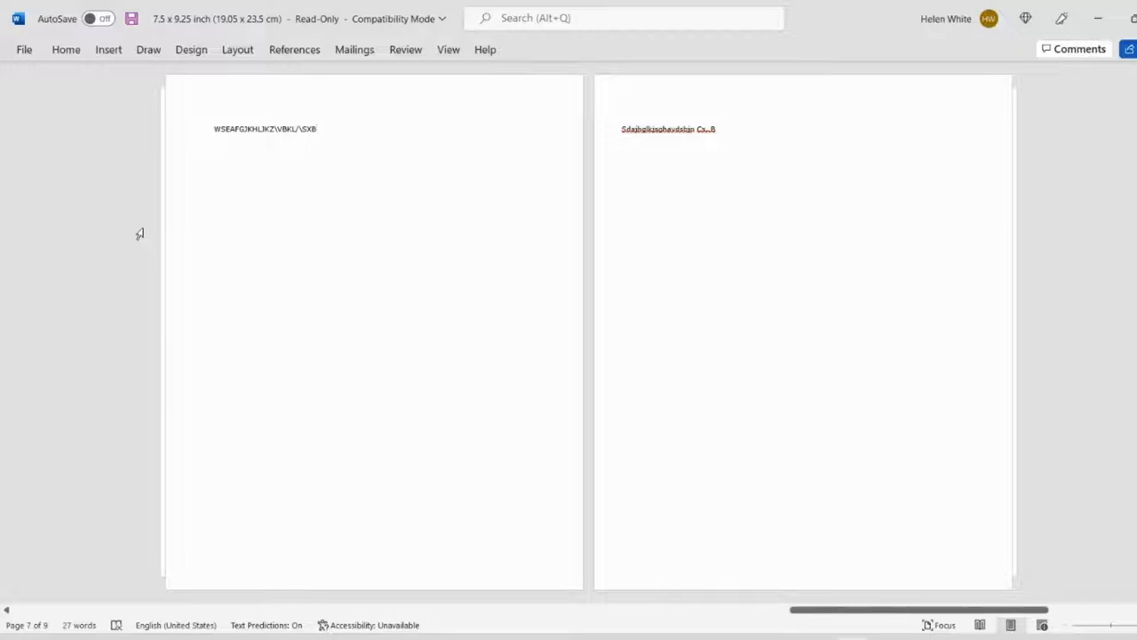
{"action": "mouse_move", "coordinate": [263, 146]}
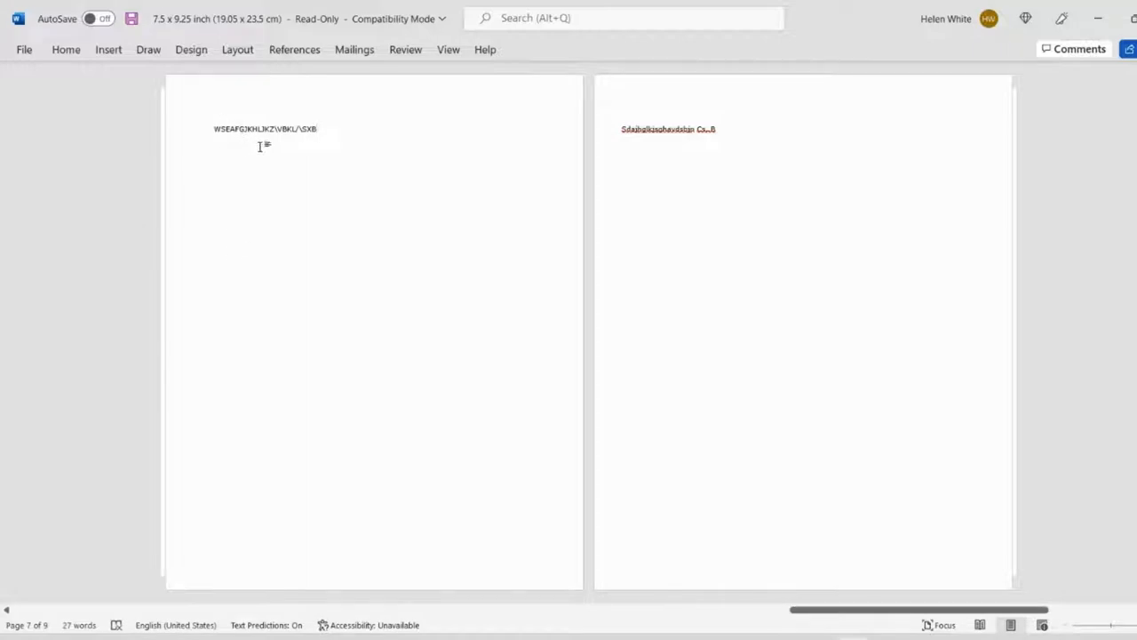
{"action": "mouse_move", "coordinate": [318, 199]}
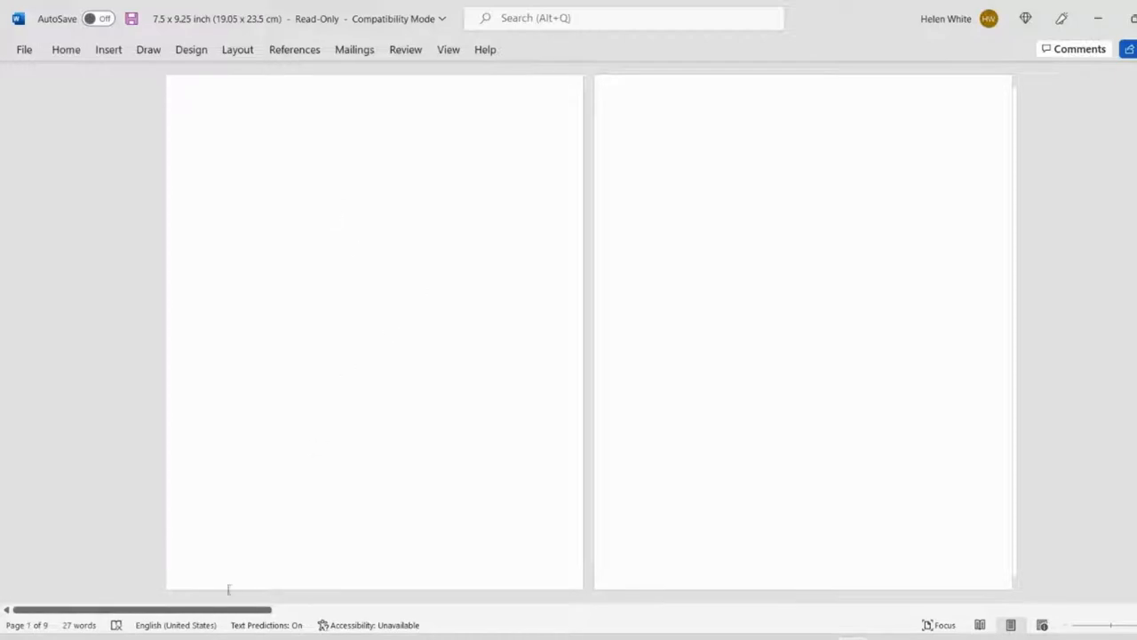
{"action": "mouse_move", "coordinate": [321, 537]}
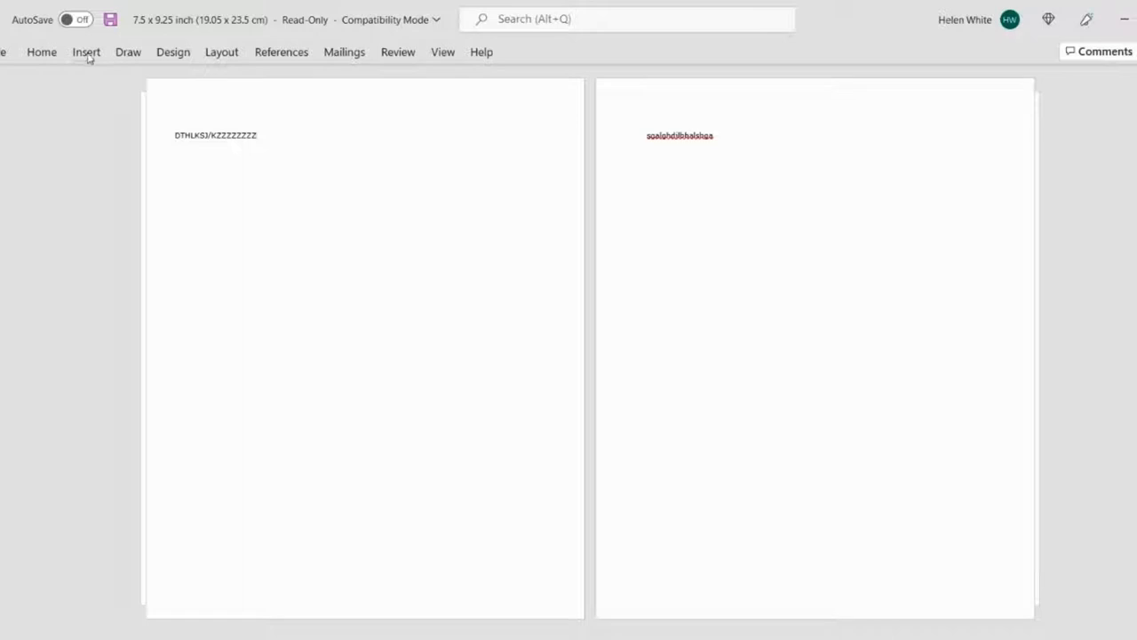
Step: Insert centered bottom-of-page numbers into the even and odd footers
{"action": "left_click", "coordinate": [85, 51]}
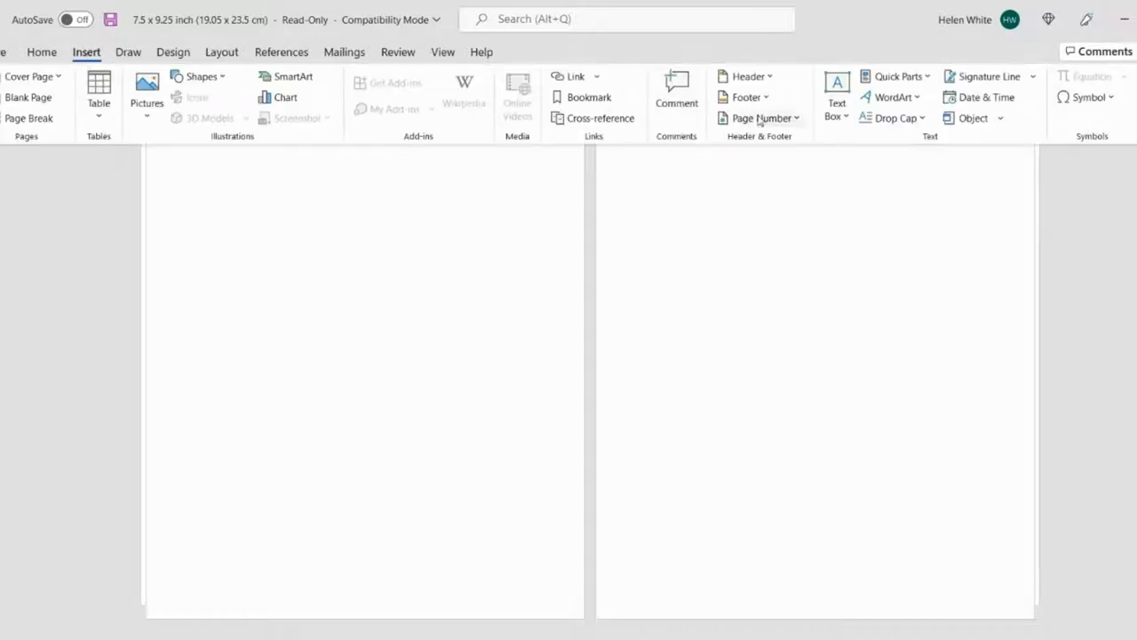
{"action": "left_click", "coordinate": [761, 117]}
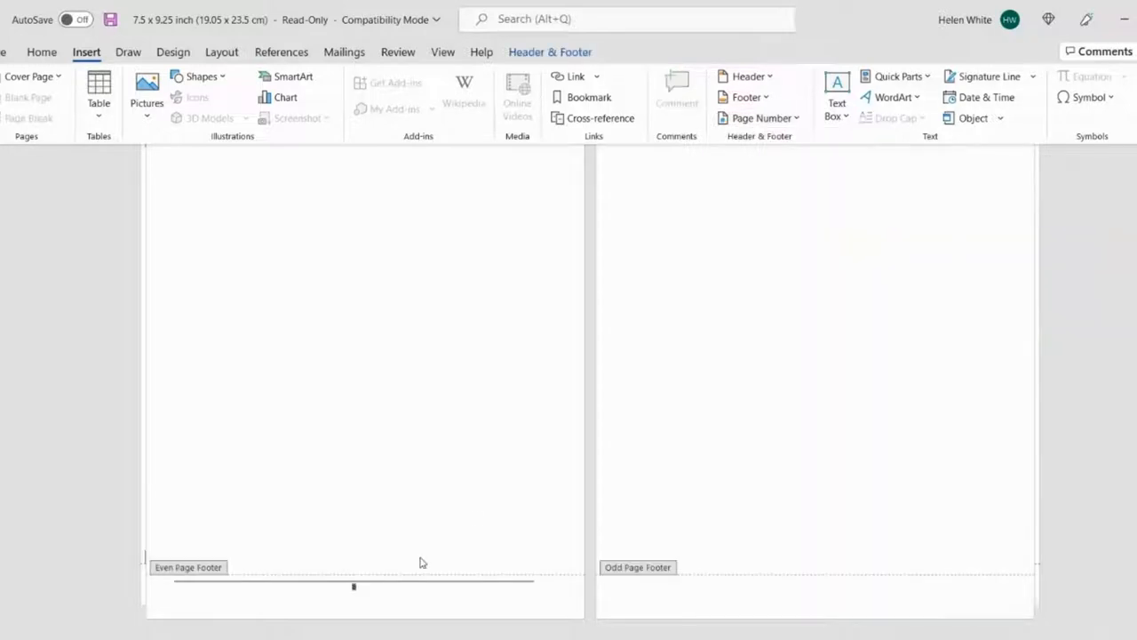
{"action": "mouse_move", "coordinate": [501, 554]}
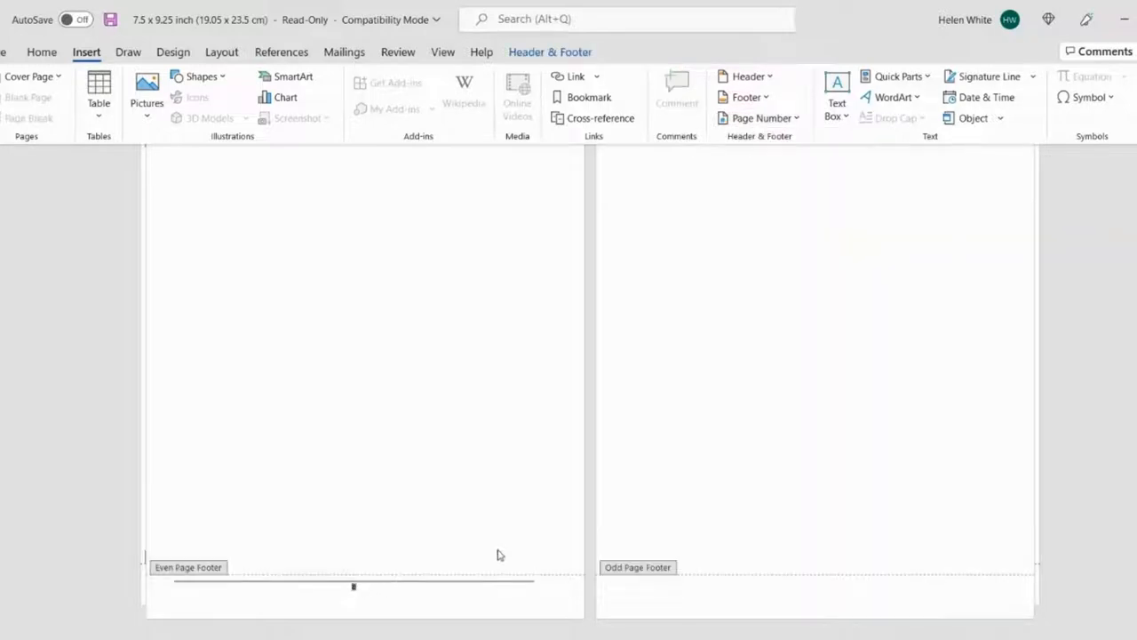
{"action": "mouse_move", "coordinate": [718, 579]}
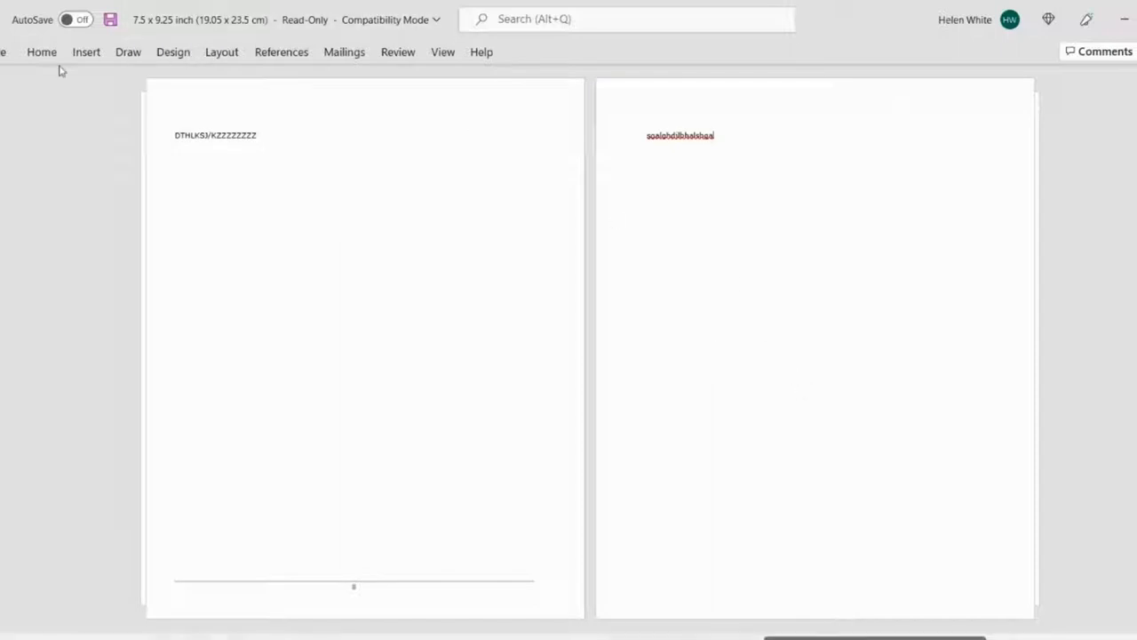
{"action": "left_click", "coordinate": [85, 52]}
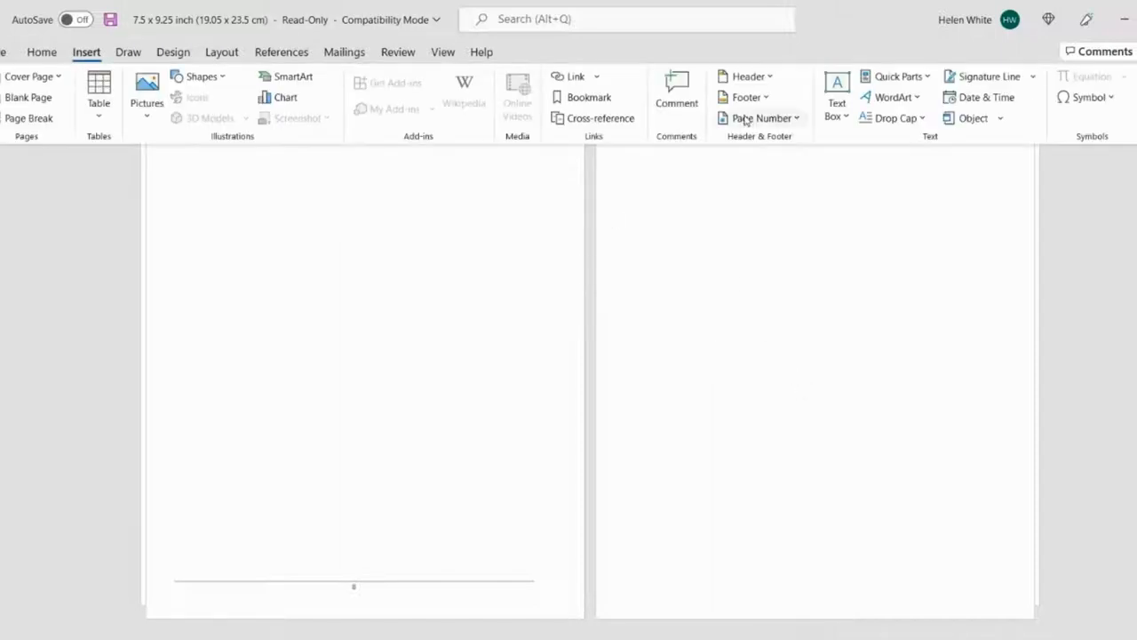
{"action": "left_click", "coordinate": [761, 117]}
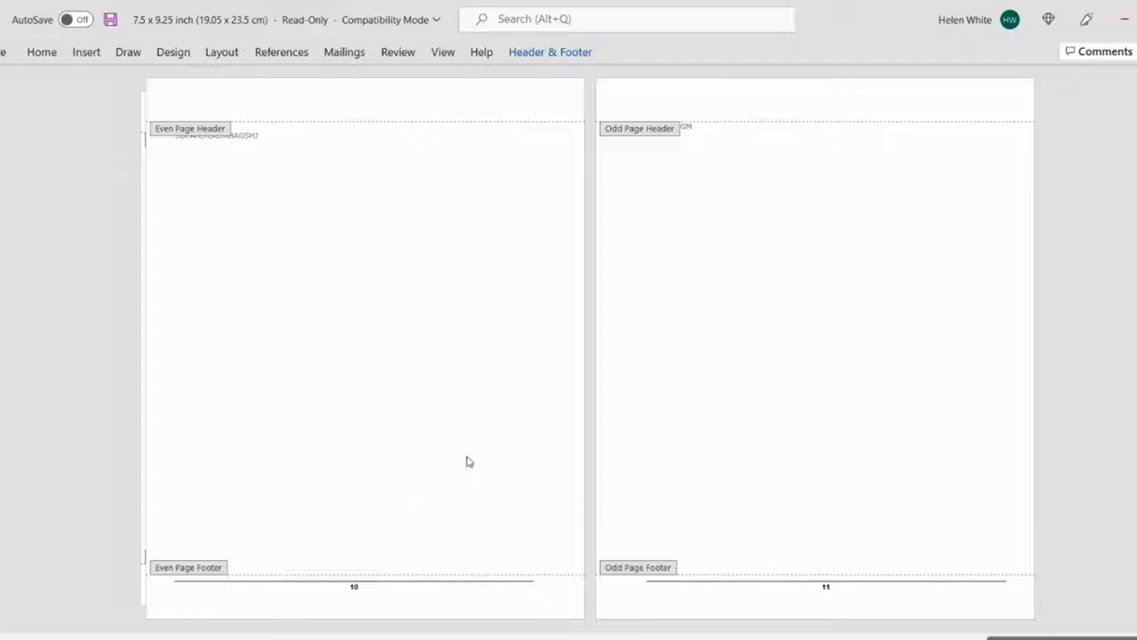
{"action": "mouse_move", "coordinate": [174, 152]}
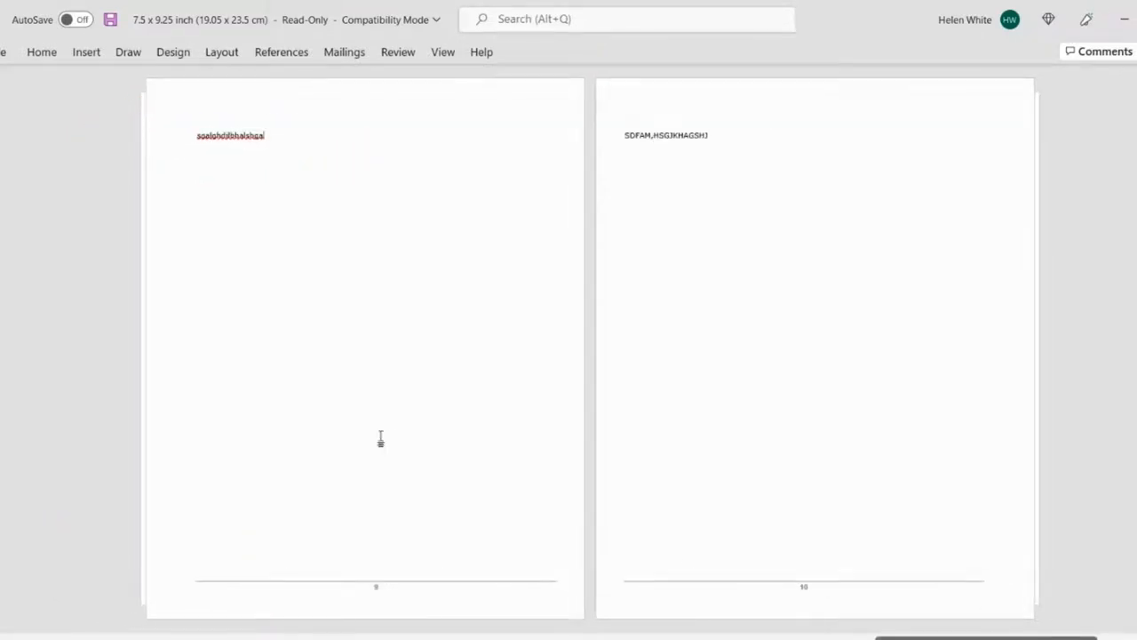
Step: Scroll through the numbered spreads, then return to the KDP template help page in Edge
{"action": "scroll", "scroll_direction": "down", "scroll_amount": 3}
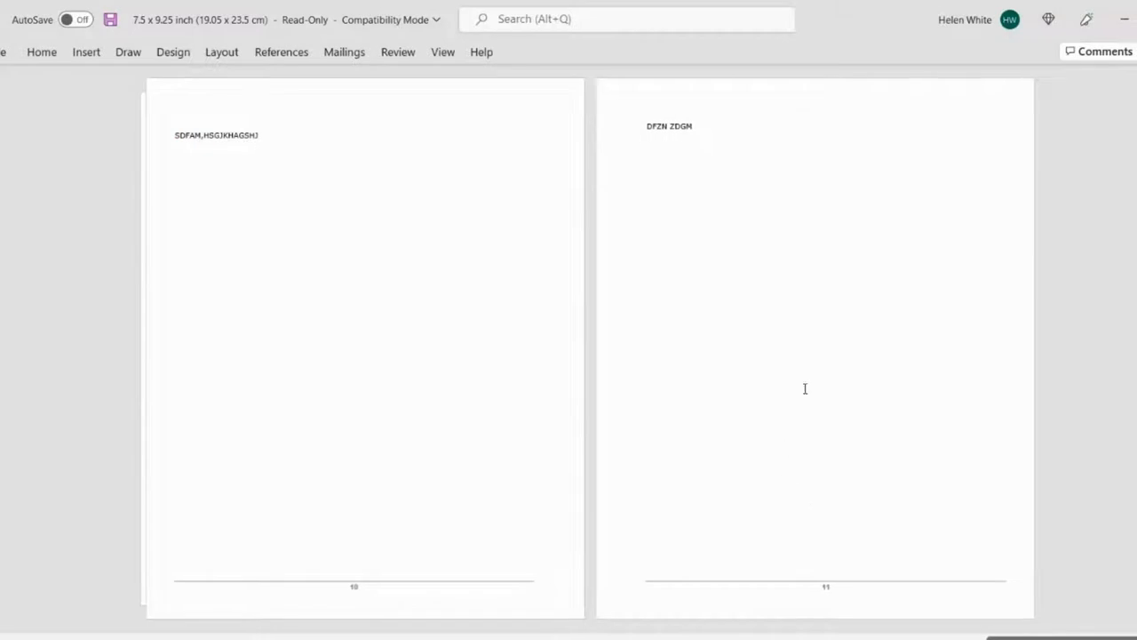
{"action": "left_click", "coordinate": [85, 52]}
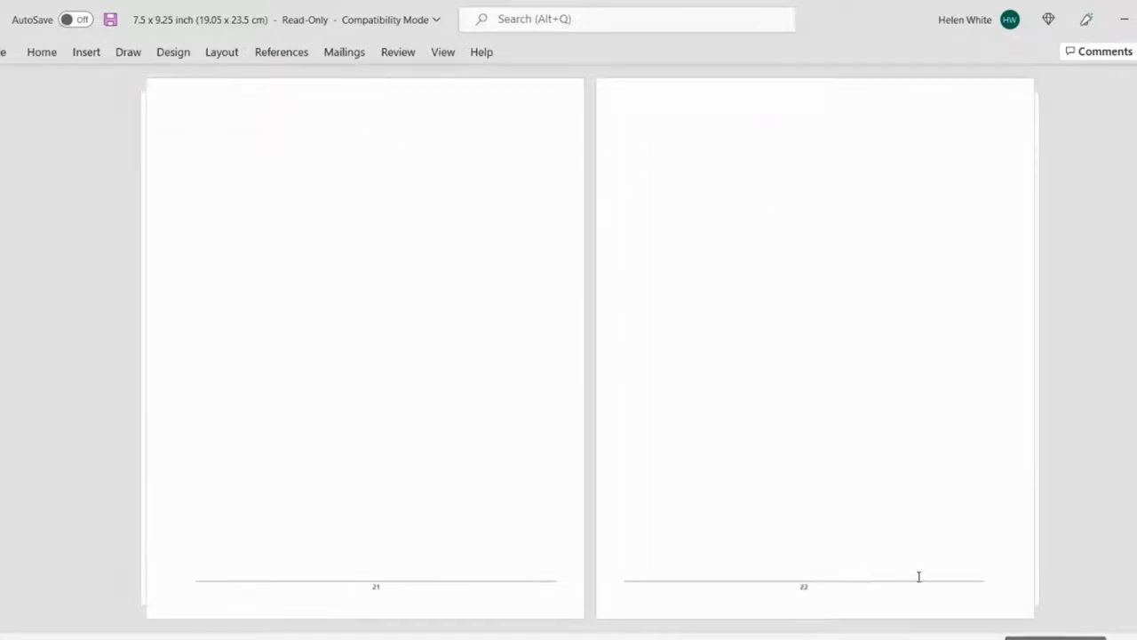
{"action": "mouse_move", "coordinate": [335, 592]}
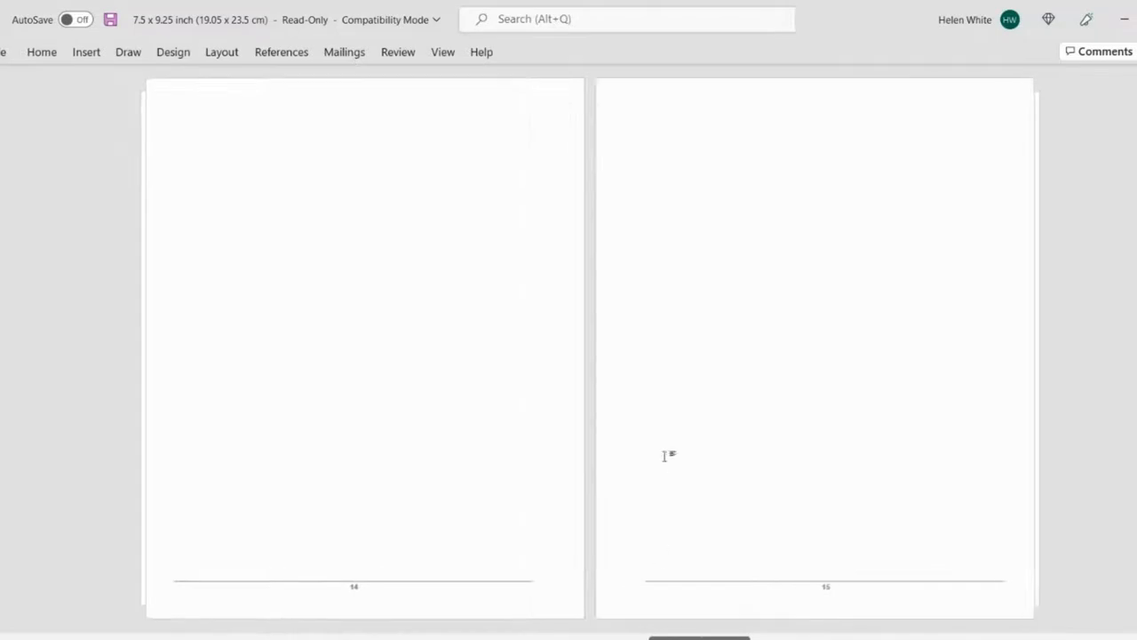
{"action": "scroll", "scroll_direction": "down", "scroll_amount": 3}
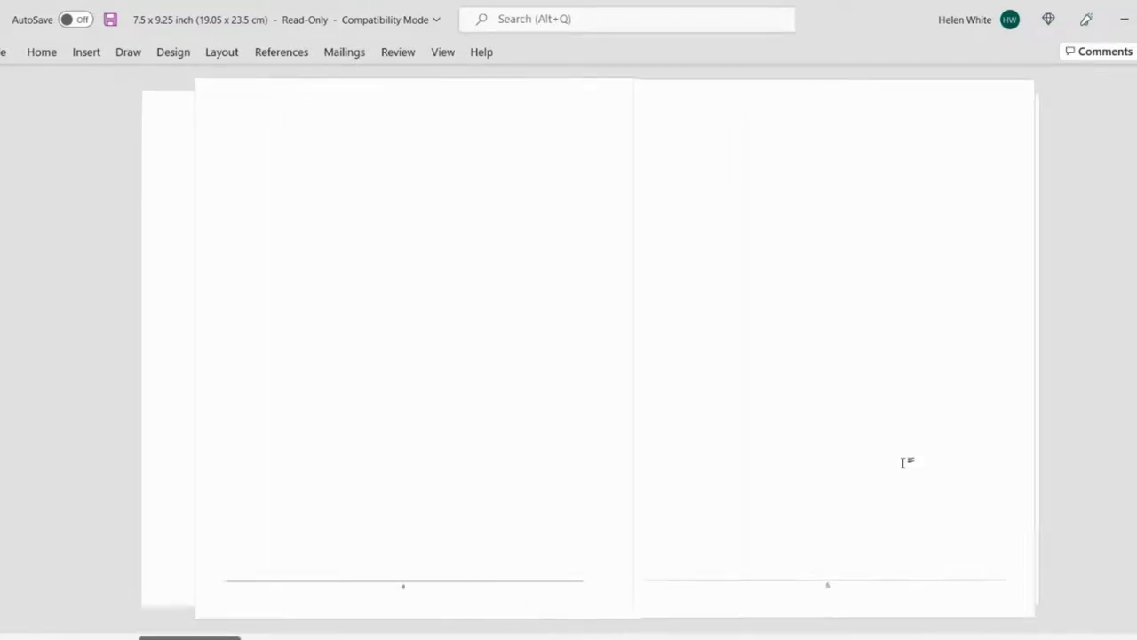
{"action": "scroll", "scroll_direction": "up", "scroll_amount": 3}
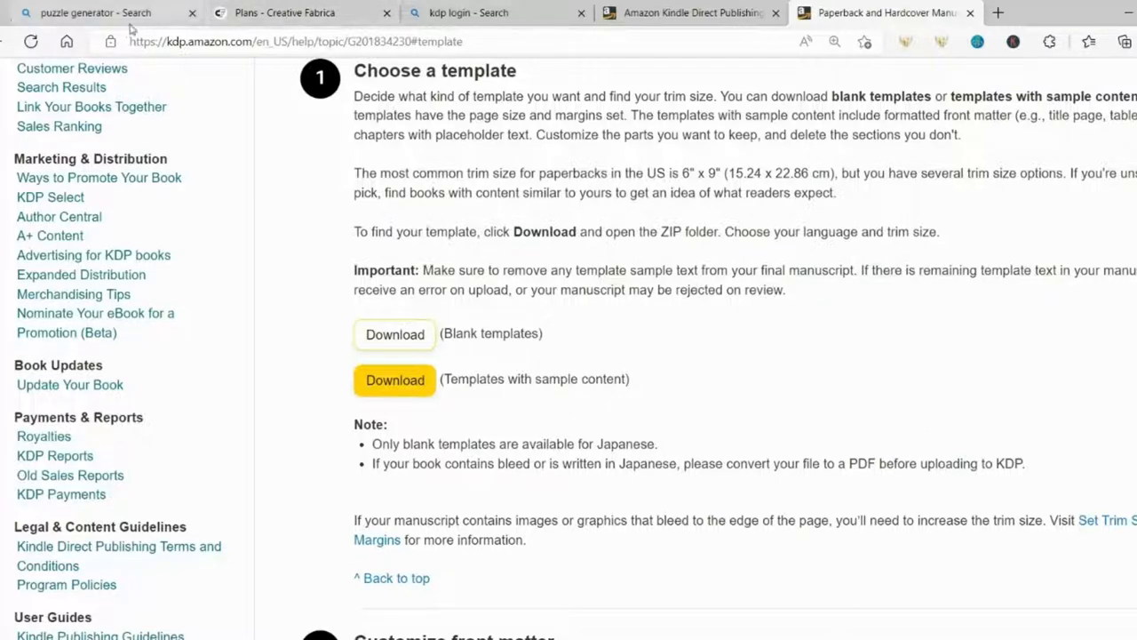
Step: From the Bing 'puzzle generator' results, open the Discovery Education Puzzlemaker site
{"action": "left_click", "coordinate": [89, 12]}
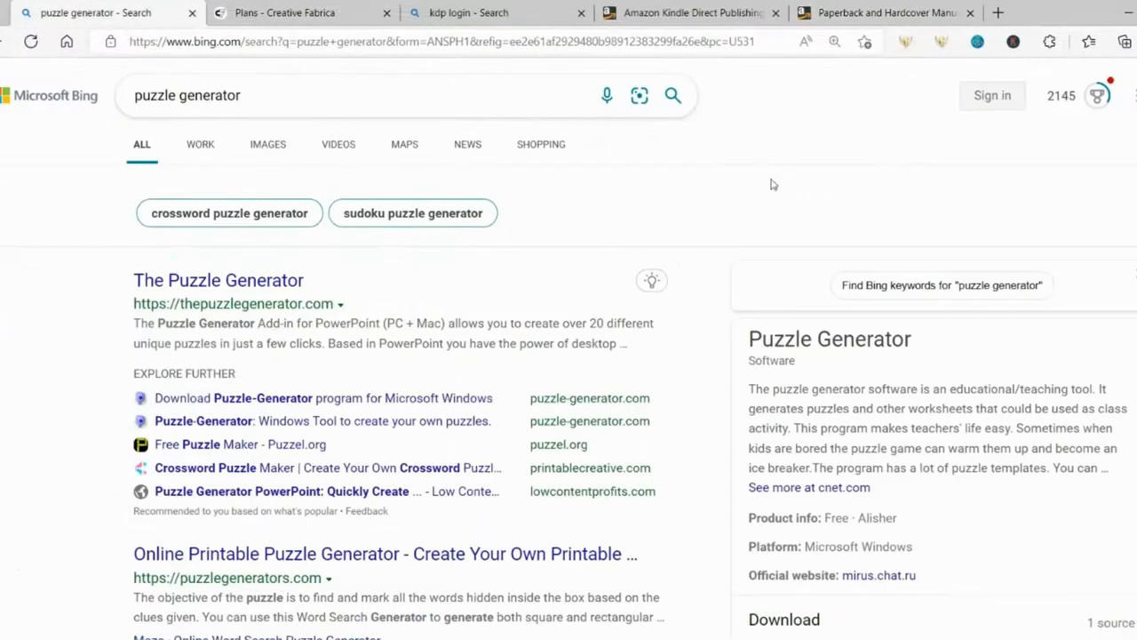
{"action": "mouse_move", "coordinate": [426, 295]}
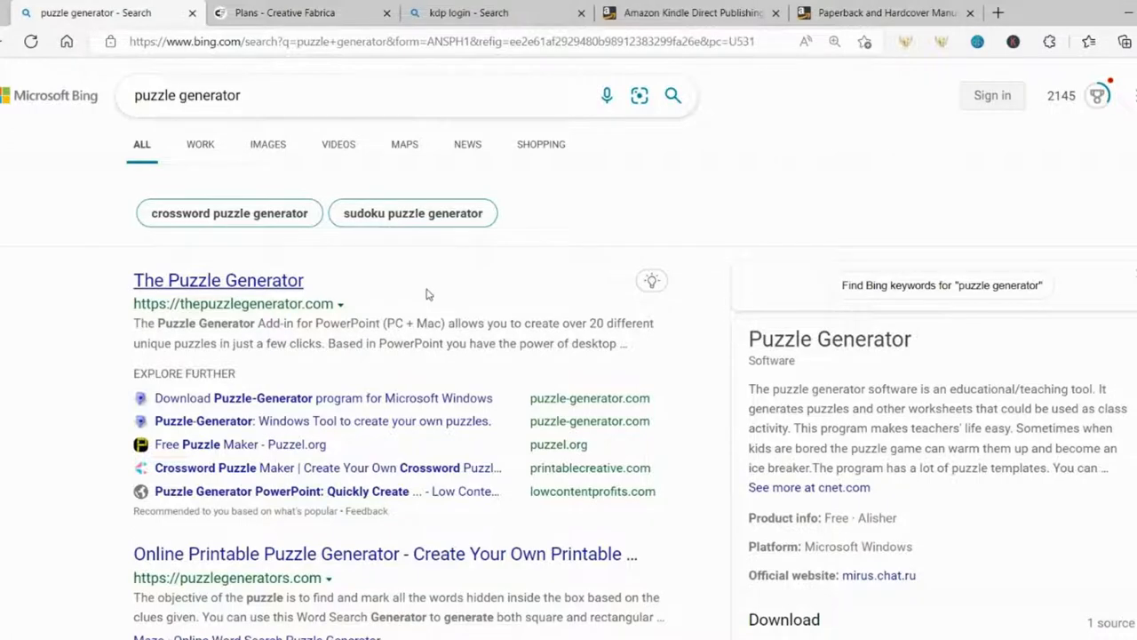
{"action": "scroll", "scroll_direction": "down", "scroll_amount": 3}
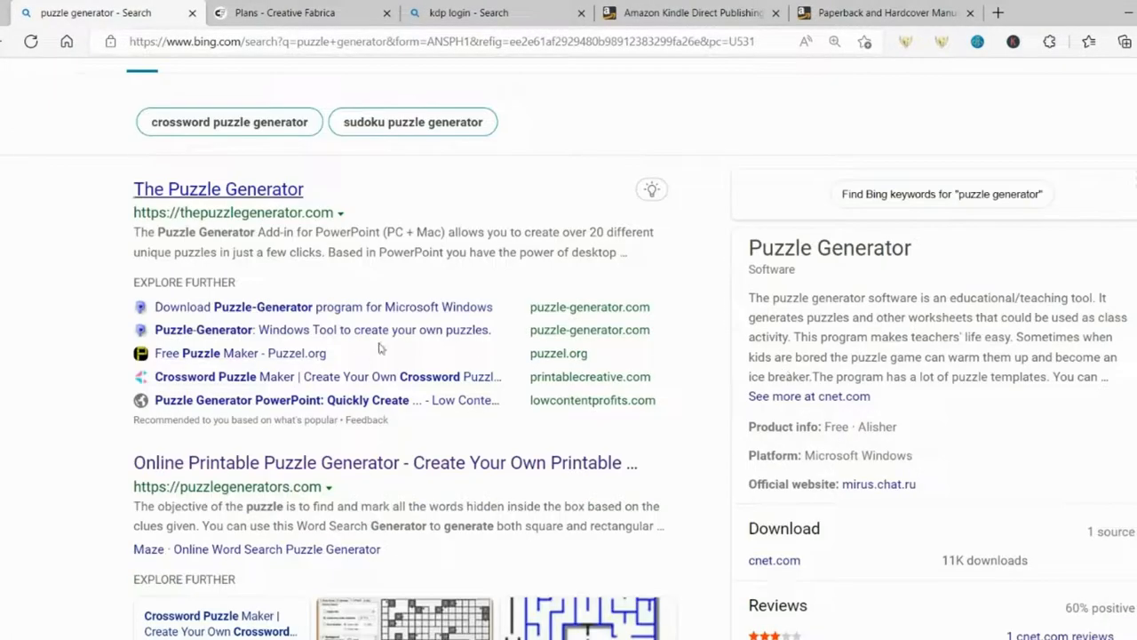
{"action": "scroll", "scroll_direction": "down", "scroll_amount": 3}
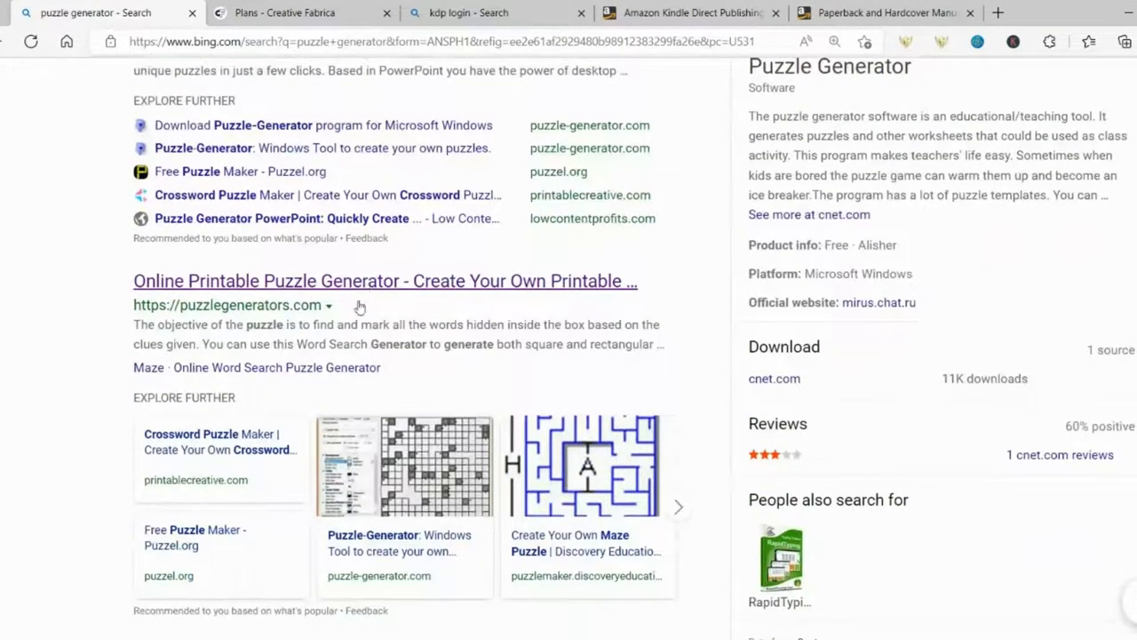
{"action": "left_click", "coordinate": [221, 171]}
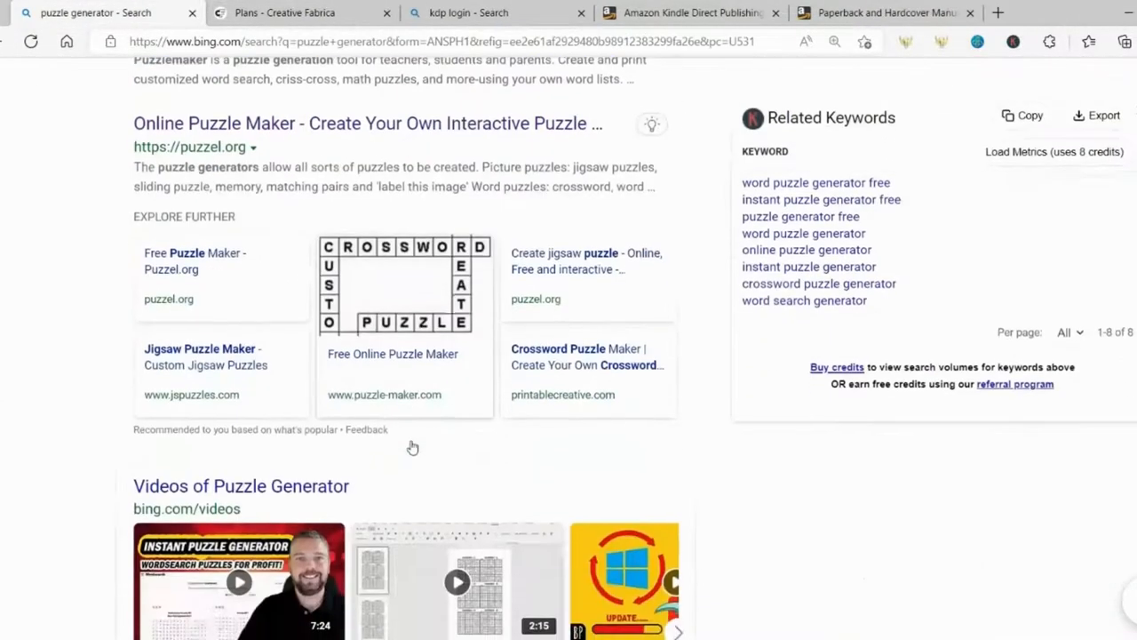
{"action": "scroll", "scroll_direction": "up", "scroll_amount": 3}
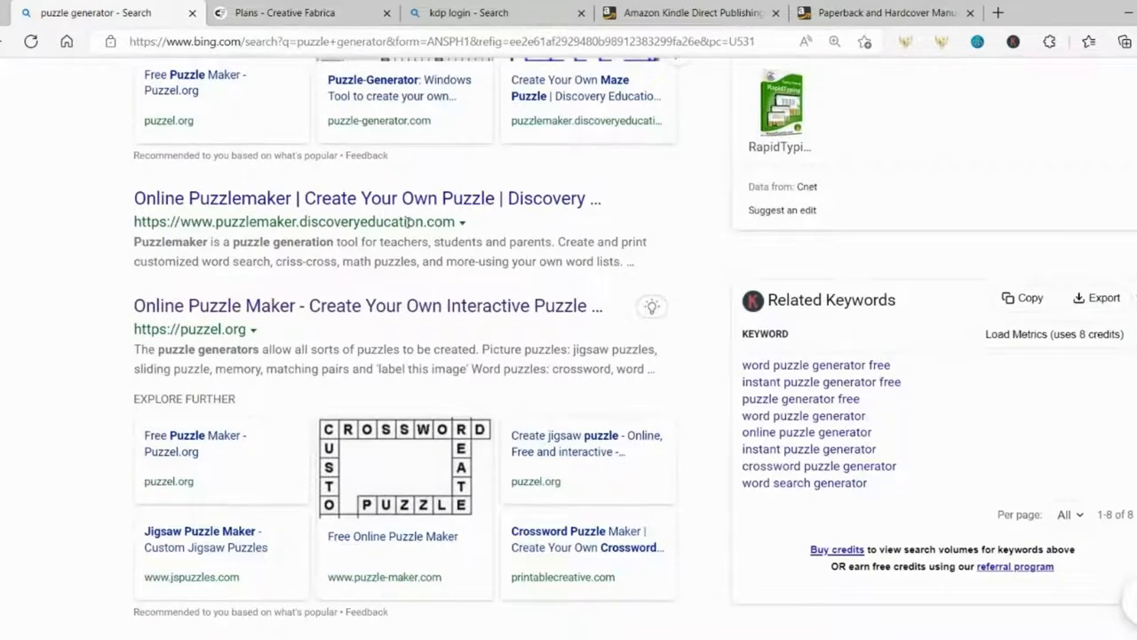
{"action": "left_click", "coordinate": [366, 197]}
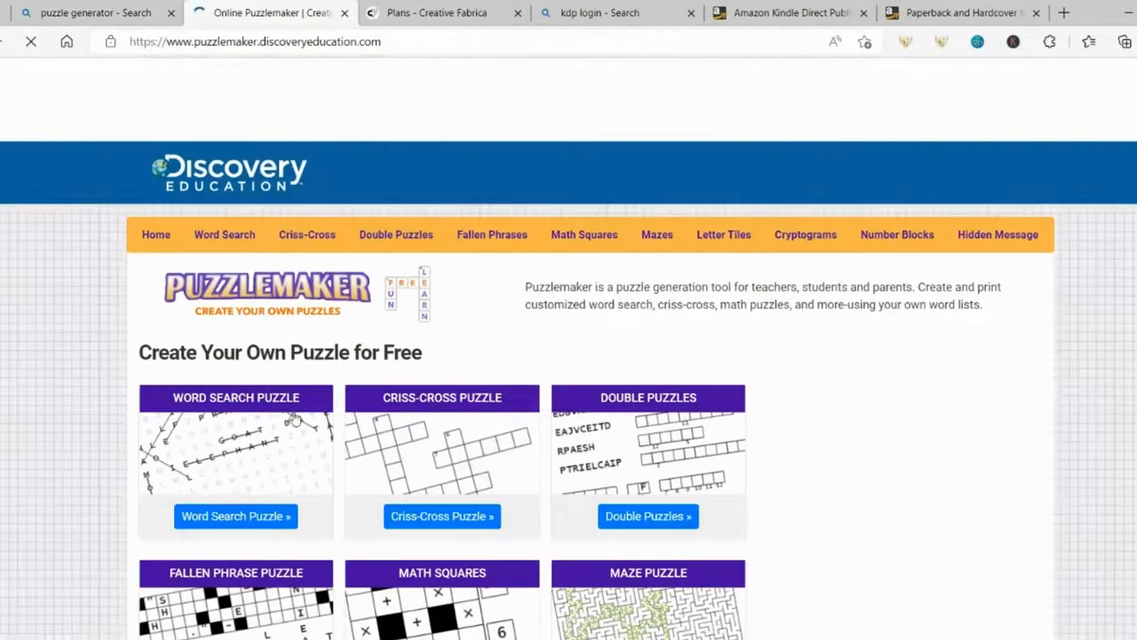
Step: Scroll the Puzzlemaker home page to review its puzzle types and return to the search results
{"action": "scroll", "scroll_direction": "down", "scroll_amount": 3}
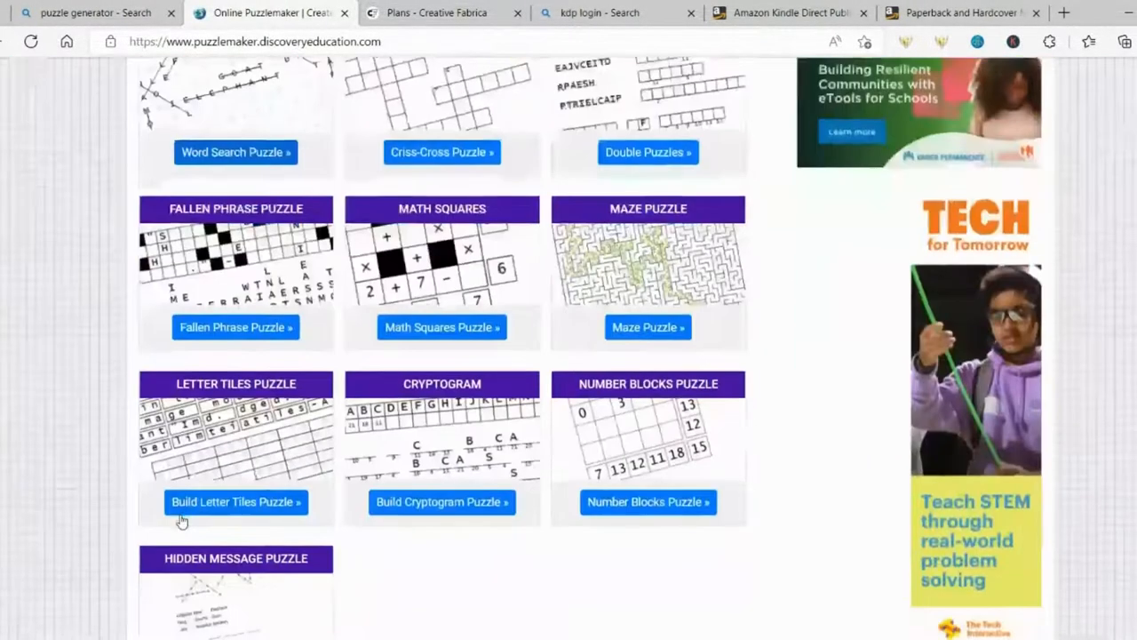
{"action": "scroll", "scroll_direction": "up", "scroll_amount": 3}
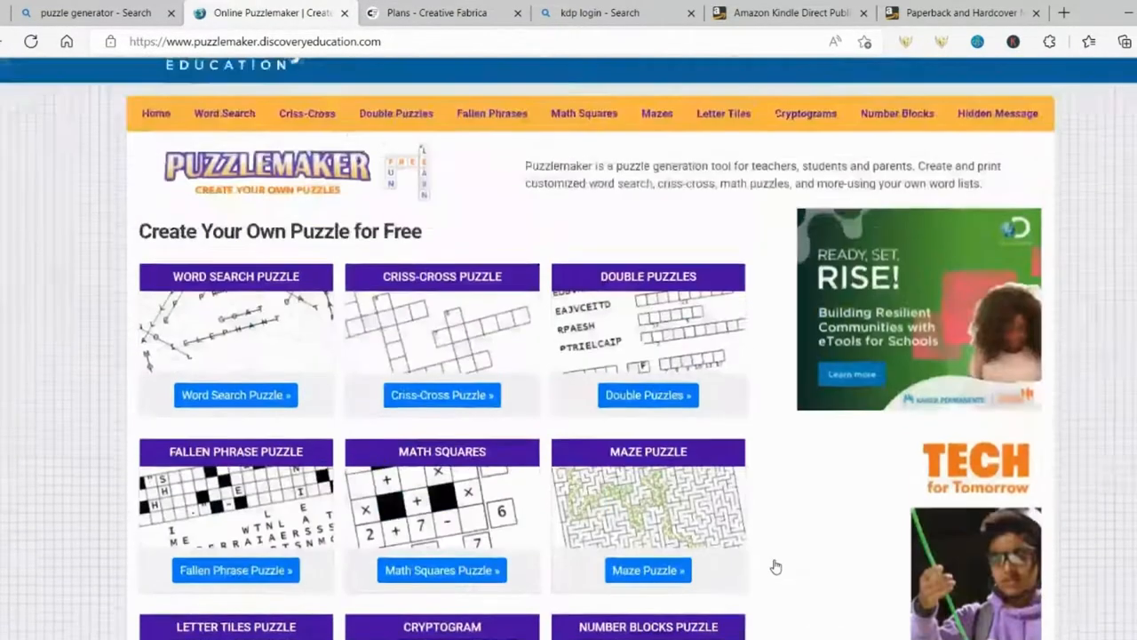
{"action": "scroll", "scroll_direction": "down", "scroll_amount": 3}
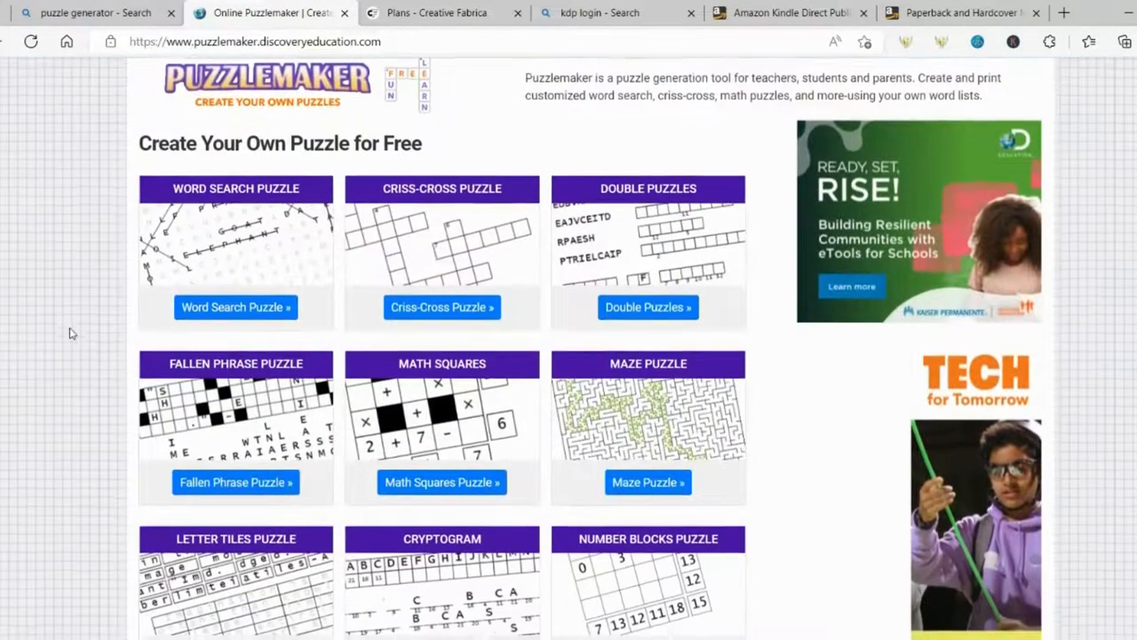
{"action": "scroll", "scroll_direction": "down", "scroll_amount": 3}
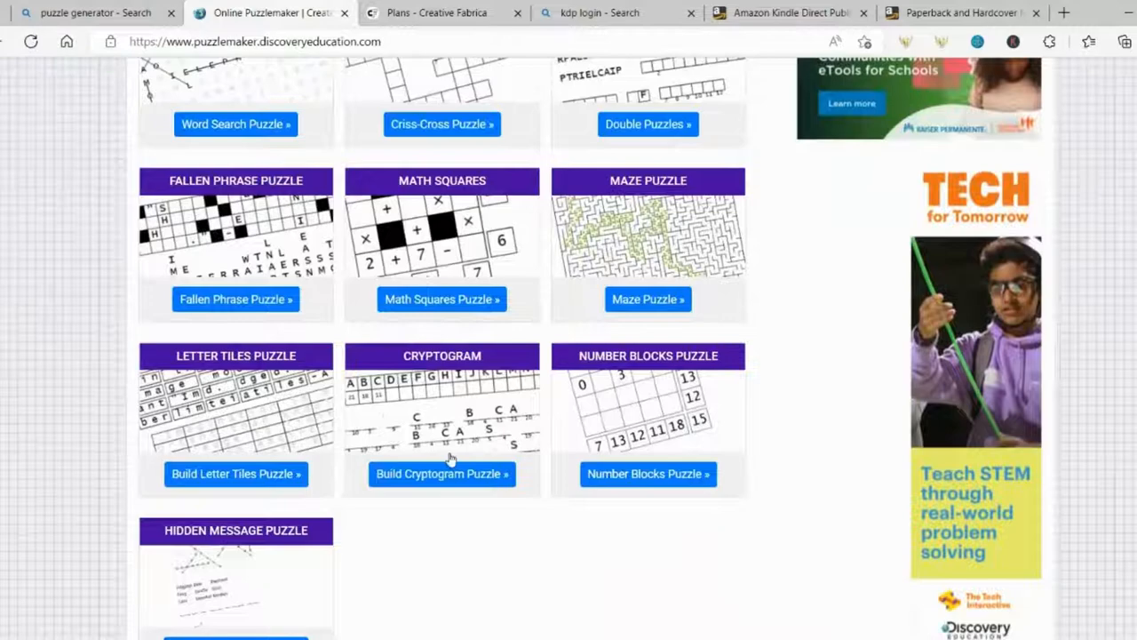
{"action": "scroll", "scroll_direction": "up", "scroll_amount": 3}
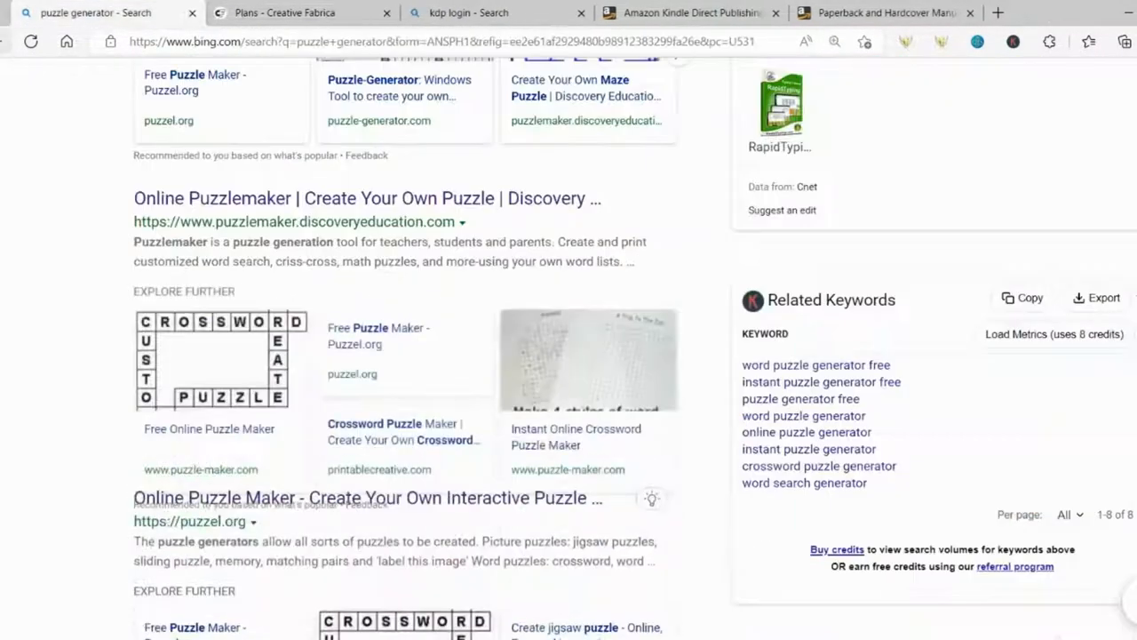
{"action": "scroll", "scroll_direction": "down", "scroll_amount": 3}
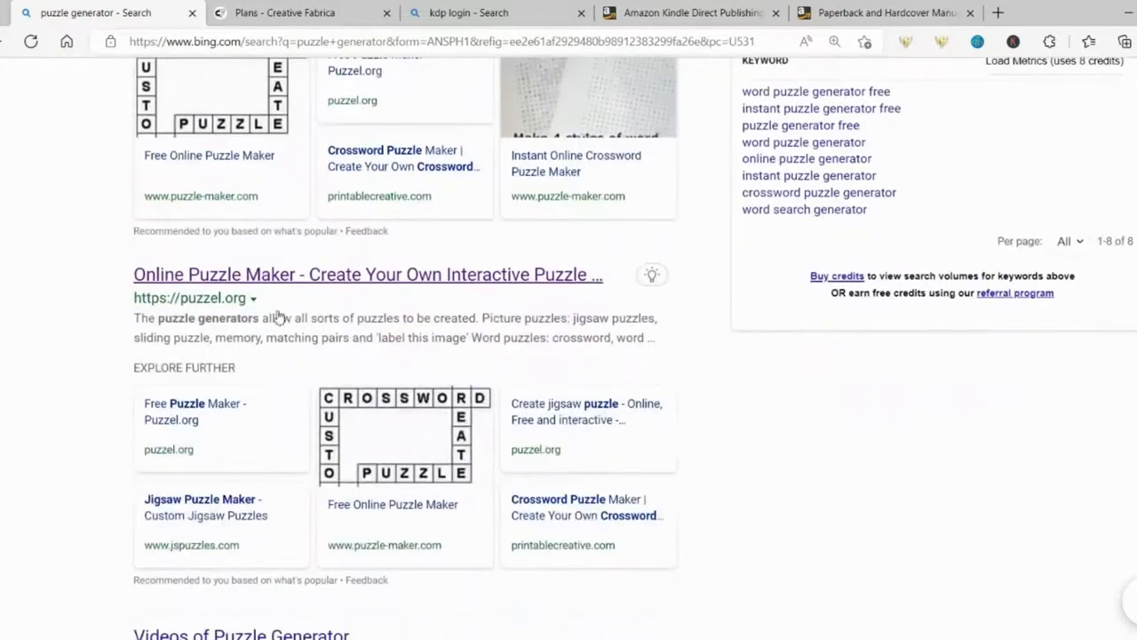
{"action": "scroll", "scroll_direction": "down", "scroll_amount": 3}
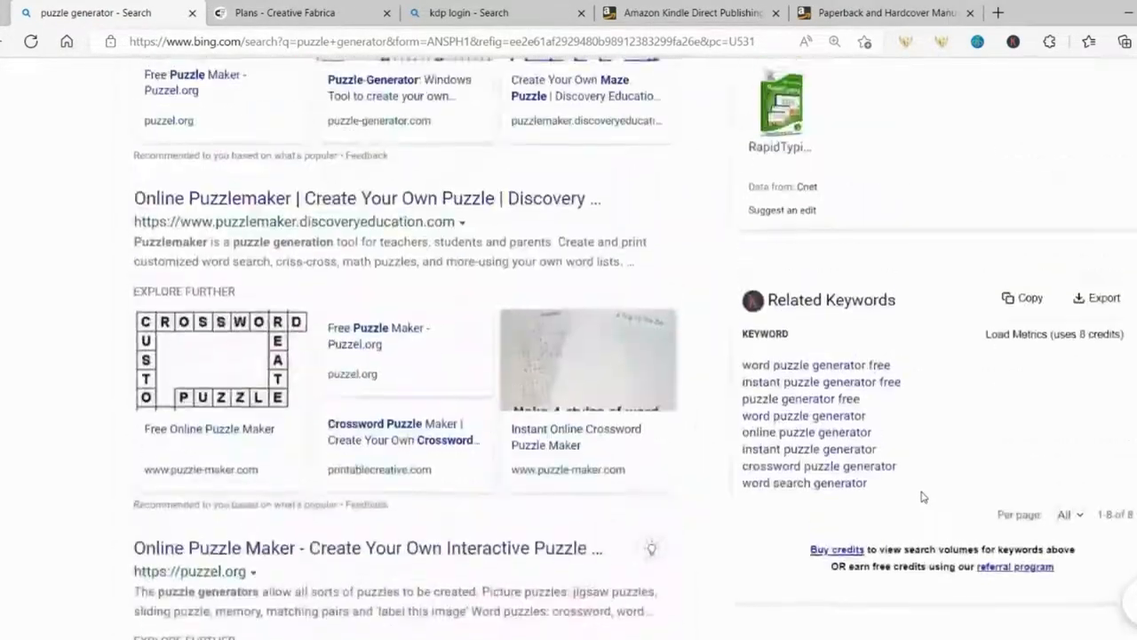
{"action": "scroll", "scroll_direction": "up", "scroll_amount": 3}
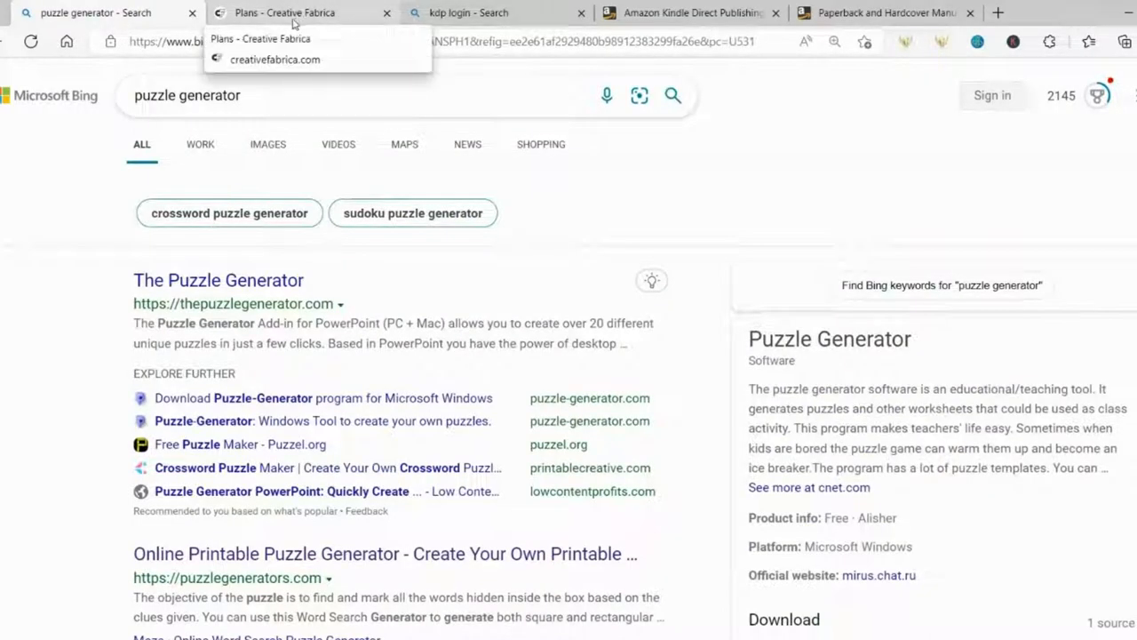
Step: Browse the Creative Fabrica Freebies page
{"action": "left_click", "coordinate": [284, 13]}
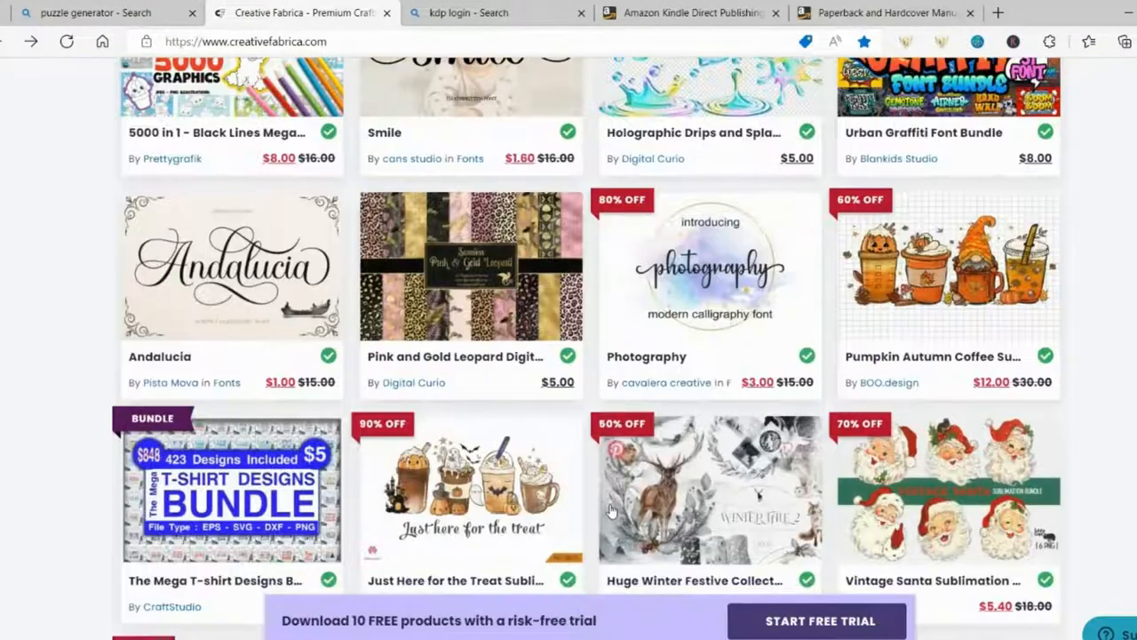
{"action": "scroll", "scroll_direction": "down", "scroll_amount": 3}
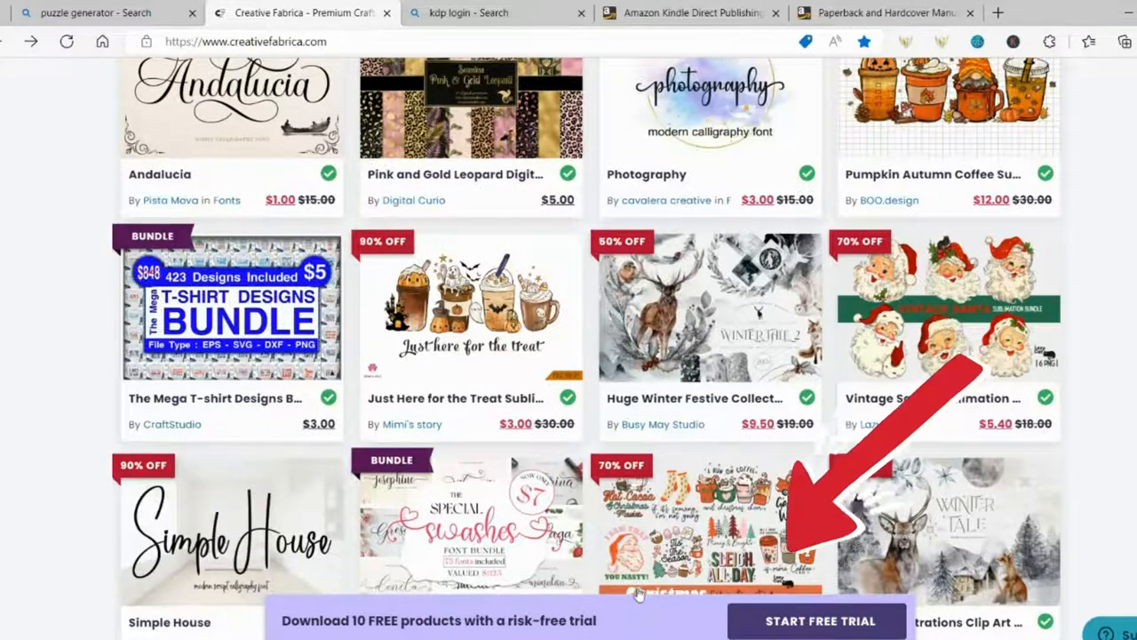
{"action": "scroll", "scroll_direction": "up", "scroll_amount": 3}
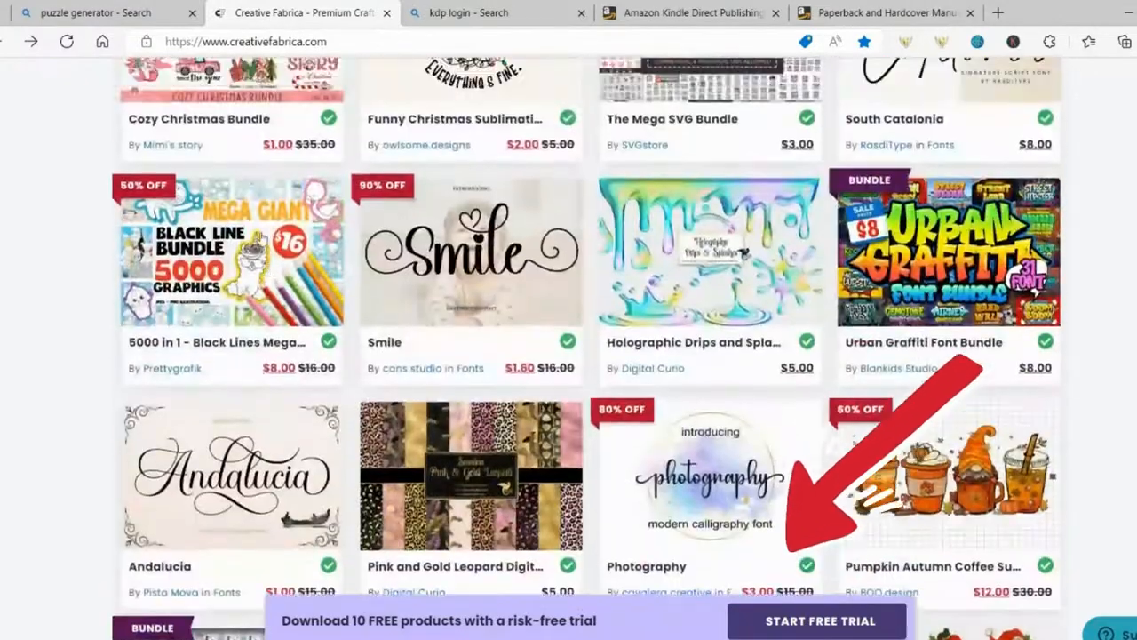
{"action": "scroll", "scroll_direction": "down", "scroll_amount": 3}
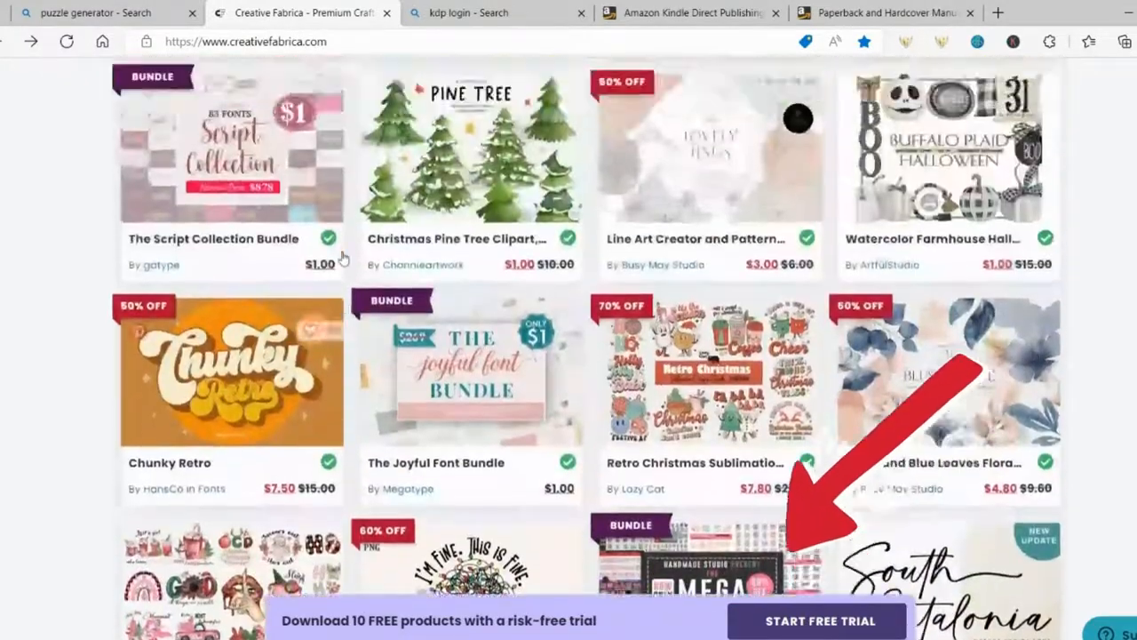
{"action": "scroll", "scroll_direction": "up", "scroll_amount": 3}
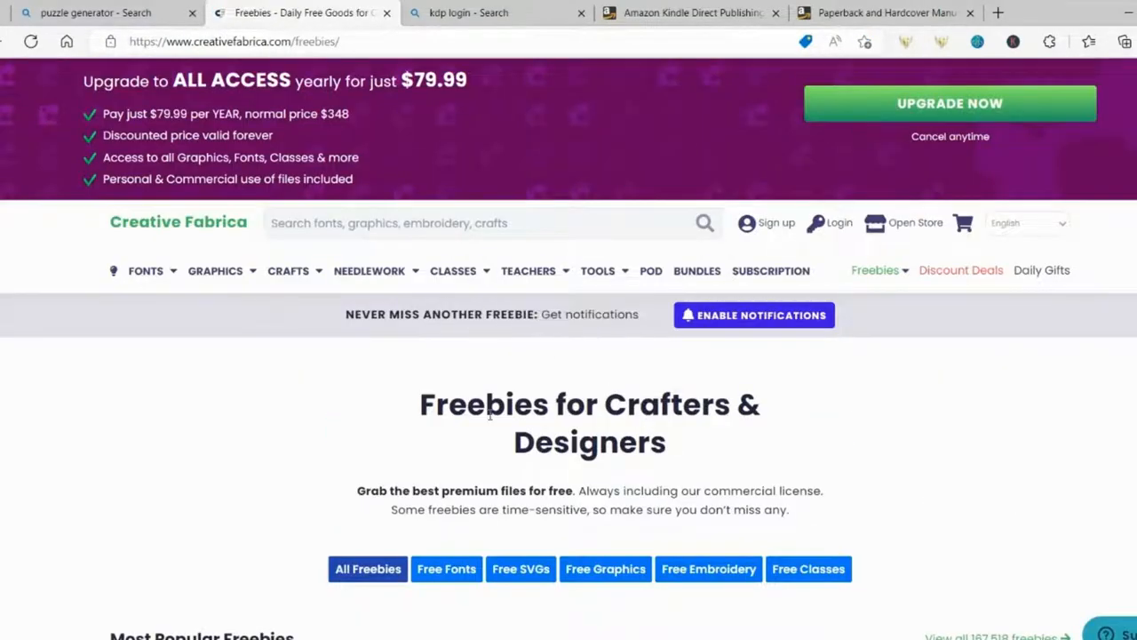
{"action": "scroll", "scroll_direction": "down", "scroll_amount": 3}
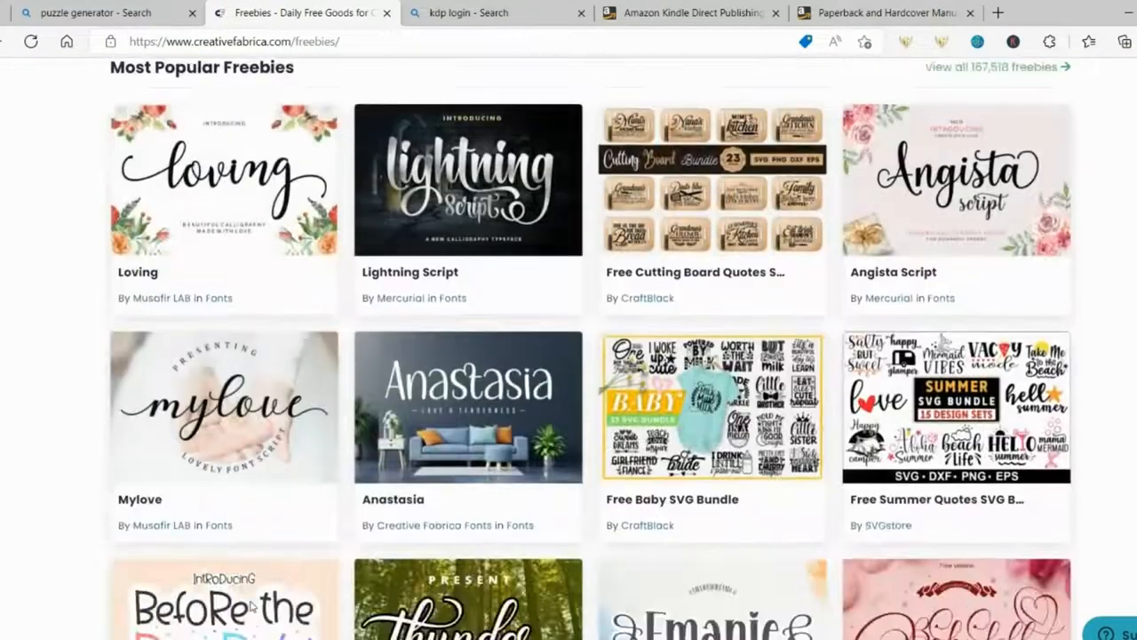
{"action": "scroll", "scroll_direction": "down", "scroll_amount": 3}
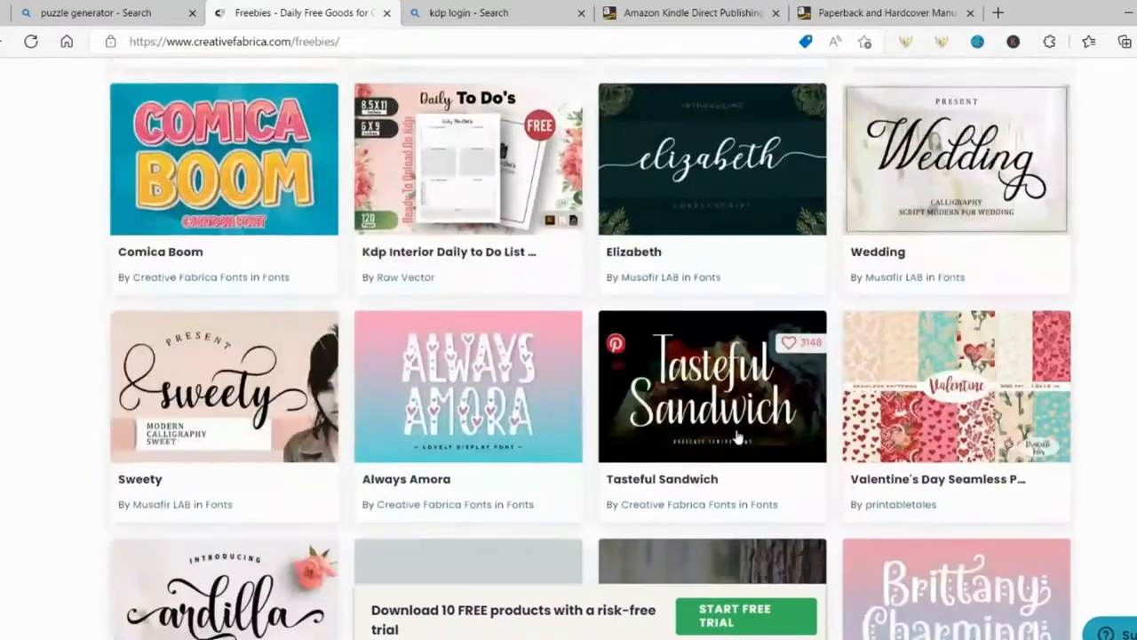
{"action": "scroll", "scroll_direction": "up", "scroll_amount": 3}
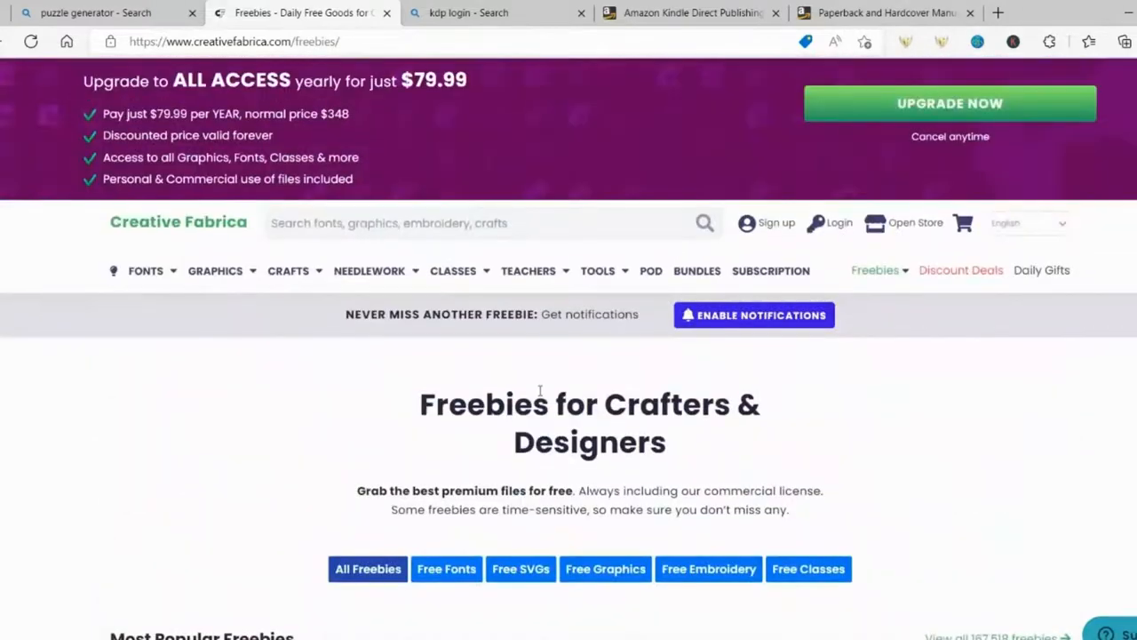
Step: Browse the Free SVGs crafts and bring up sudoku results filtered to KDP Interiors
{"action": "left_click", "coordinate": [288, 270]}
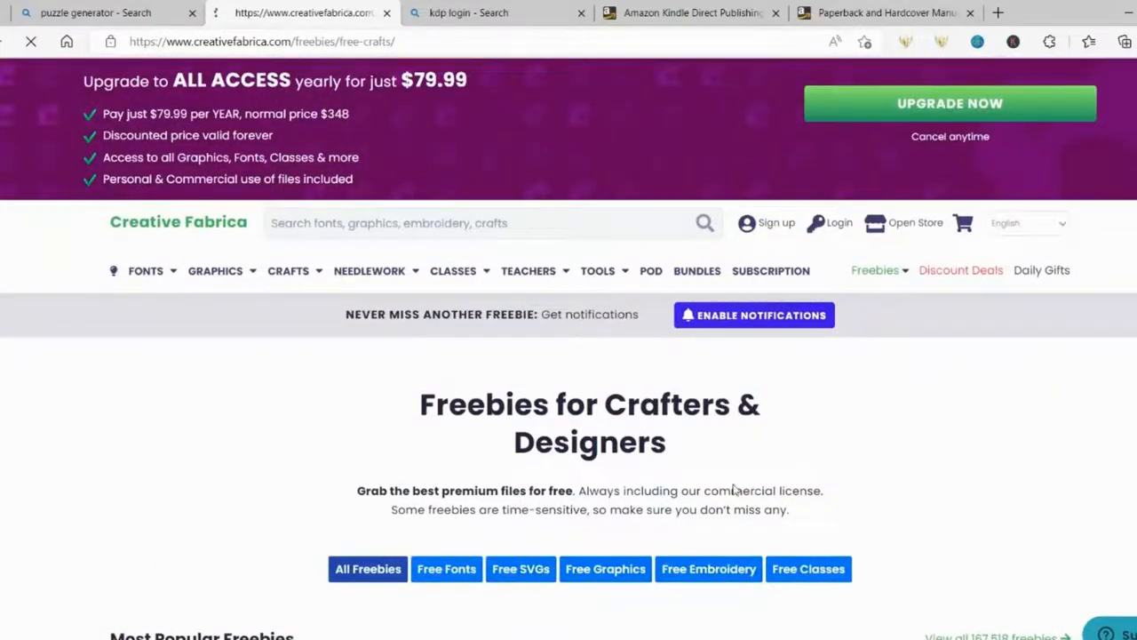
{"action": "scroll", "scroll_direction": "down", "scroll_amount": 3}
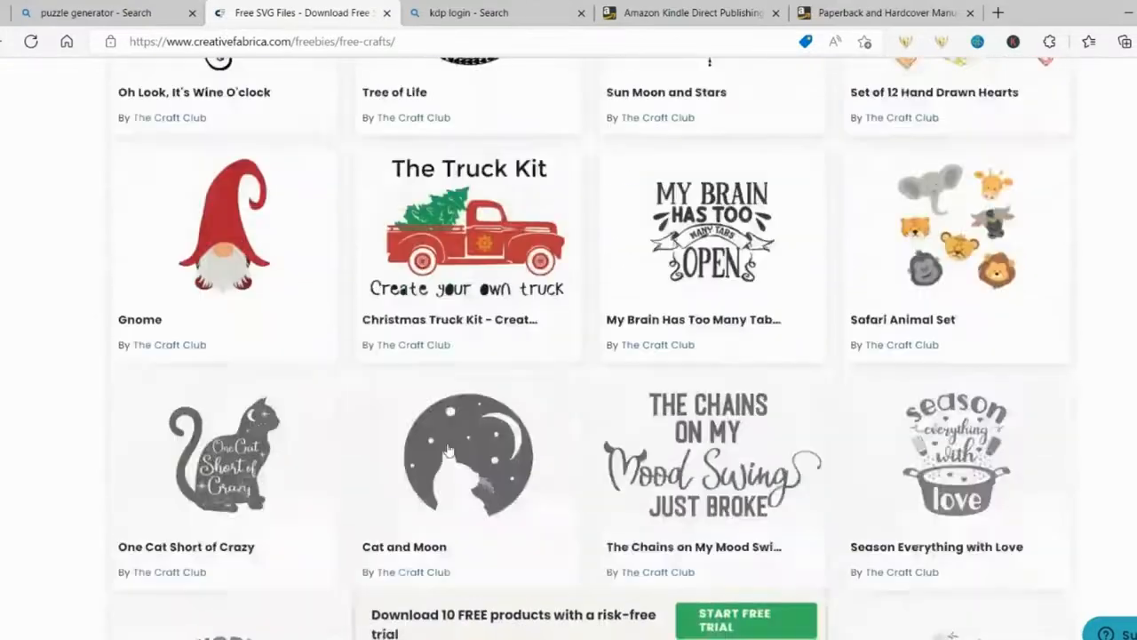
{"action": "scroll", "scroll_direction": "down", "scroll_amount": 3}
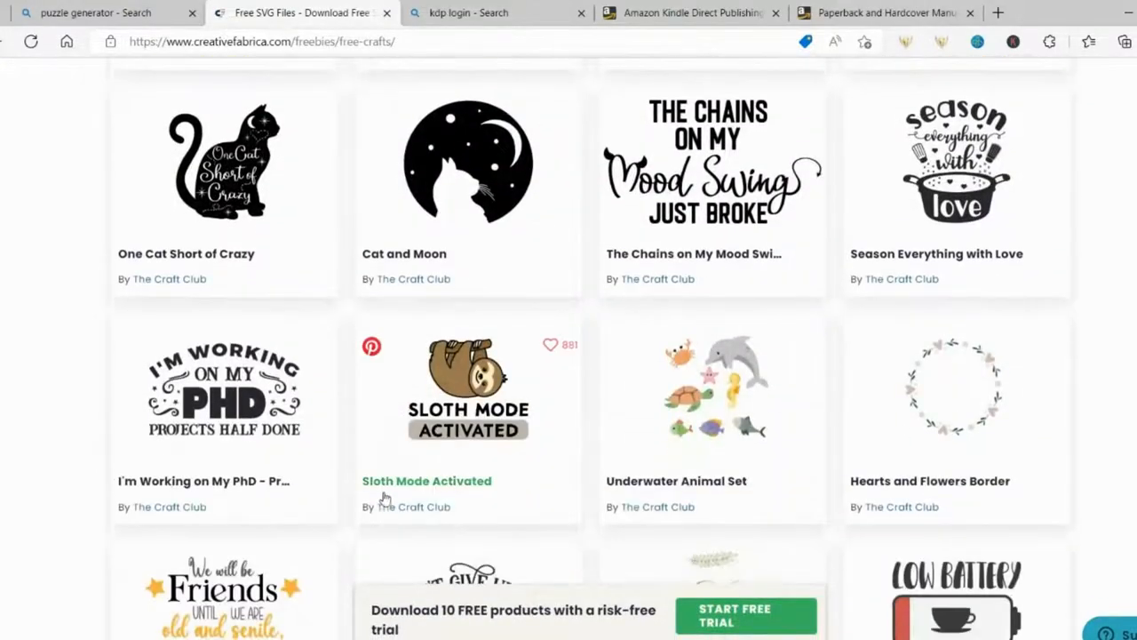
{"action": "mouse_move", "coordinate": [940, 480]}
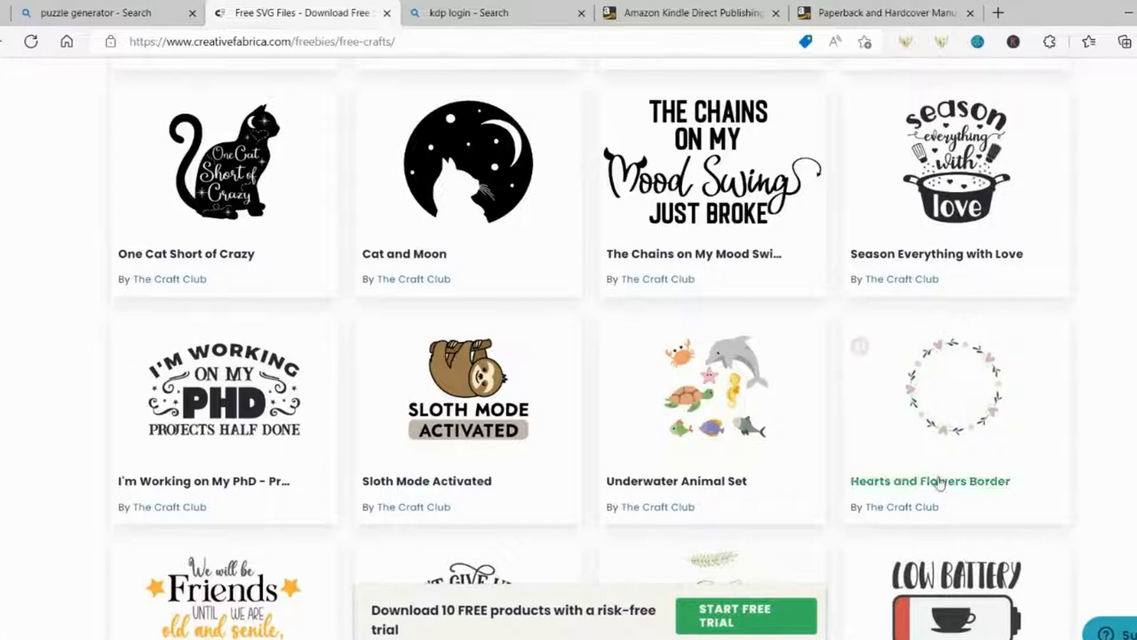
{"action": "scroll", "scroll_direction": "down", "scroll_amount": 3}
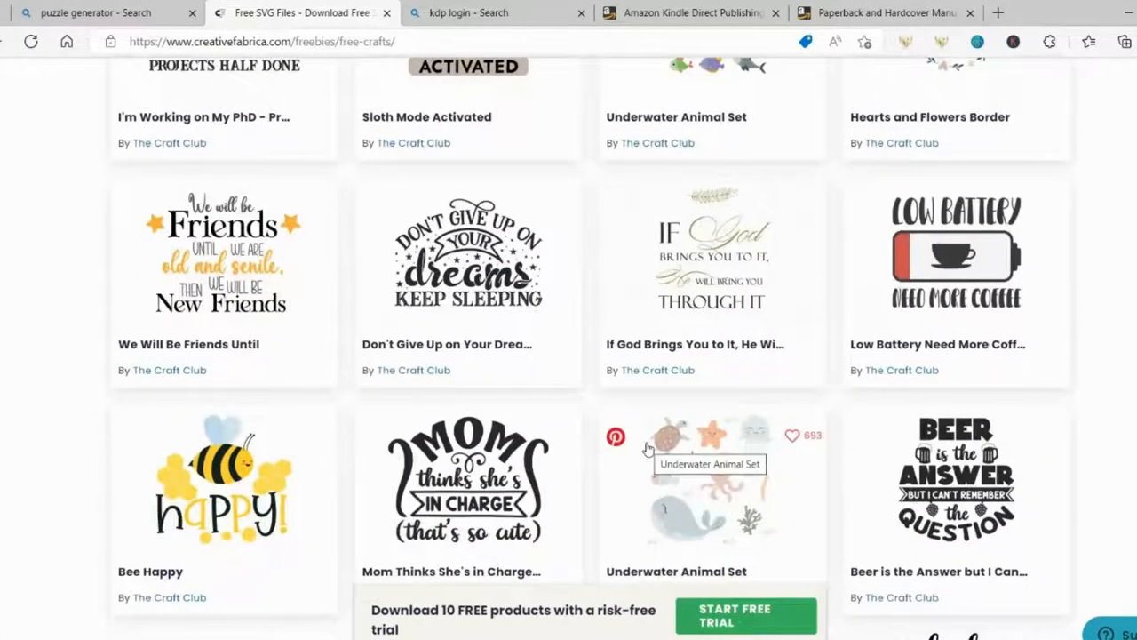
{"action": "mouse_move", "coordinate": [656, 402]}
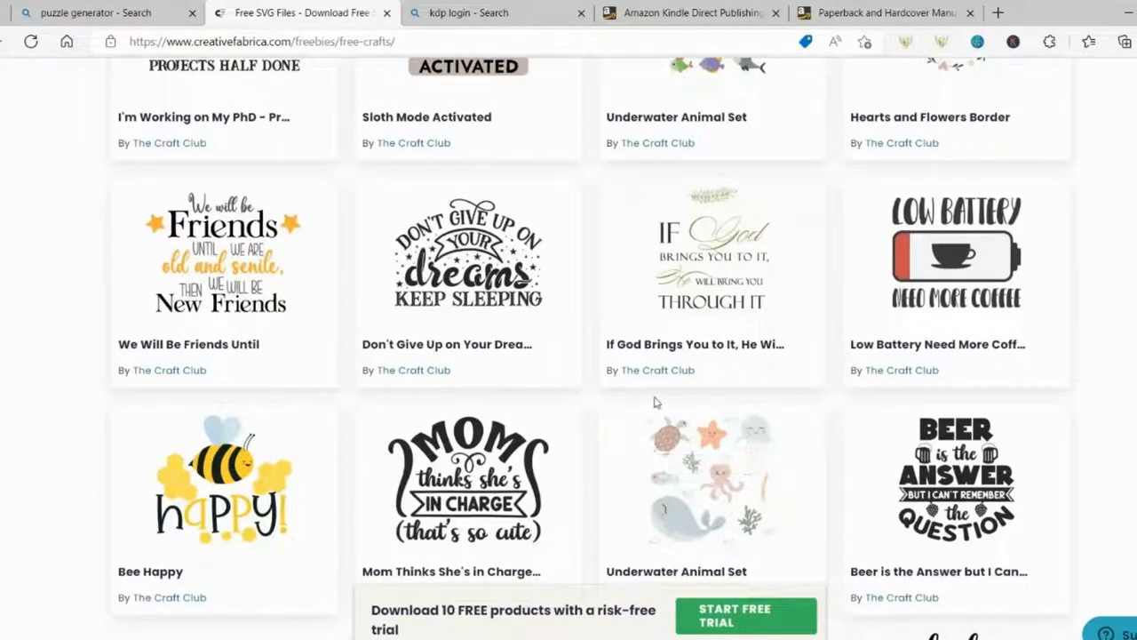
{"action": "scroll", "scroll_direction": "down", "scroll_amount": 3}
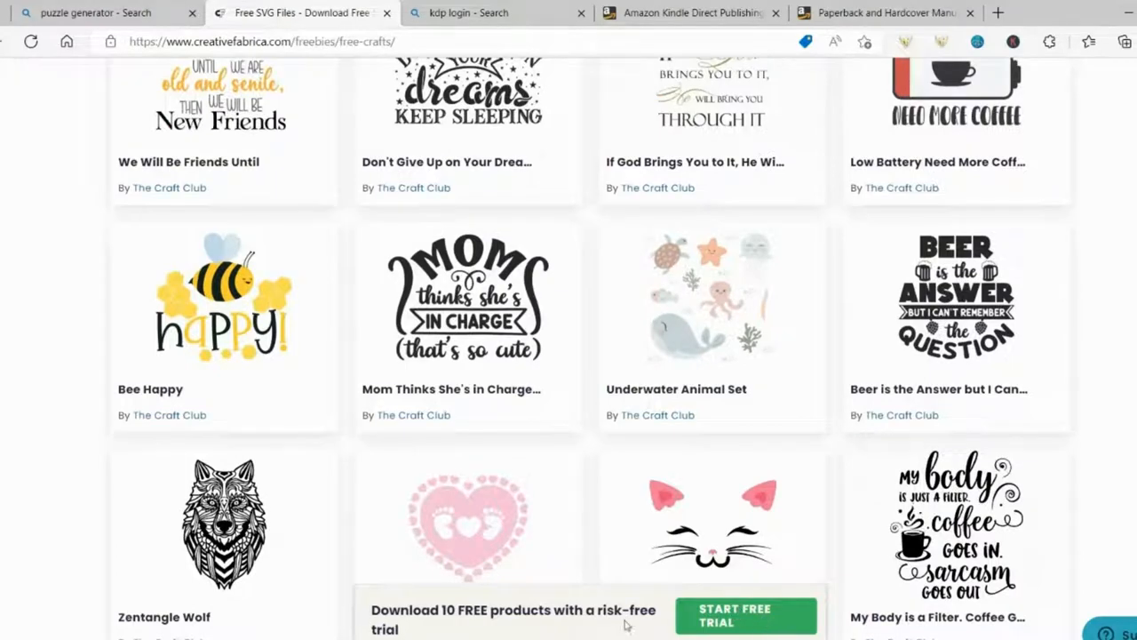
{"action": "scroll", "scroll_direction": "down", "scroll_amount": 3}
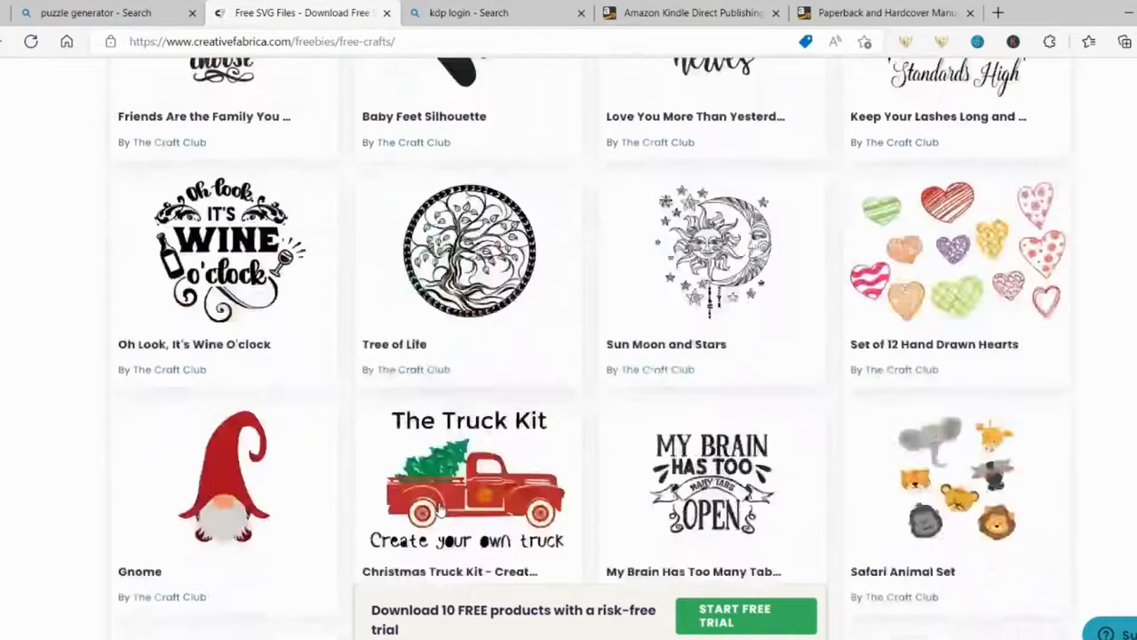
{"action": "scroll", "scroll_direction": "up", "scroll_amount": 3}
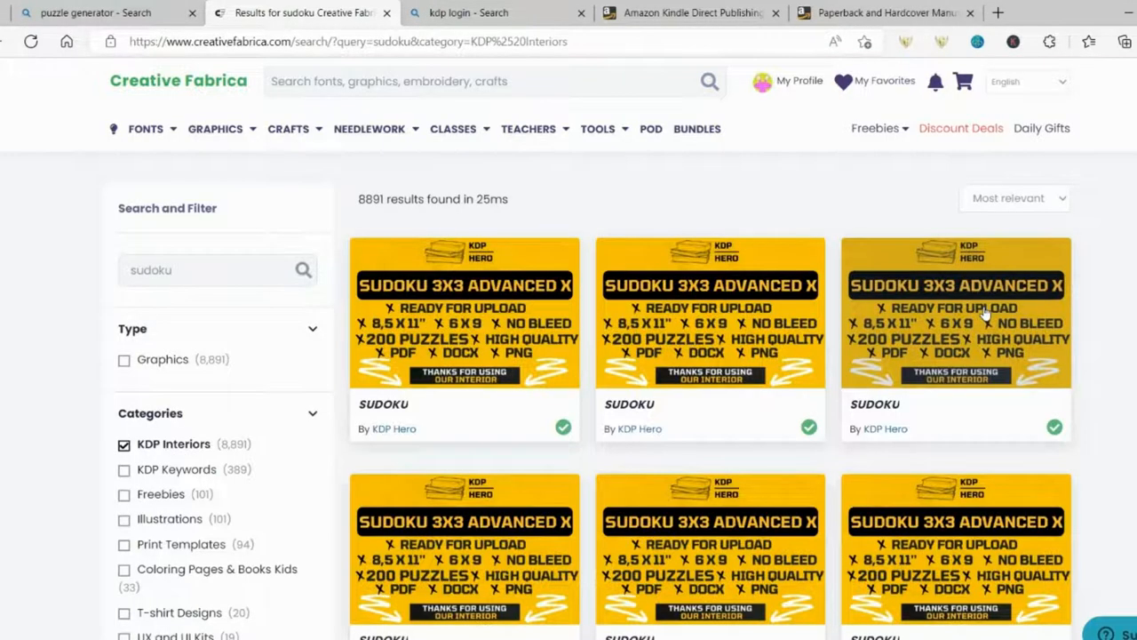
Step: Download the free SUDOKU KDP interior zip and check it in the Downloads panel
{"action": "left_click", "coordinate": [454, 128]}
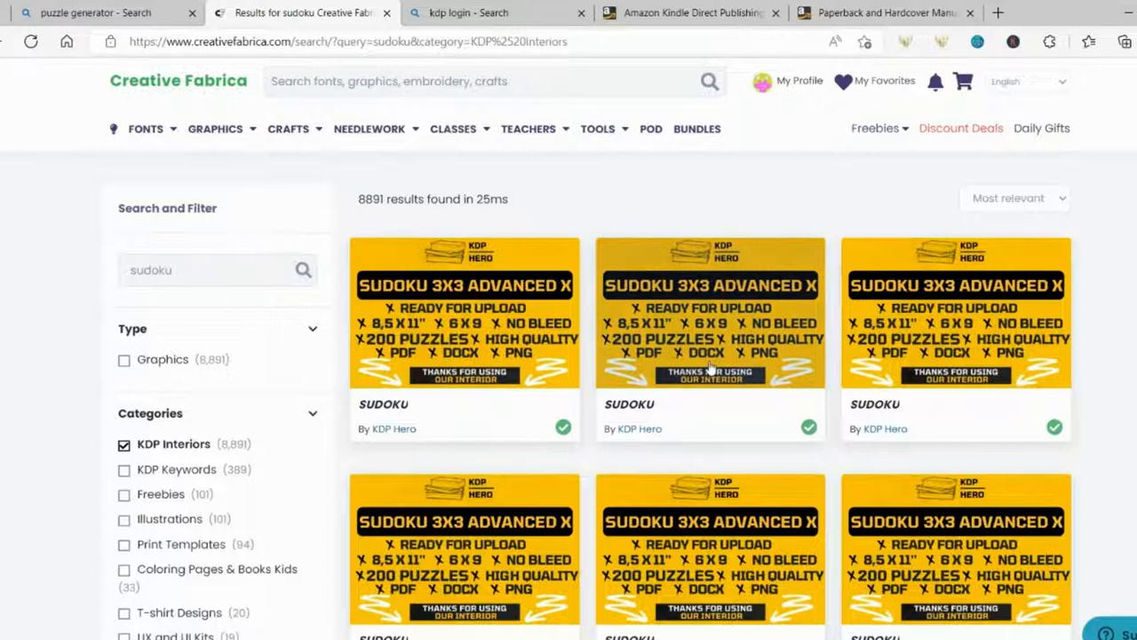
{"action": "left_click", "coordinate": [711, 311]}
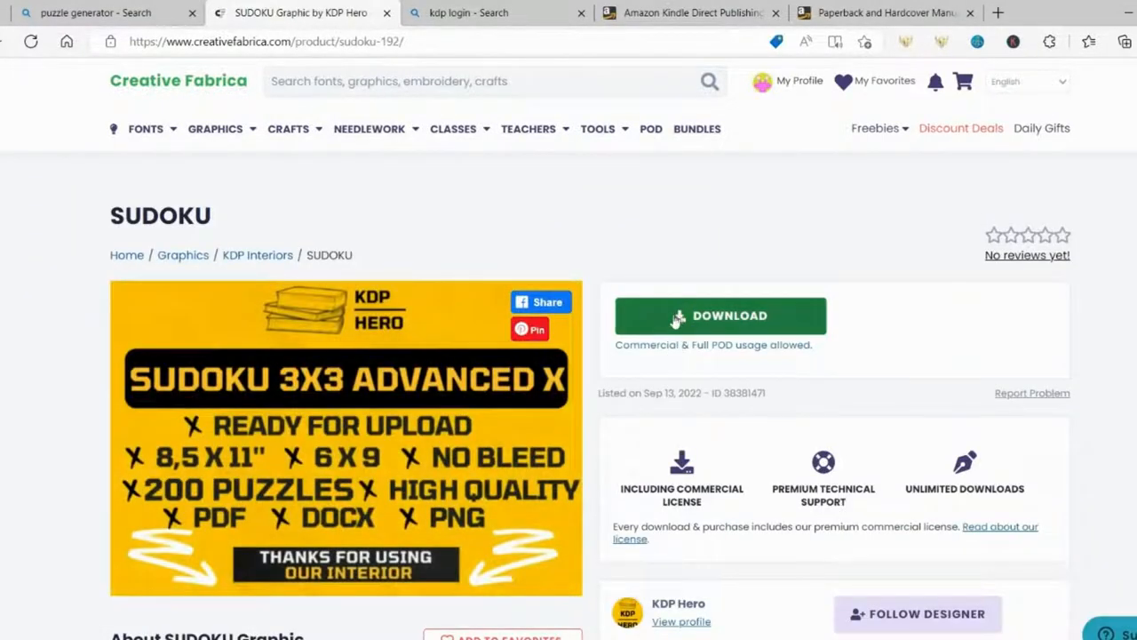
{"action": "left_click", "coordinate": [720, 316]}
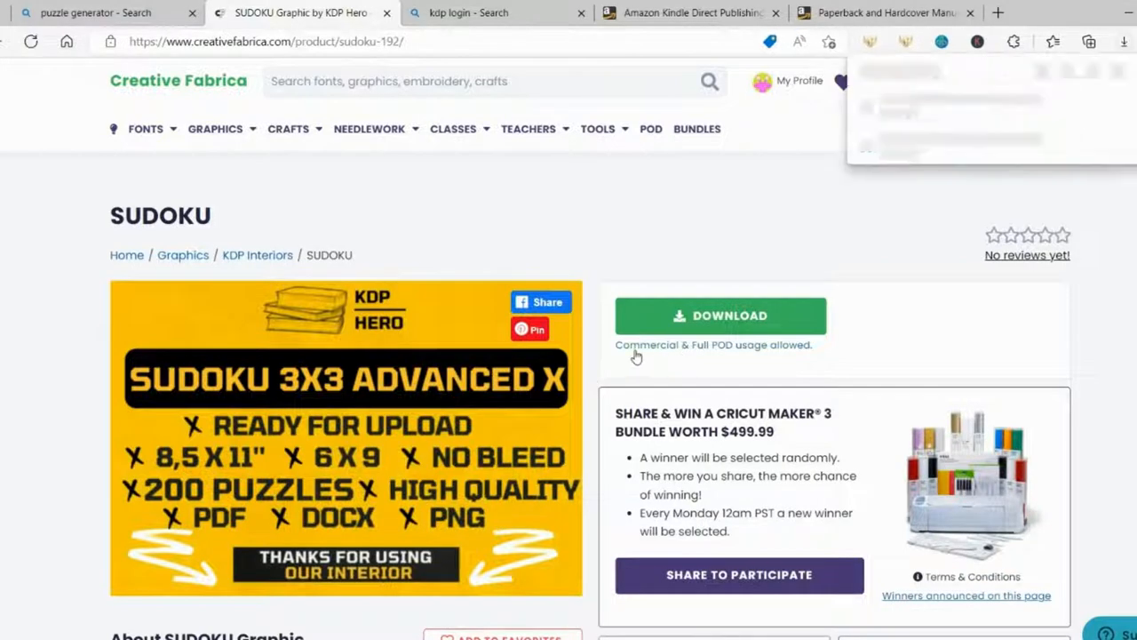
{"action": "left_click", "coordinate": [720, 317]}
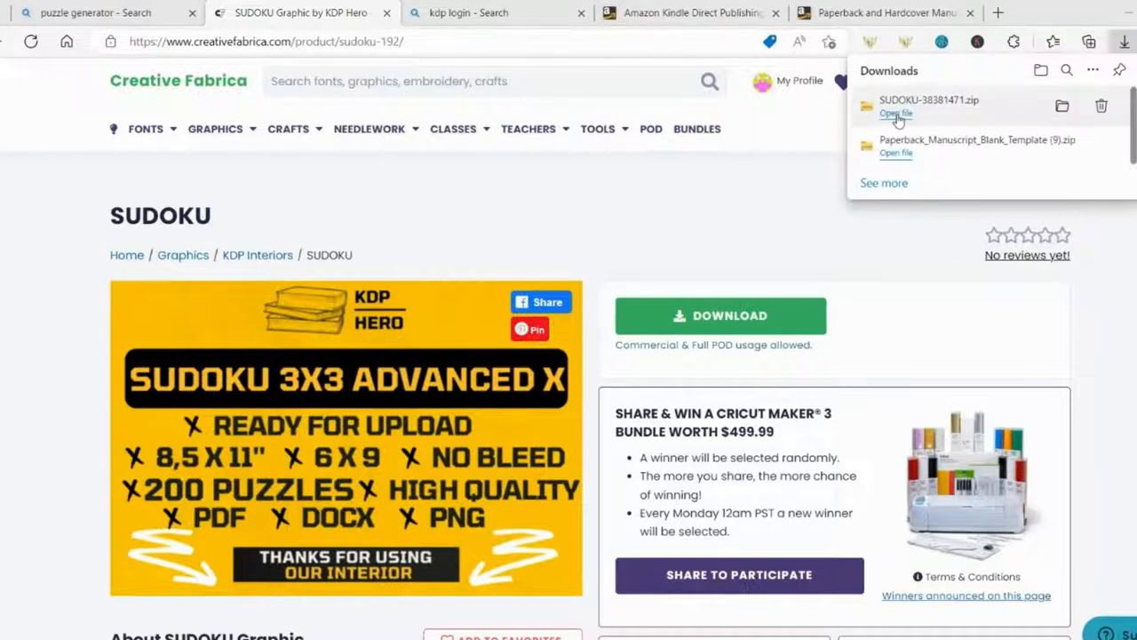
Step: Open the '8.5 x 11, no bleed' Word document from the downloaded SUDOKU zip
{"action": "left_click", "coordinate": [896, 113]}
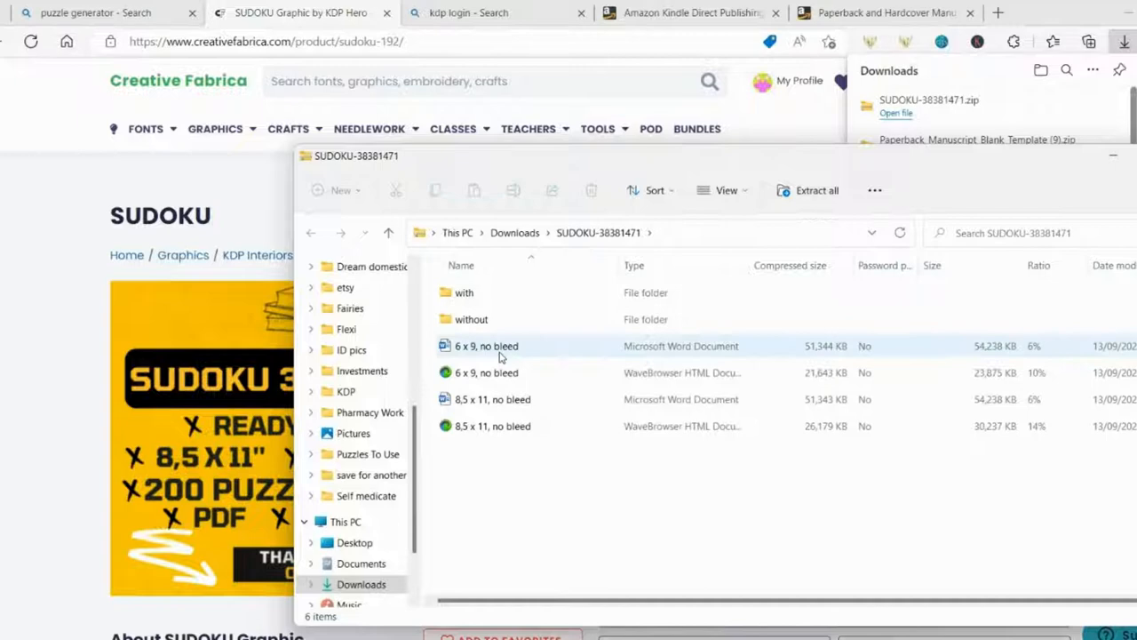
{"action": "left_click", "coordinate": [492, 398]}
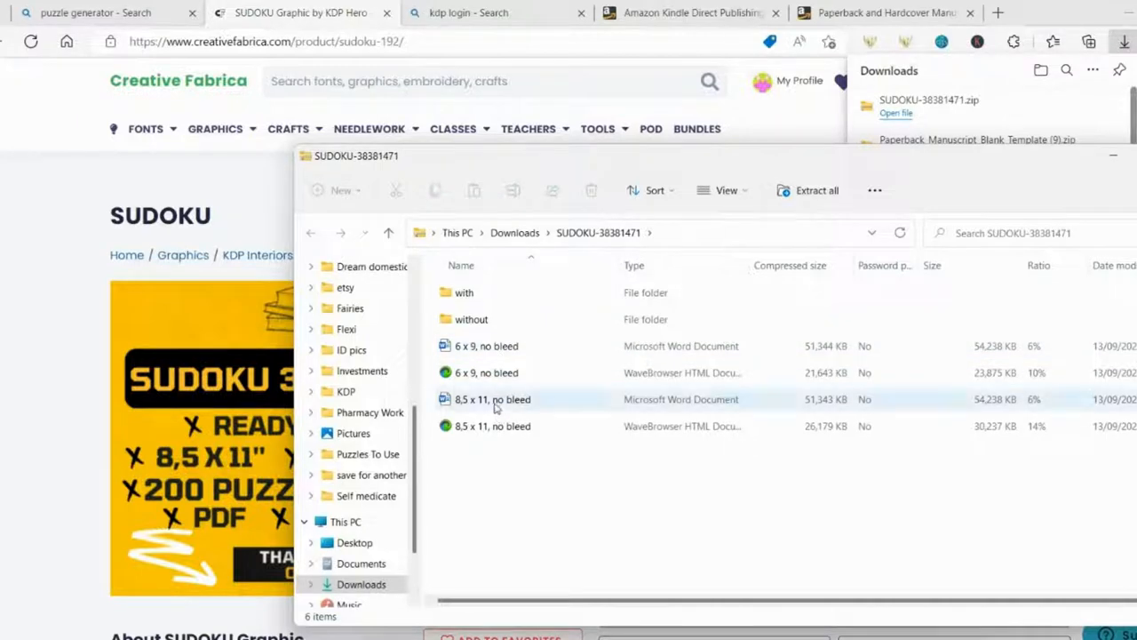
{"action": "double_click", "coordinate": [493, 398]}
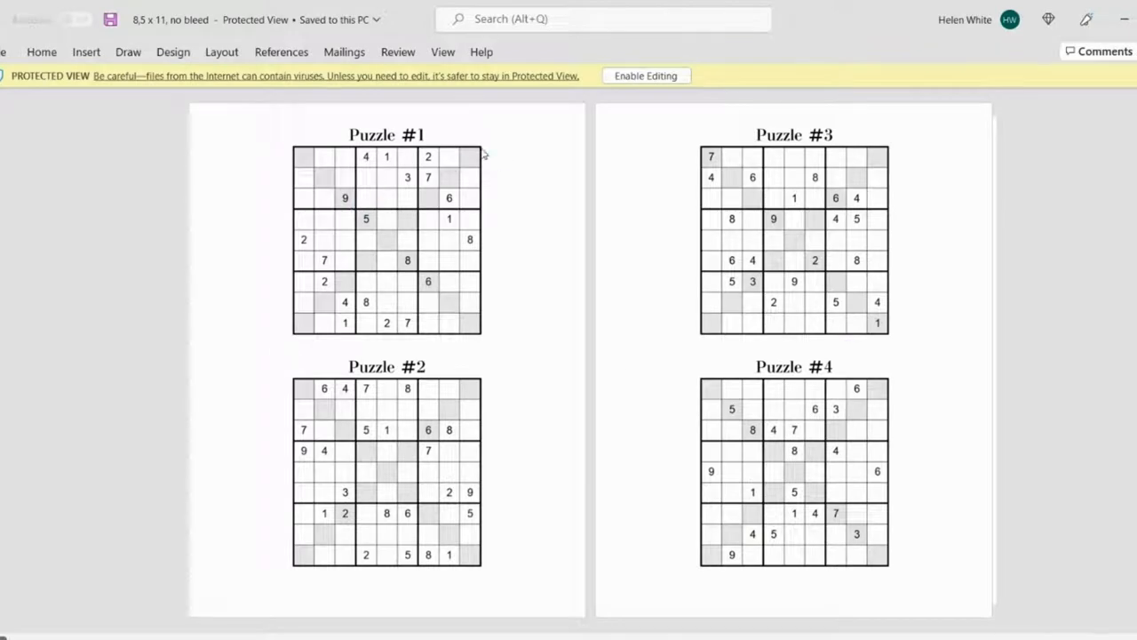
Step: Enable editing on the downloaded sudoku document so the Puzzle #1 grid can be copied
{"action": "left_click", "coordinate": [647, 75]}
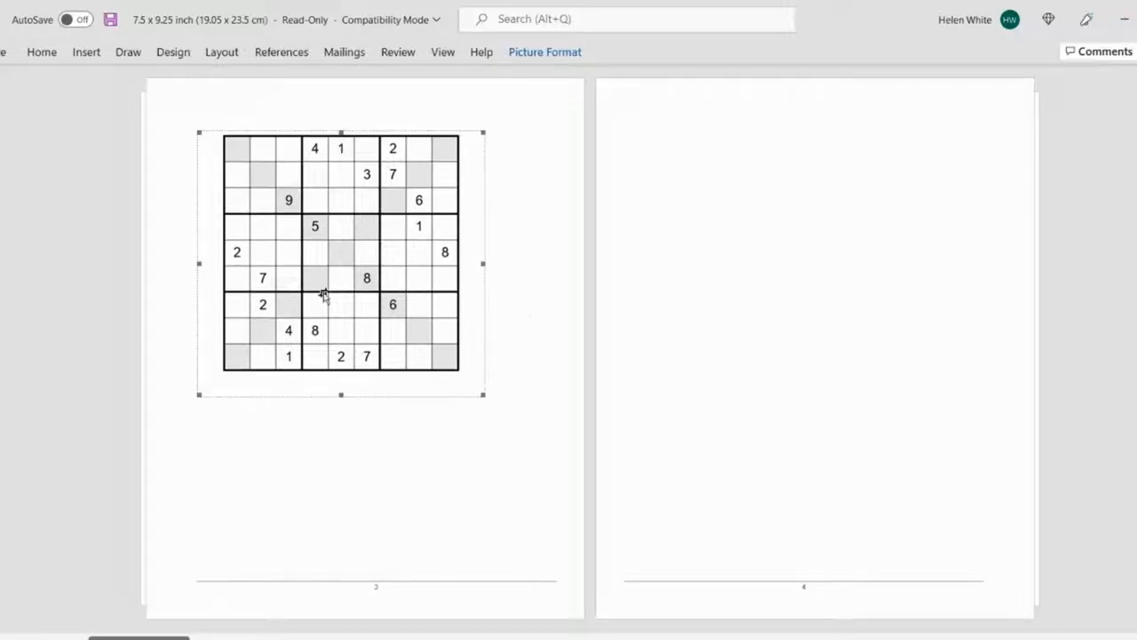
Step: Scroll through the 8.5 x 11 sudoku document's later pages down to puzzles #135–#138
{"action": "scroll", "scroll_direction": "down", "scroll_amount": 3}
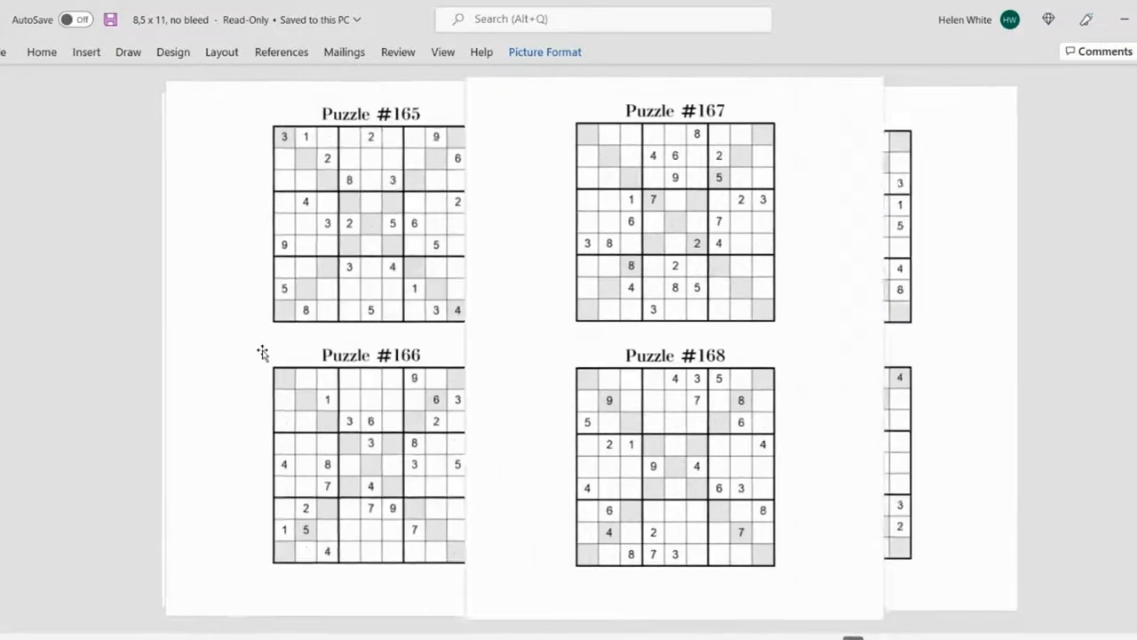
{"action": "scroll", "scroll_direction": "up", "scroll_amount": 3}
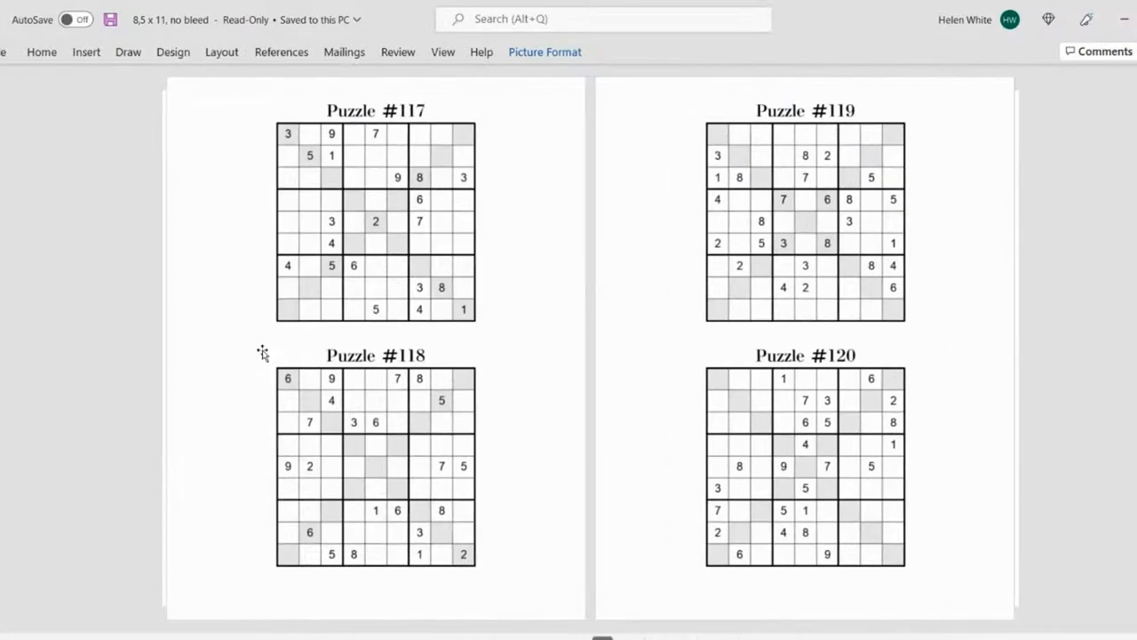
{"action": "scroll", "scroll_direction": "down", "scroll_amount": 3}
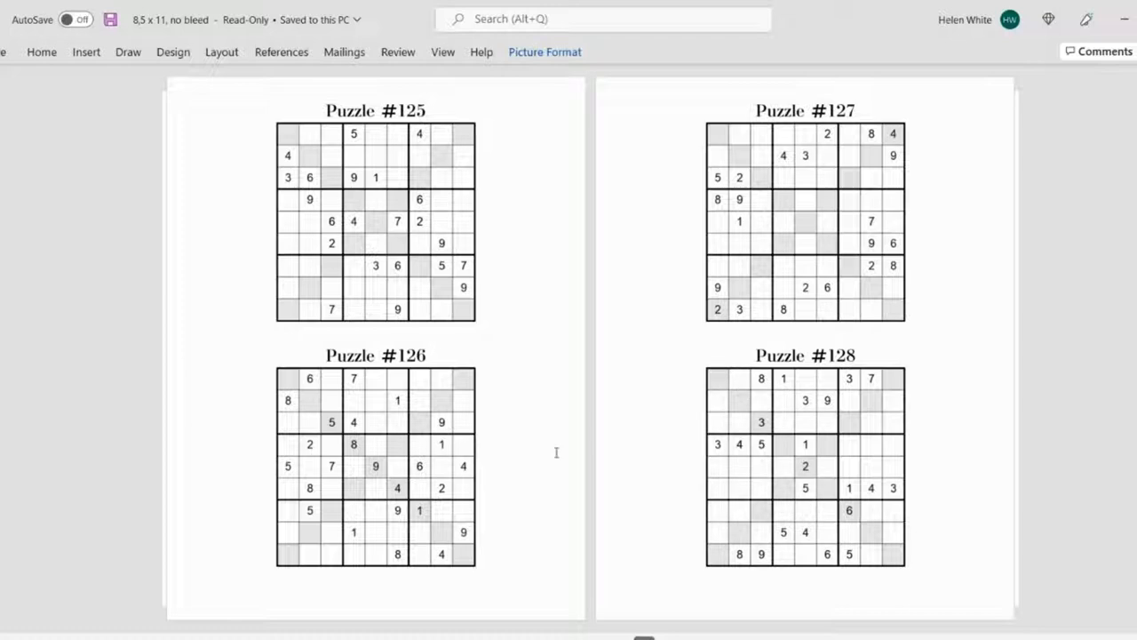
{"action": "scroll", "scroll_direction": "down", "scroll_amount": 3}
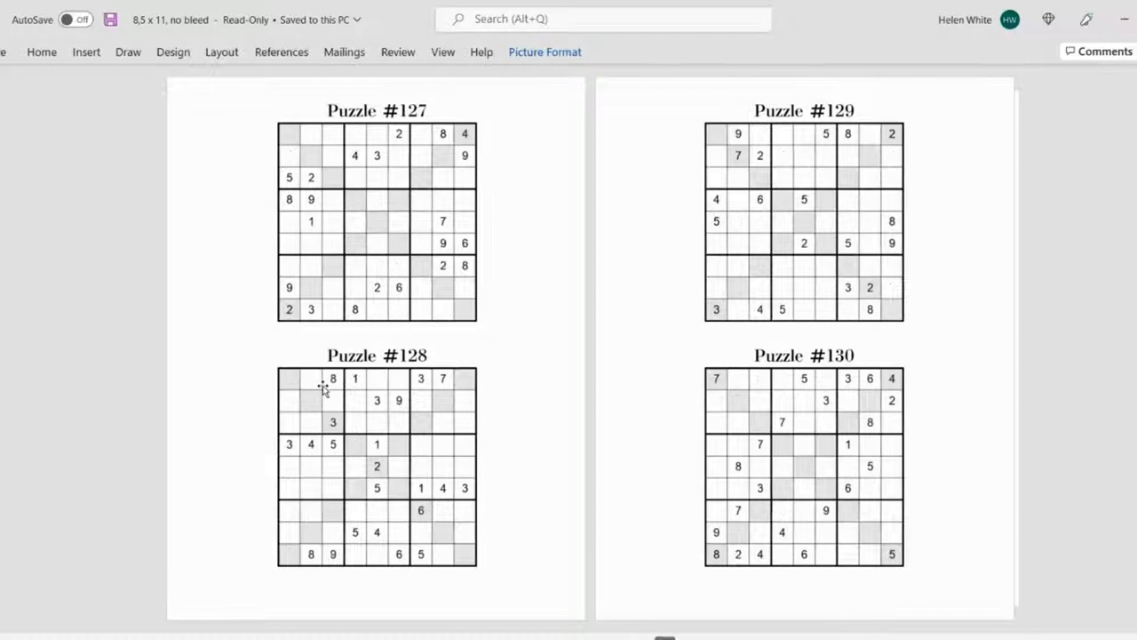
{"action": "scroll", "scroll_direction": "down", "scroll_amount": 3}
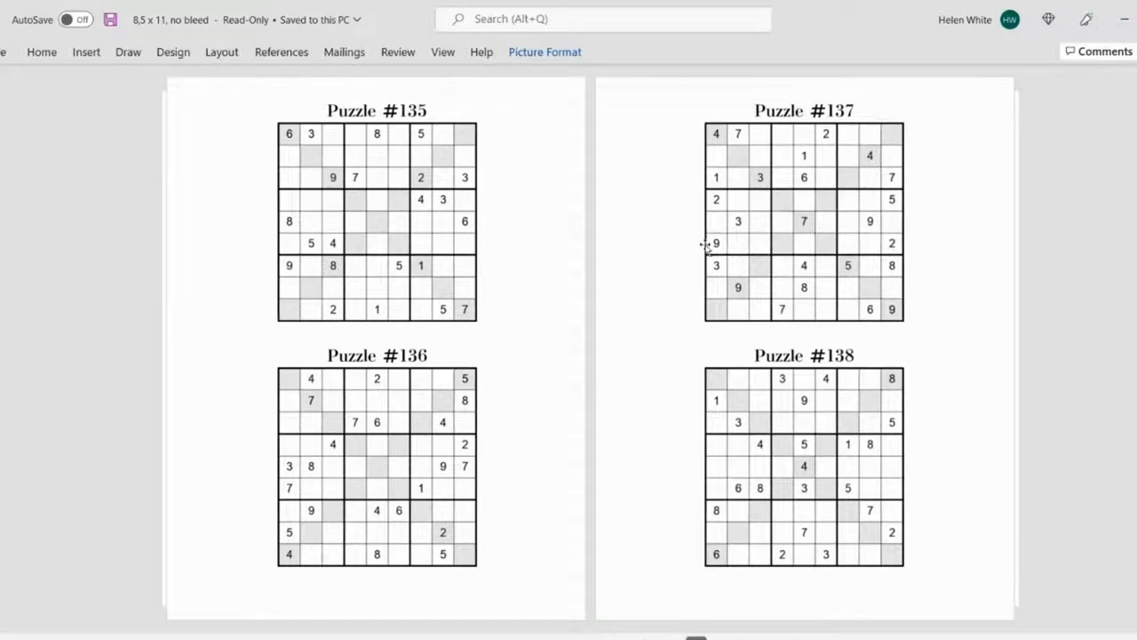
{"action": "mouse_move", "coordinate": [344, 229]}
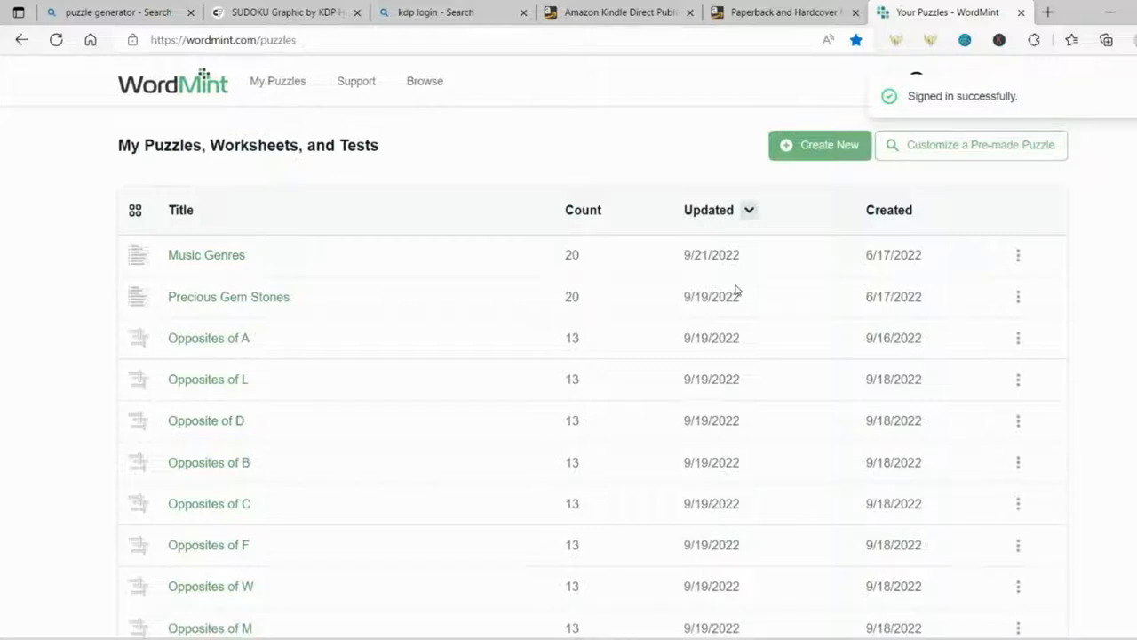
{"action": "mouse_move", "coordinate": [614, 238]}
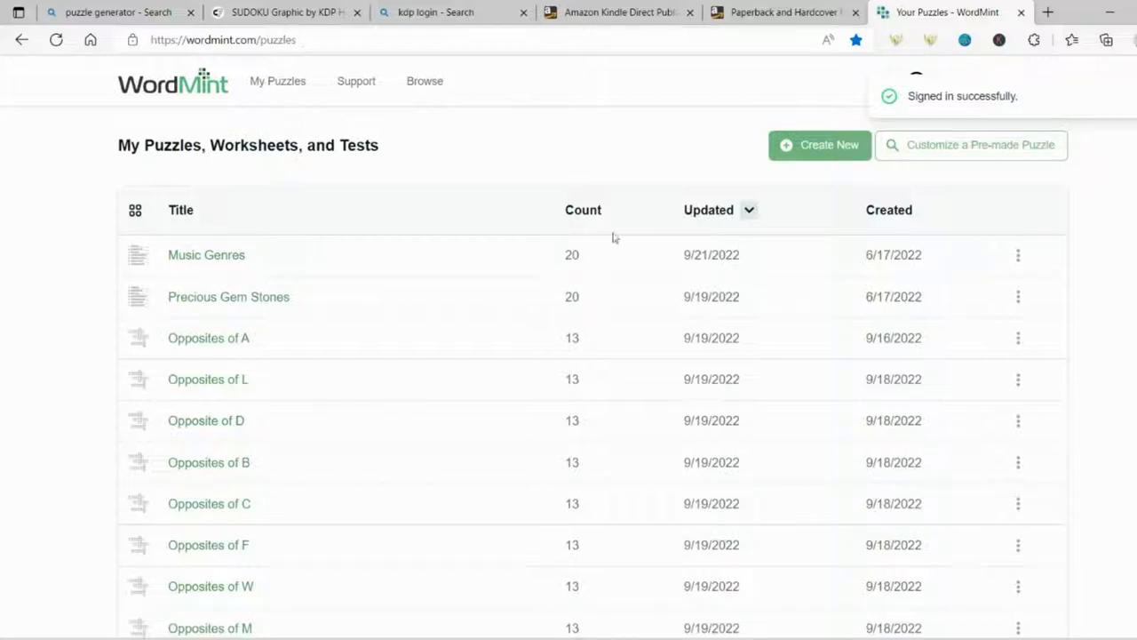
{"action": "mouse_move", "coordinate": [435, 160]}
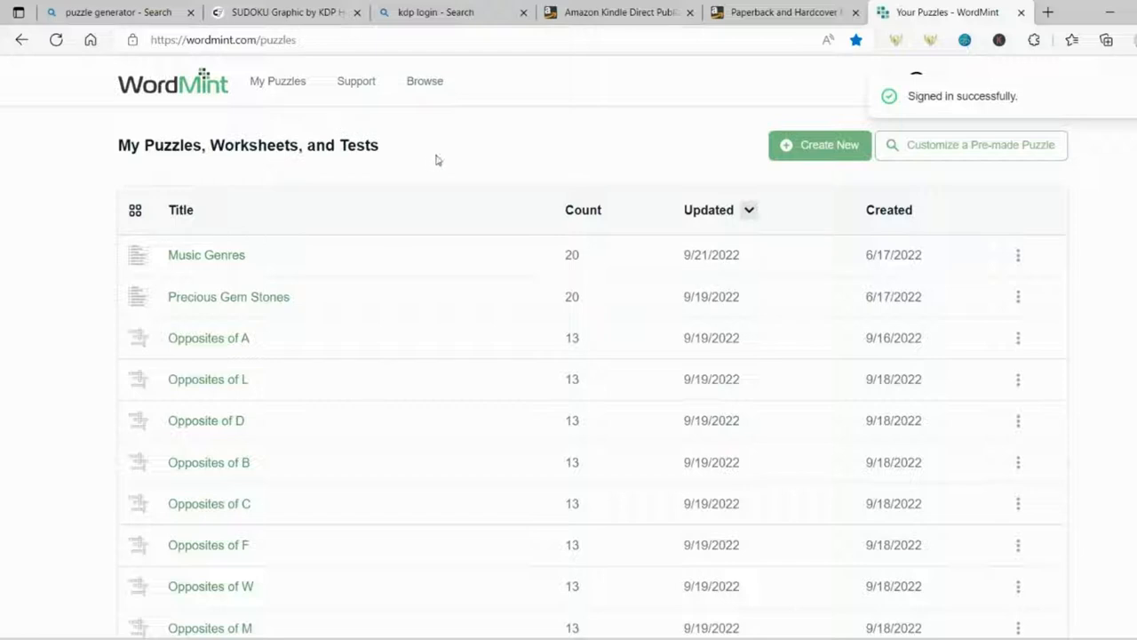
{"action": "mouse_move", "coordinate": [476, 146]}
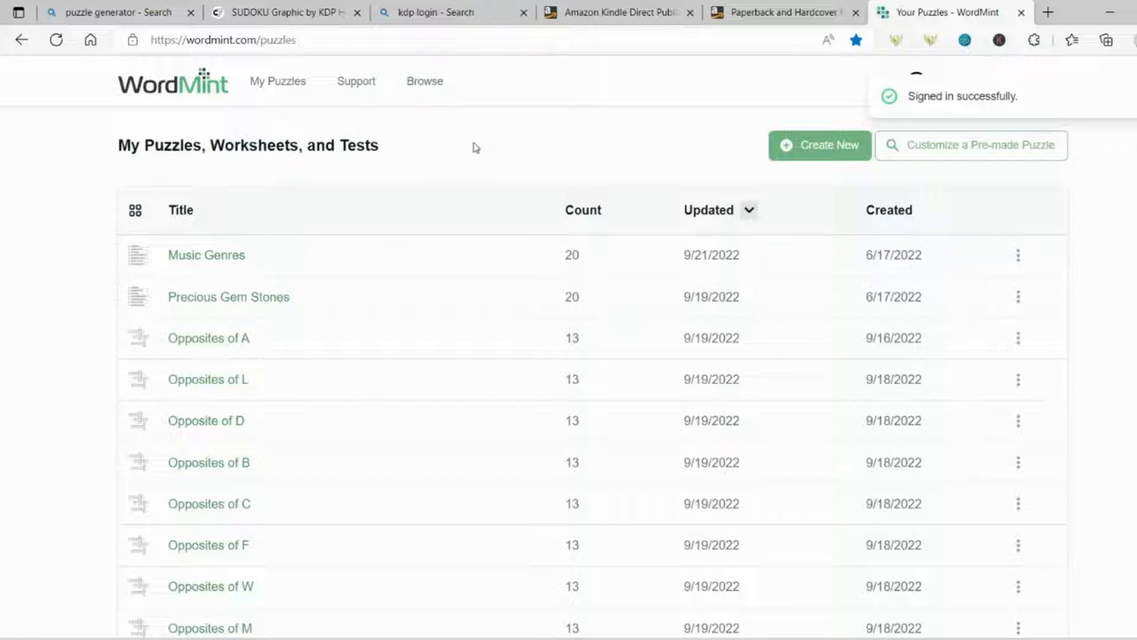
{"action": "mouse_move", "coordinate": [817, 146]}
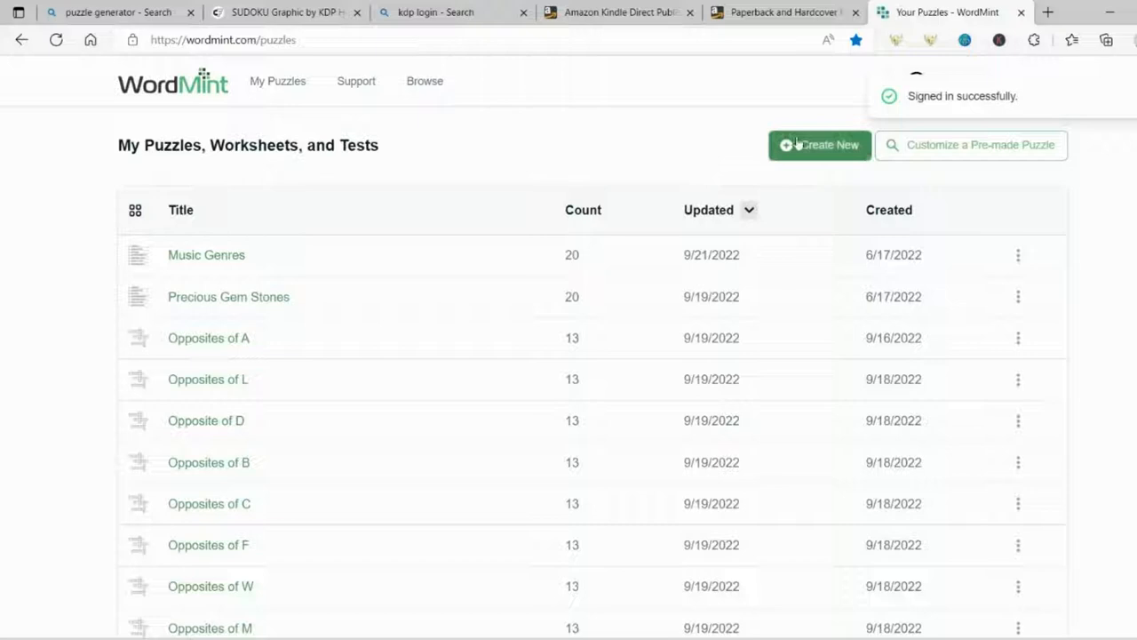
Step: Create a new puzzle and choose Word Search as the type
{"action": "left_click", "coordinate": [820, 146]}
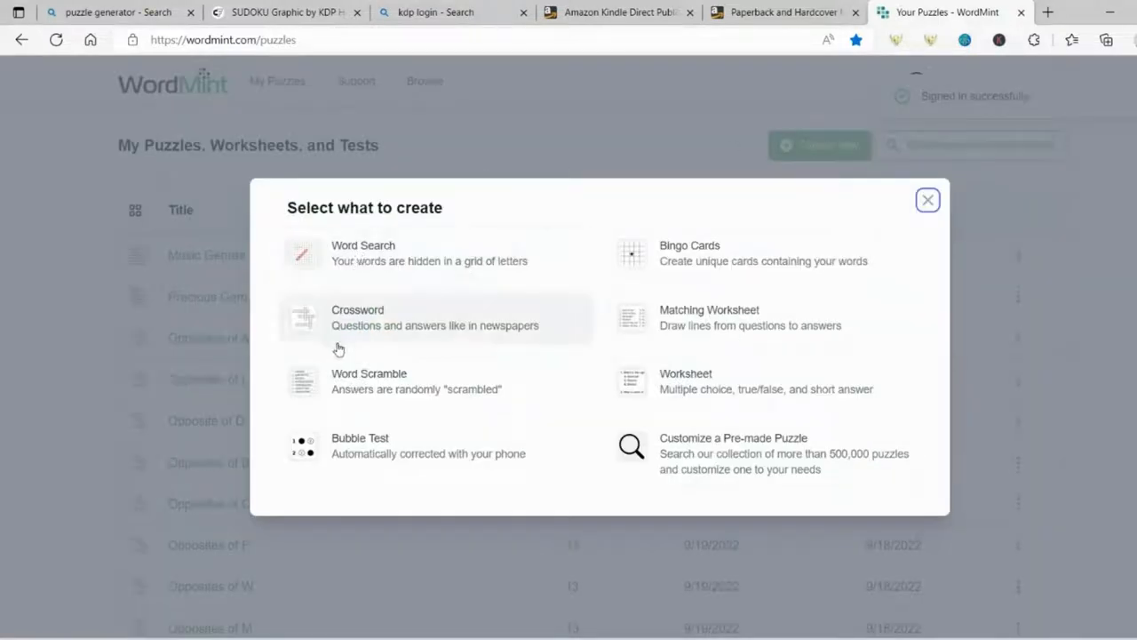
{"action": "mouse_move", "coordinate": [835, 341]}
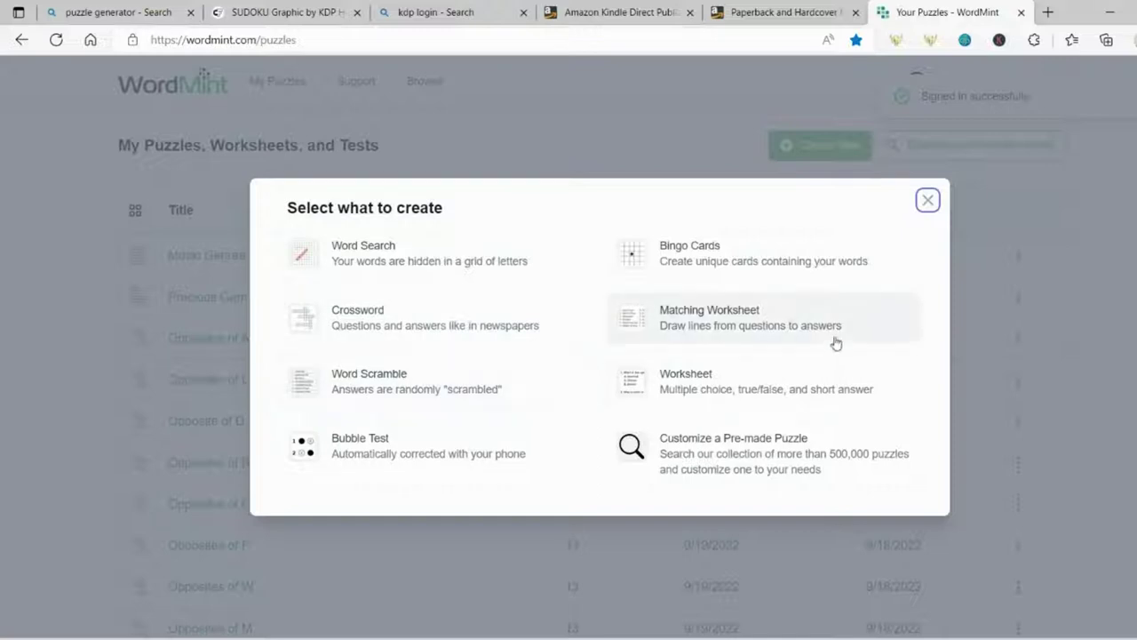
{"action": "mouse_move", "coordinate": [489, 377]}
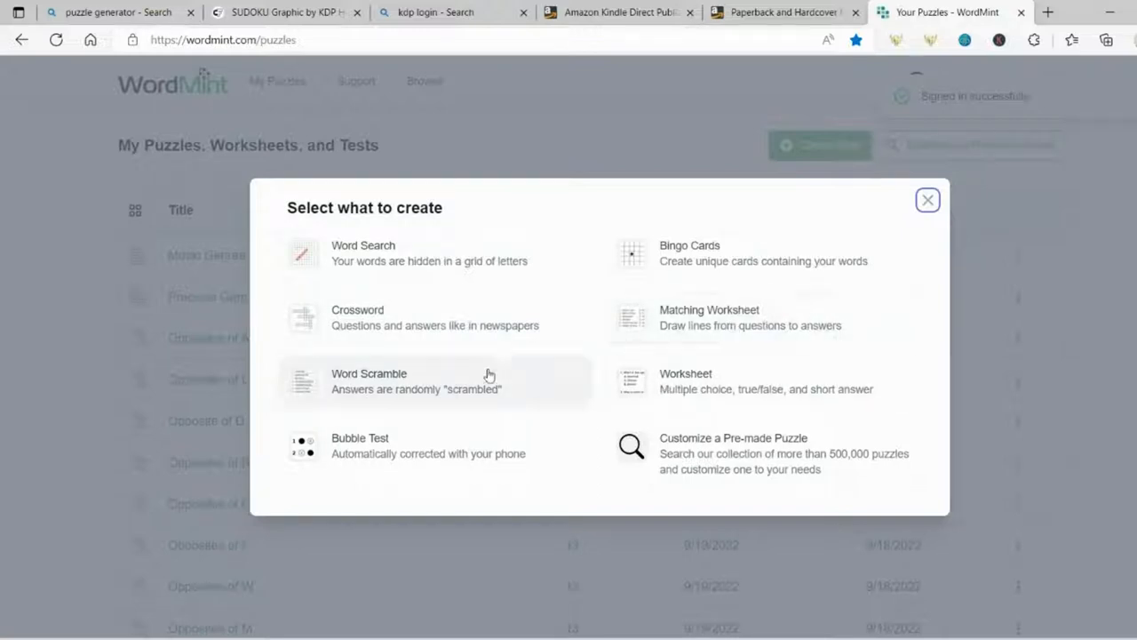
{"action": "mouse_move", "coordinate": [373, 299]}
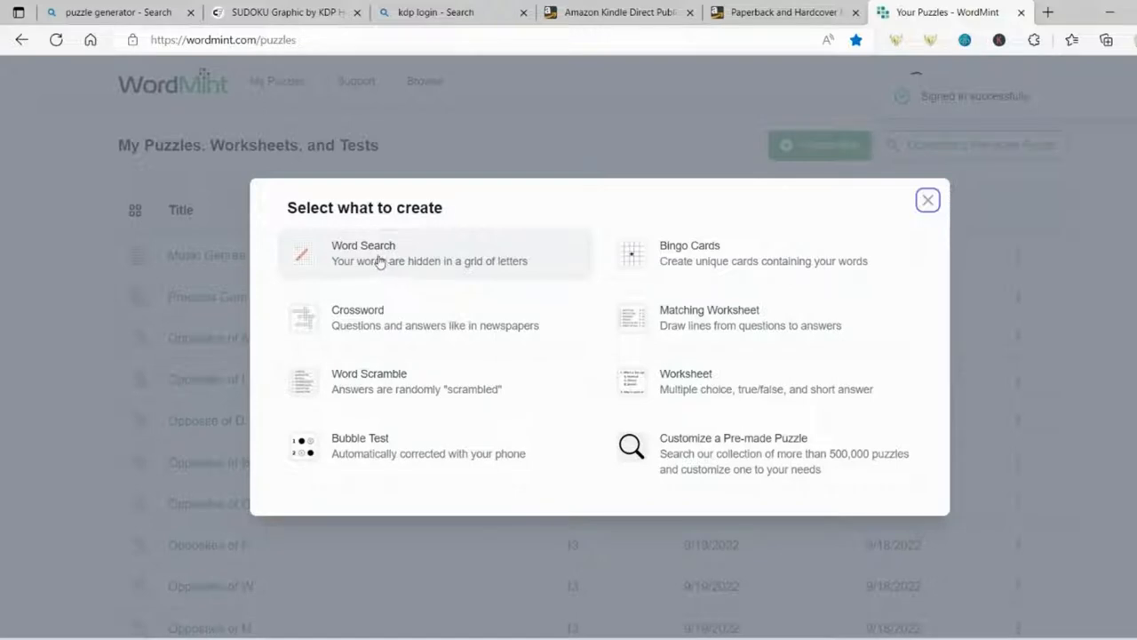
{"action": "left_click", "coordinate": [365, 252]}
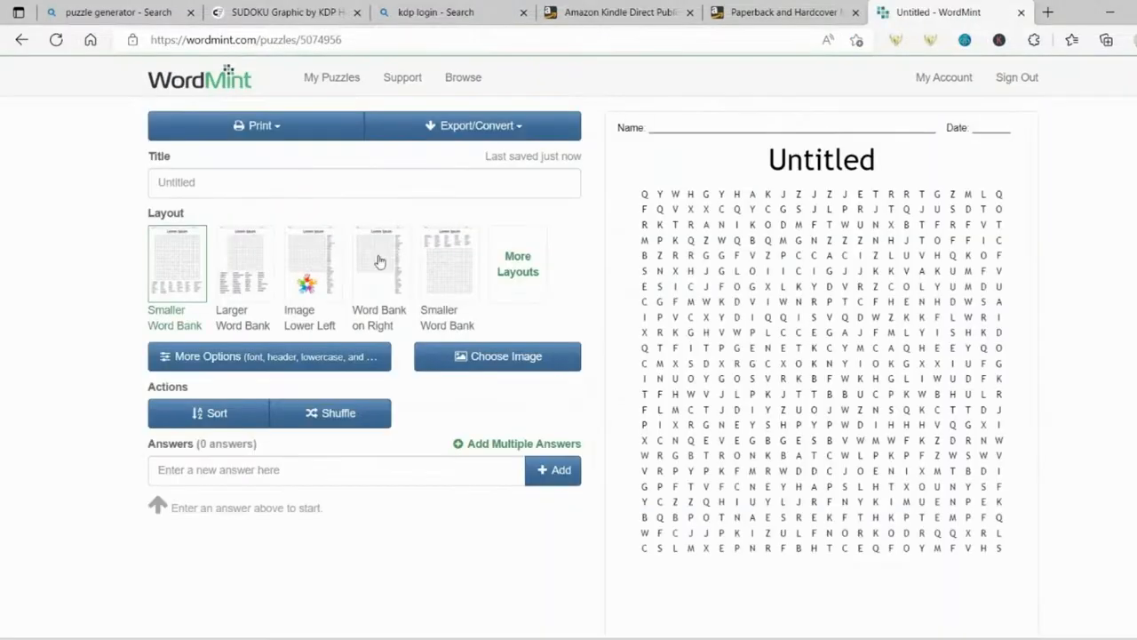
Step: Add kdp and amazon as the hidden answer words of the word search
{"action": "left_click", "coordinate": [364, 181]}
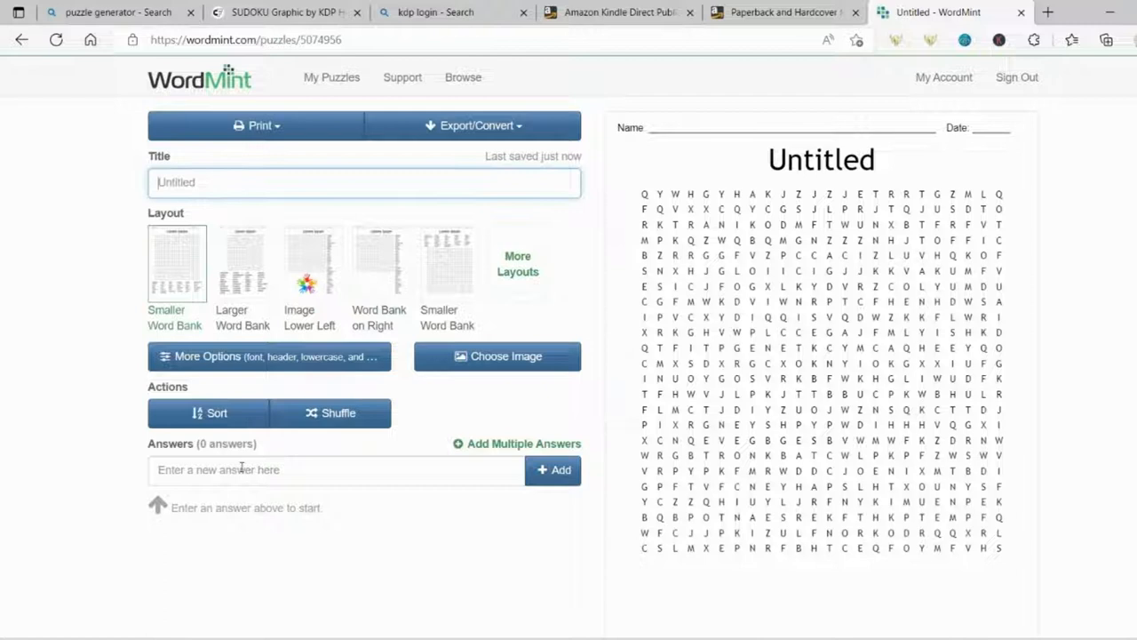
{"action": "left_click", "coordinate": [338, 470]}
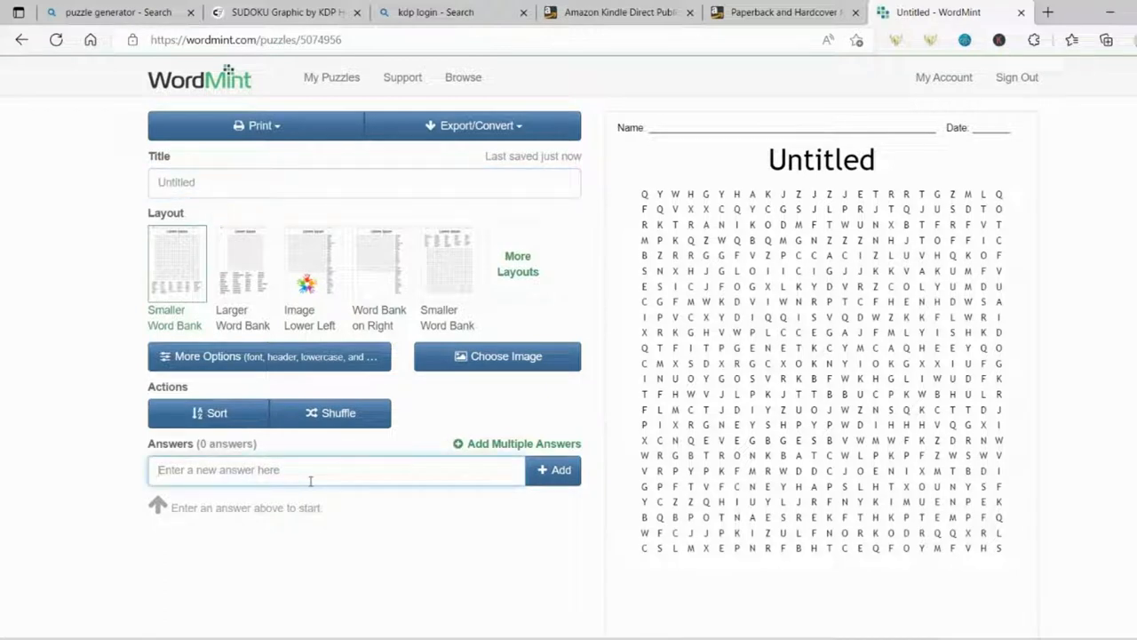
{"action": "left_click", "coordinate": [554, 469]}
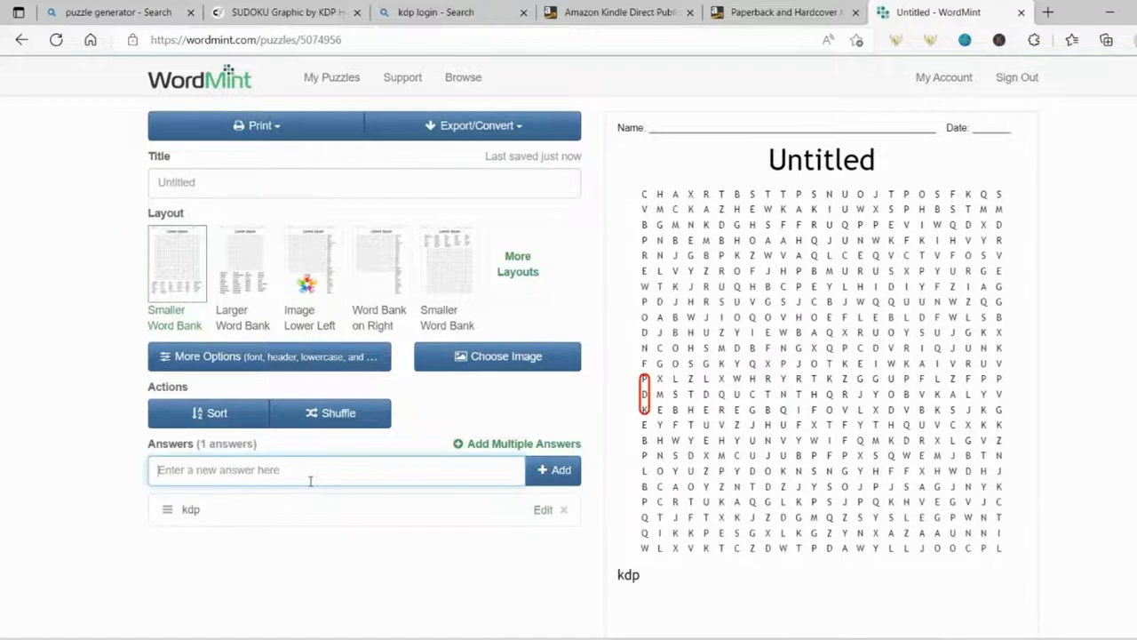
{"action": "type", "text": "amazon"}
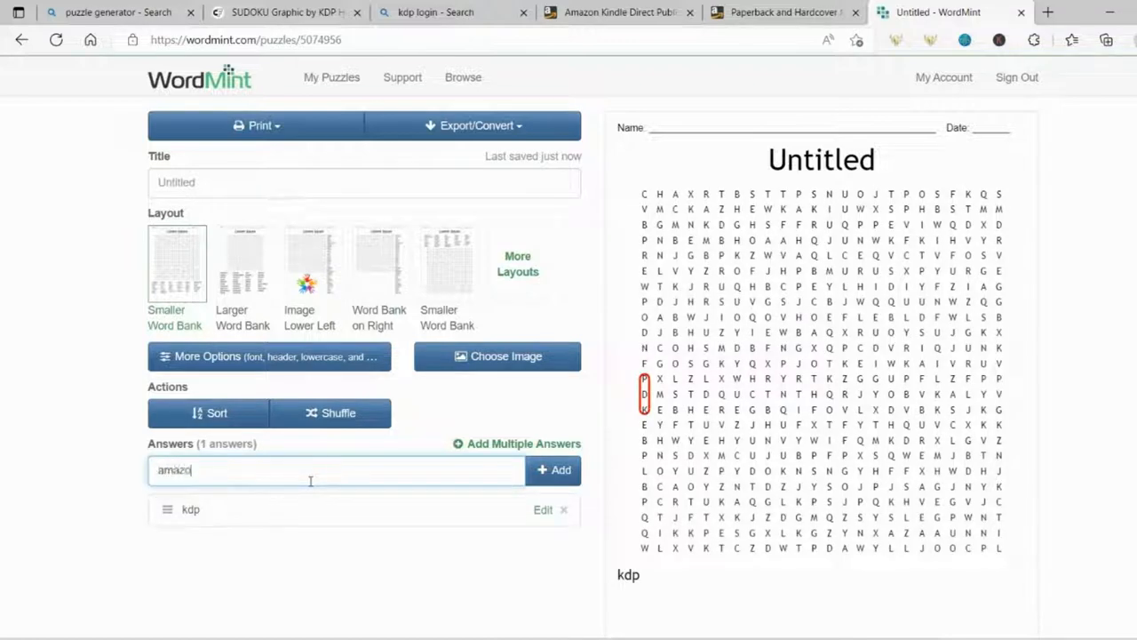
{"action": "left_click", "coordinate": [555, 469]}
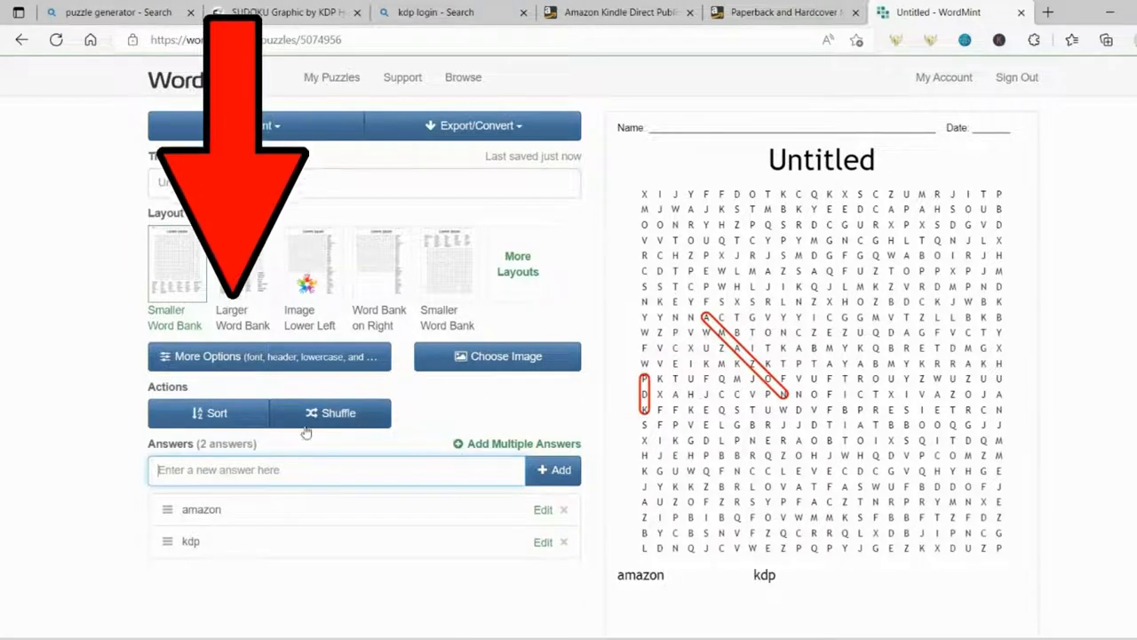
Step: In More Options set the grid size to 10x10 and the body font to Verdana
{"action": "left_click", "coordinate": [270, 356]}
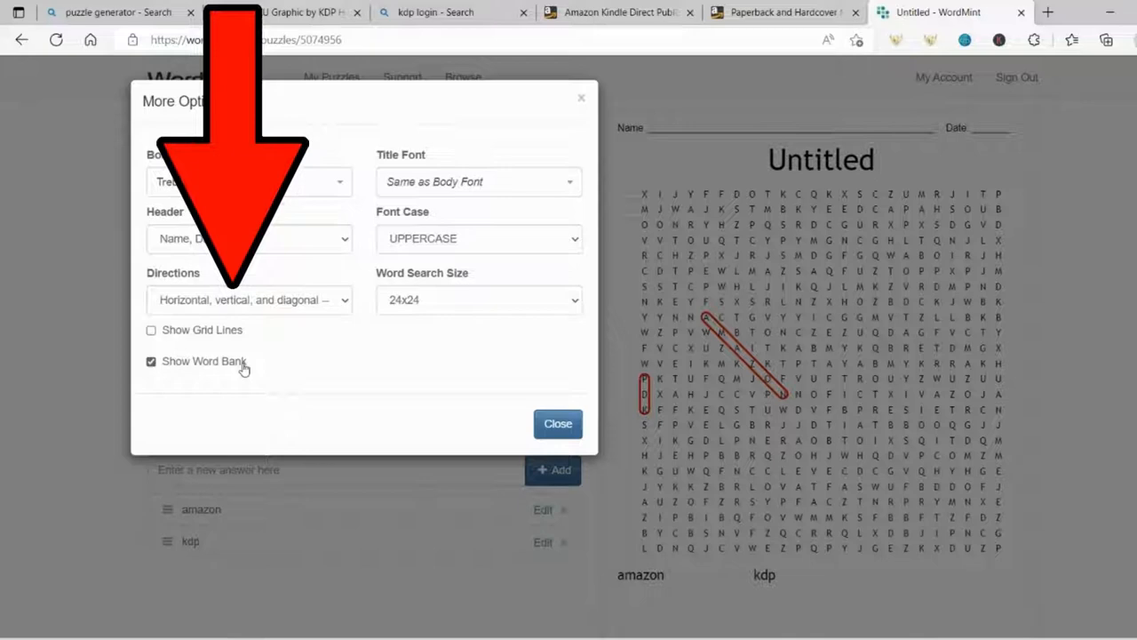
{"action": "left_click", "coordinate": [480, 299]}
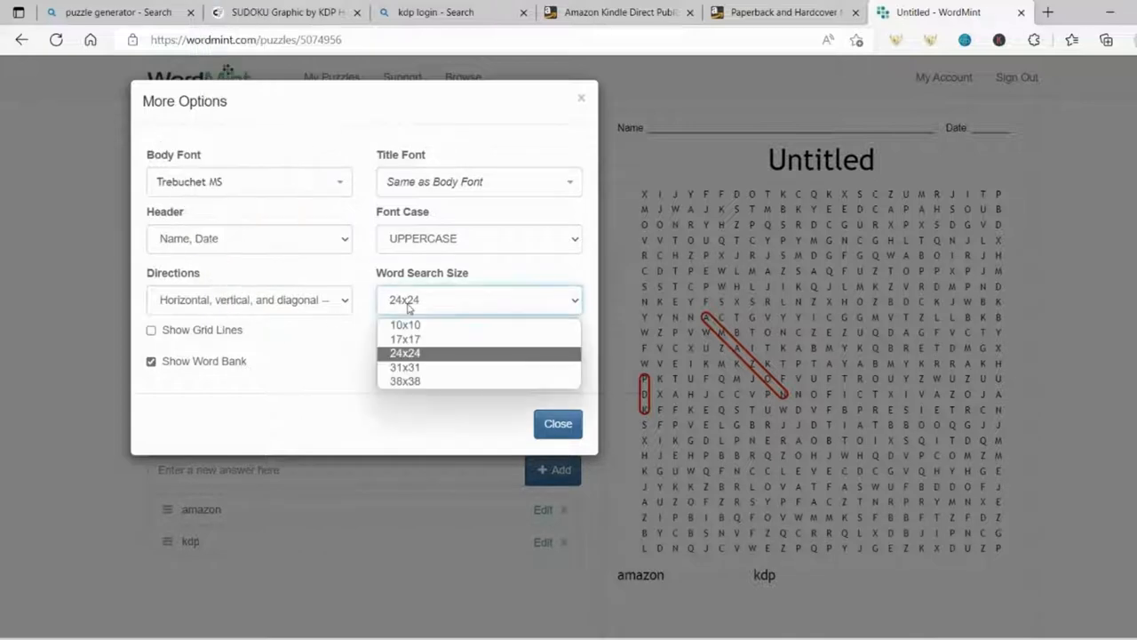
{"action": "left_click", "coordinate": [405, 324]}
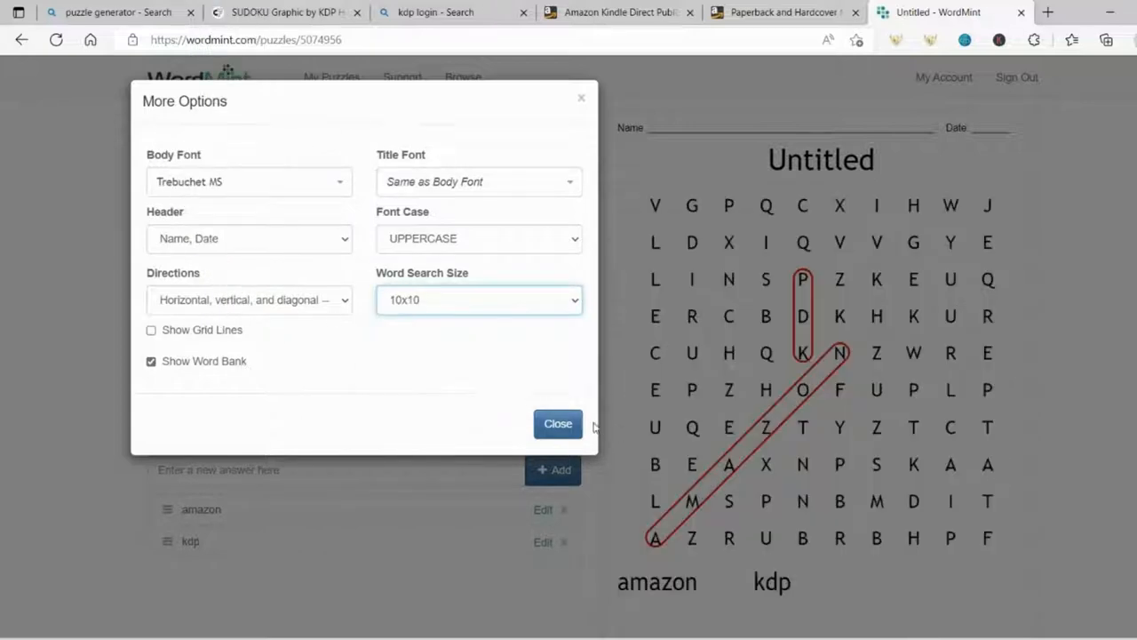
{"action": "left_click", "coordinate": [558, 423]}
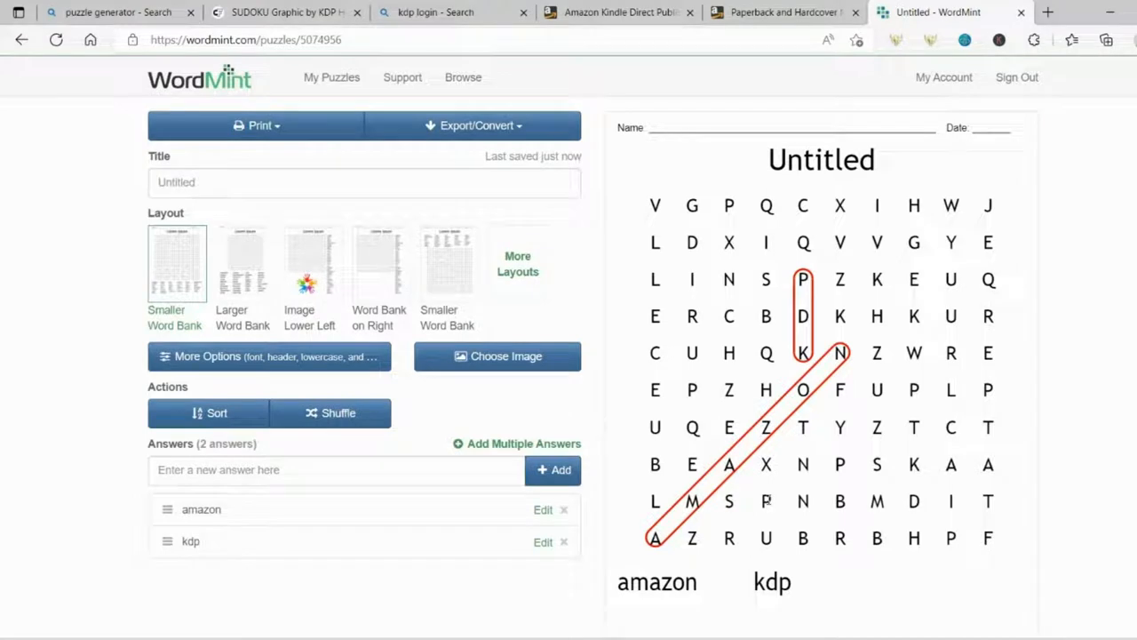
{"action": "mouse_move", "coordinate": [199, 448]}
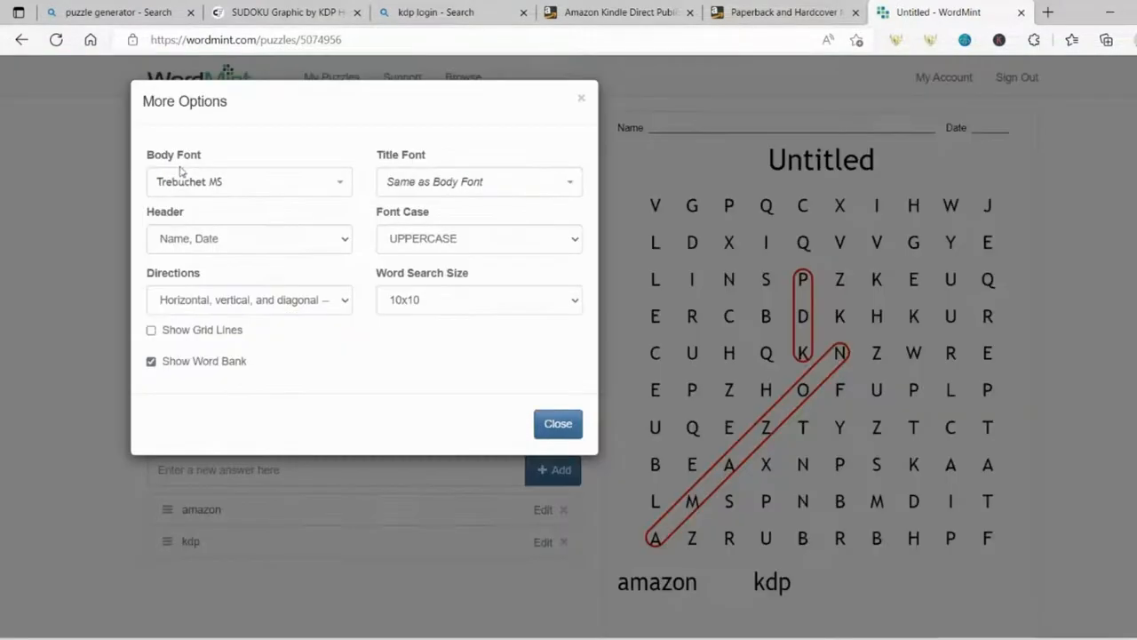
{"action": "left_click", "coordinate": [249, 182]}
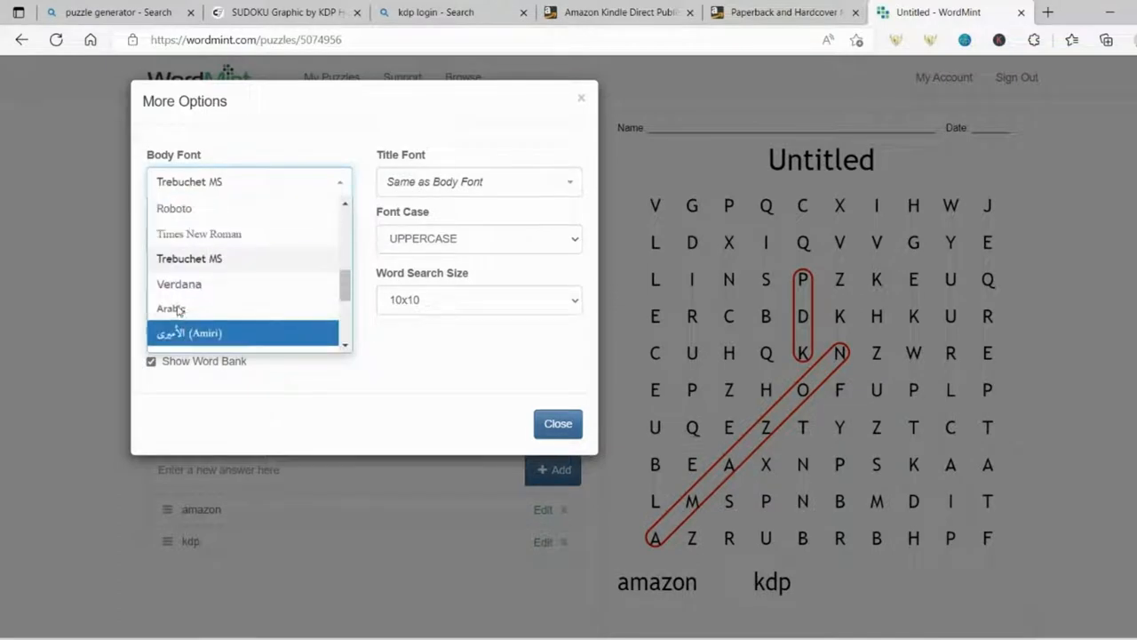
{"action": "left_click", "coordinate": [177, 285]}
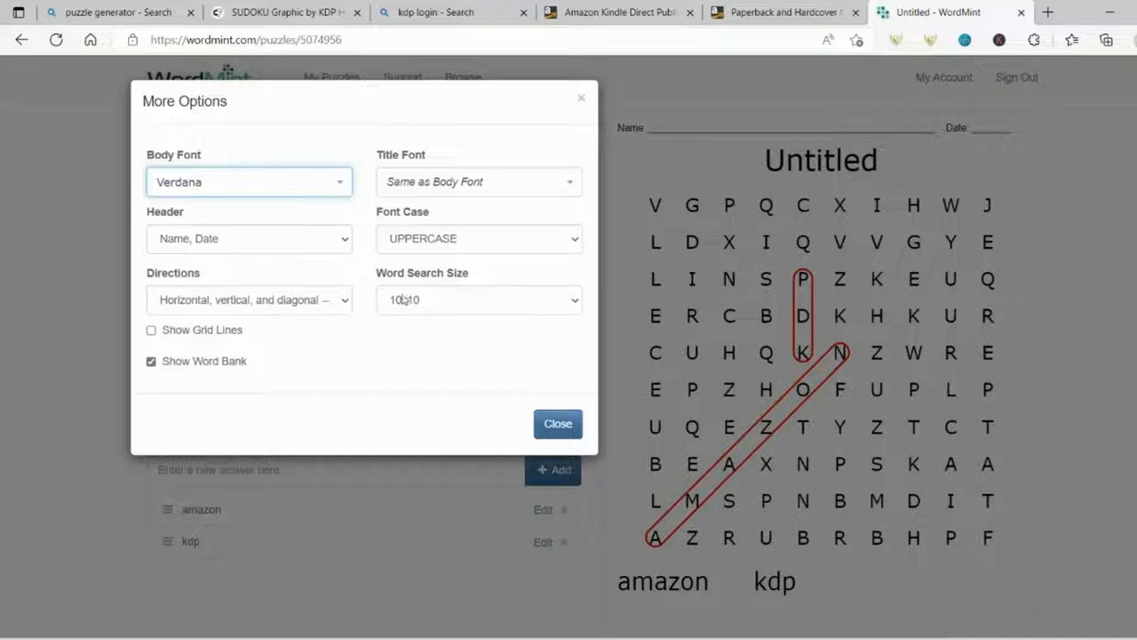
{"action": "left_click", "coordinate": [558, 423]}
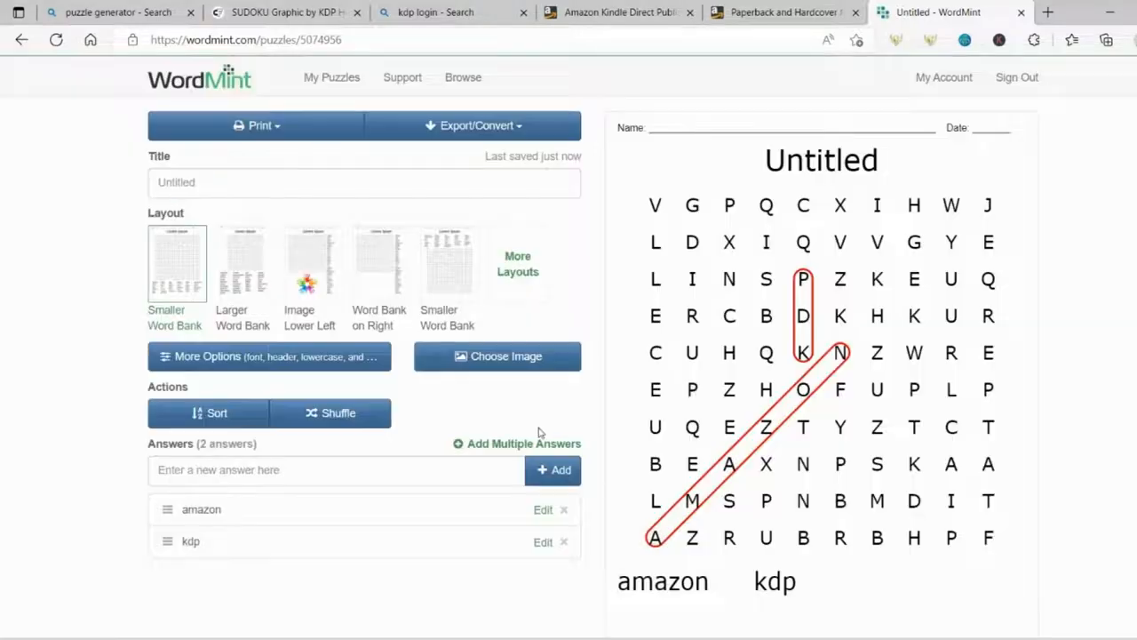
Step: Title the puzzle amazon kdp and shuffle the letter grid twice
{"action": "left_click", "coordinate": [311, 181]}
{"action": "type", "text": "amazon kdp"}
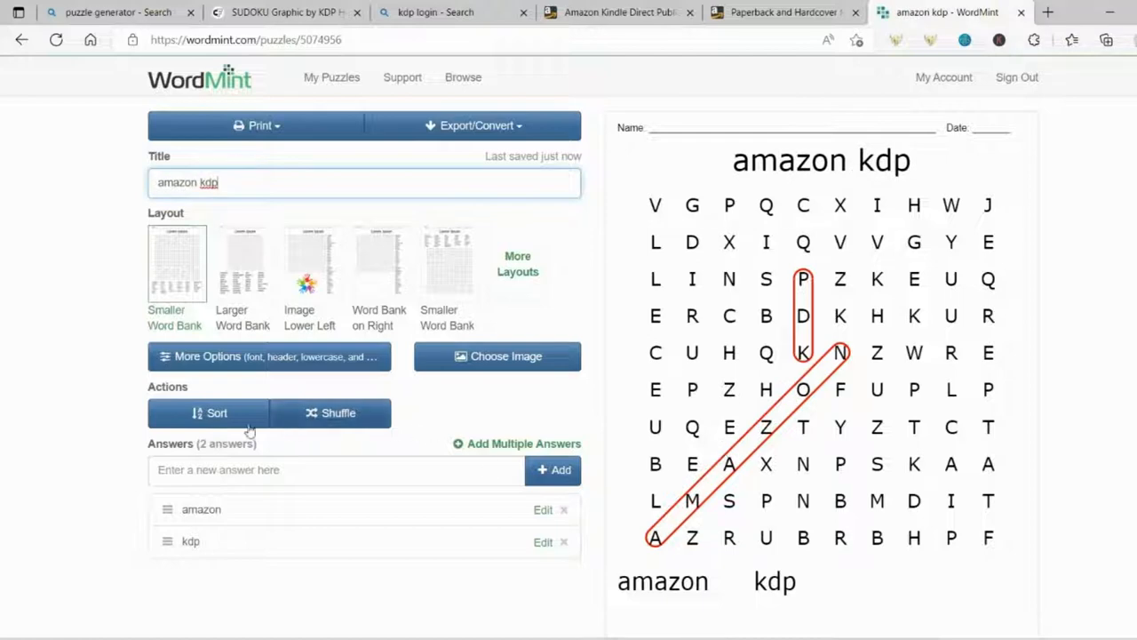
{"action": "left_click", "coordinate": [330, 412]}
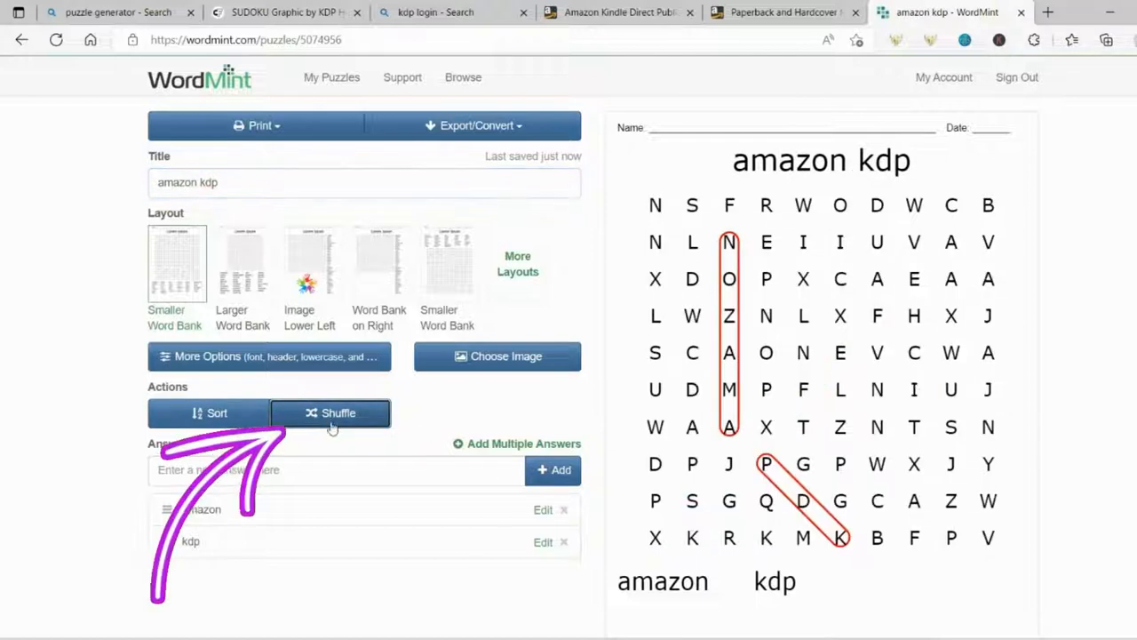
{"action": "left_click", "coordinate": [338, 412]}
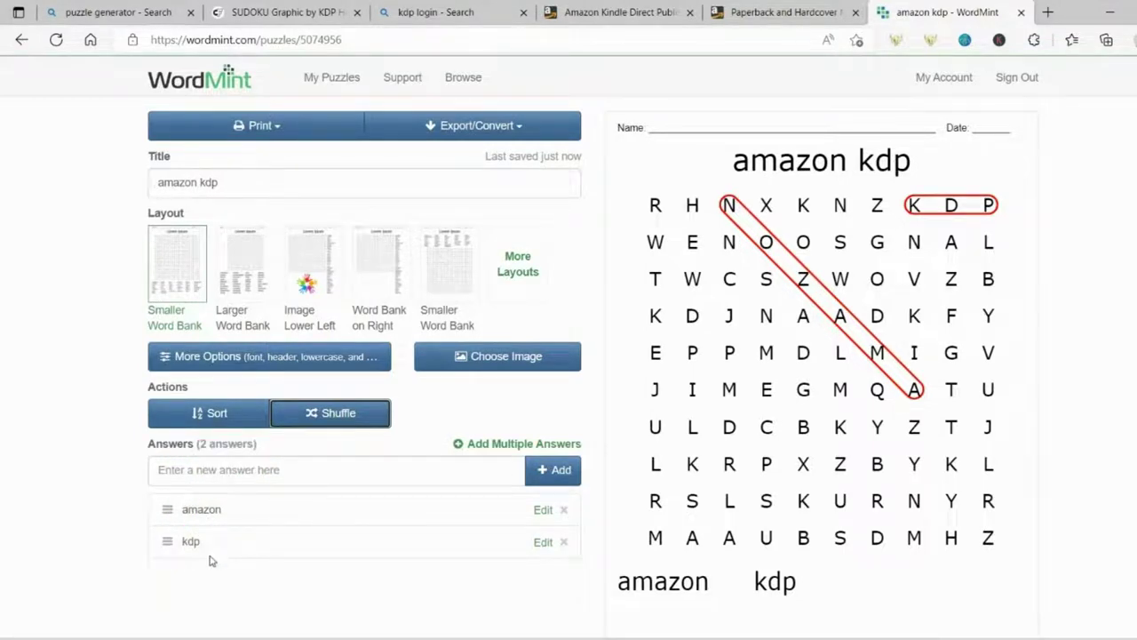
{"action": "mouse_move", "coordinate": [668, 416]}
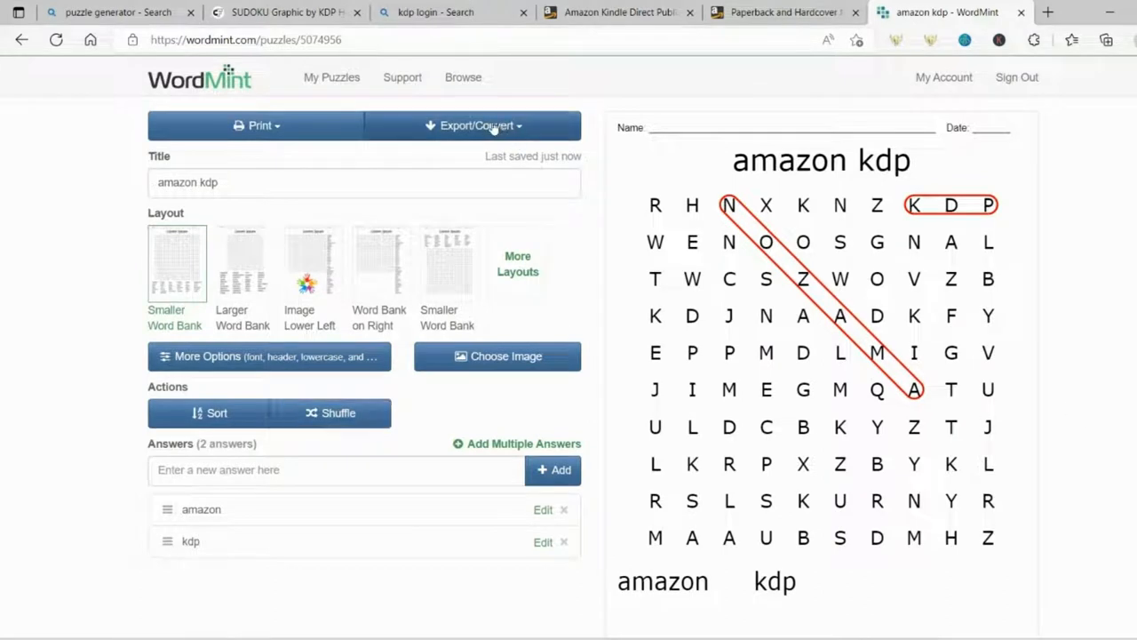
Step: Export the word search via Save as Microsoft Word Document, Student Copy
{"action": "left_click", "coordinate": [476, 124]}
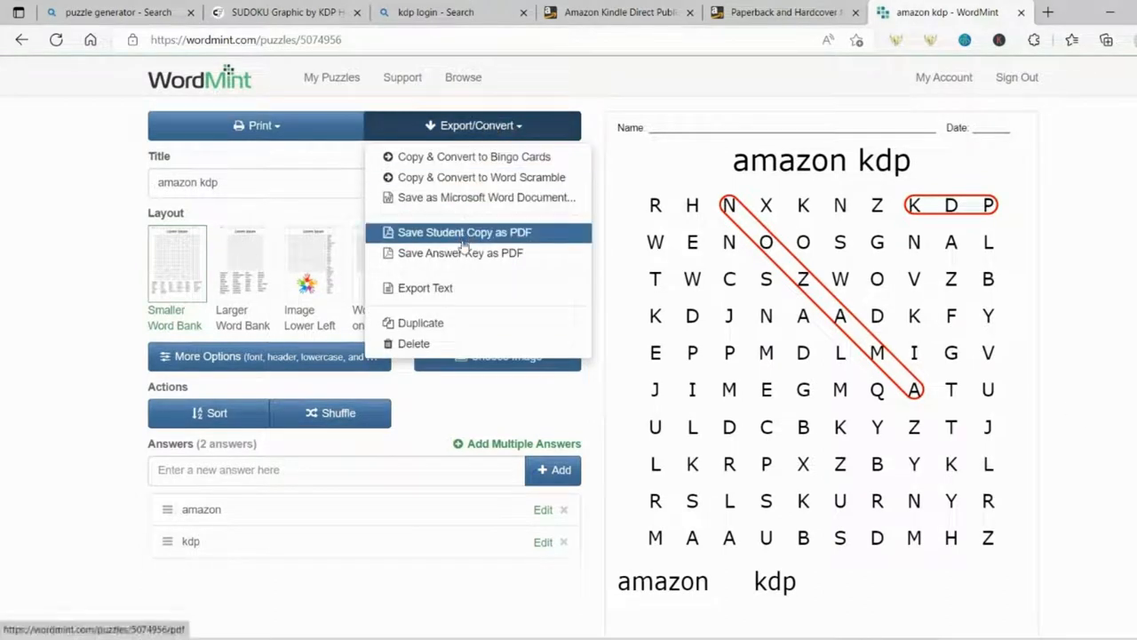
{"action": "left_click", "coordinate": [487, 195]}
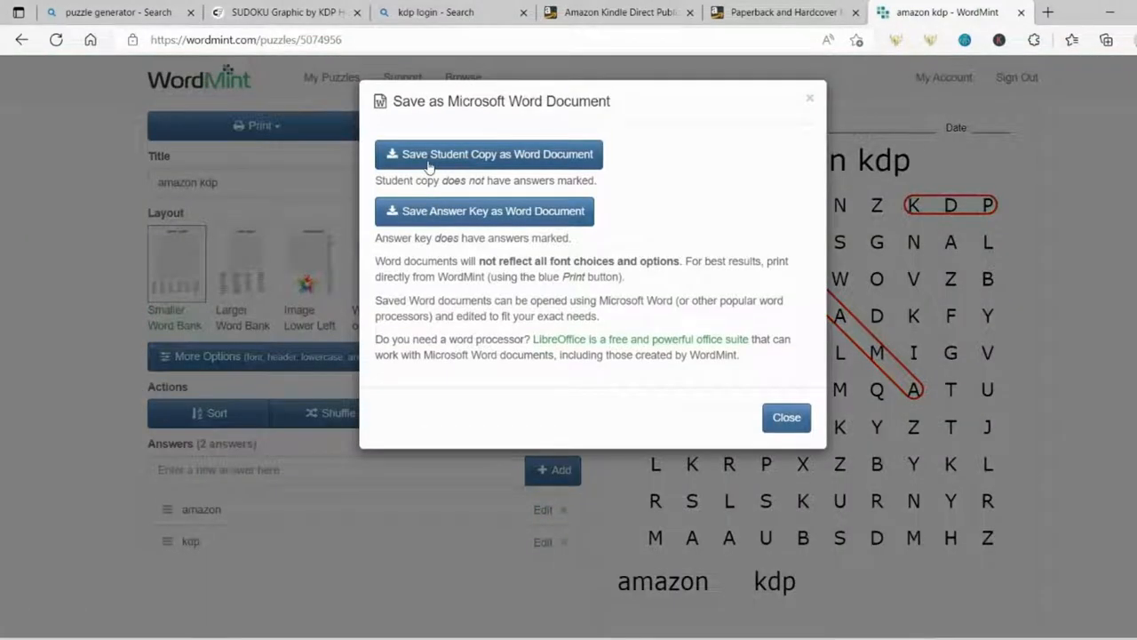
{"action": "left_click", "coordinate": [489, 152]}
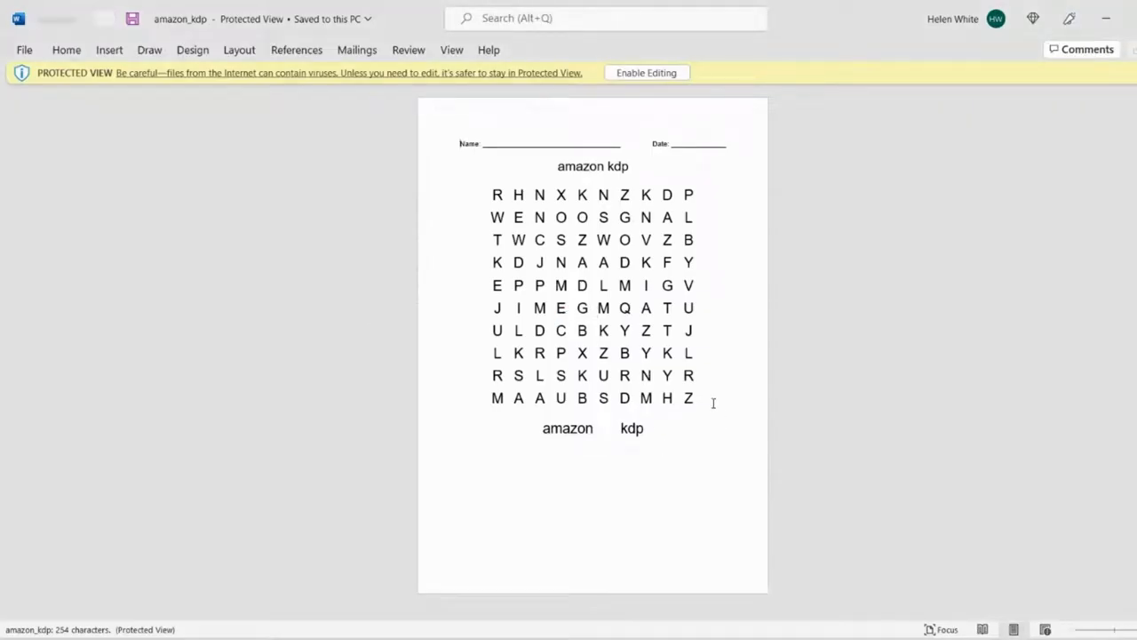
Step: Paste the word search grid onto the blank manuscript page, then download and open its answer key document
{"action": "left_click", "coordinate": [593, 295]}
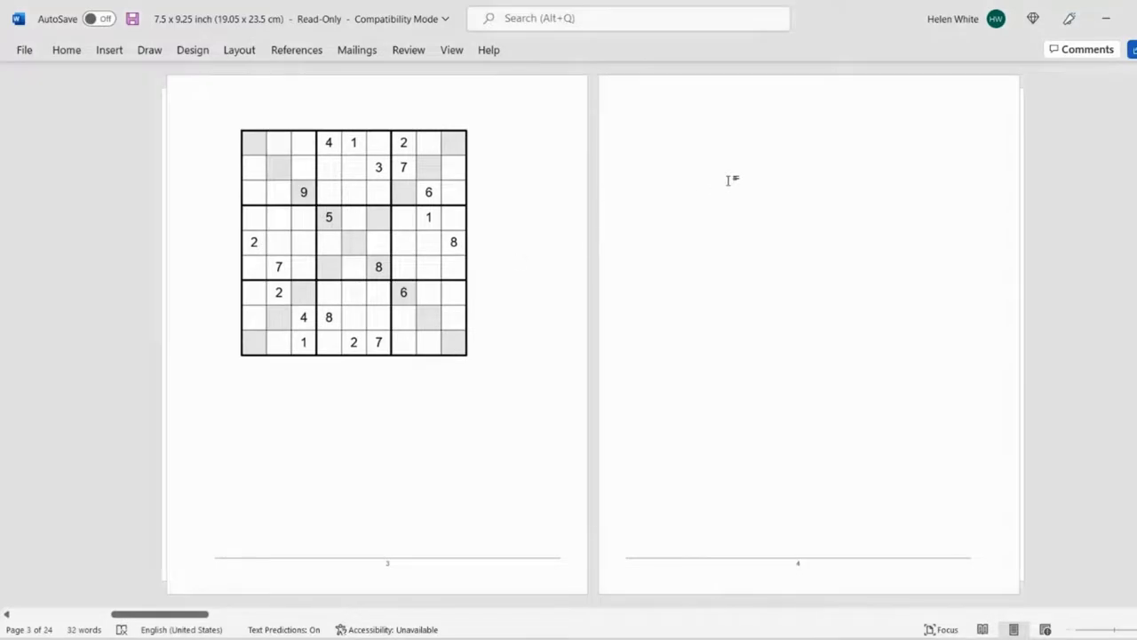
{"action": "key", "text": "ctrl+v"}
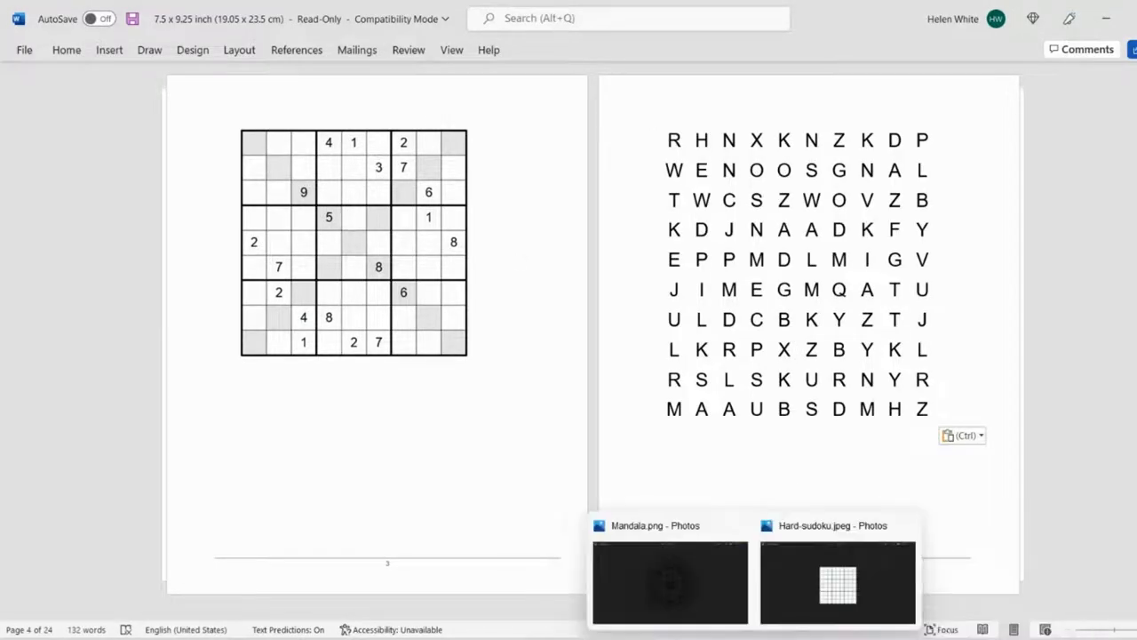
{"action": "mouse_move", "coordinate": [654, 614]}
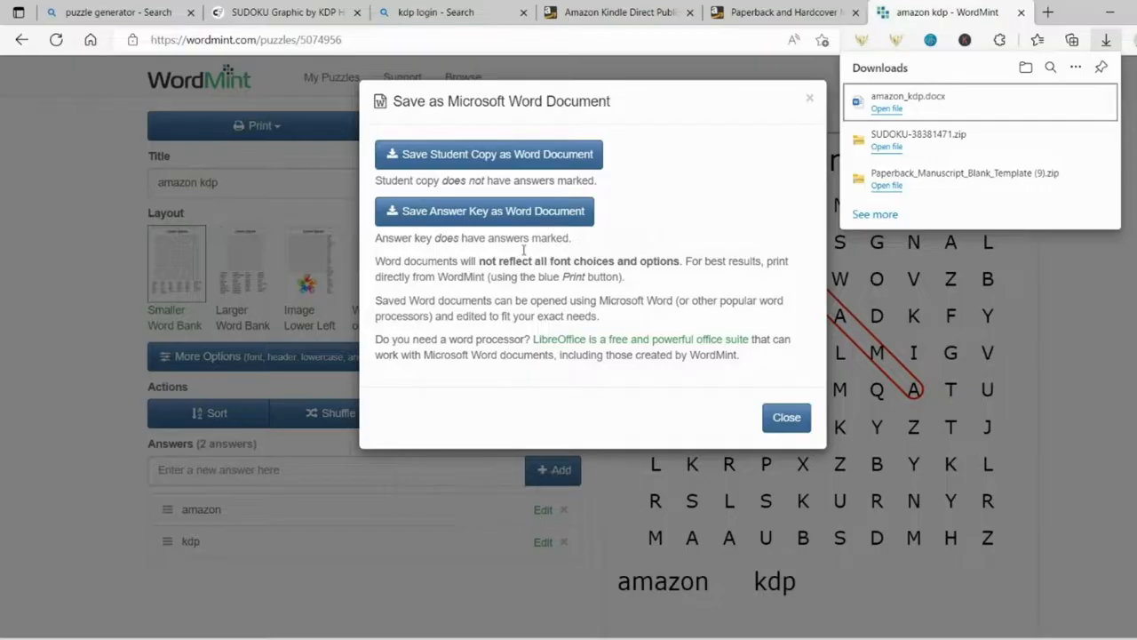
{"action": "left_click", "coordinate": [483, 210]}
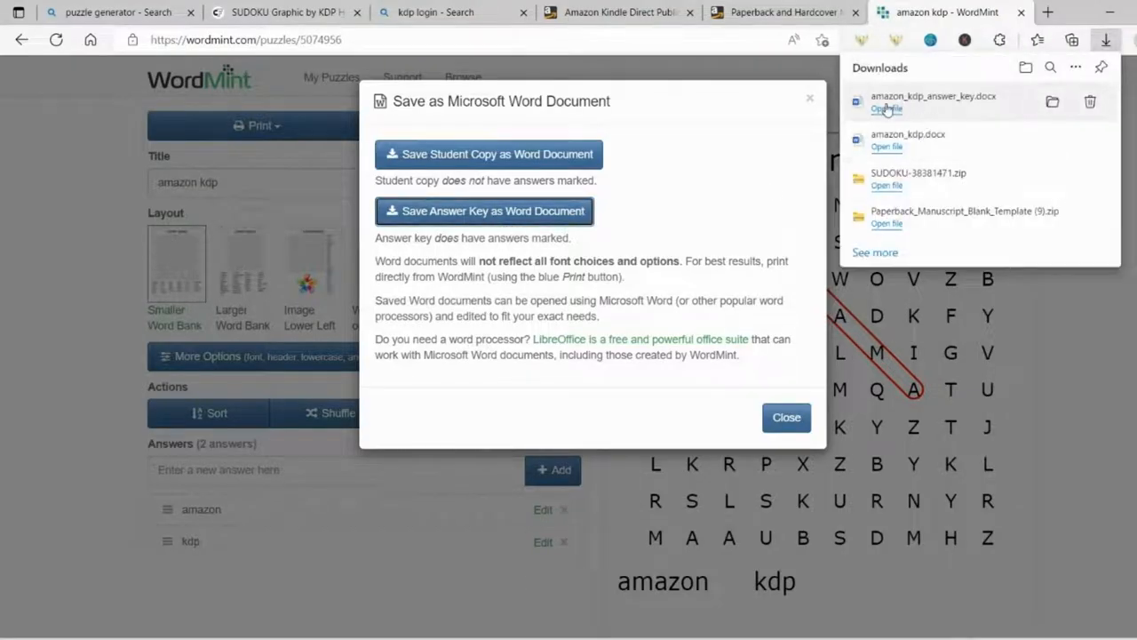
{"action": "left_click", "coordinate": [885, 108]}
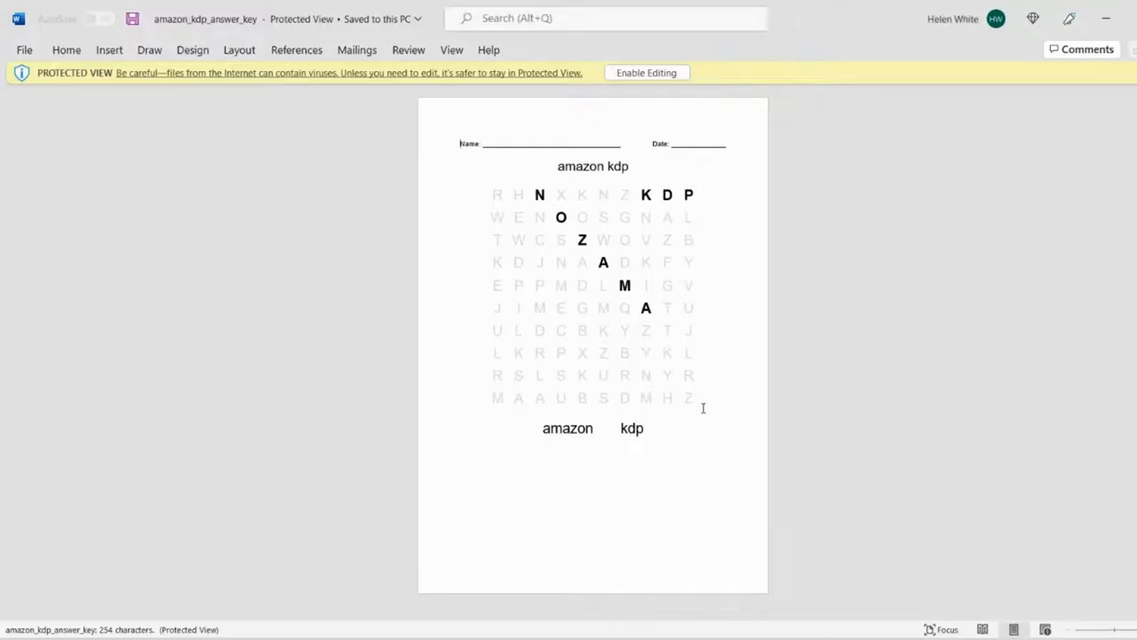
{"action": "left_click", "coordinate": [647, 73]}
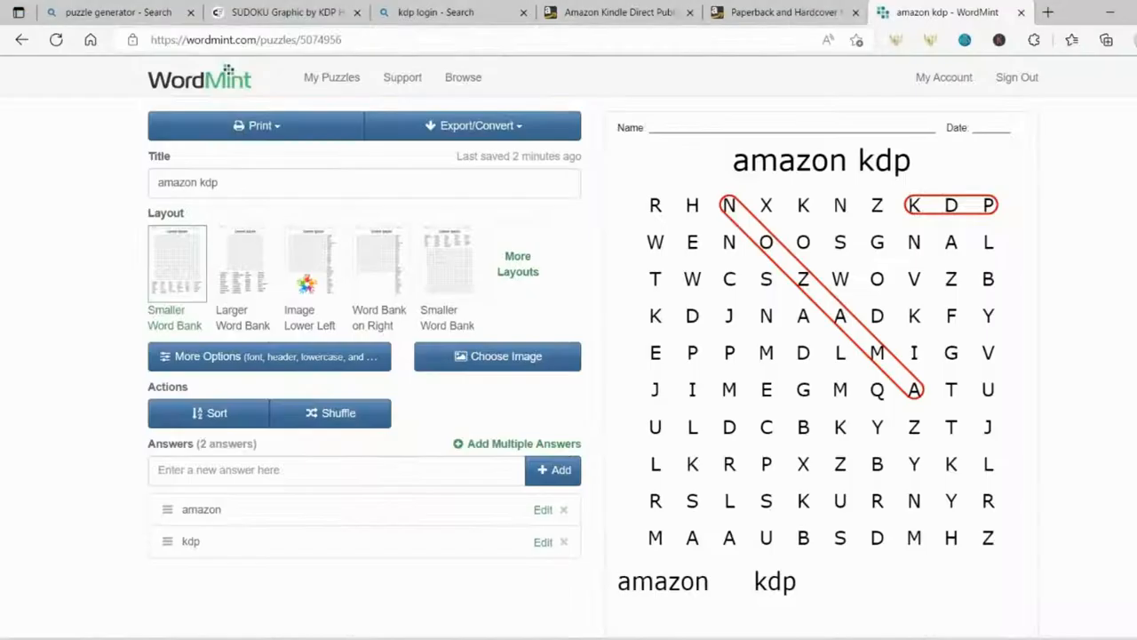
Step: Apply the Image Lower Left layout and check the rose picture below the grid
{"action": "left_click", "coordinate": [309, 263]}
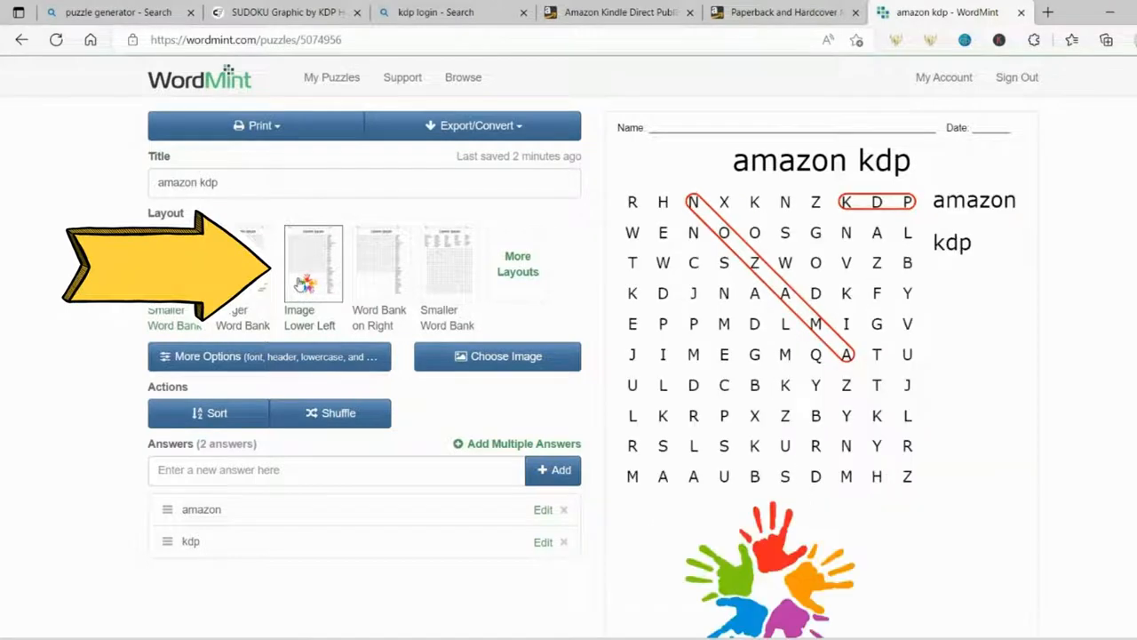
{"action": "scroll", "scroll_direction": "down", "scroll_amount": 3}
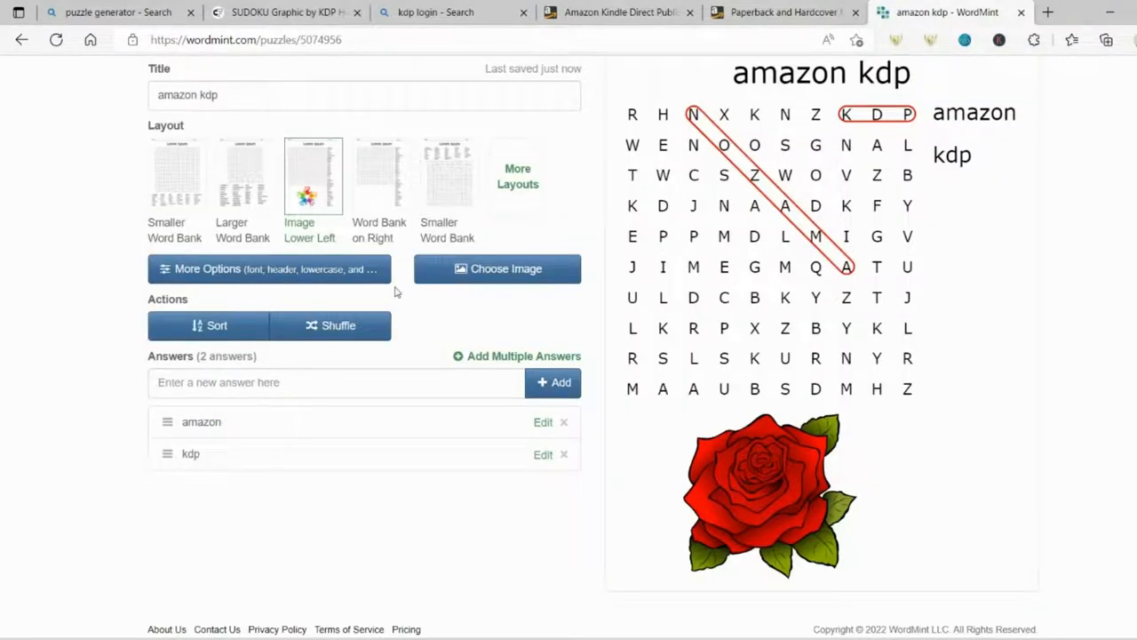
{"action": "scroll", "scroll_direction": "up", "scroll_amount": 3}
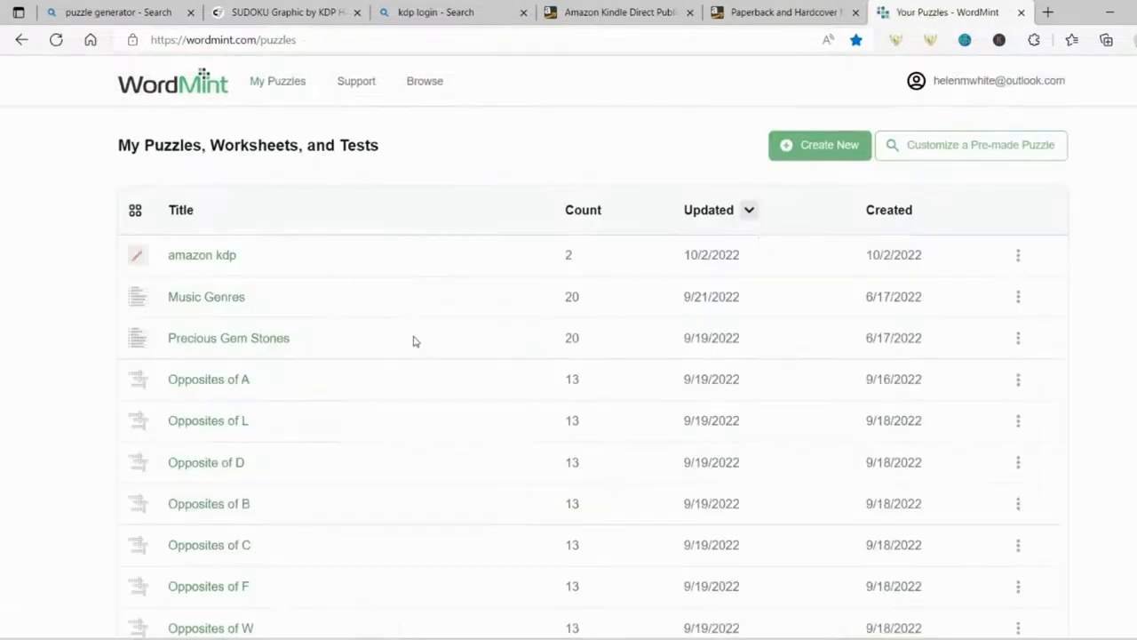
{"action": "mouse_move", "coordinate": [228, 337]}
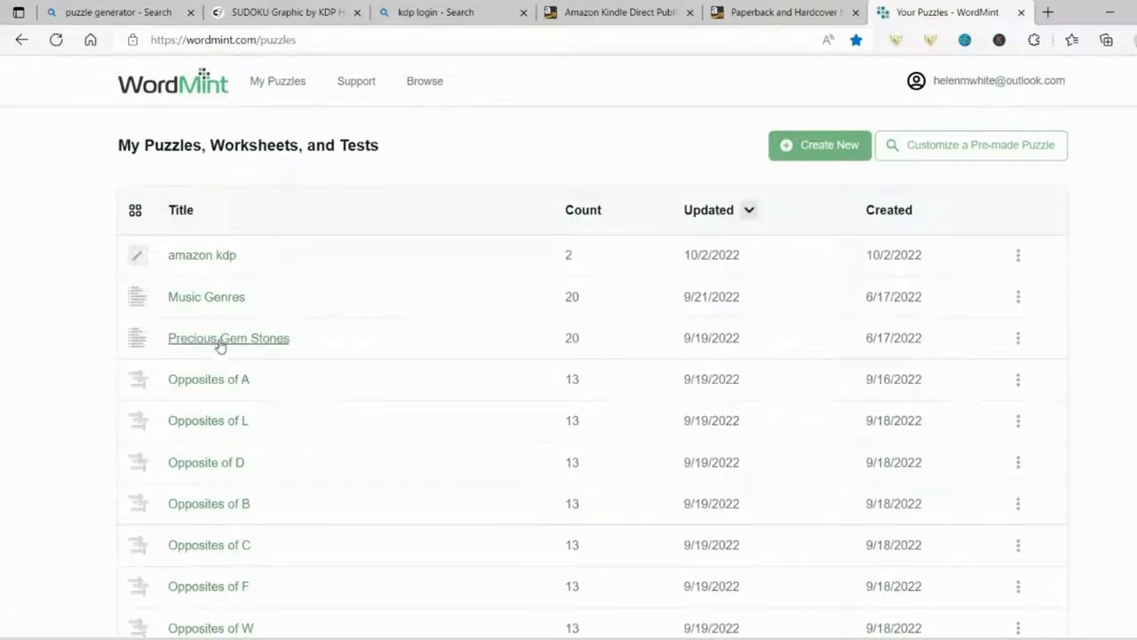
Step: Open the Precious Gem Stones scramble and download its student copy as a Word document
{"action": "left_click", "coordinate": [228, 337]}
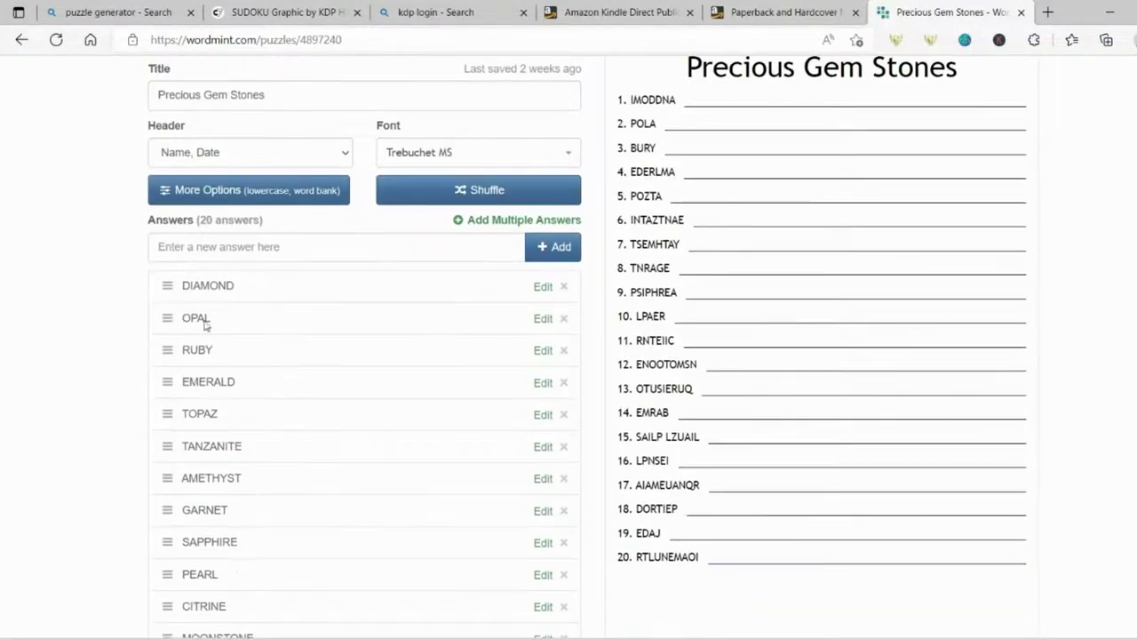
{"action": "scroll", "scroll_direction": "up", "scroll_amount": 3}
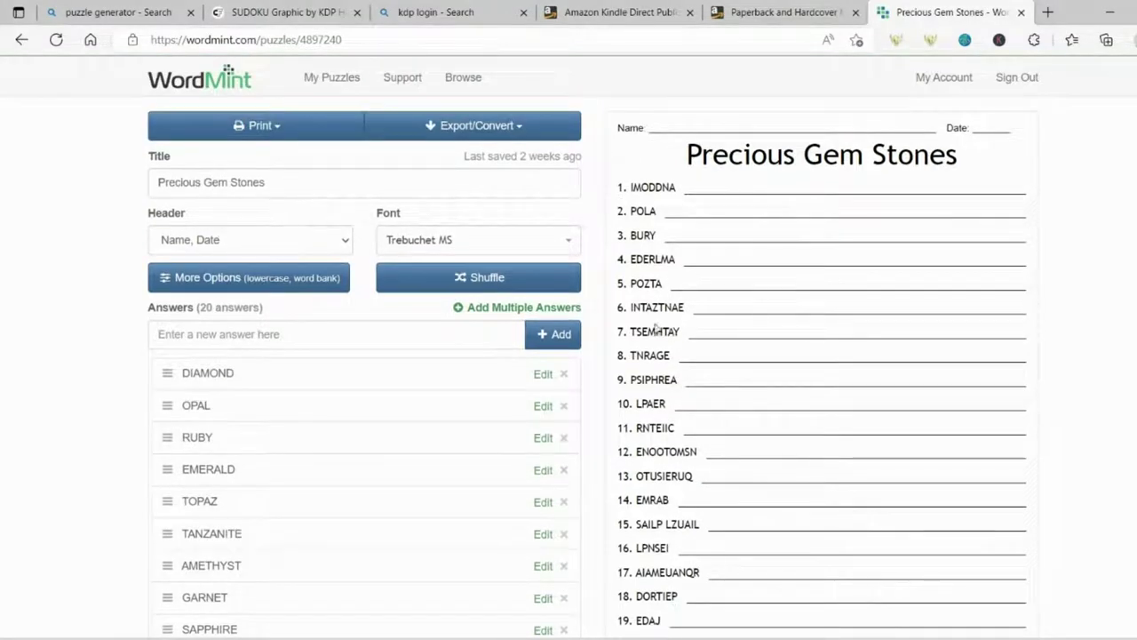
{"action": "scroll", "scroll_direction": "down", "scroll_amount": 3}
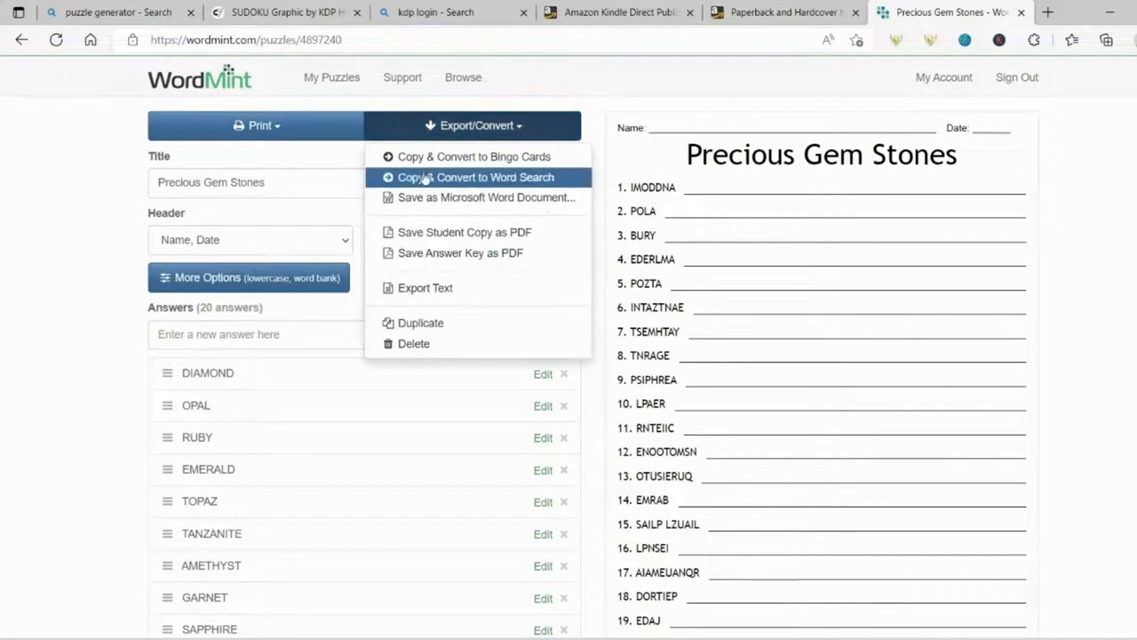
{"action": "left_click", "coordinate": [487, 197]}
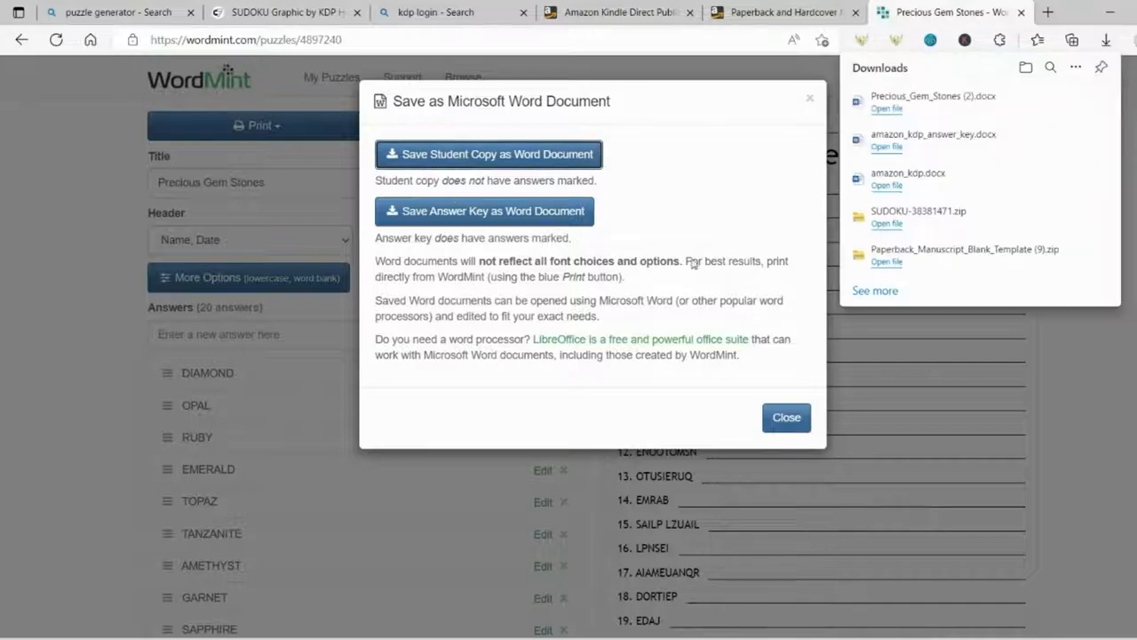
{"action": "left_click", "coordinate": [885, 108]}
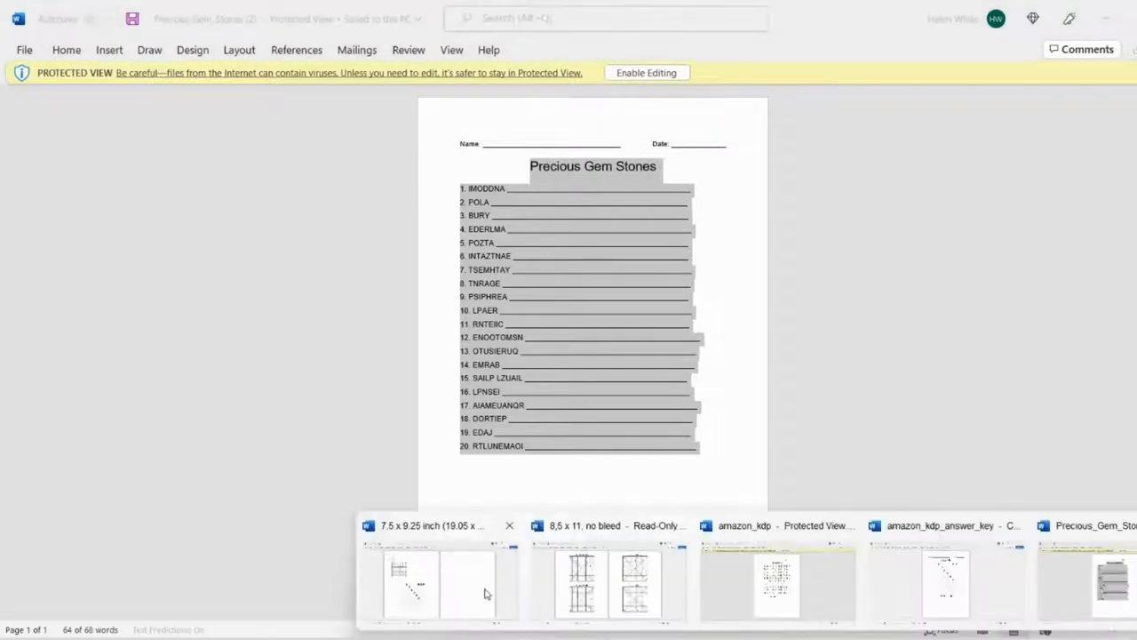
Step: Paste the scramble onto the empty 7.5 x 9.25 manuscript page and return to My Puzzles
{"action": "left_click", "coordinate": [410, 583]}
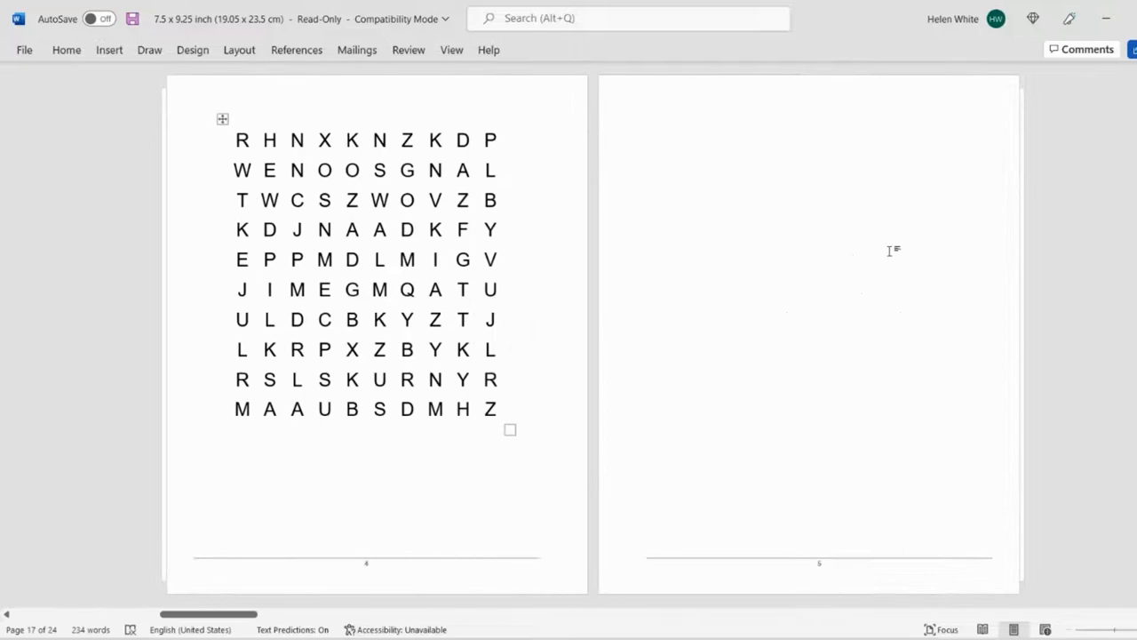
{"action": "key", "text": "ctrl+v"}
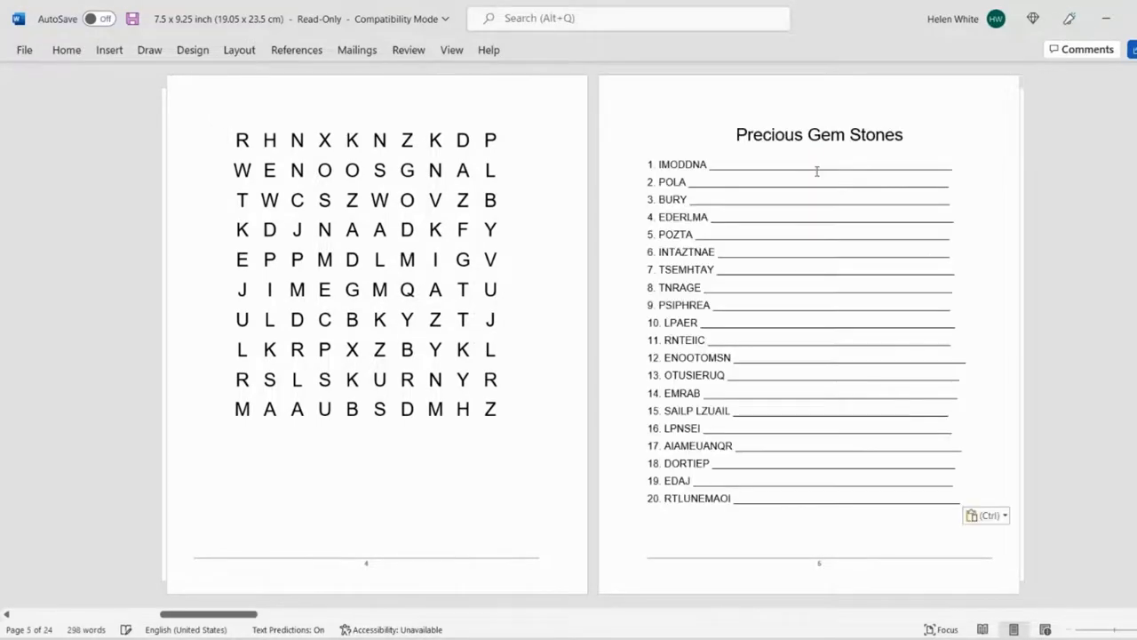
{"action": "left_click", "coordinate": [722, 11]}
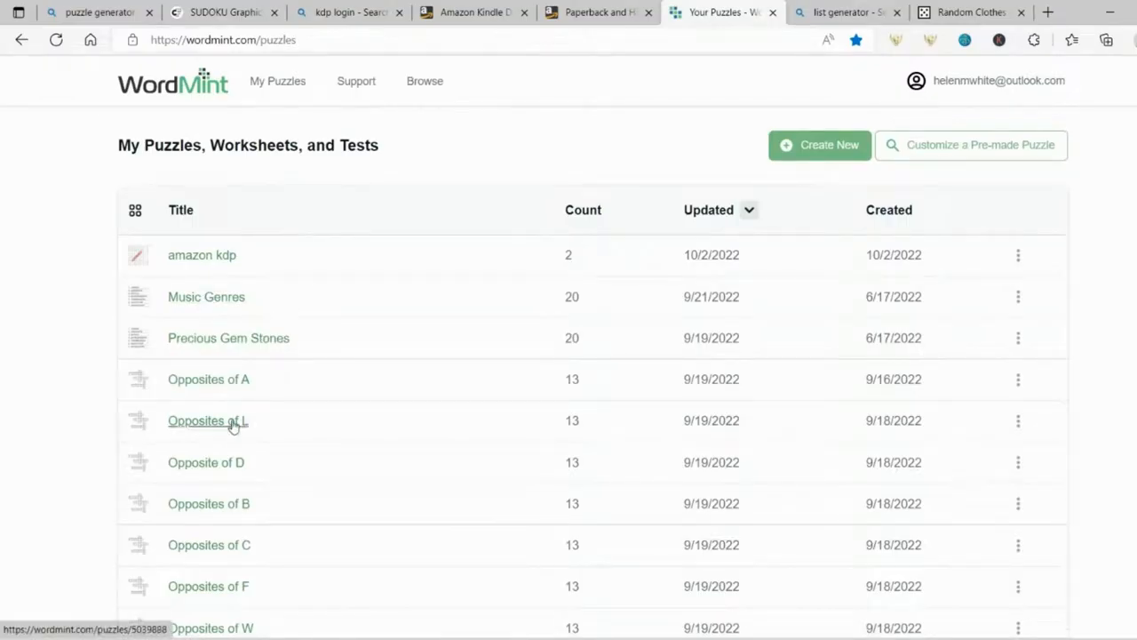
Step: Browse the Dog Breeds word search, then open randomlists.com's Random Things generator
{"action": "scroll", "scroll_direction": "down", "scroll_amount": 3}
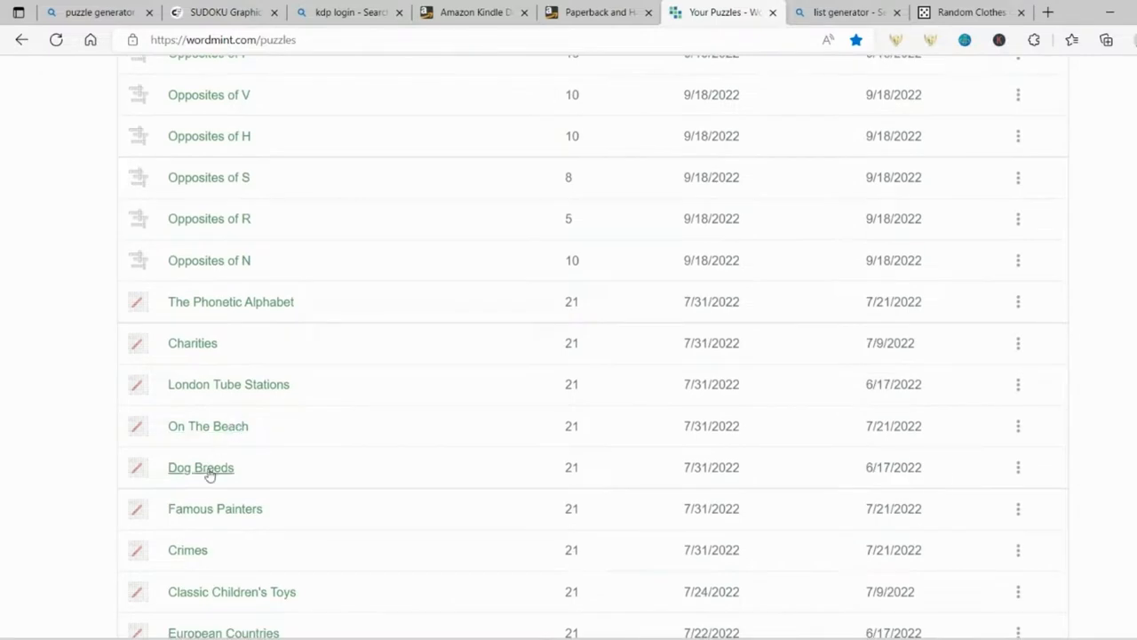
{"action": "left_click", "coordinate": [199, 468]}
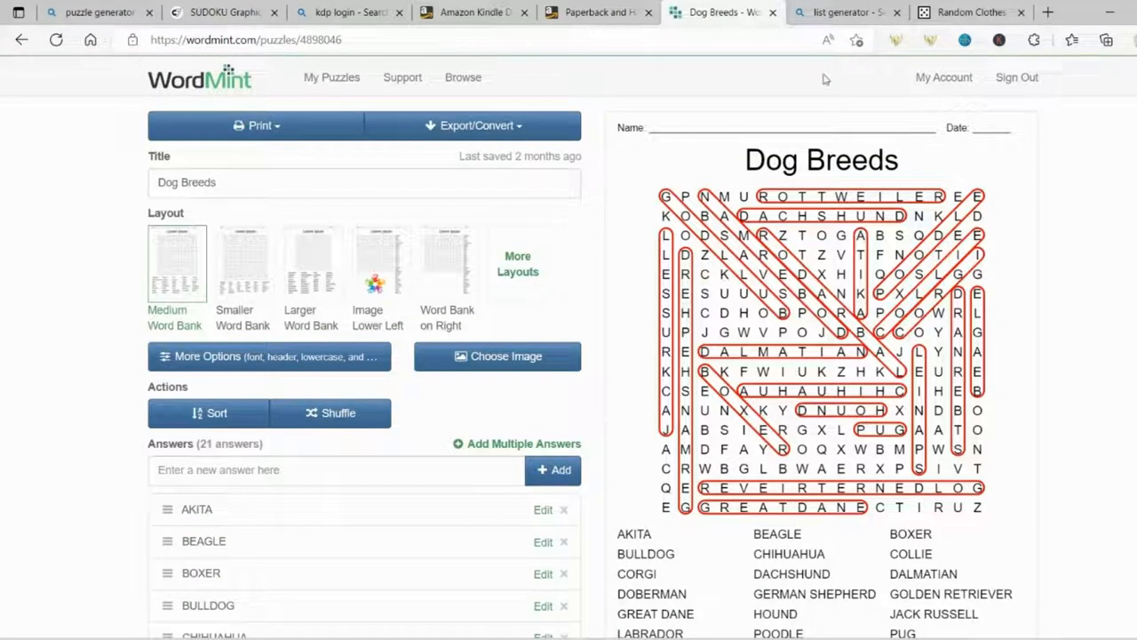
{"action": "left_click", "coordinate": [839, 11]}
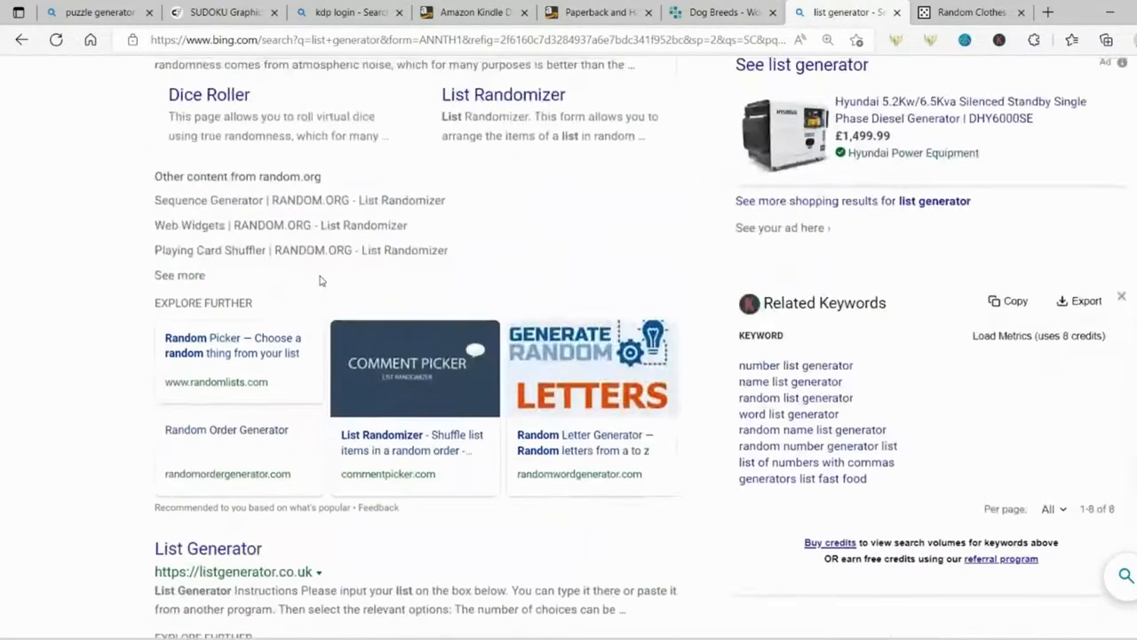
{"action": "scroll", "scroll_direction": "down", "scroll_amount": 3}
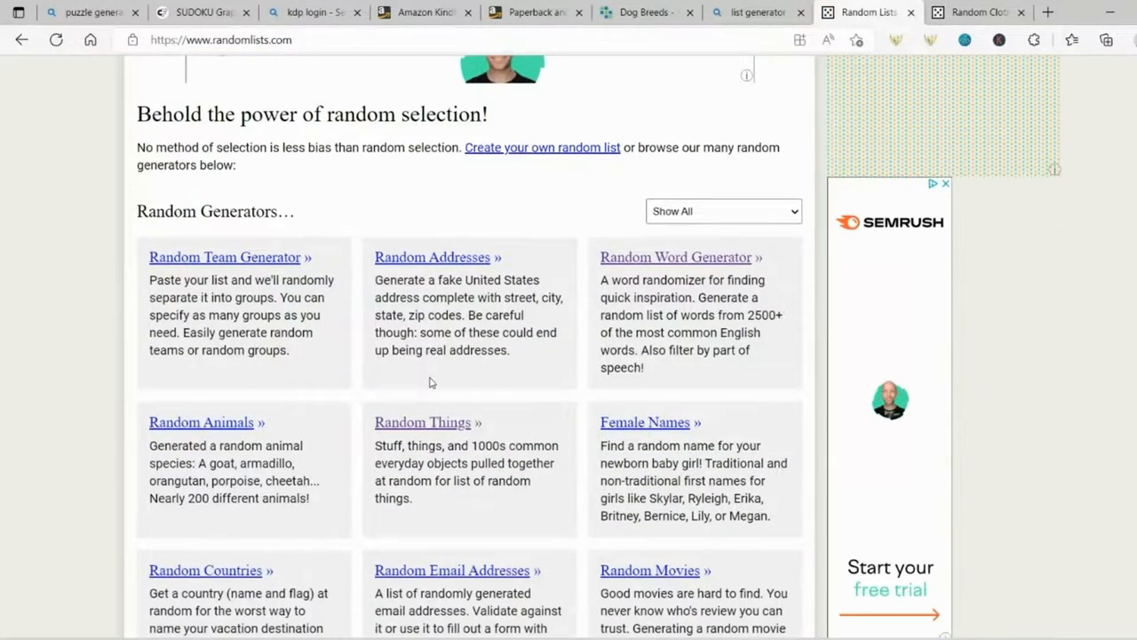
{"action": "left_click", "coordinate": [423, 423]}
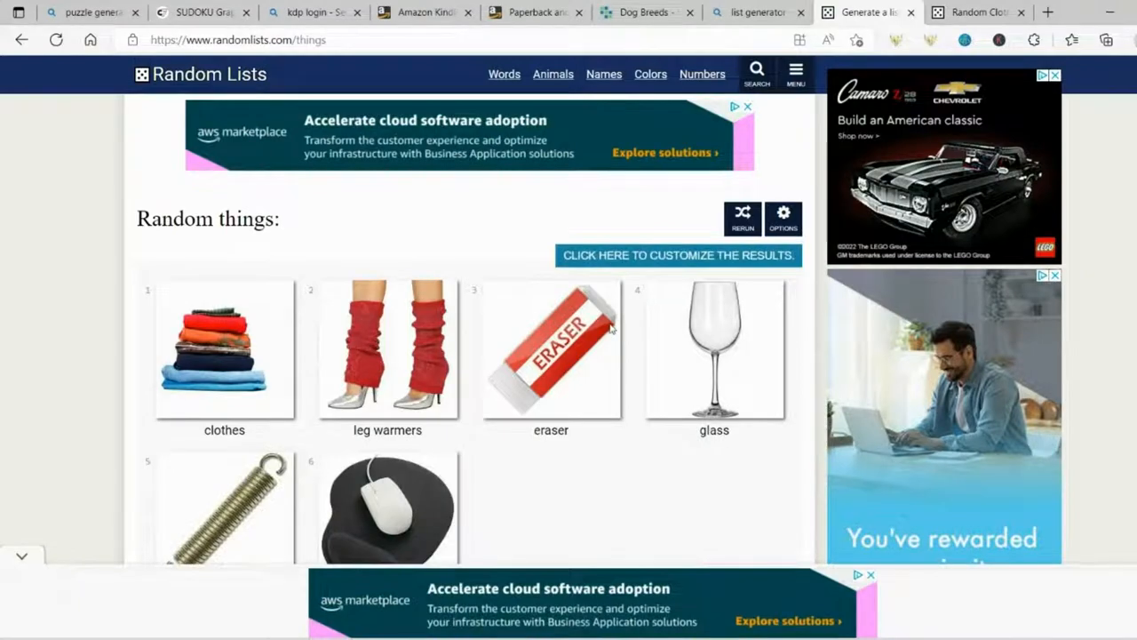
{"action": "mouse_move", "coordinate": [270, 324]}
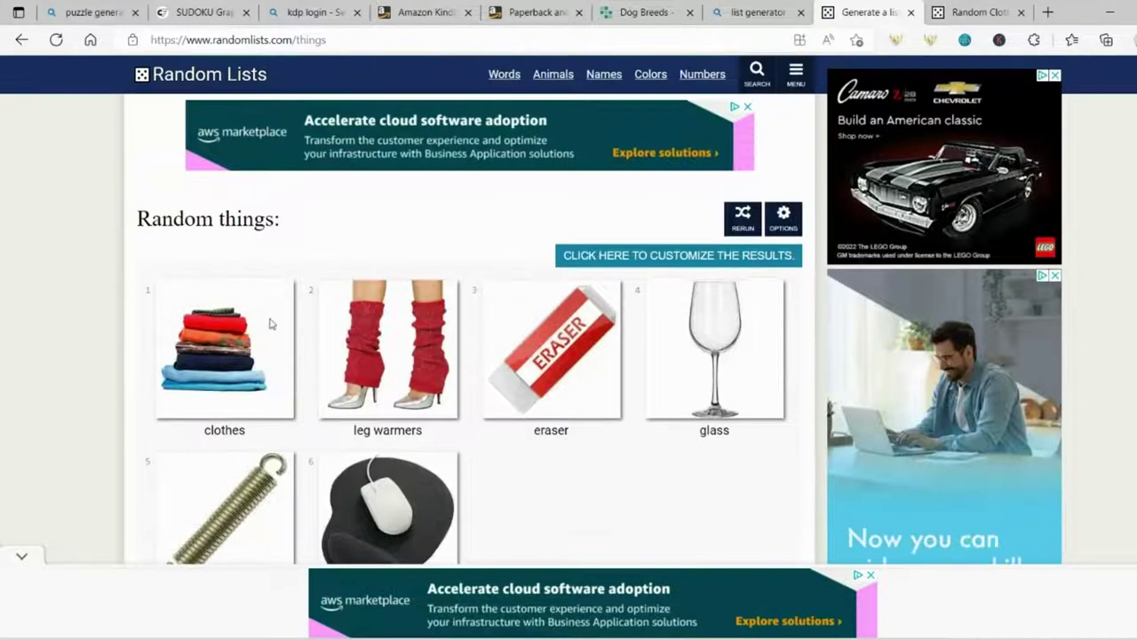
Step: Open the random Flowers list and raise its Quantity in Edit Settings
{"action": "scroll", "scroll_direction": "down", "scroll_amount": 3}
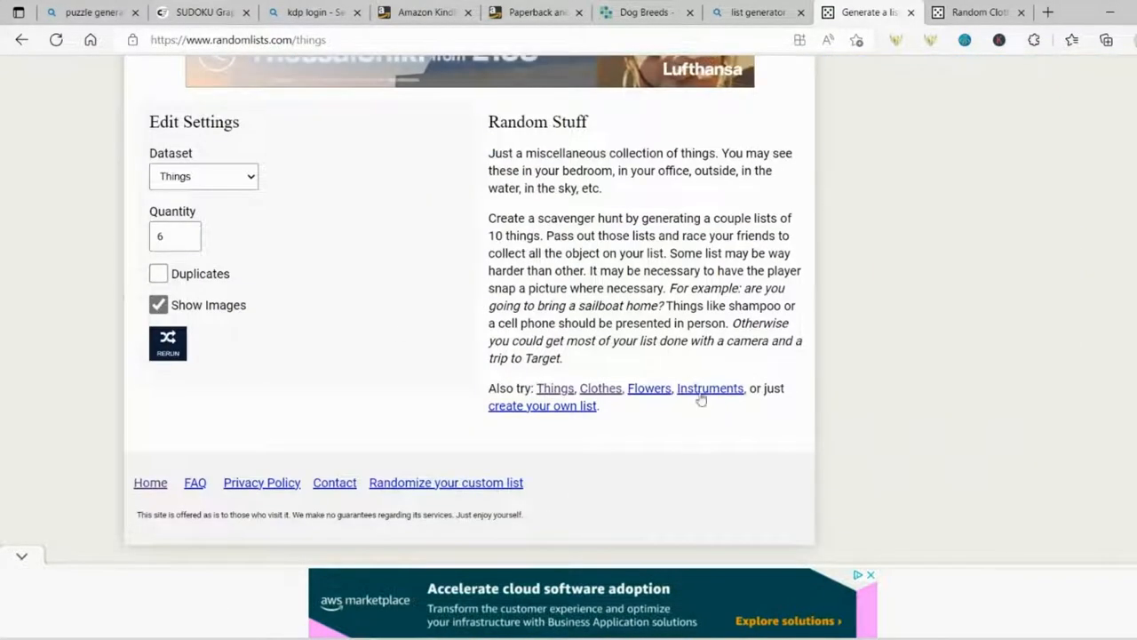
{"action": "left_click", "coordinate": [648, 387]}
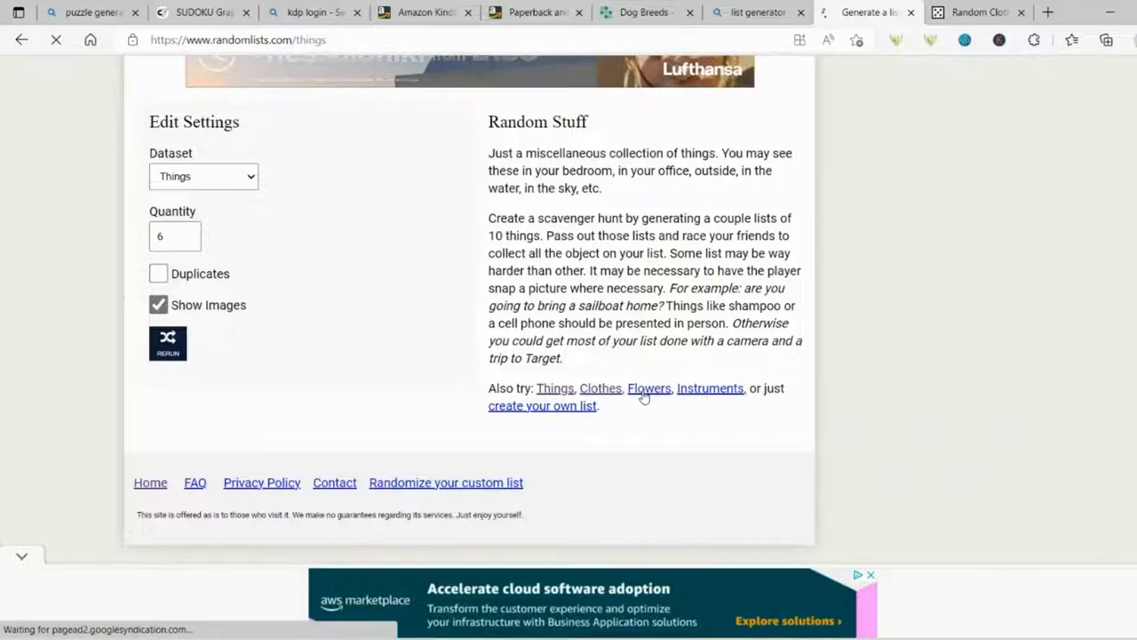
{"action": "left_click", "coordinate": [649, 387]}
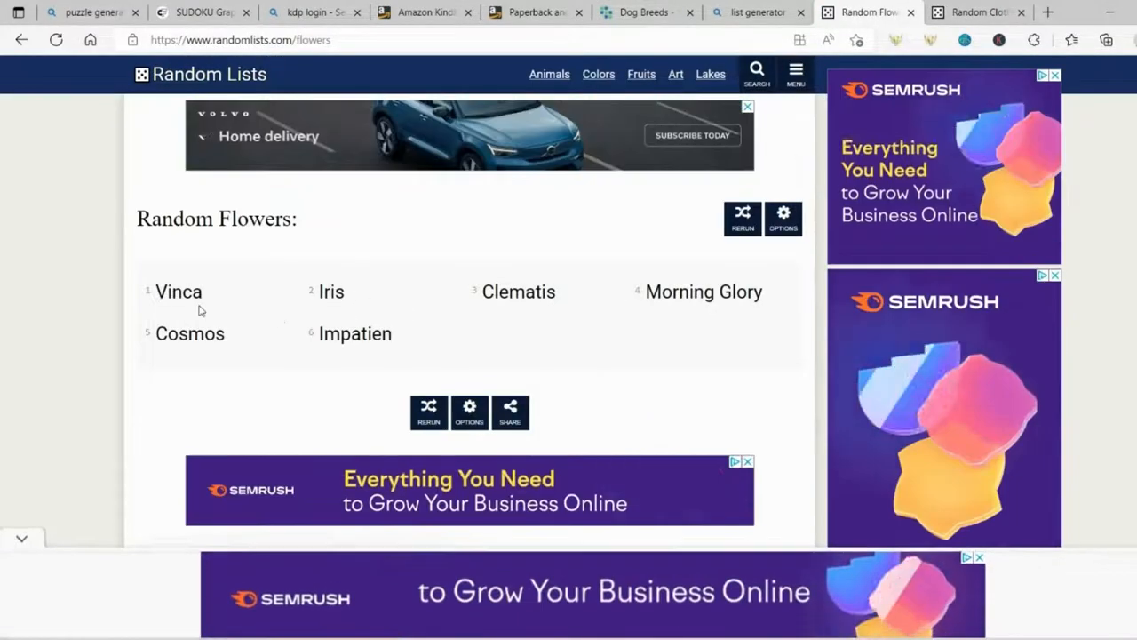
{"action": "left_click", "coordinate": [782, 219]}
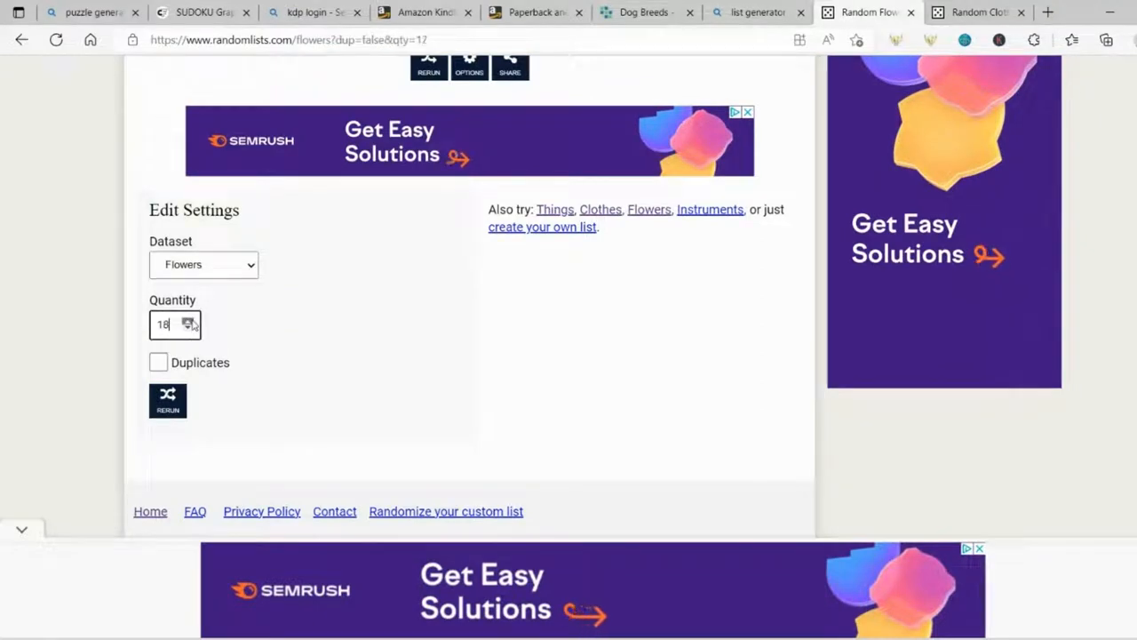
{"action": "left_click", "coordinate": [167, 402]}
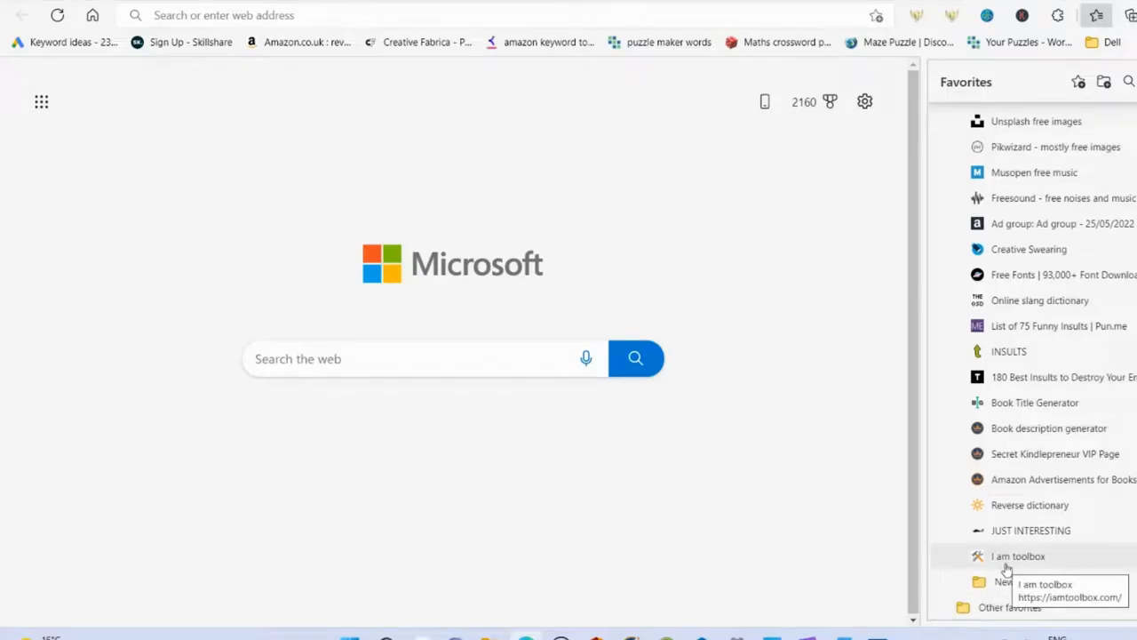
Step: Open the IamToolbox site from the Favorites pane to see its free puzzle generators
{"action": "left_click", "coordinate": [1018, 554]}
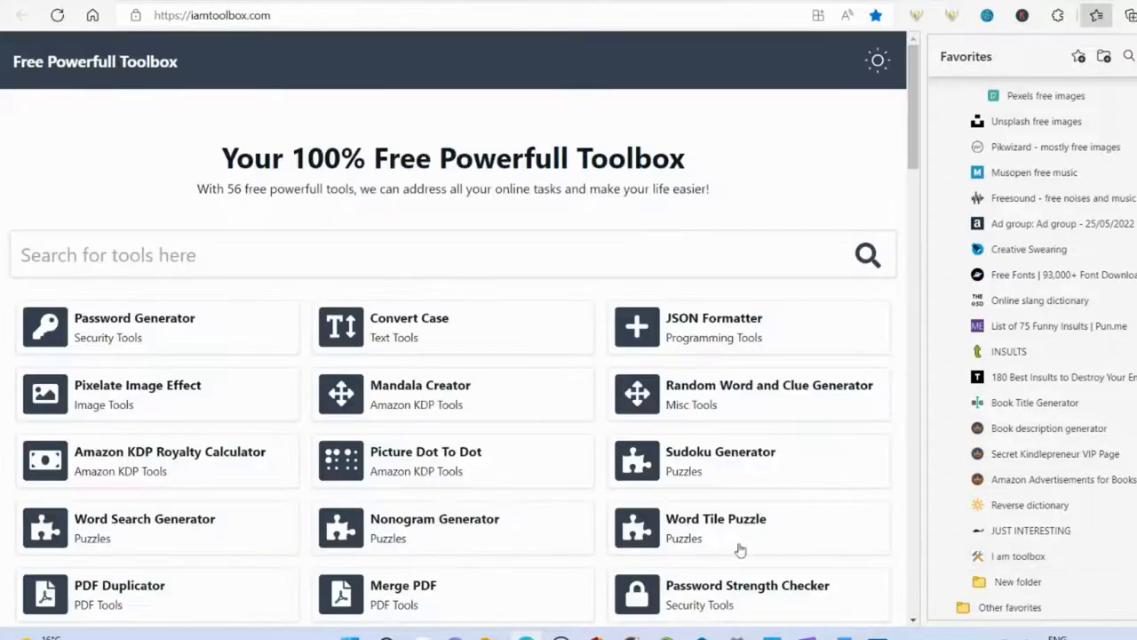
{"action": "mouse_move", "coordinate": [587, 469]}
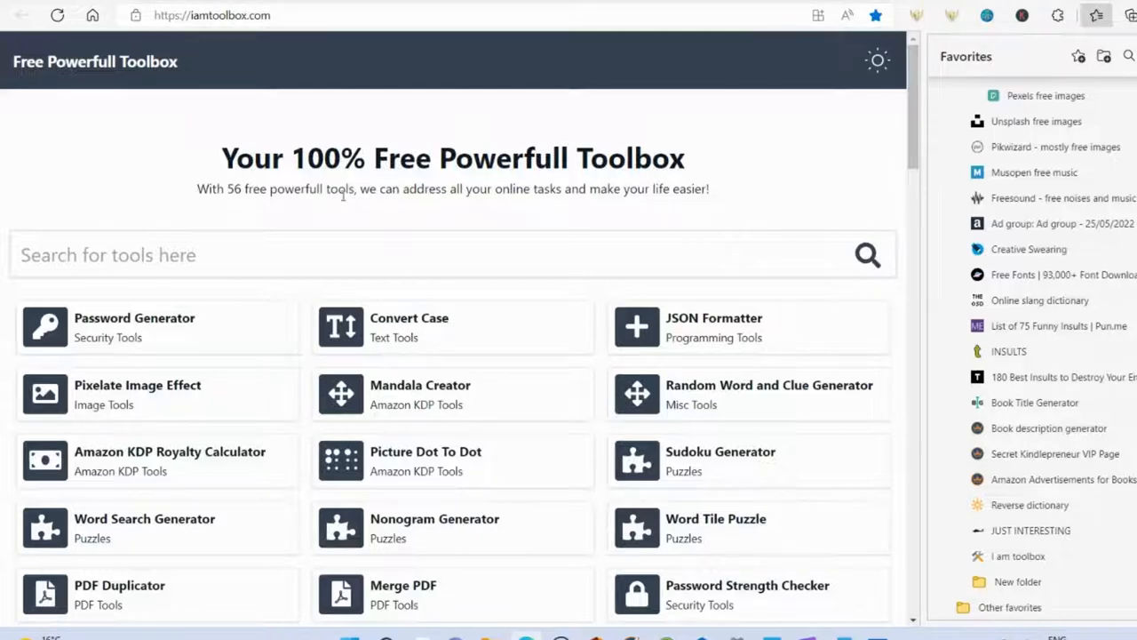
{"action": "mouse_move", "coordinate": [661, 176]}
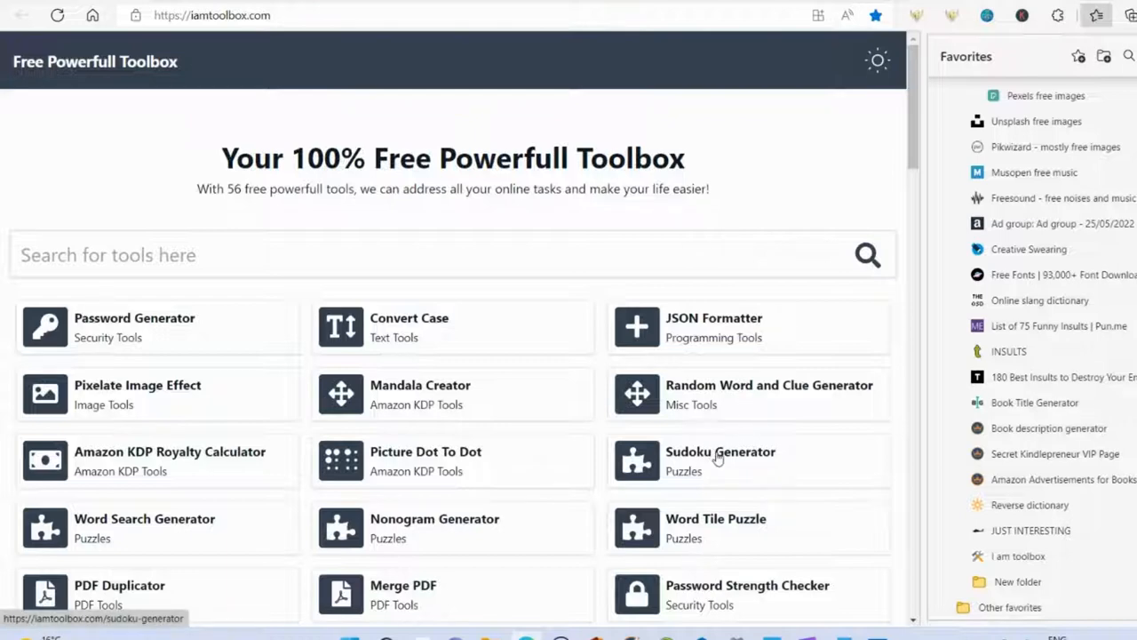
{"action": "mouse_move", "coordinate": [44, 596]}
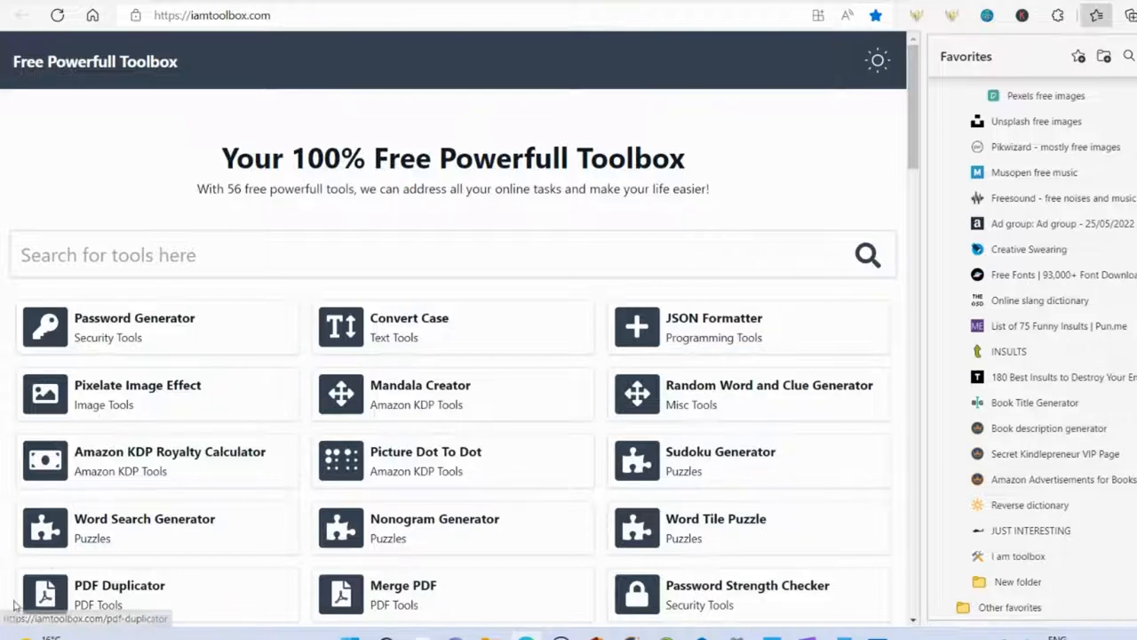
{"action": "mouse_move", "coordinate": [93, 524]}
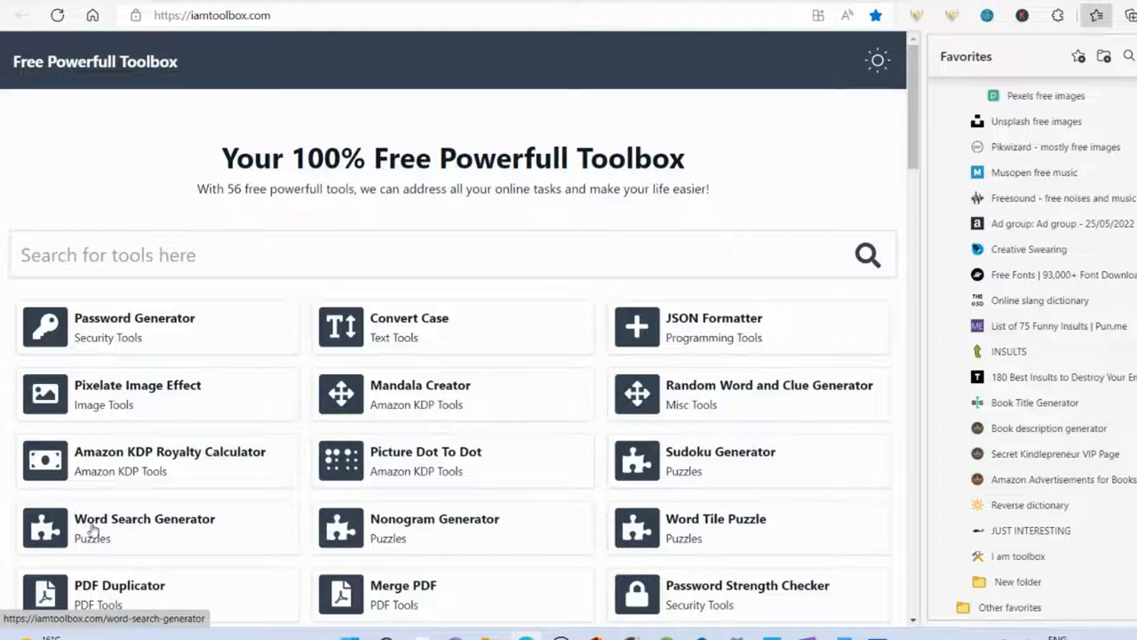
{"action": "mouse_move", "coordinate": [138, 540]}
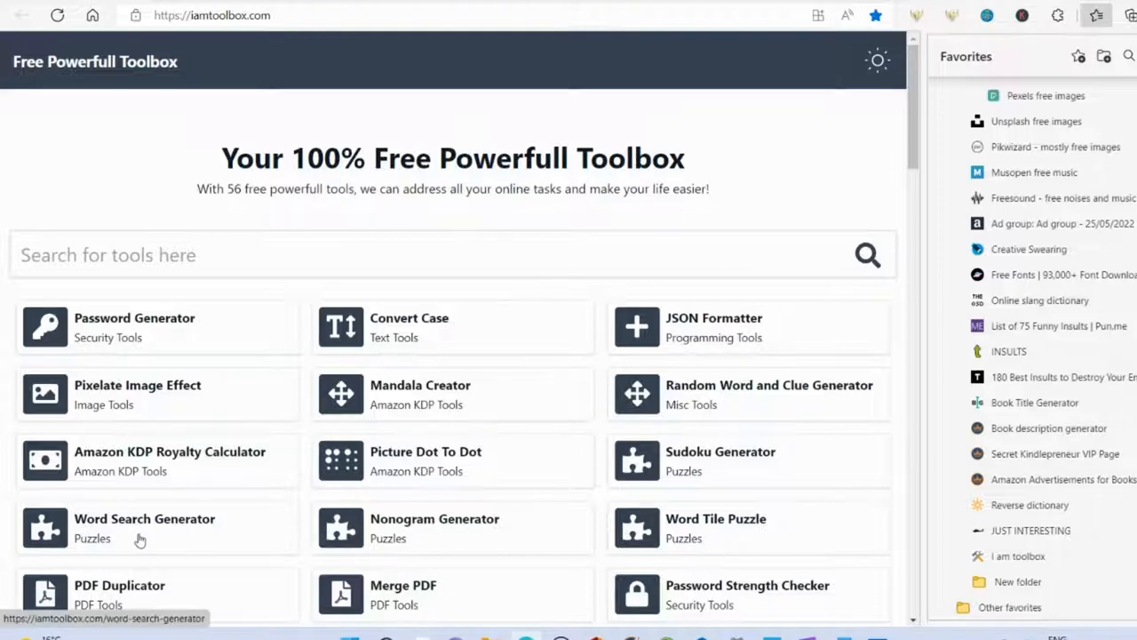
Step: Add the word 'amazon' to the word list and generate the 10x10 word search grid
{"action": "left_click", "coordinate": [144, 519]}
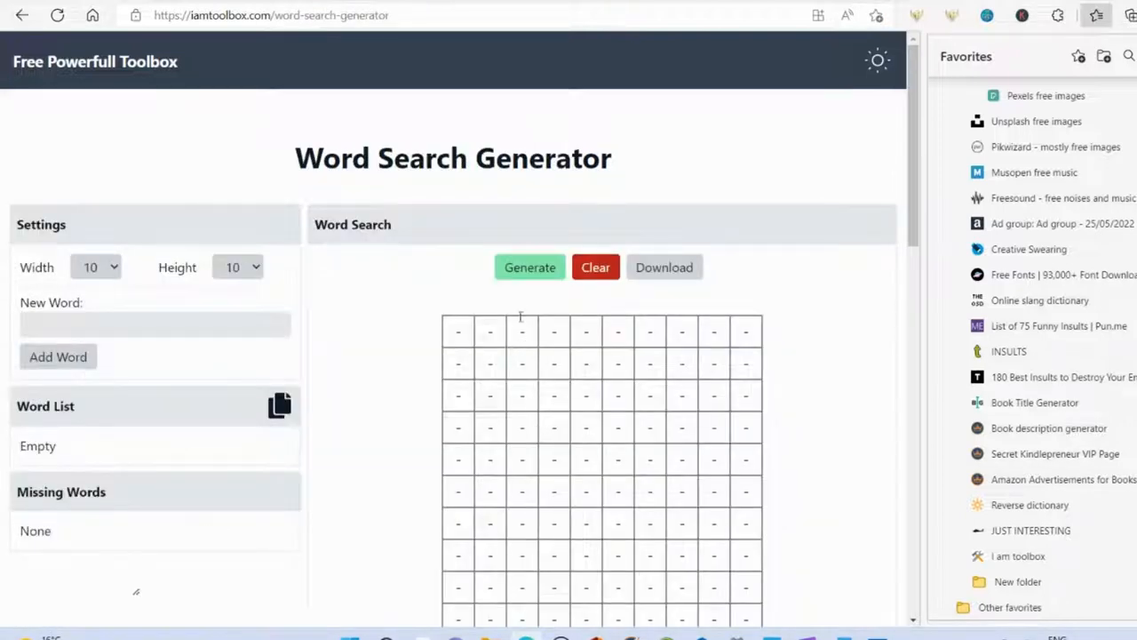
{"action": "scroll", "scroll_direction": "up", "scroll_amount": 3}
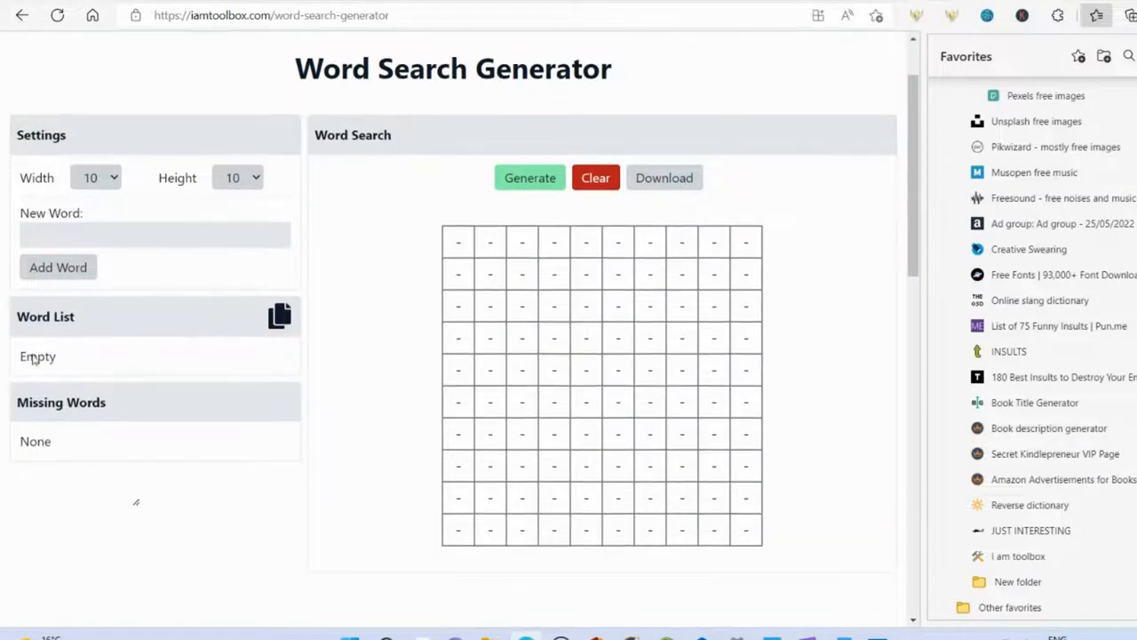
{"action": "left_click", "coordinate": [156, 234]}
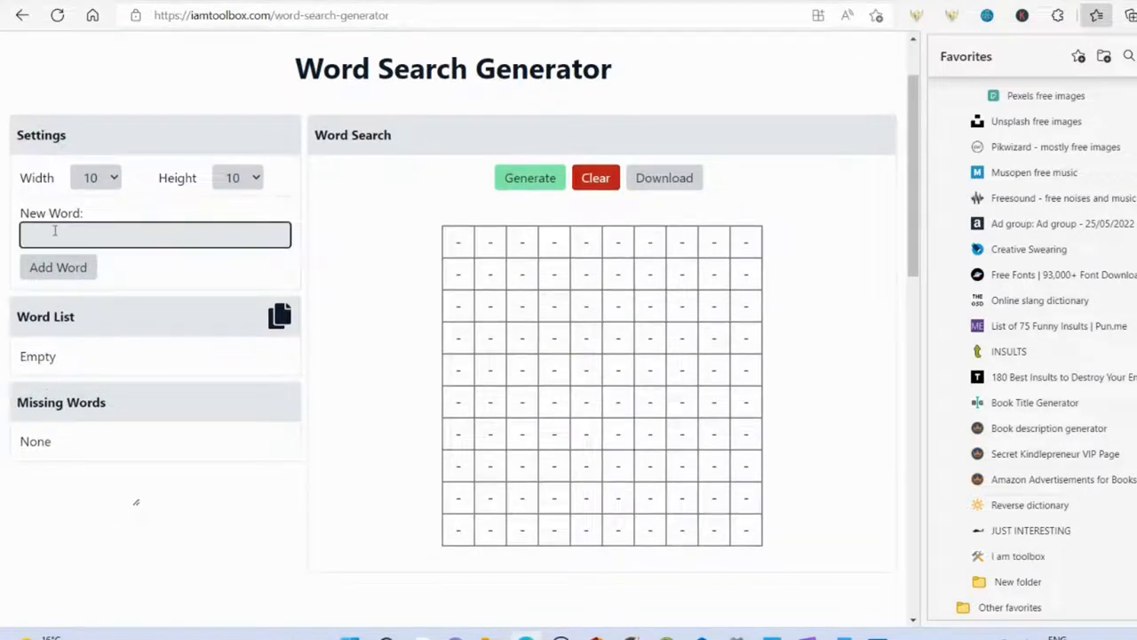
{"action": "type", "text": "amazon"}
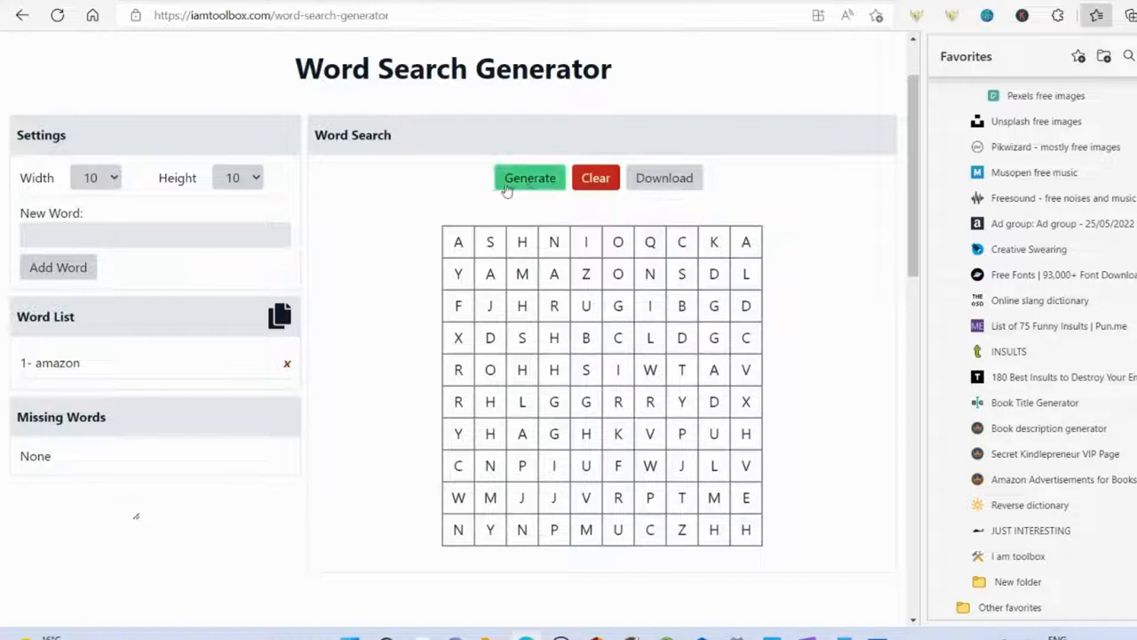
{"action": "left_click", "coordinate": [665, 178]}
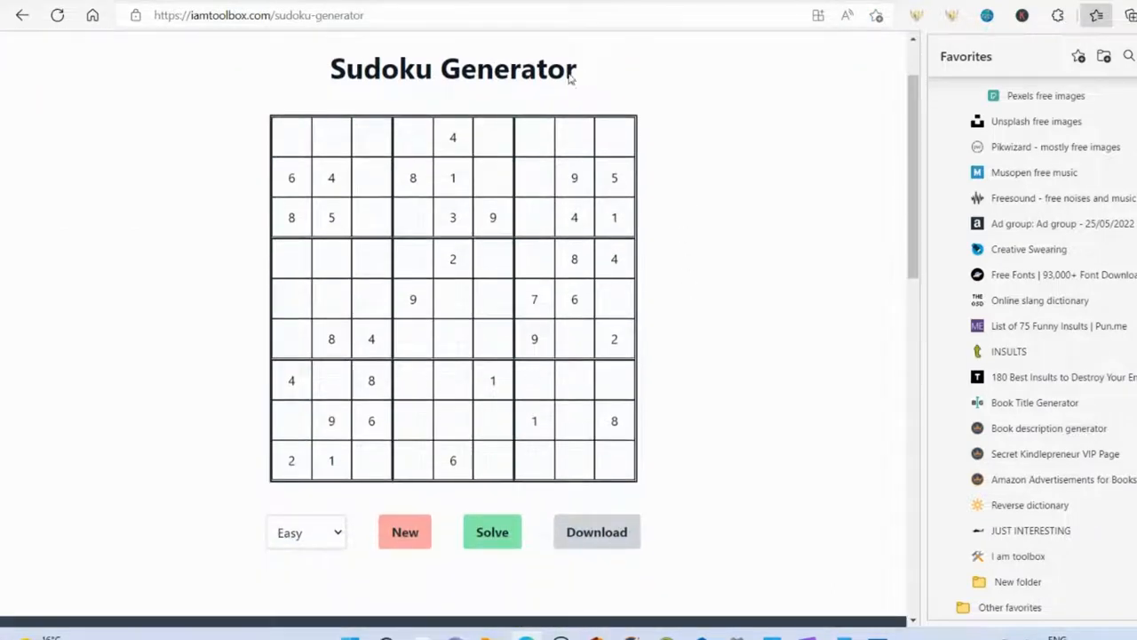
{"action": "mouse_move", "coordinate": [331, 540]}
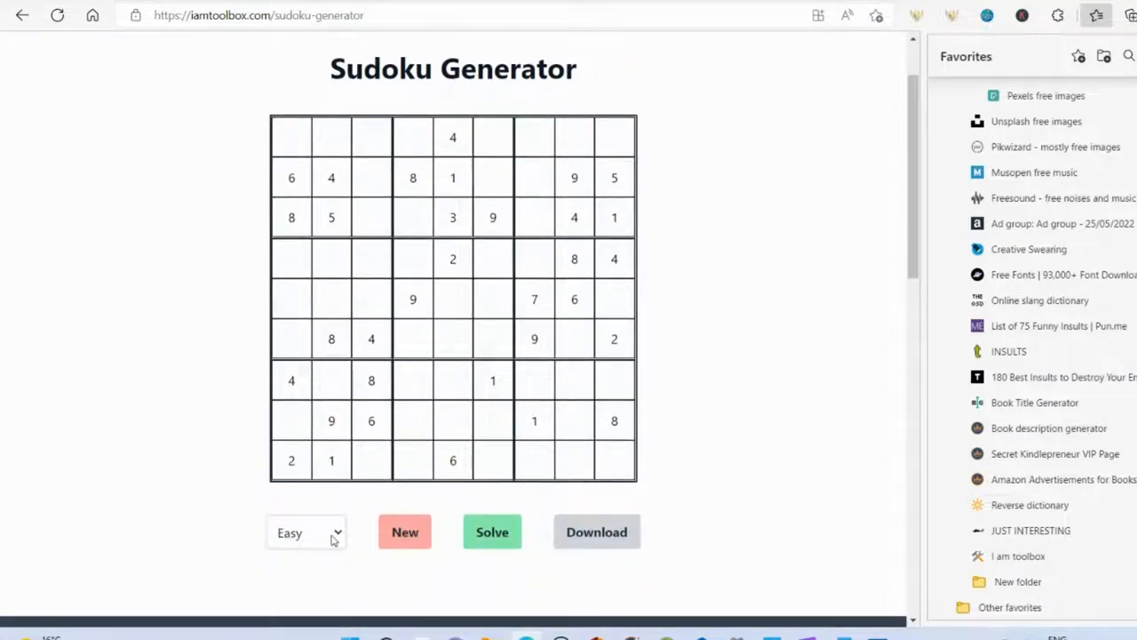
Step: Create a new Medium sudoku puzzle and download its grid as an image
{"action": "left_click", "coordinate": [305, 531]}
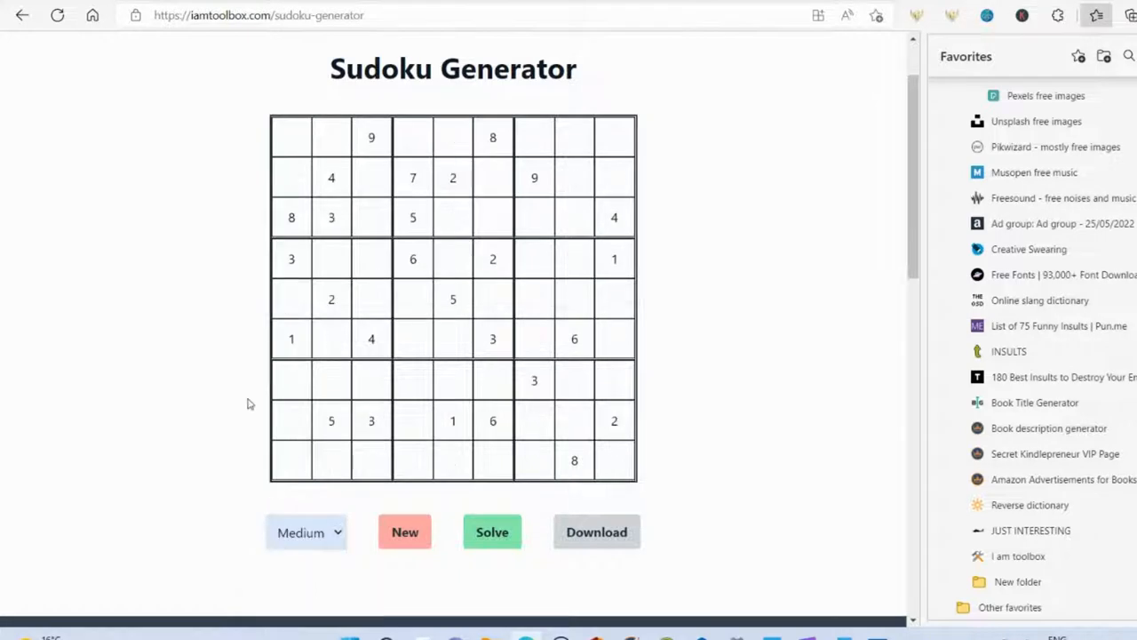
{"action": "left_click", "coordinate": [405, 531]}
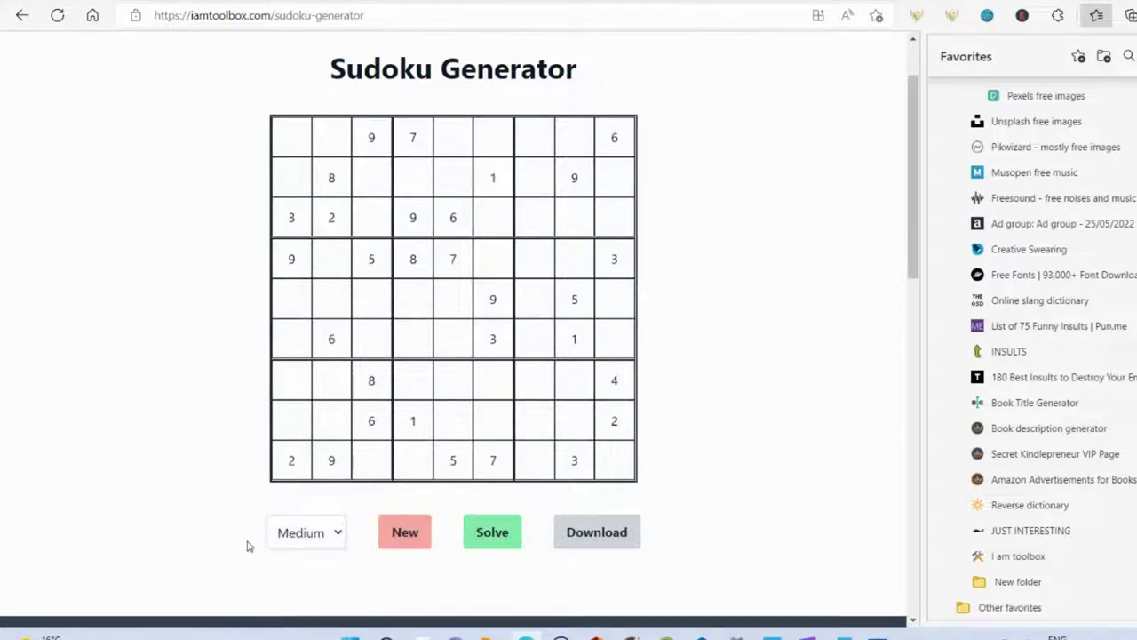
{"action": "mouse_move", "coordinate": [204, 309]}
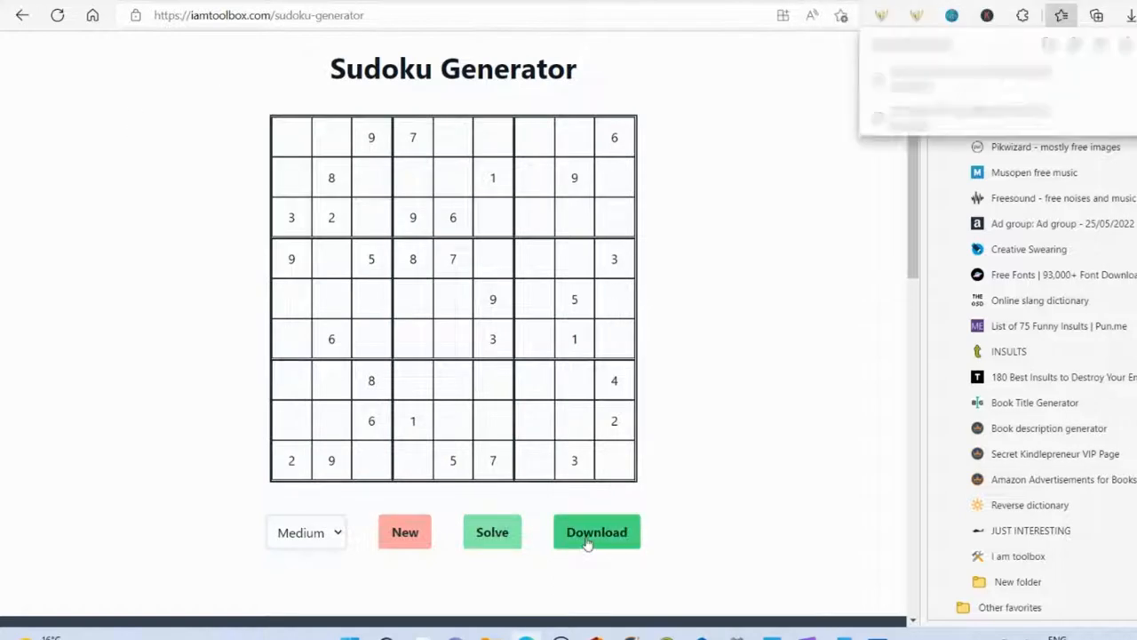
{"action": "left_click", "coordinate": [597, 532]}
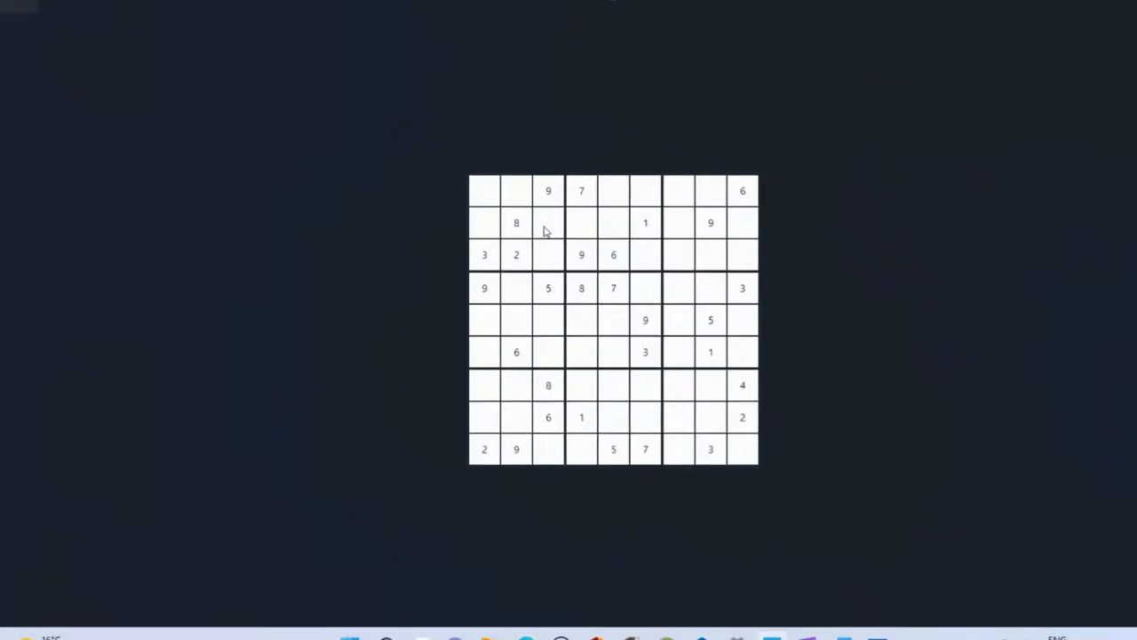
{"action": "mouse_move", "coordinate": [585, 78]}
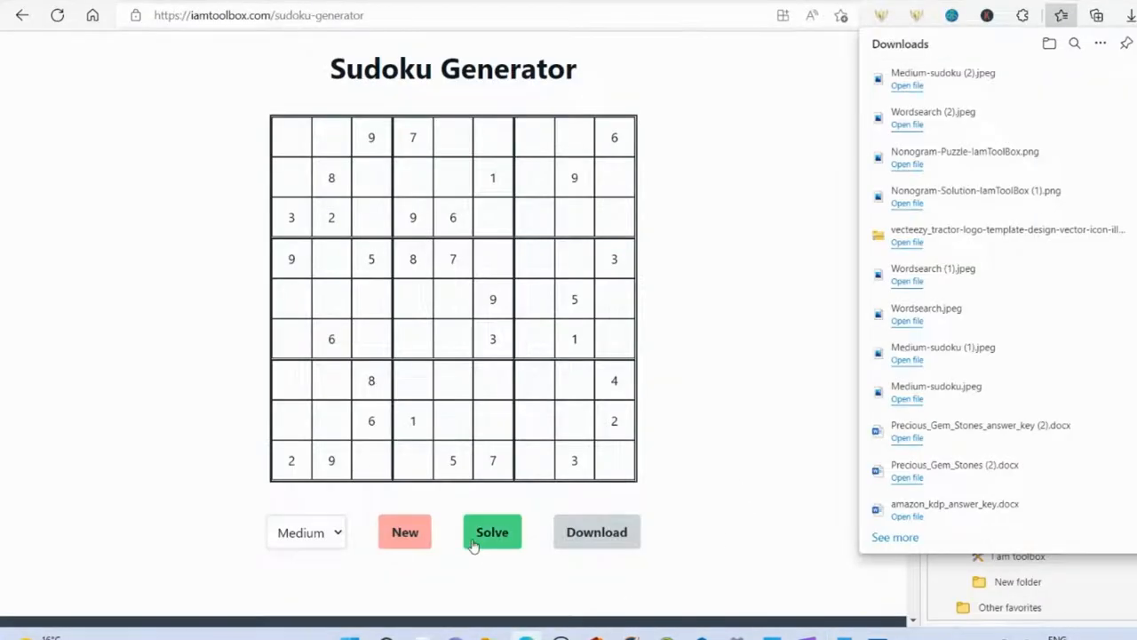
Step: Solve the medium sudoku, download the solved grid and copy the image for the book
{"action": "left_click", "coordinate": [493, 532]}
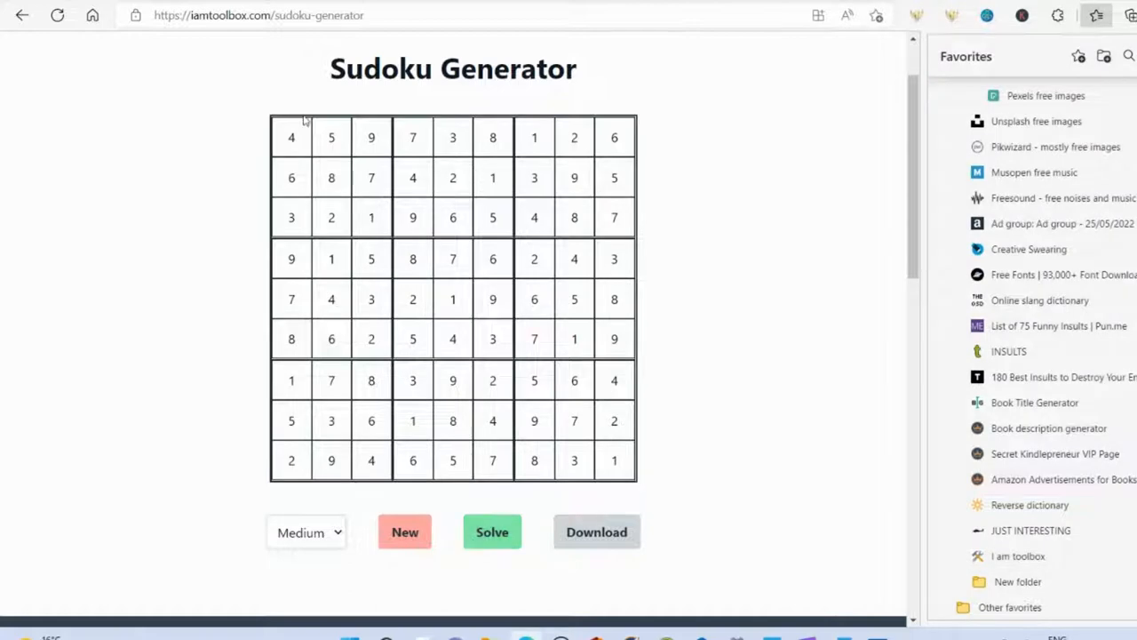
{"action": "mouse_move", "coordinate": [597, 531]}
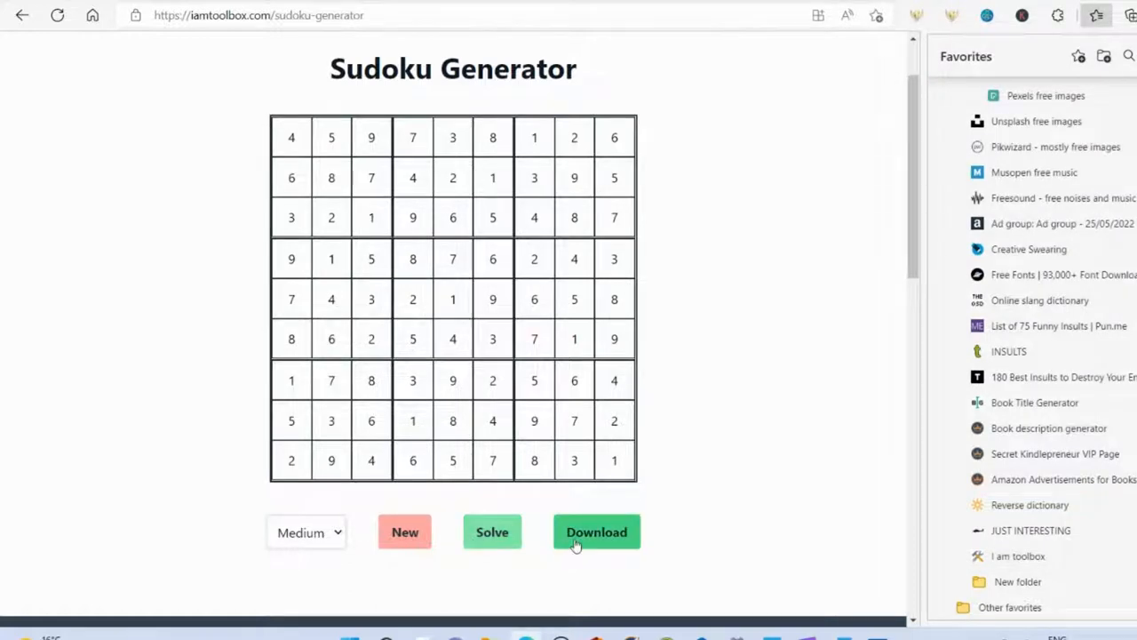
{"action": "left_click", "coordinate": [597, 531]}
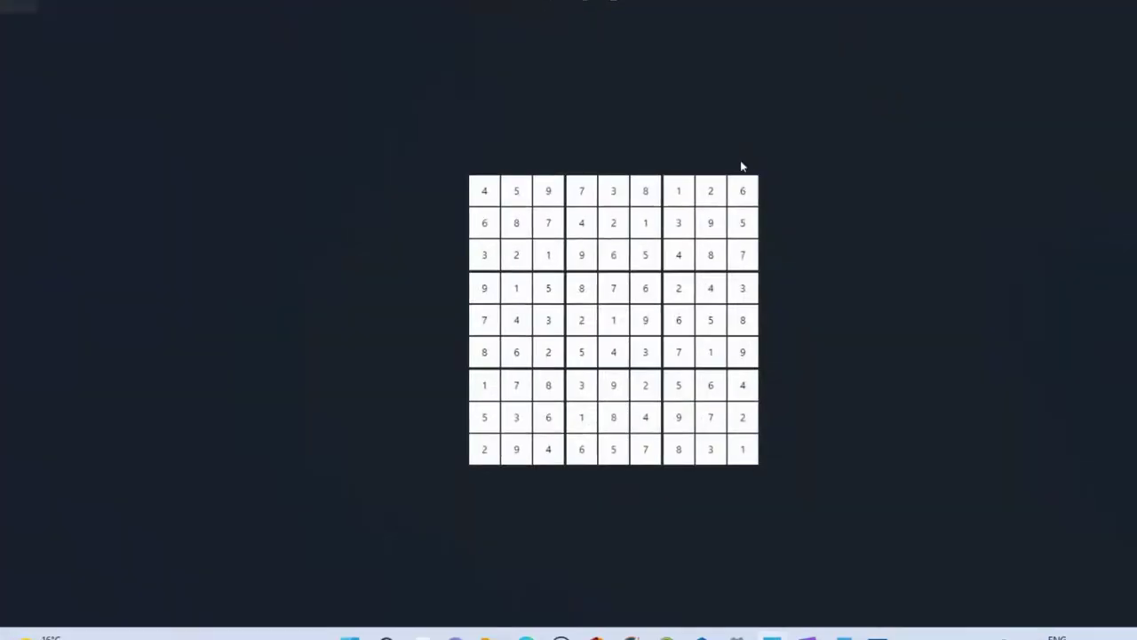
{"action": "right_click", "coordinate": [613, 320]}
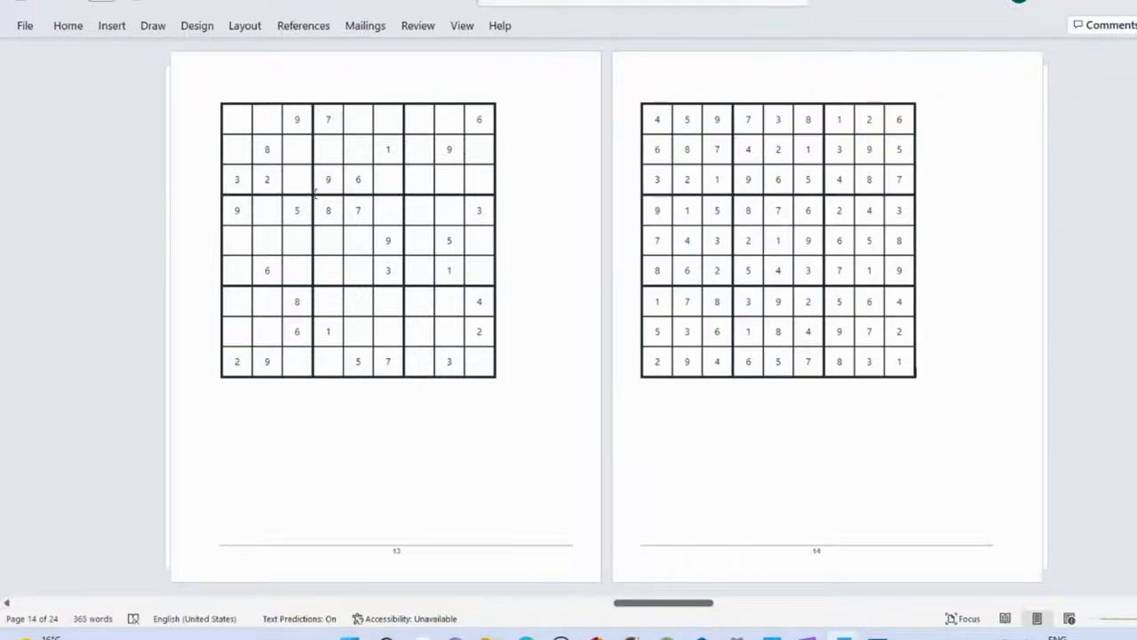
{"action": "mouse_move", "coordinate": [526, 634]}
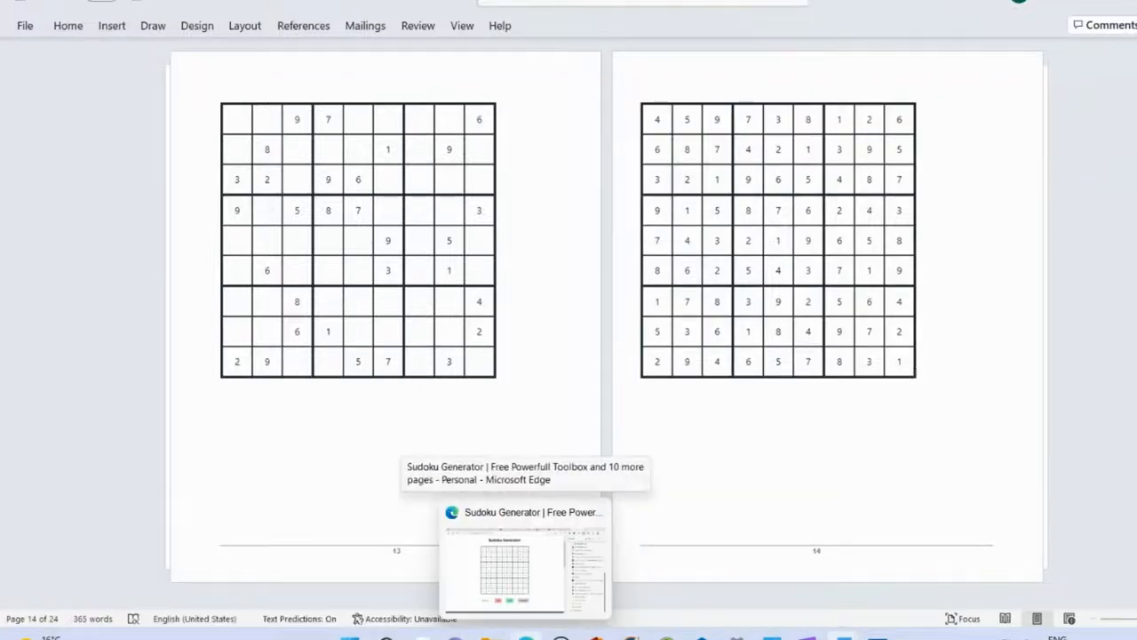
Step: Return from the sudoku generator to the IamToolbox home page and browse the tool list
{"action": "left_click", "coordinate": [524, 569]}
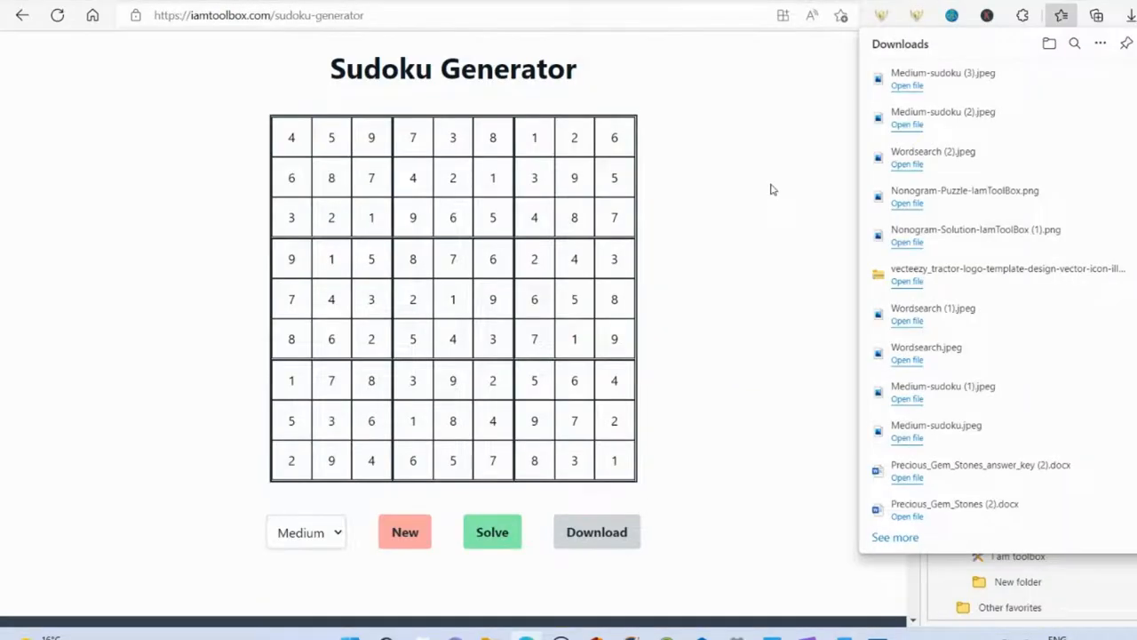
{"action": "left_click", "coordinate": [1095, 14]}
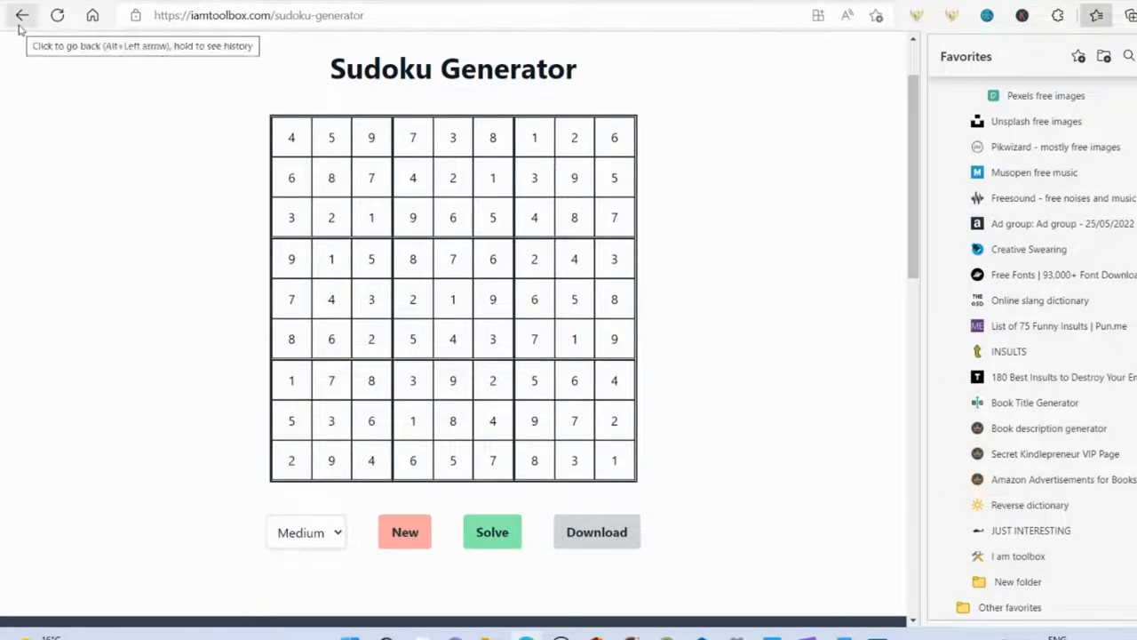
{"action": "left_click", "coordinate": [21, 14]}
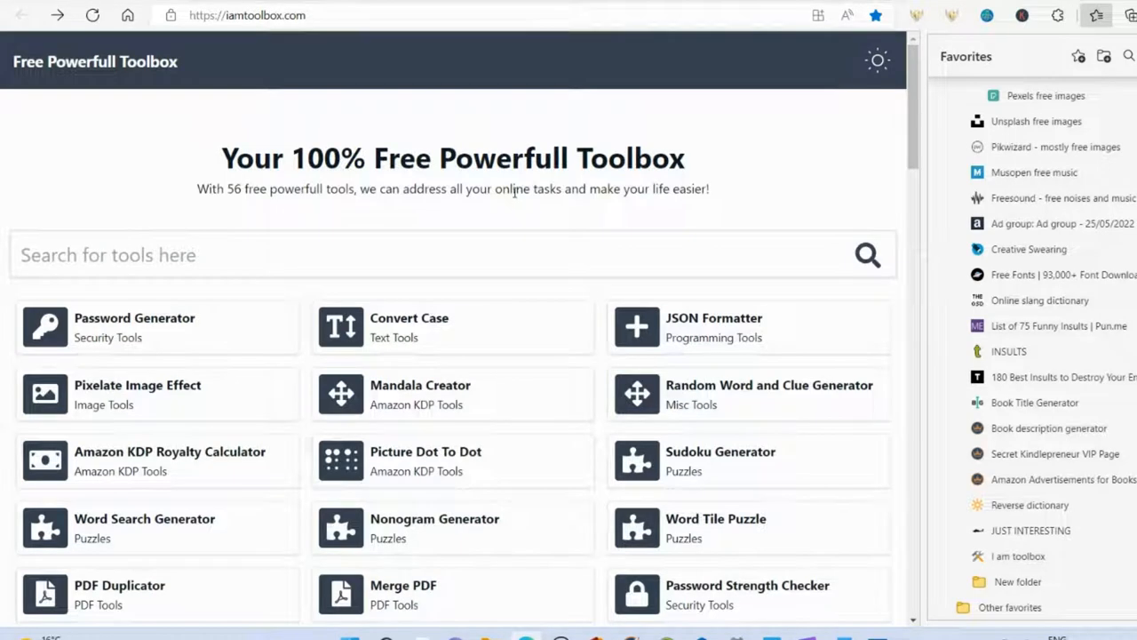
{"action": "scroll", "scroll_direction": "down", "scroll_amount": 3}
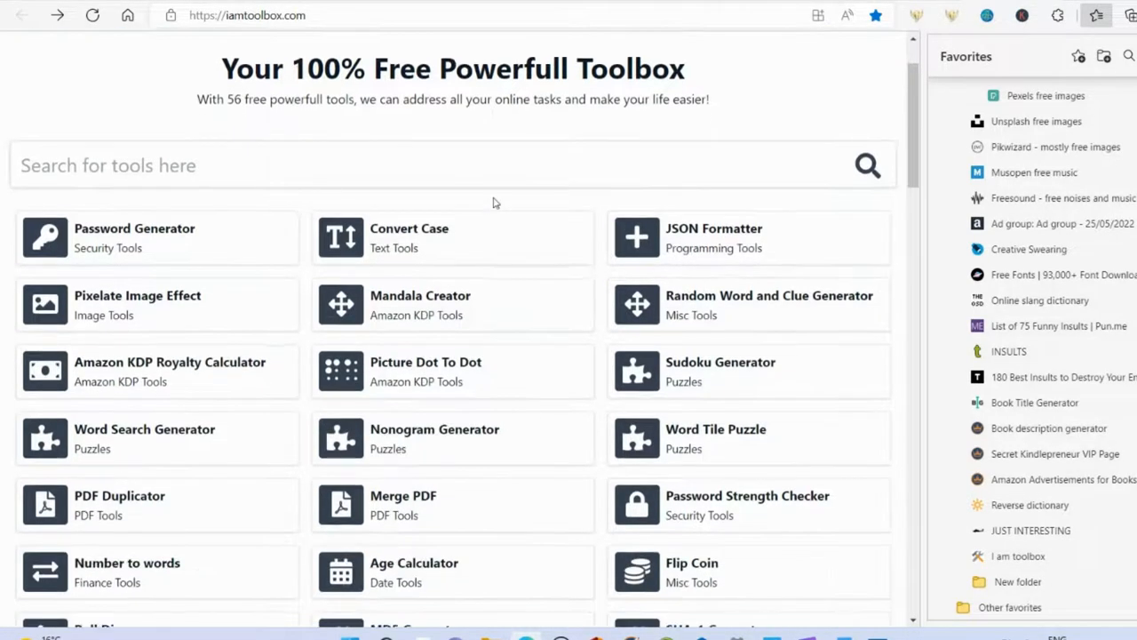
{"action": "mouse_move", "coordinate": [583, 288]}
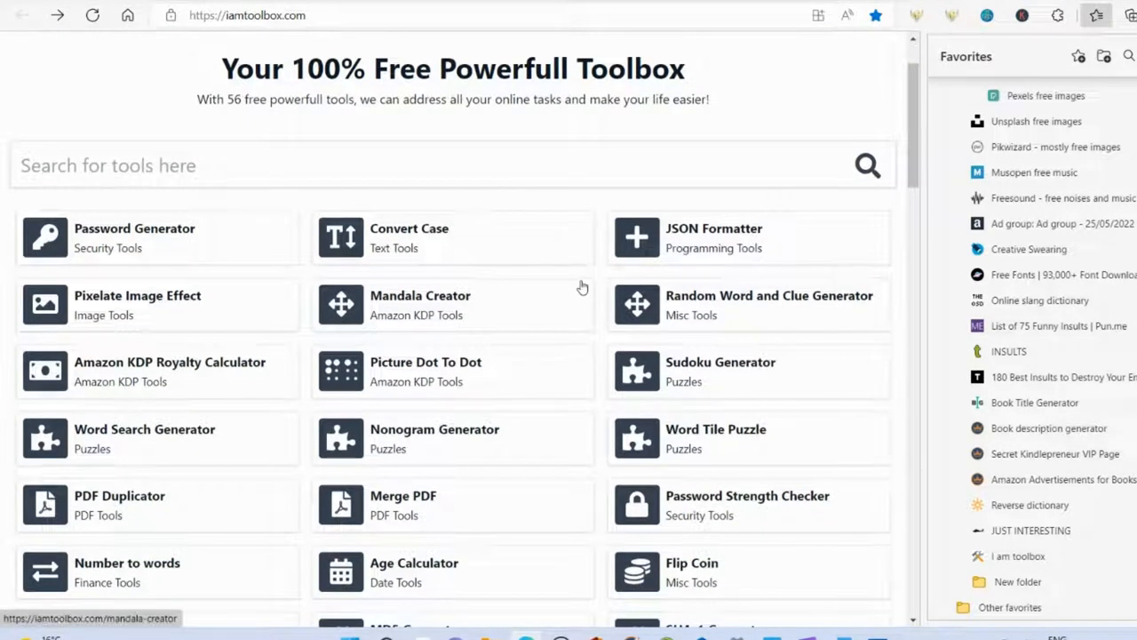
{"action": "mouse_move", "coordinate": [178, 389]}
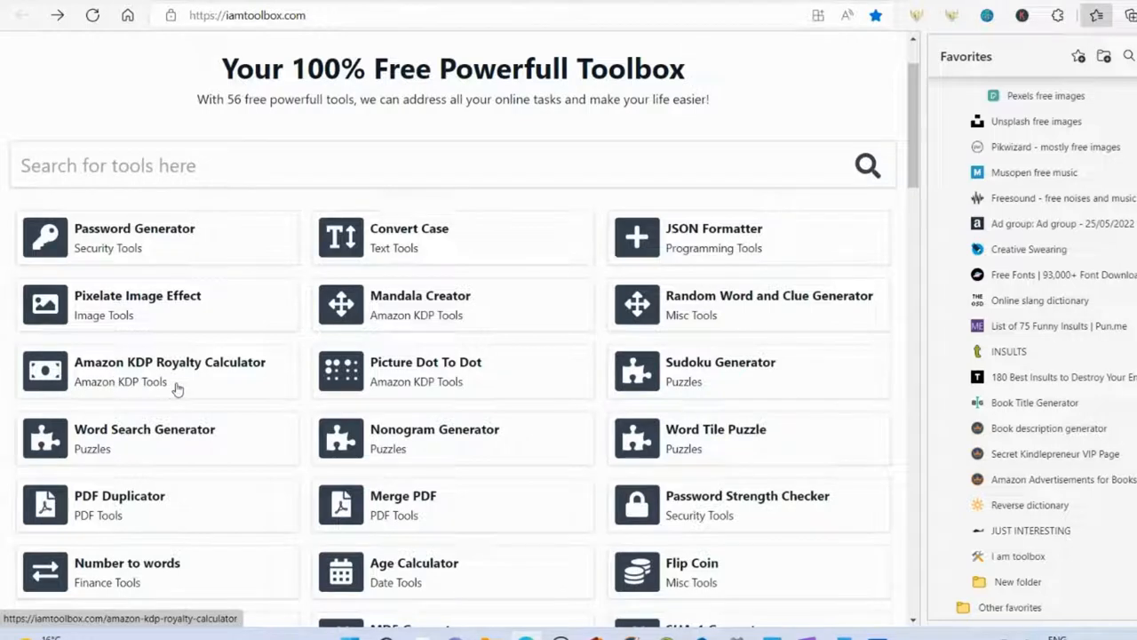
{"action": "mouse_move", "coordinate": [430, 310]}
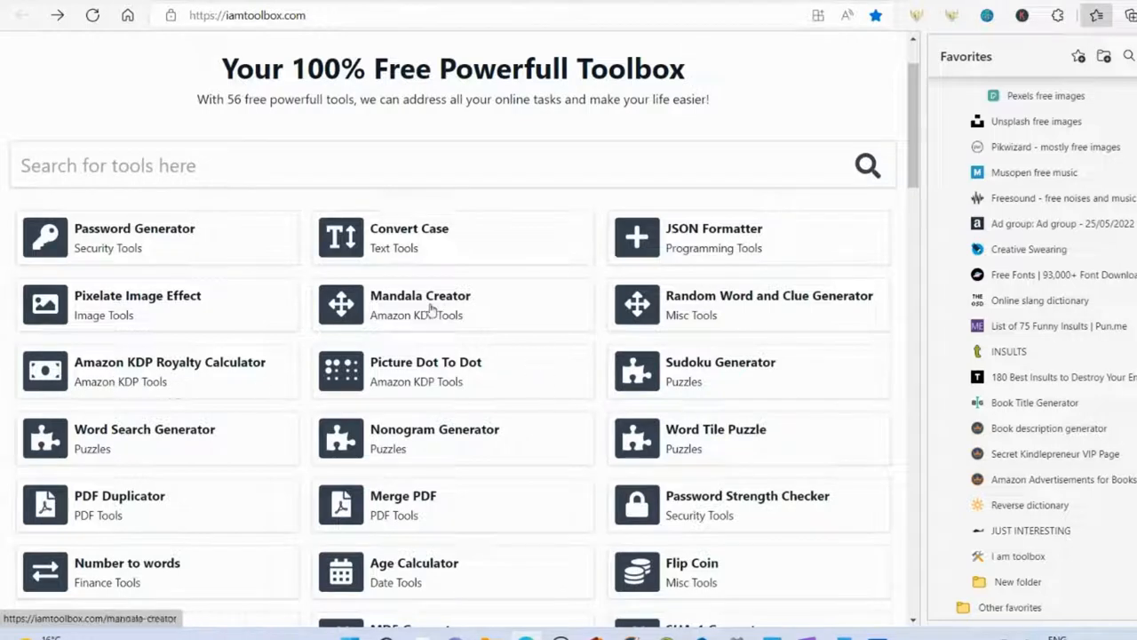
{"action": "mouse_move", "coordinate": [288, 341]}
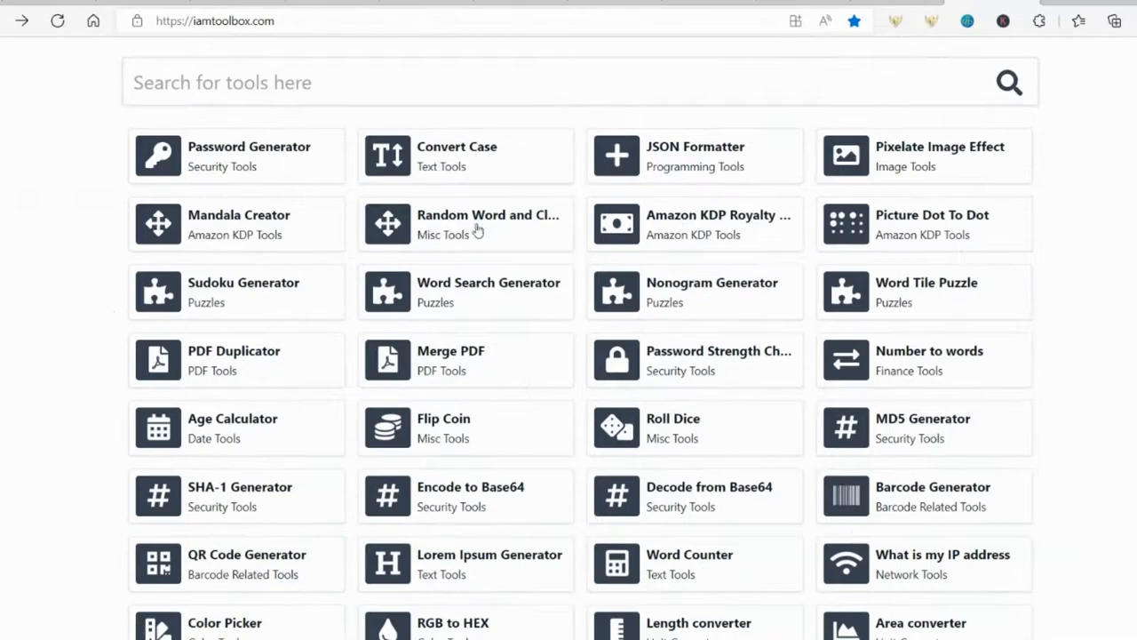
Step: Load the tractor logo JPG into the Nonogram Generator
{"action": "left_click", "coordinate": [711, 291]}
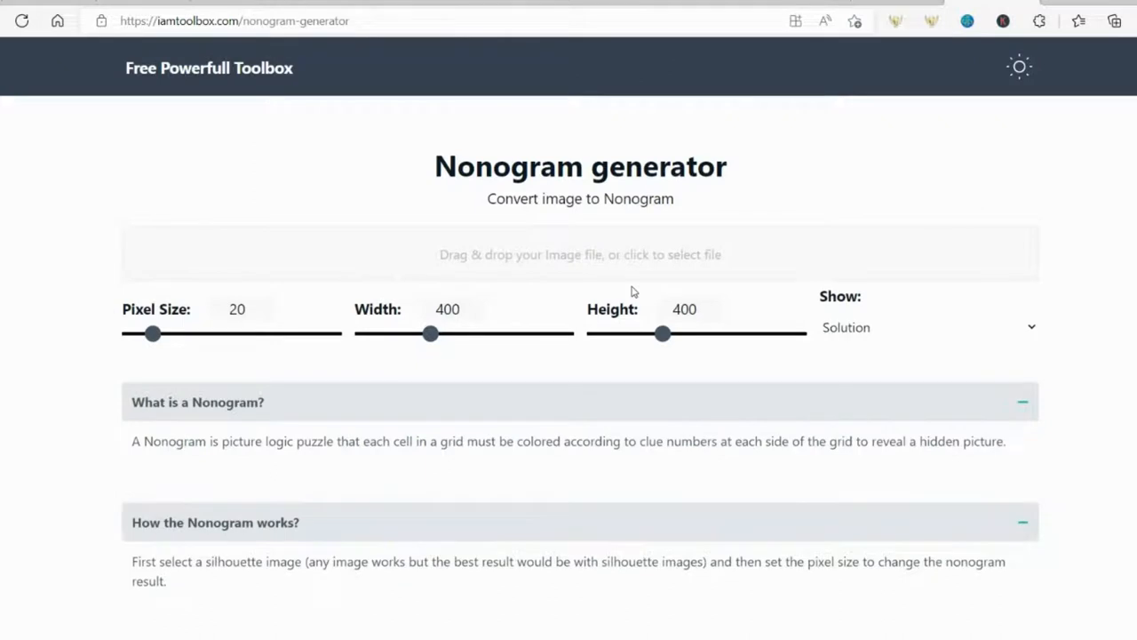
{"action": "mouse_move", "coordinate": [796, 241]}
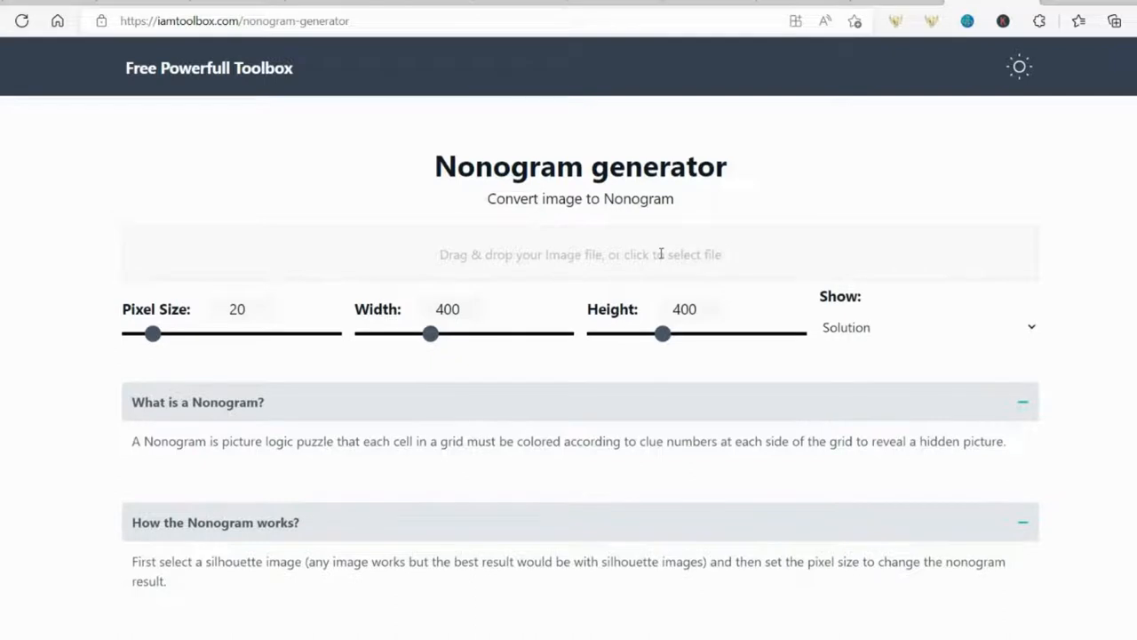
{"action": "mouse_move", "coordinate": [759, 253]}
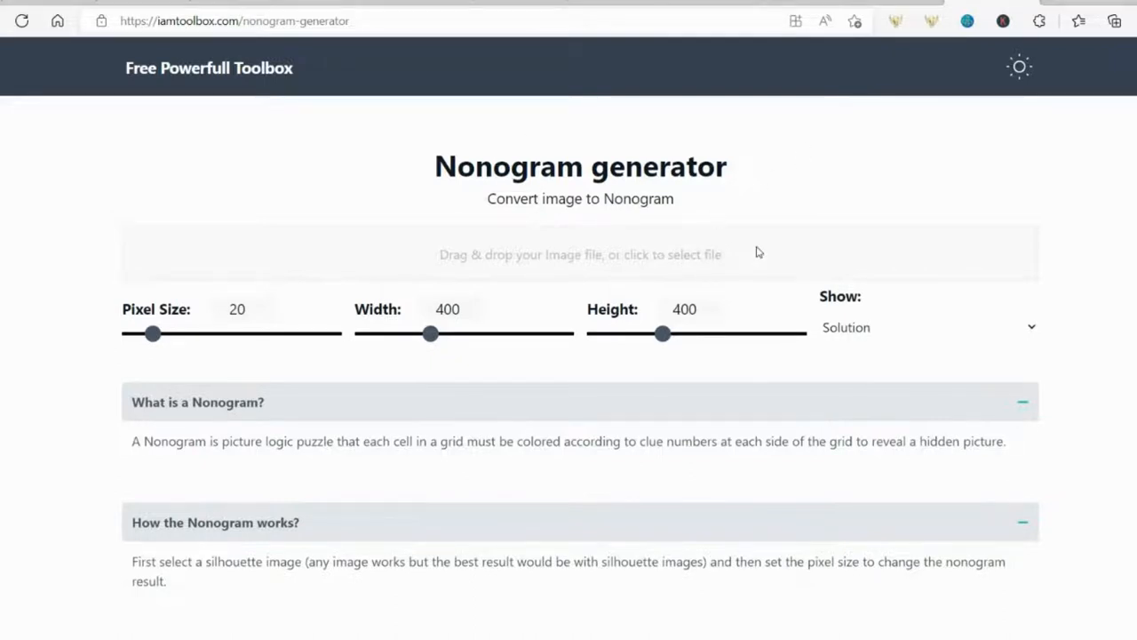
{"action": "mouse_move", "coordinate": [185, 250]}
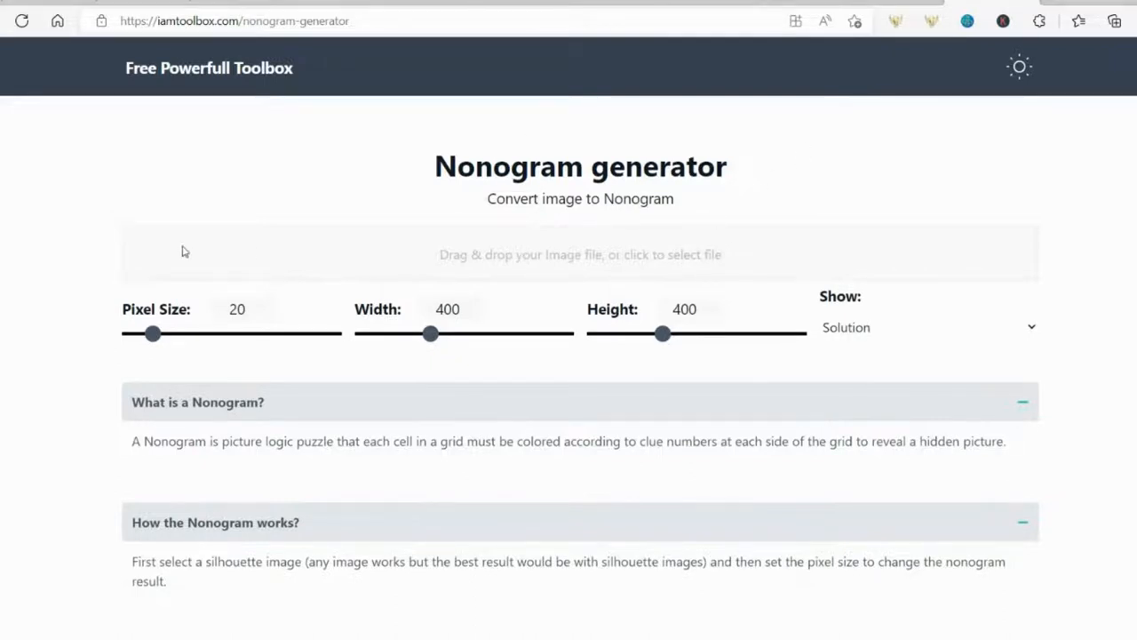
{"action": "mouse_move", "coordinate": [561, 254]}
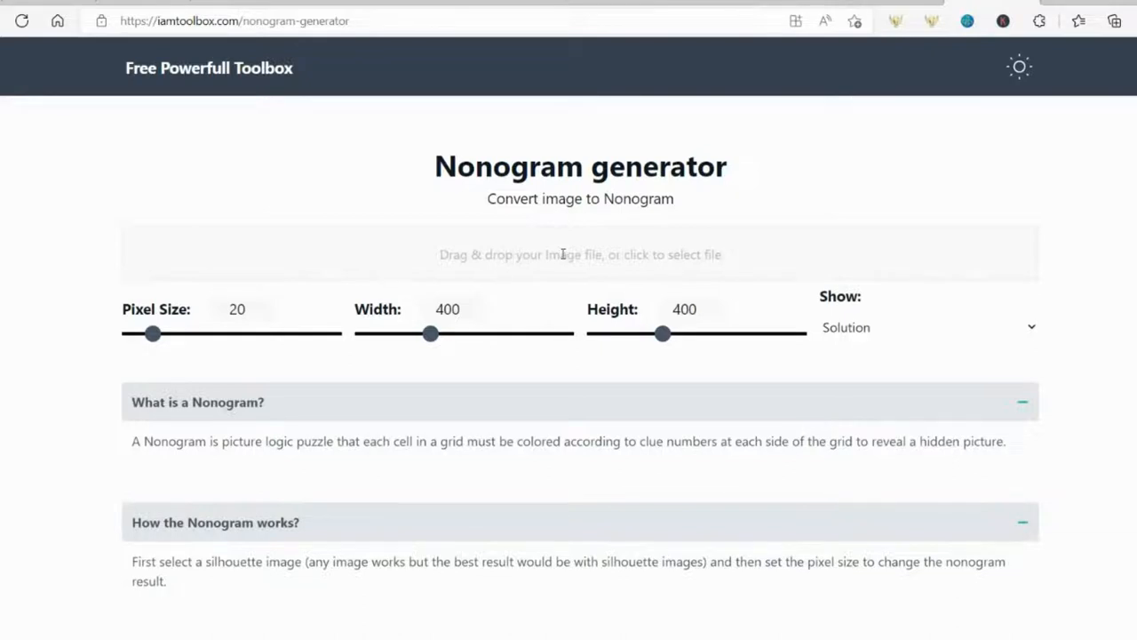
{"action": "left_click", "coordinate": [580, 254]}
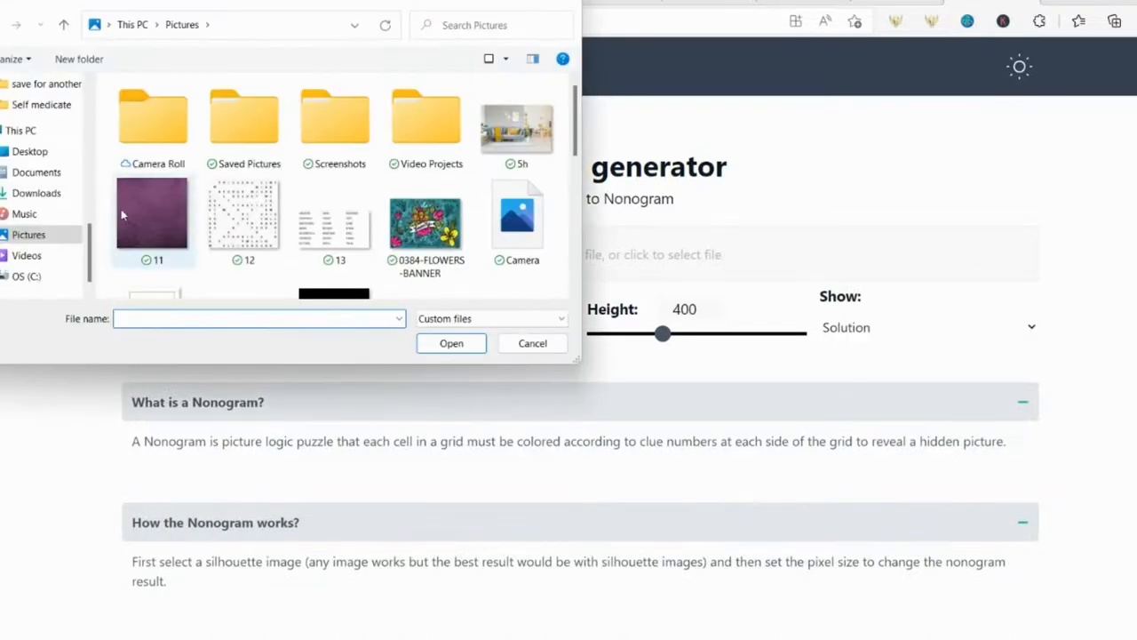
{"action": "scroll", "scroll_direction": "down", "scroll_amount": 3}
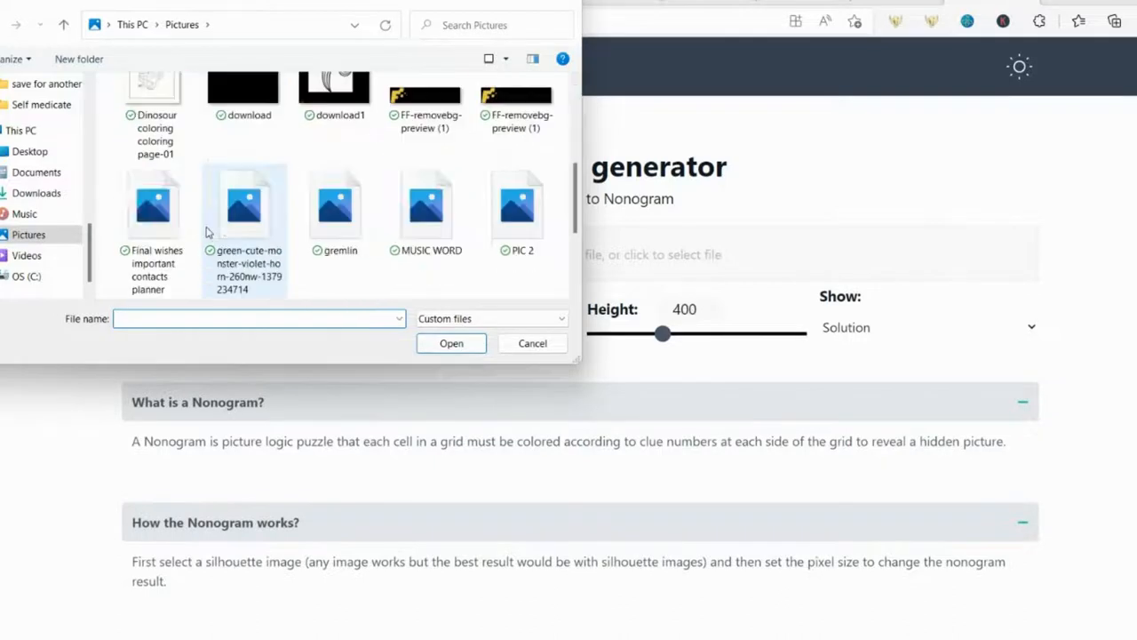
{"action": "scroll", "scroll_direction": "down", "scroll_amount": 3}
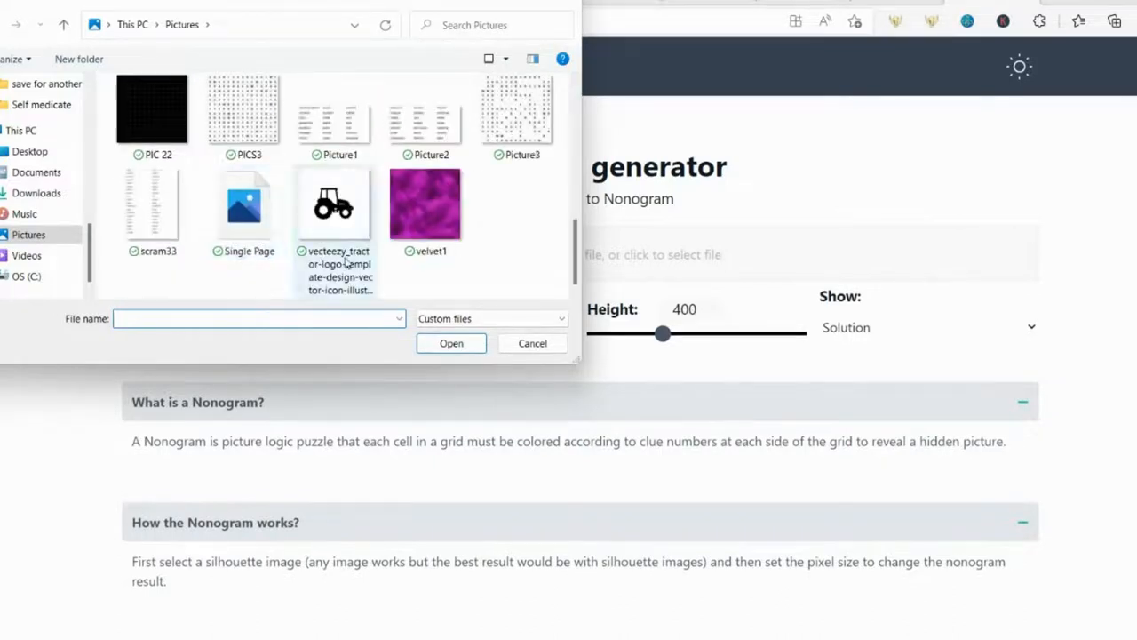
{"action": "mouse_move", "coordinate": [334, 205]}
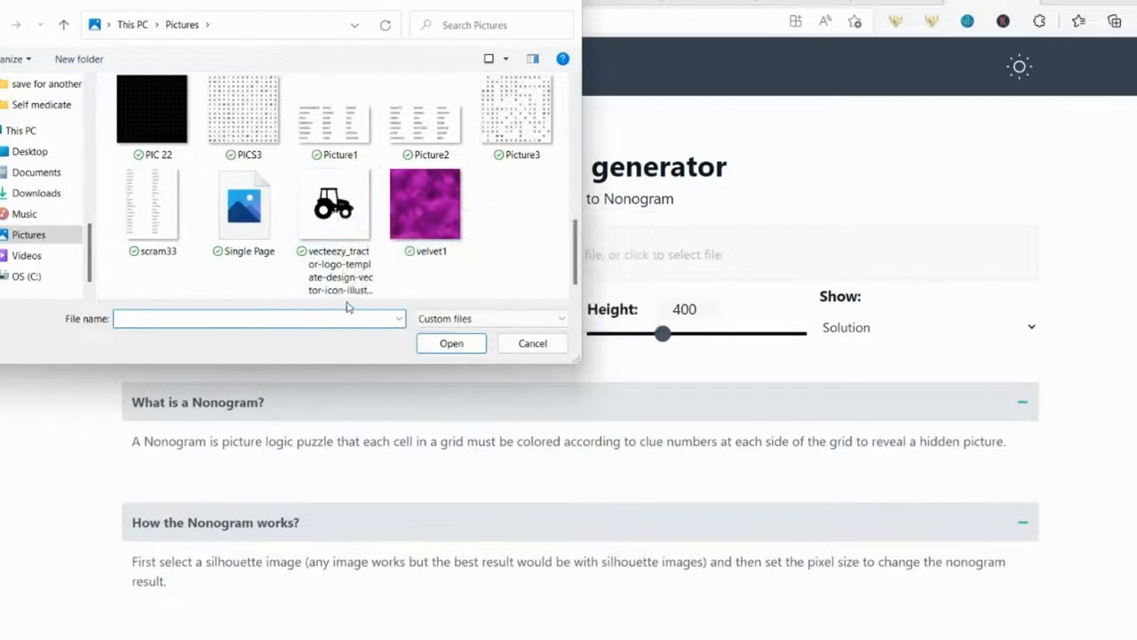
{"action": "mouse_move", "coordinate": [334, 204]}
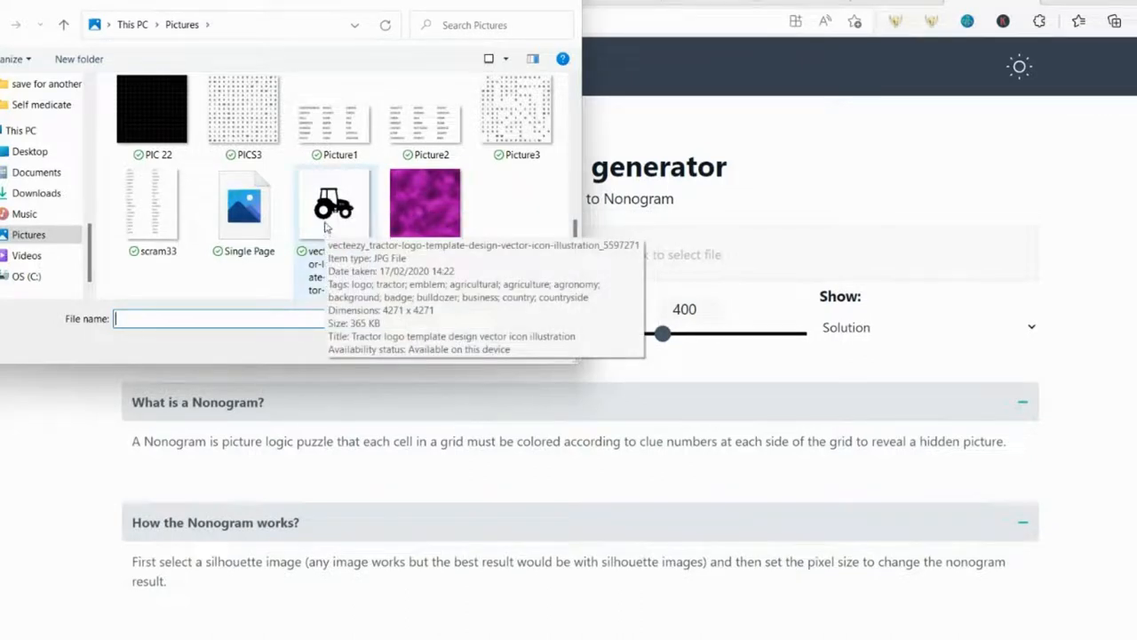
{"action": "left_click", "coordinate": [334, 205]}
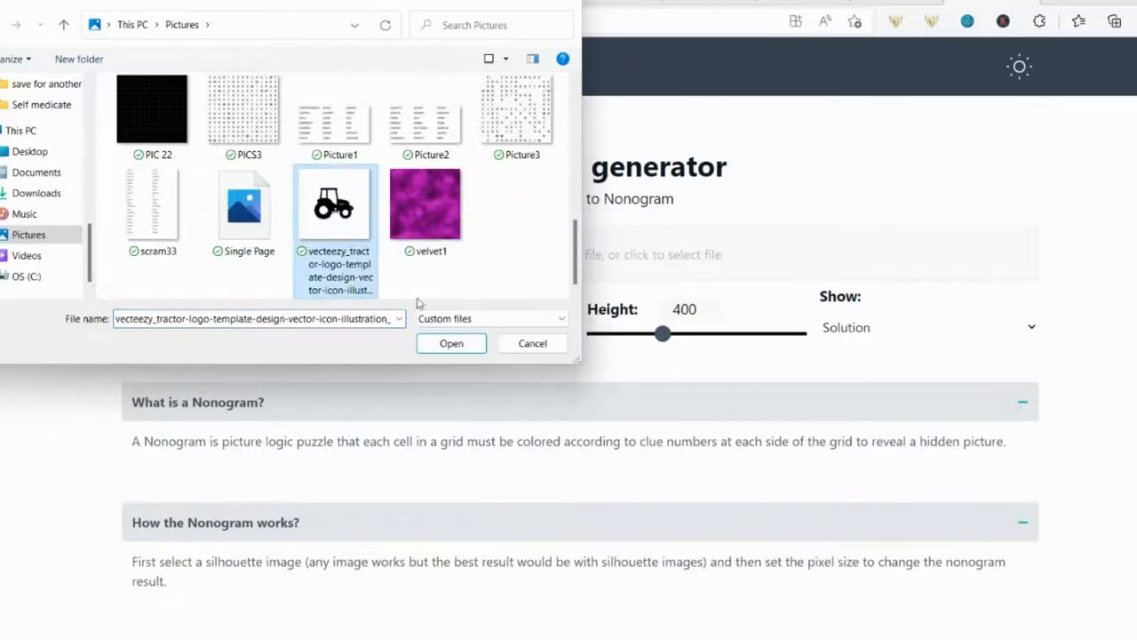
{"action": "left_click", "coordinate": [451, 343]}
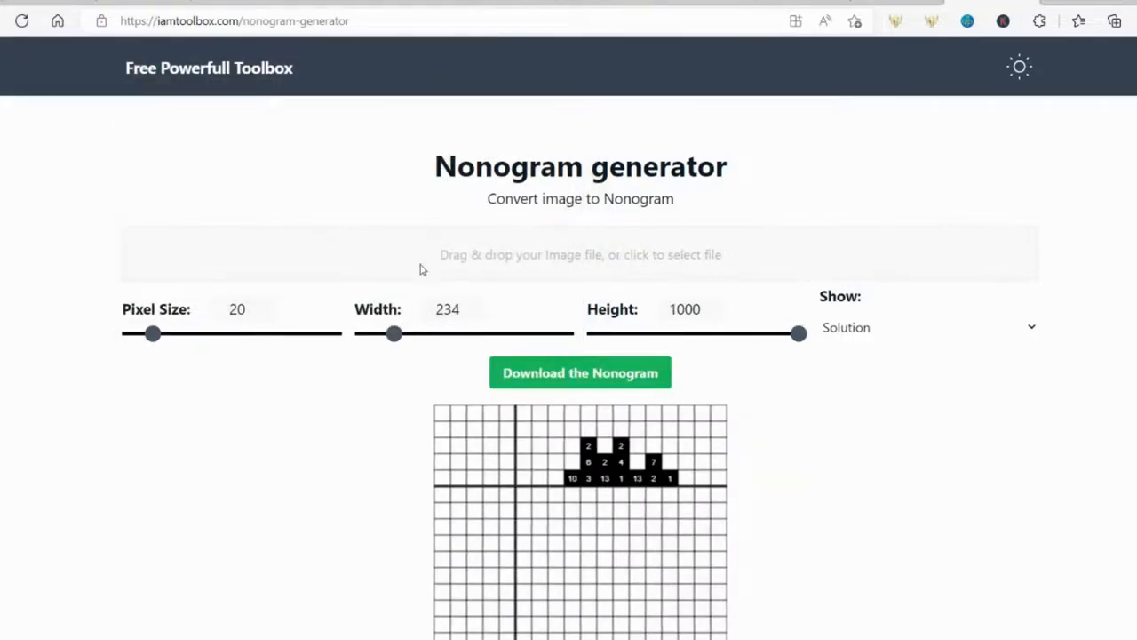
Step: Tune the sliders to Pixel Size 17 and Width 900 for a fine tractor-silhouette grid
{"action": "scroll", "scroll_direction": "down", "scroll_amount": 3}
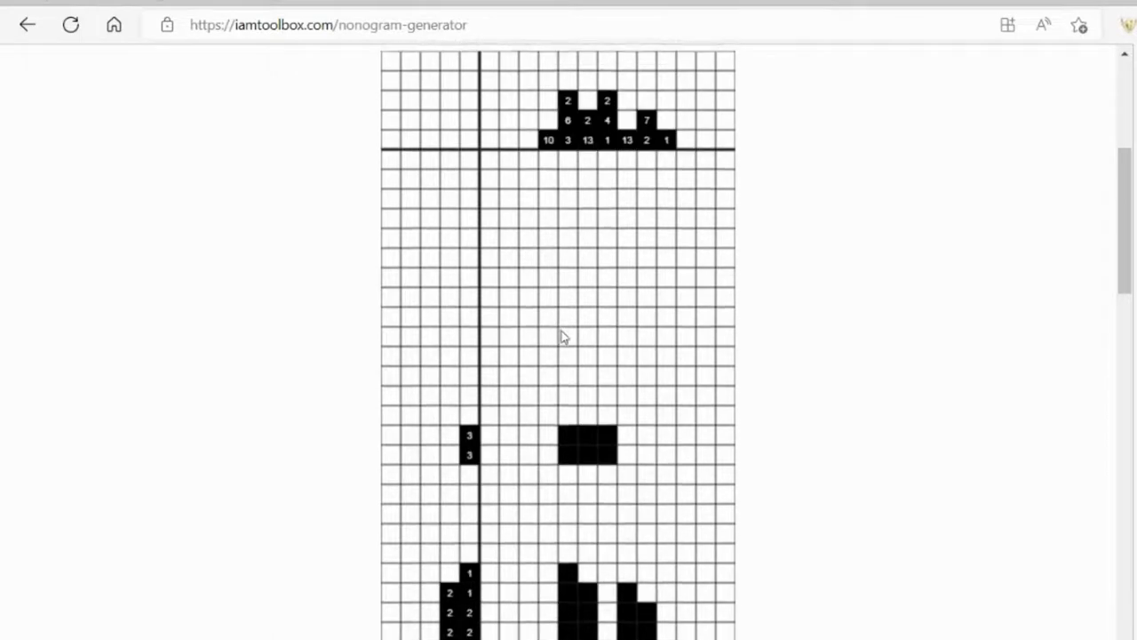
{"action": "scroll", "scroll_direction": "up", "scroll_amount": 3}
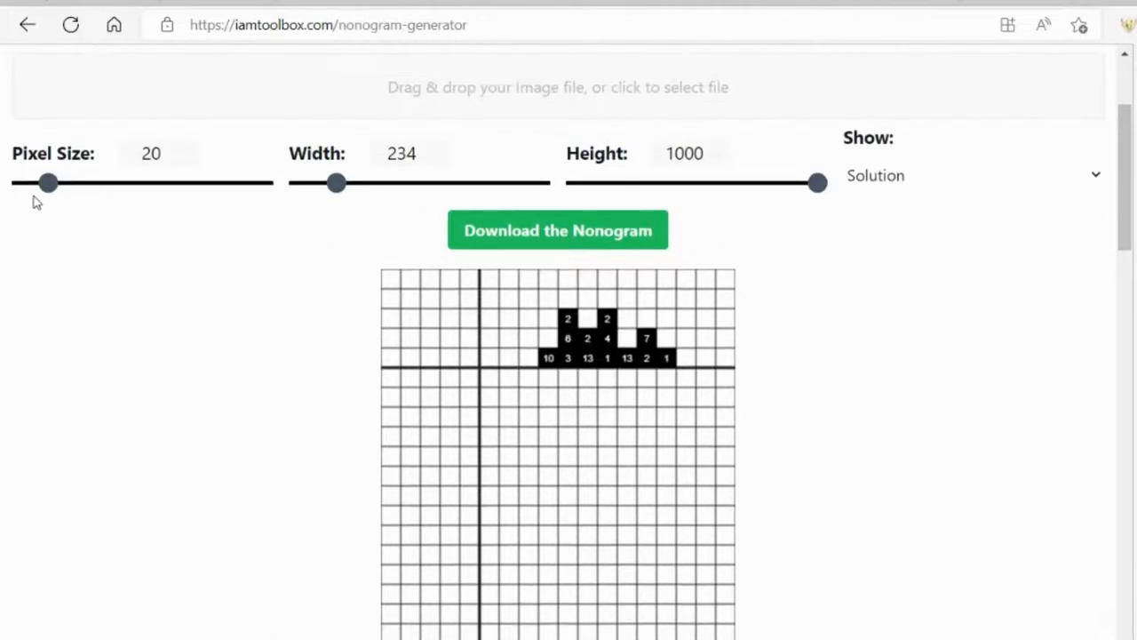
{"action": "left_click_drag", "start_coordinate": [48, 183], "coordinate": [93, 183]}
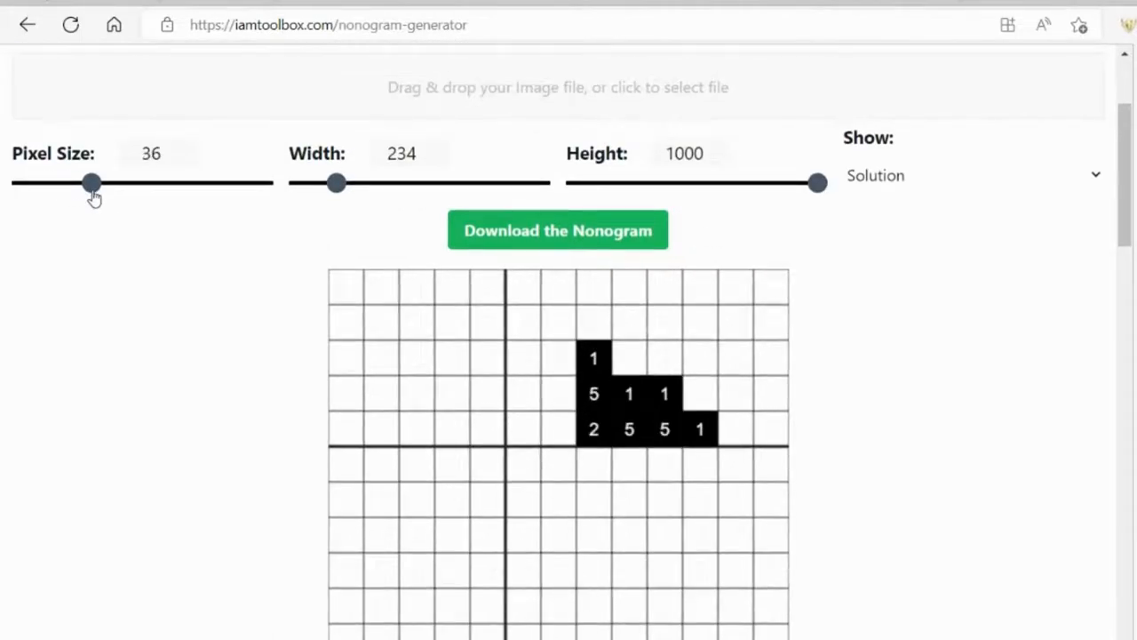
{"action": "left_click_drag", "start_coordinate": [336, 184], "coordinate": [437, 183]}
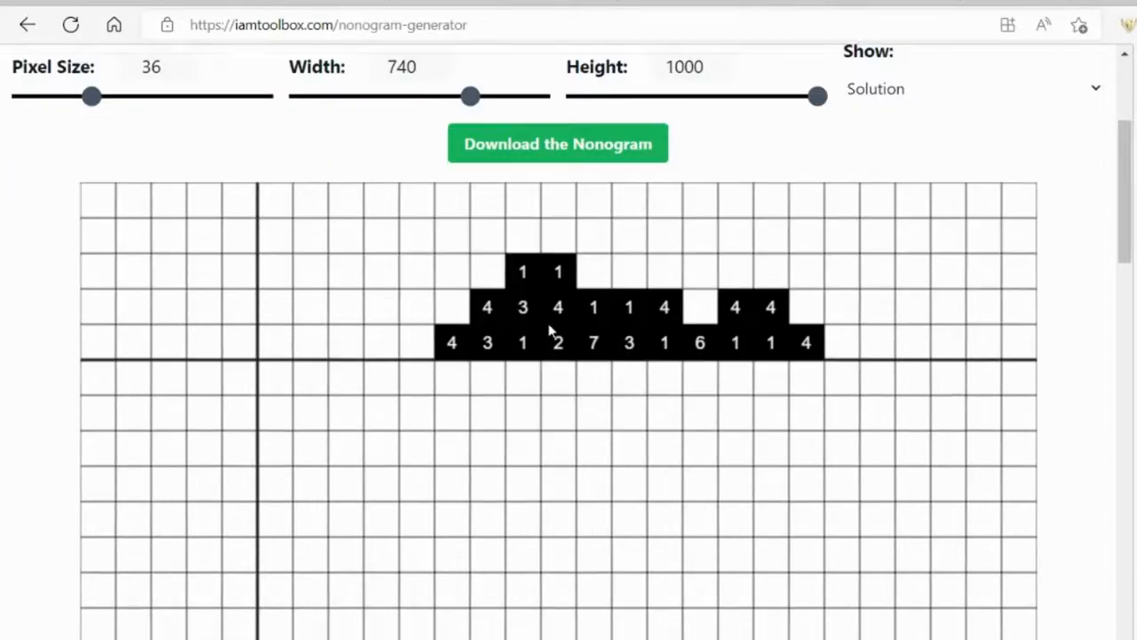
{"action": "scroll", "scroll_direction": "up", "scroll_amount": 3}
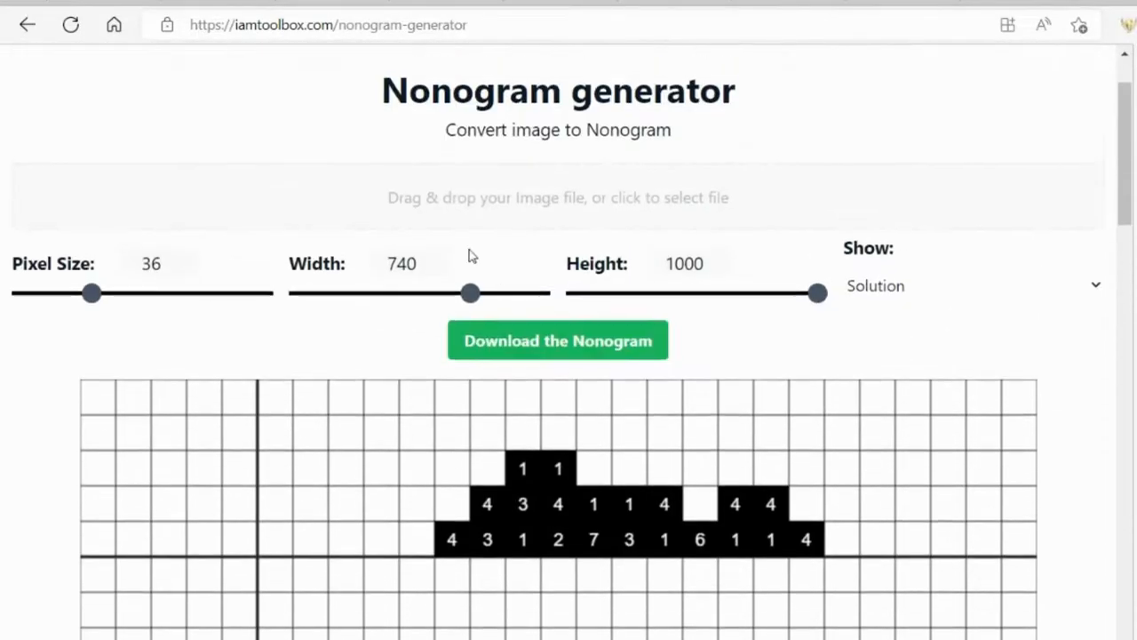
{"action": "left_click_drag", "start_coordinate": [471, 294], "coordinate": [505, 293]}
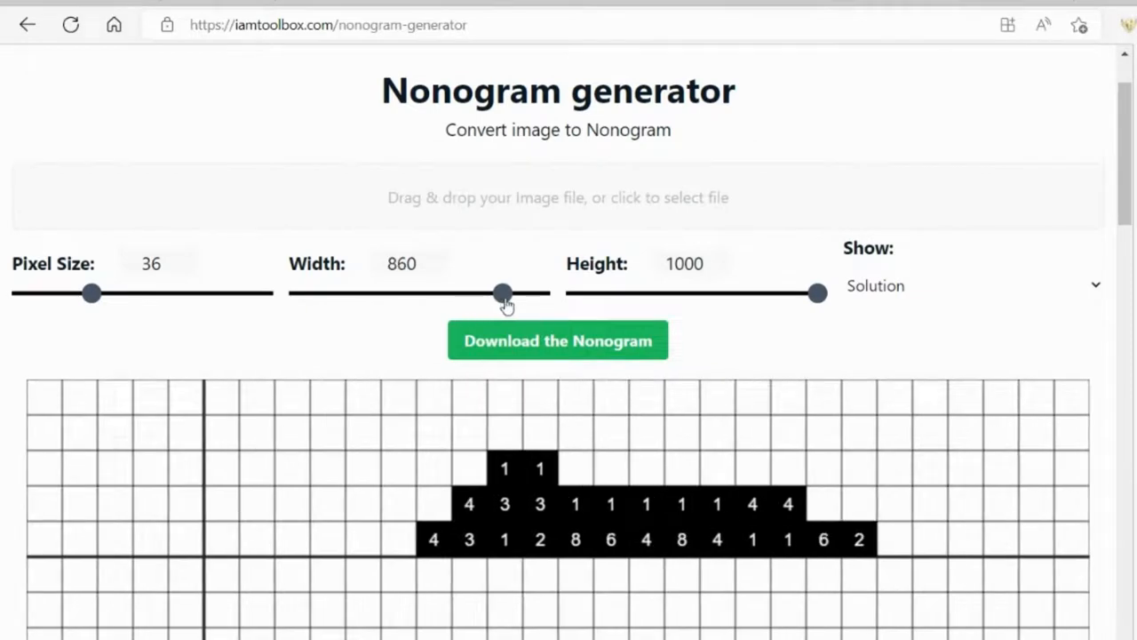
{"action": "scroll", "scroll_direction": "down", "scroll_amount": 3}
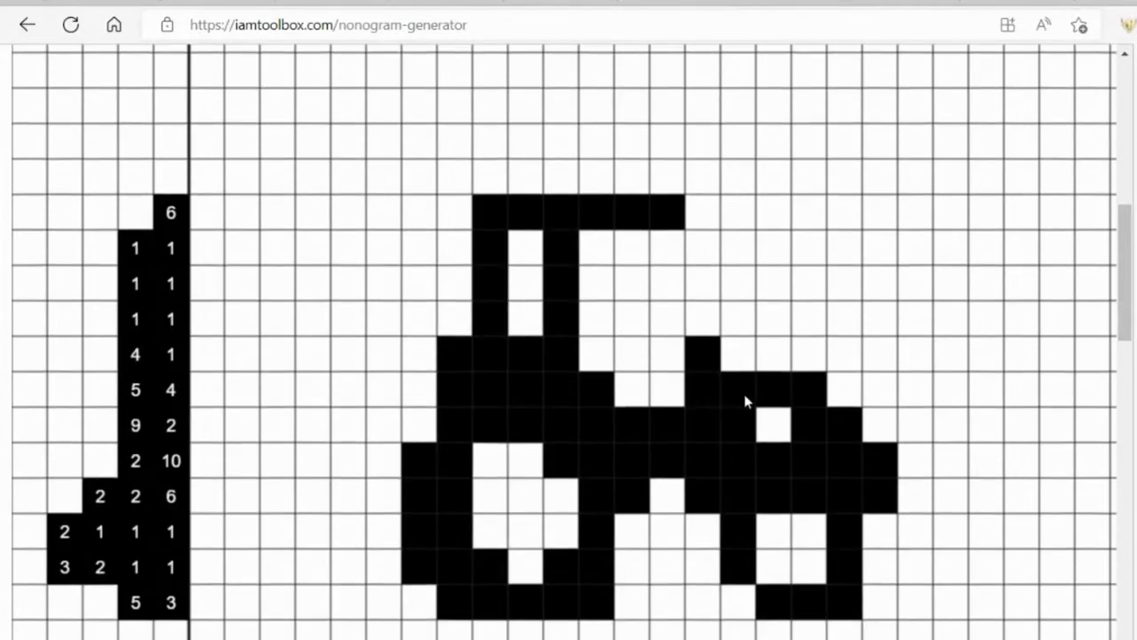
{"action": "scroll", "scroll_direction": "up", "scroll_amount": 3}
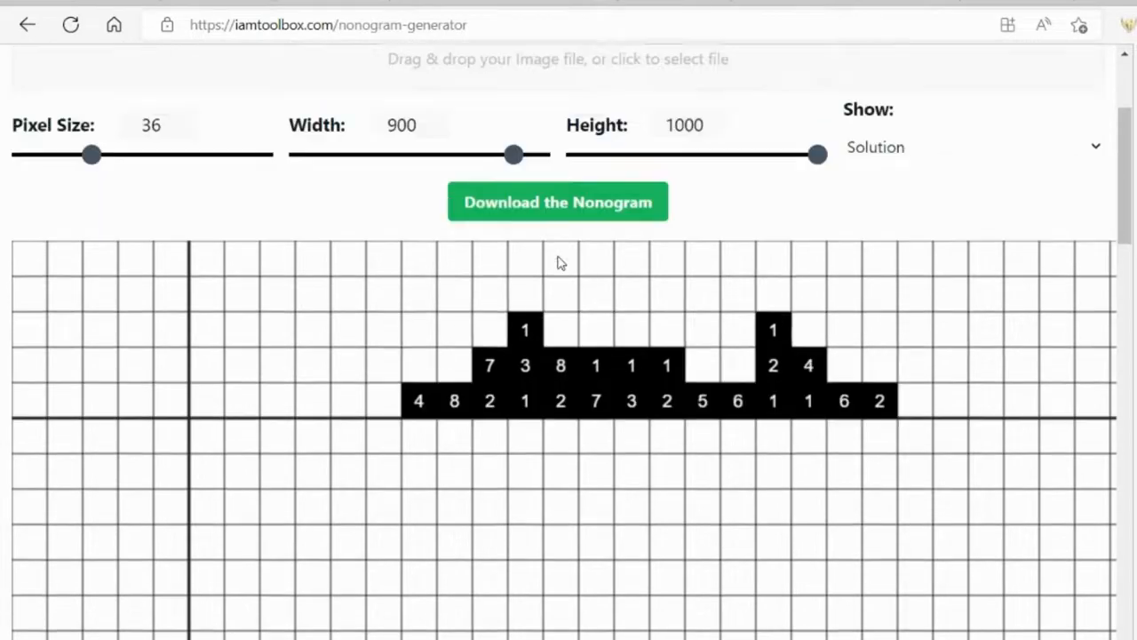
{"action": "scroll", "scroll_direction": "up", "scroll_amount": 3}
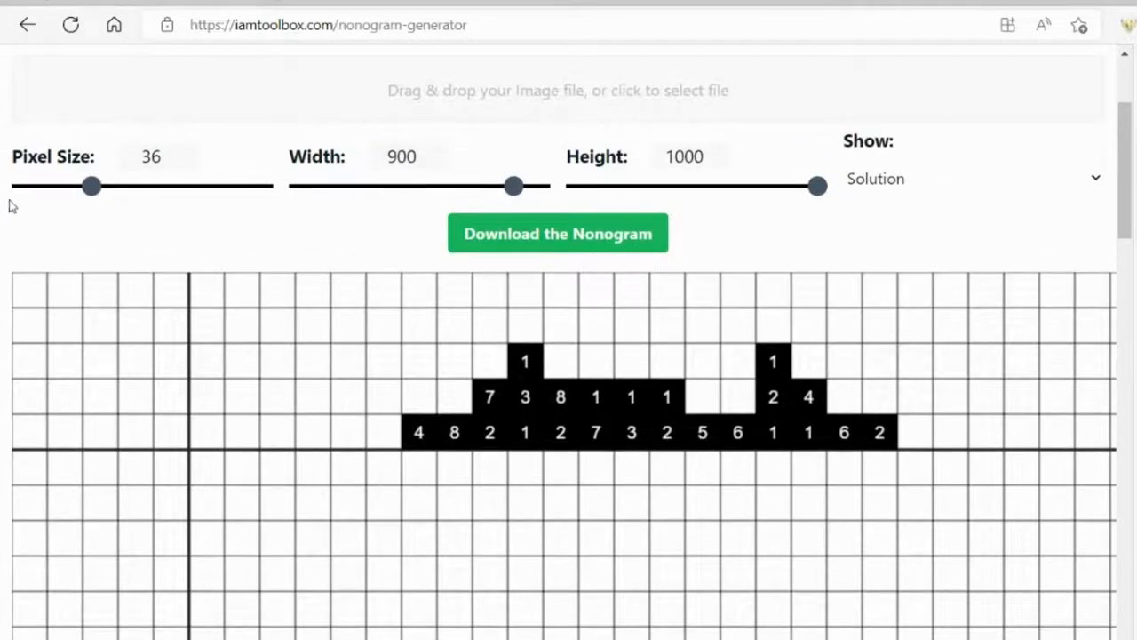
{"action": "scroll", "scroll_direction": "down", "scroll_amount": 3}
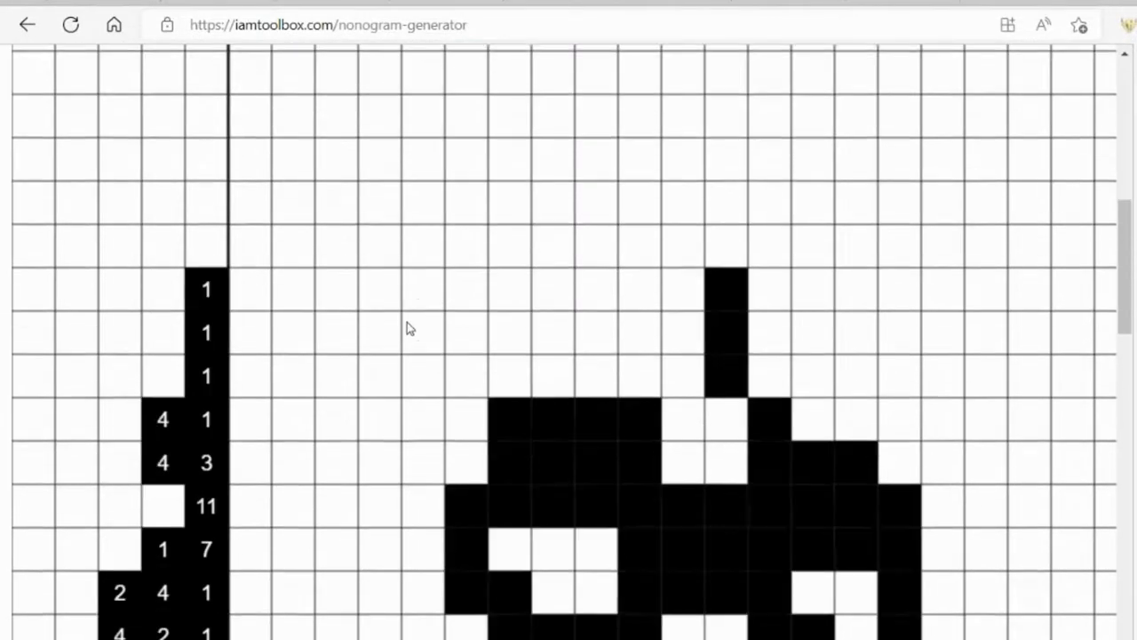
{"action": "scroll", "scroll_direction": "up", "scroll_amount": 3}
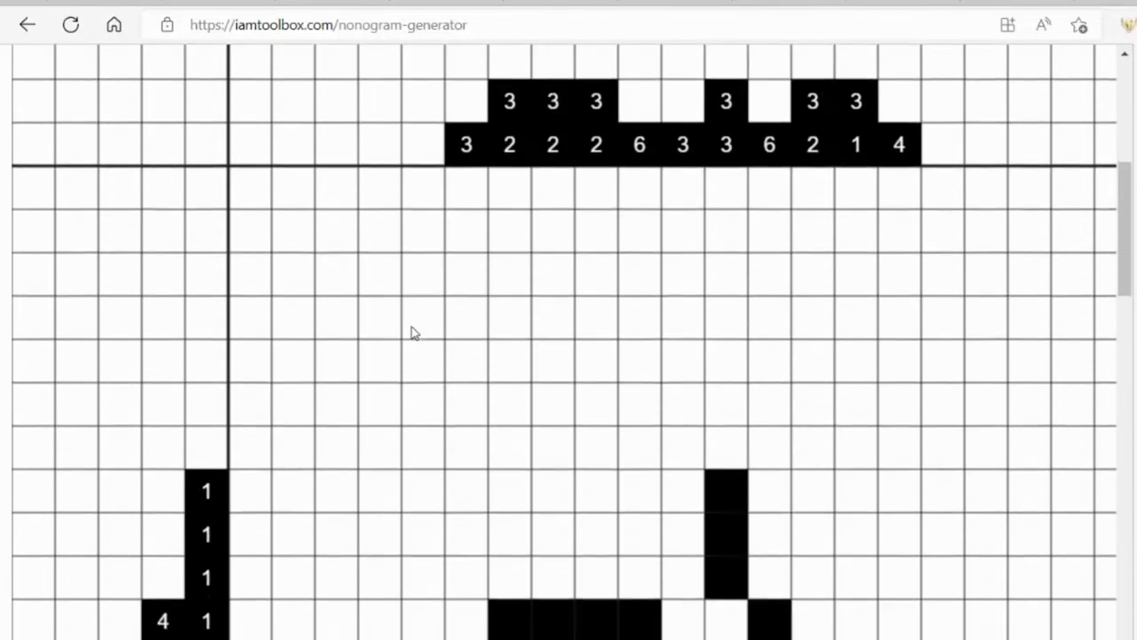
{"action": "scroll", "scroll_direction": "up", "scroll_amount": 3}
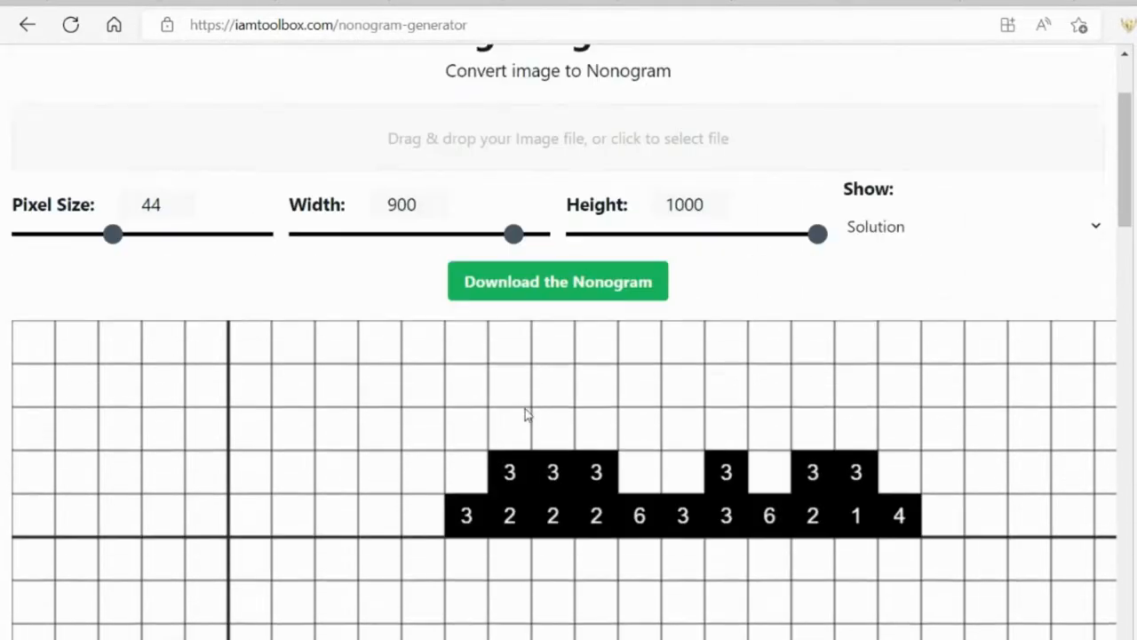
{"action": "left_click_drag", "start_coordinate": [114, 235], "coordinate": [52, 293]}
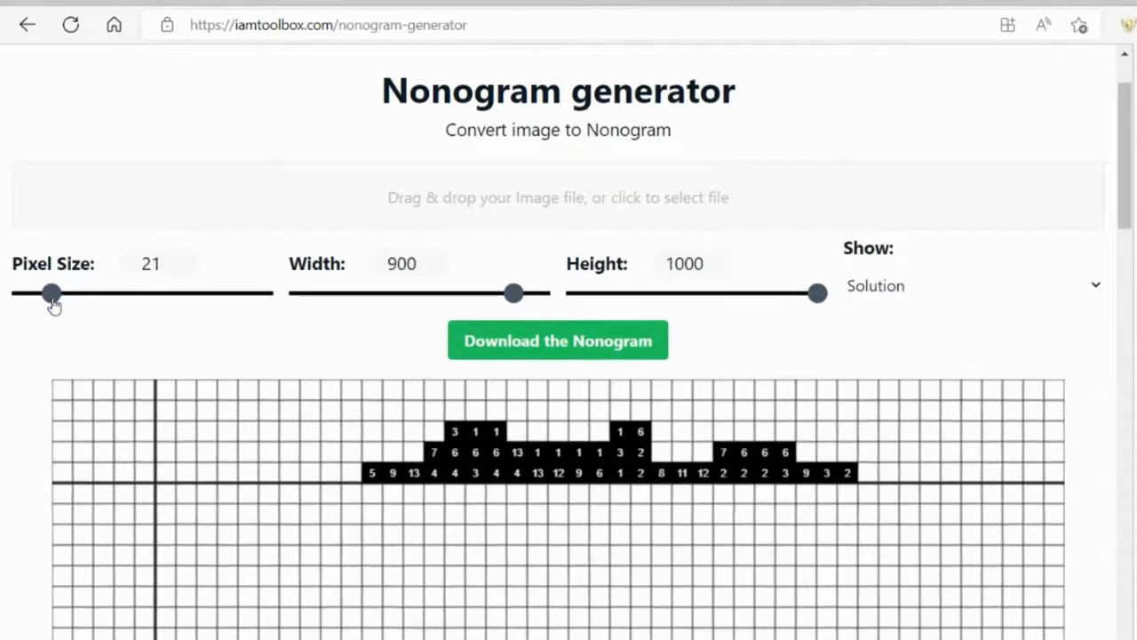
{"action": "left_click_drag", "start_coordinate": [52, 293], "coordinate": [39, 293]}
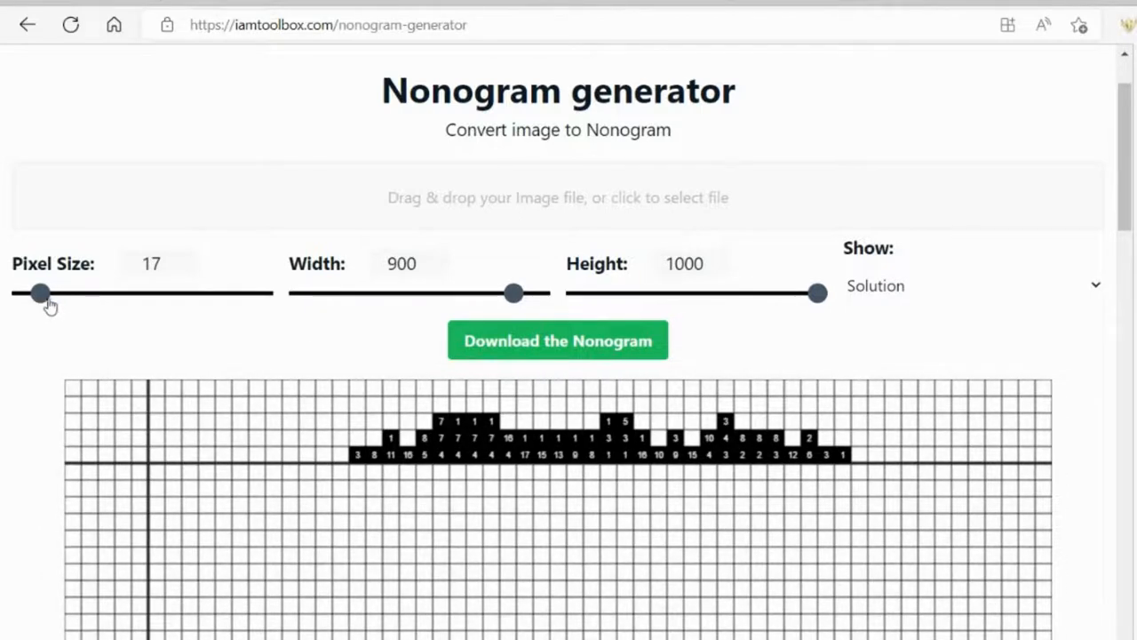
{"action": "scroll", "scroll_direction": "down", "scroll_amount": 3}
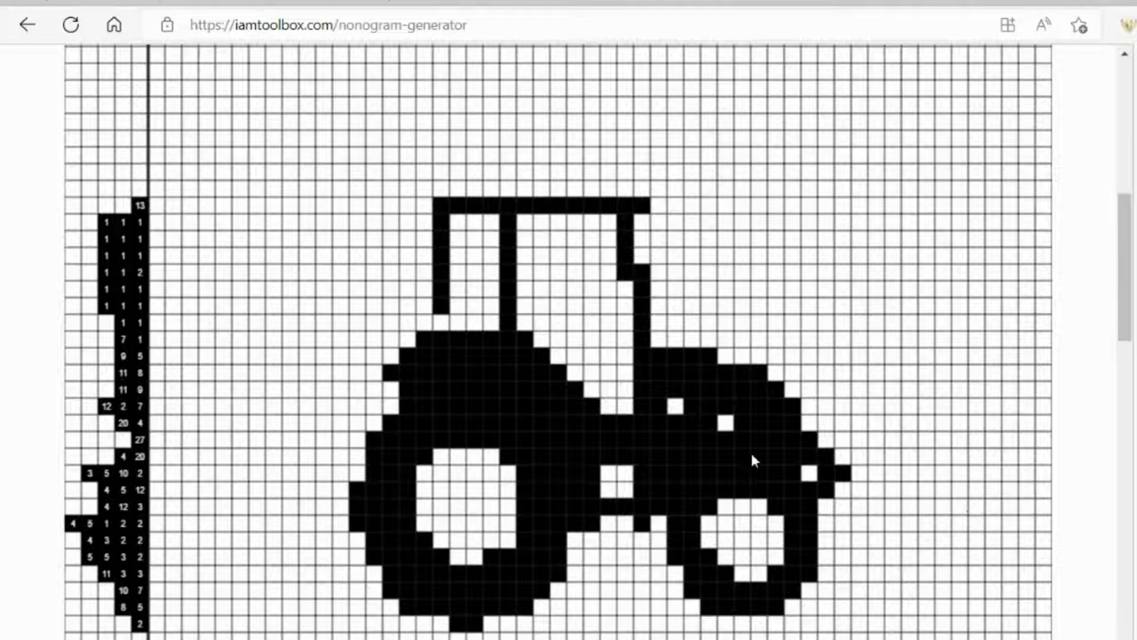
{"action": "mouse_move", "coordinate": [798, 394]}
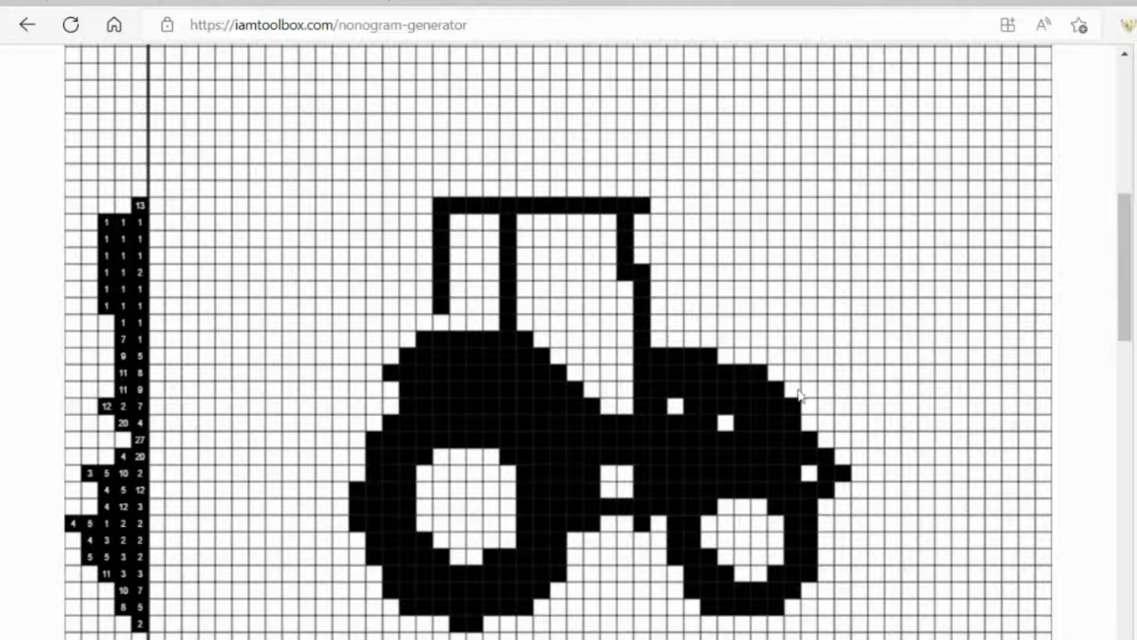
Step: Switch the nonogram to its blank Puzzle view and download it as an image
{"action": "scroll", "scroll_direction": "up", "scroll_amount": 3}
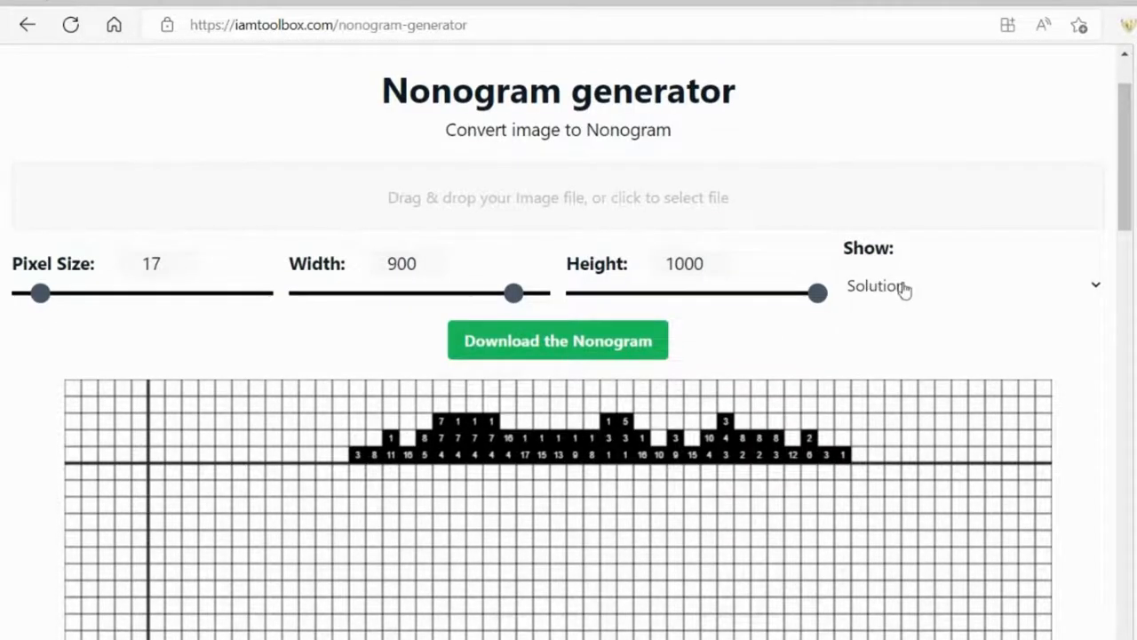
{"action": "left_click", "coordinate": [969, 284]}
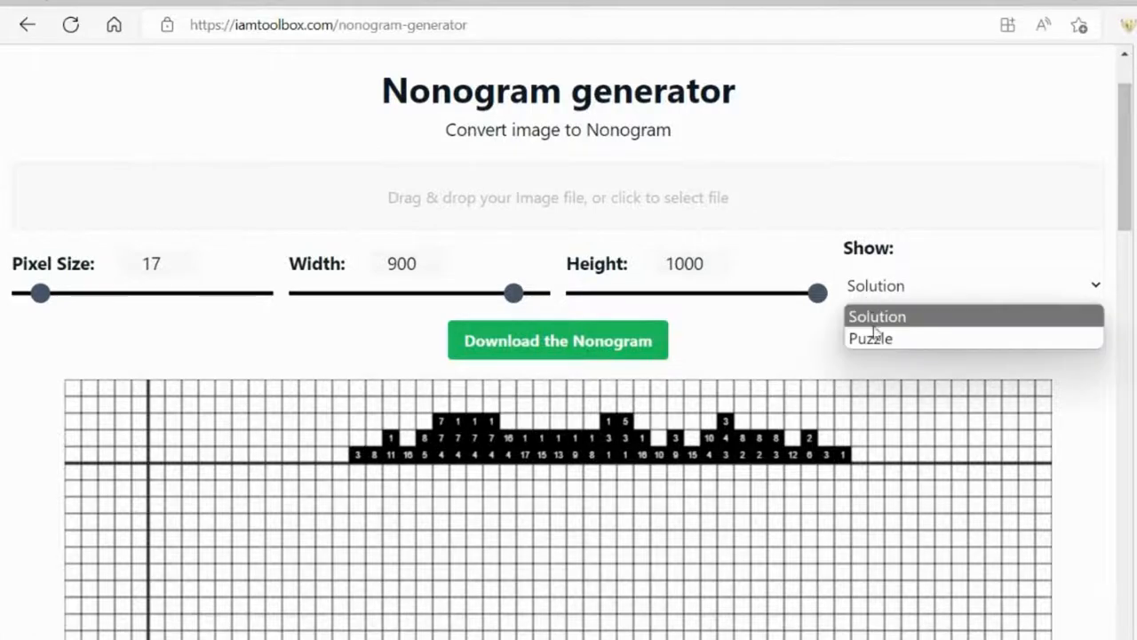
{"action": "left_click", "coordinate": [871, 338]}
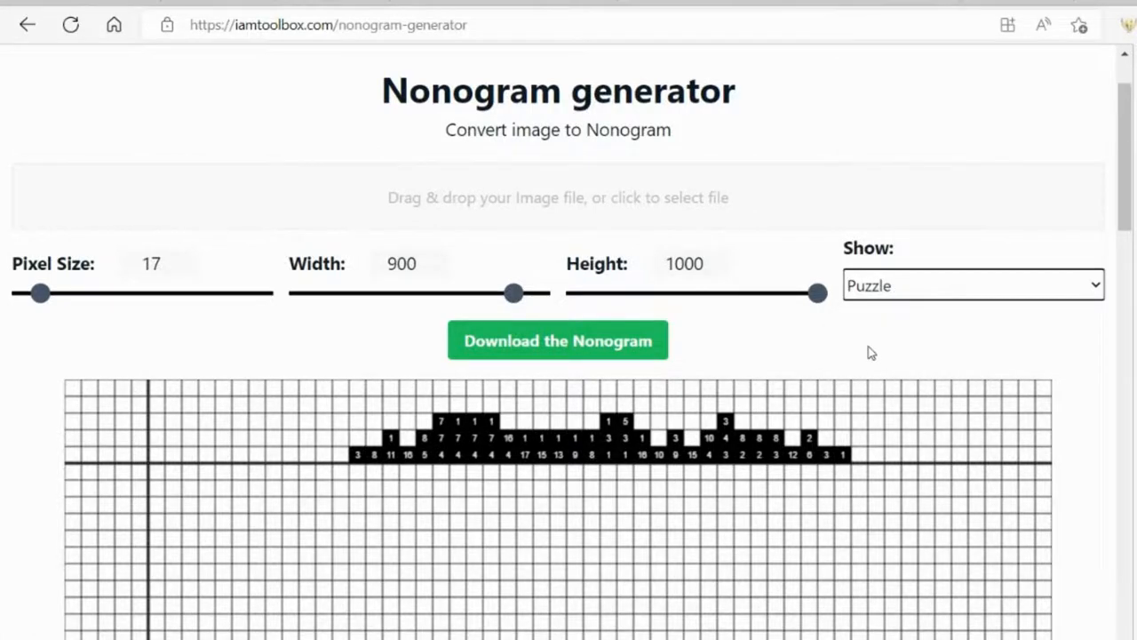
{"action": "scroll", "scroll_direction": "down", "scroll_amount": 3}
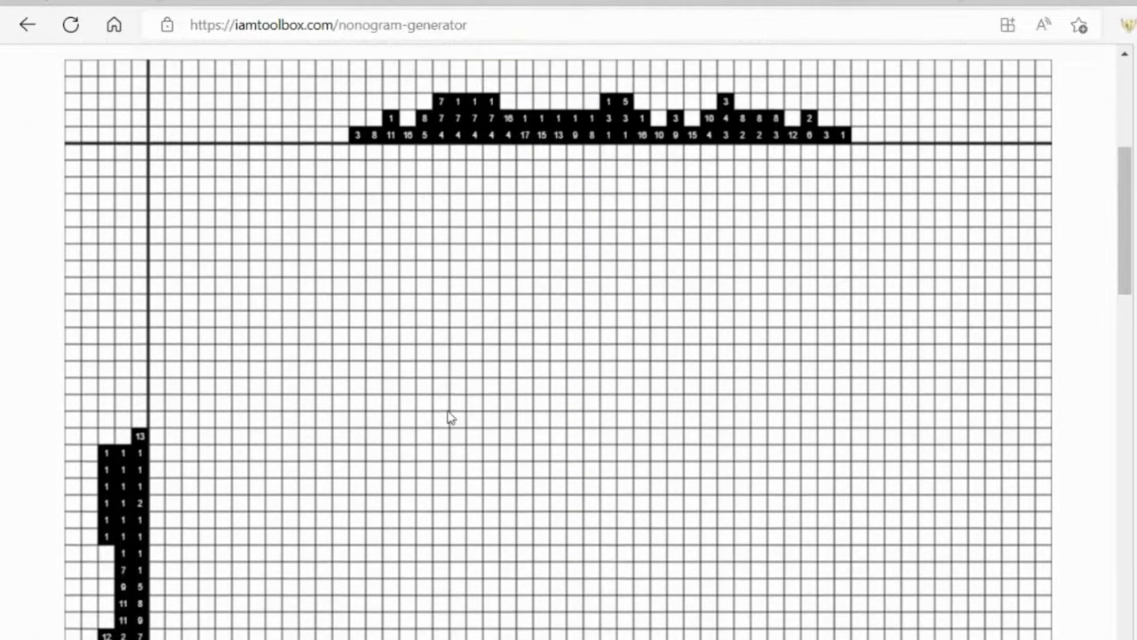
{"action": "scroll", "scroll_direction": "up", "scroll_amount": 3}
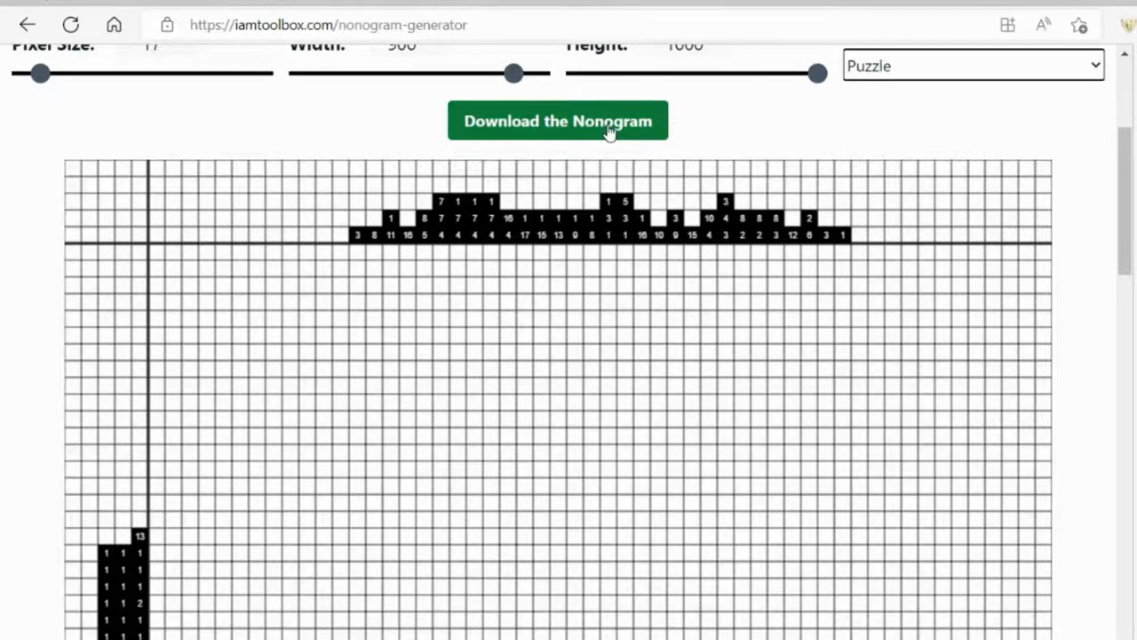
{"action": "left_click", "coordinate": [558, 121]}
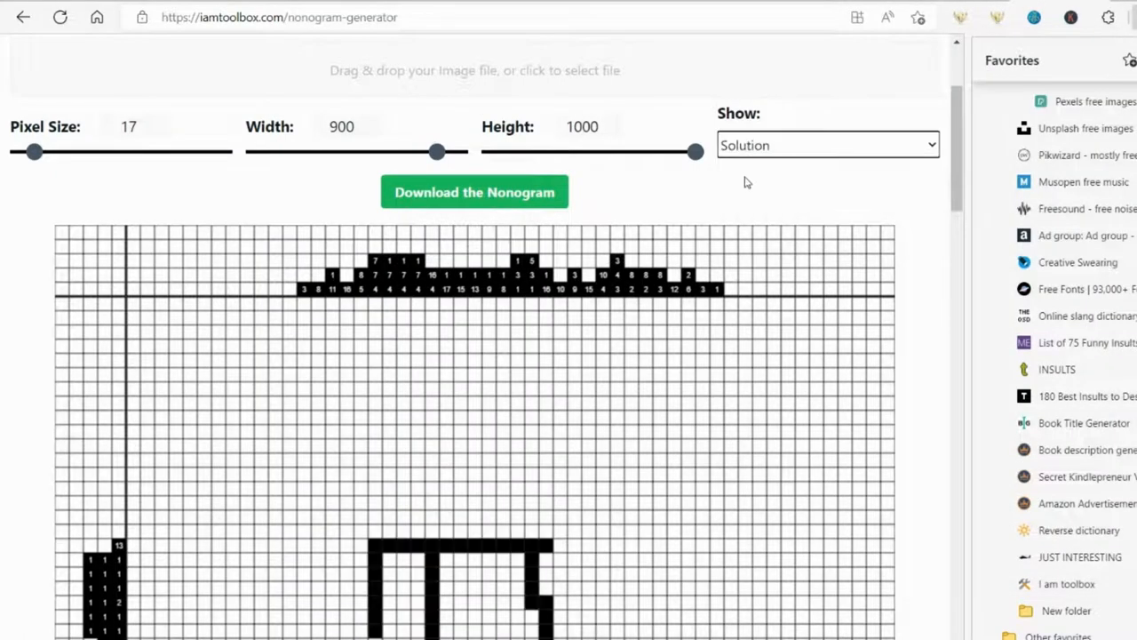
Step: Check the Downloads panel for the nonogram puzzle and solution images
{"action": "left_click", "coordinate": [1109, 18]}
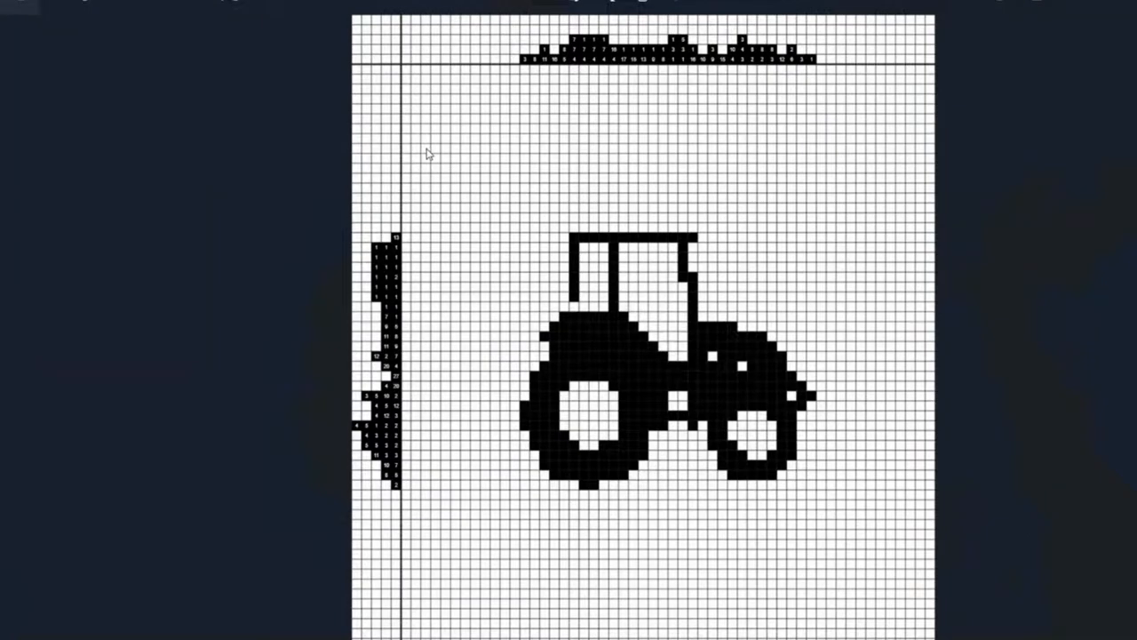
{"action": "mouse_move", "coordinate": [462, 249]}
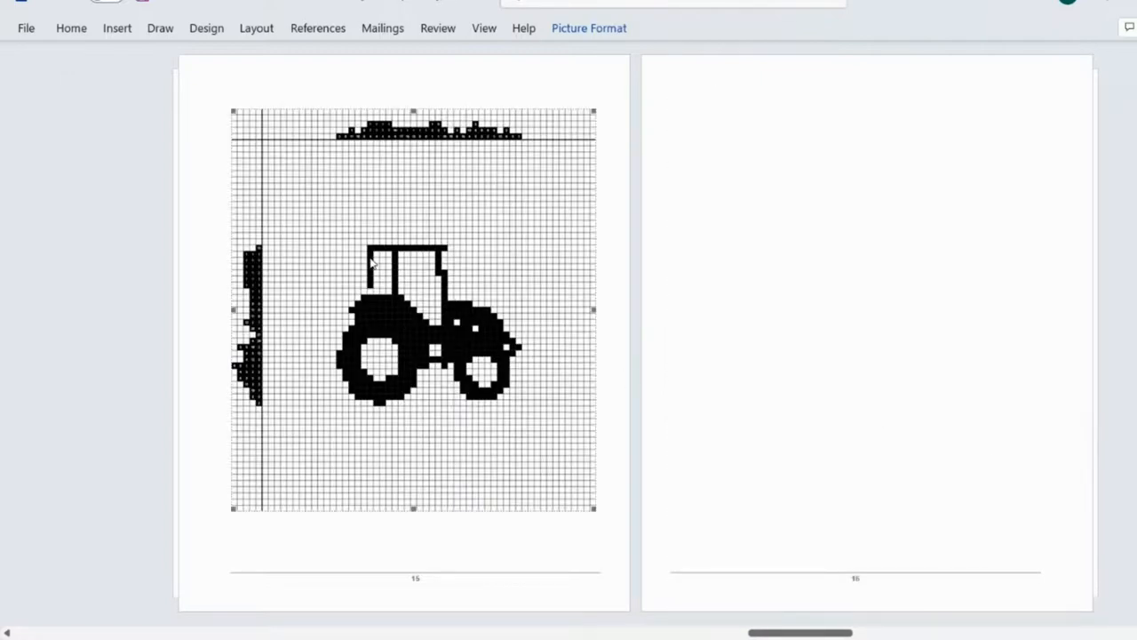
{"action": "mouse_move", "coordinate": [300, 167]}
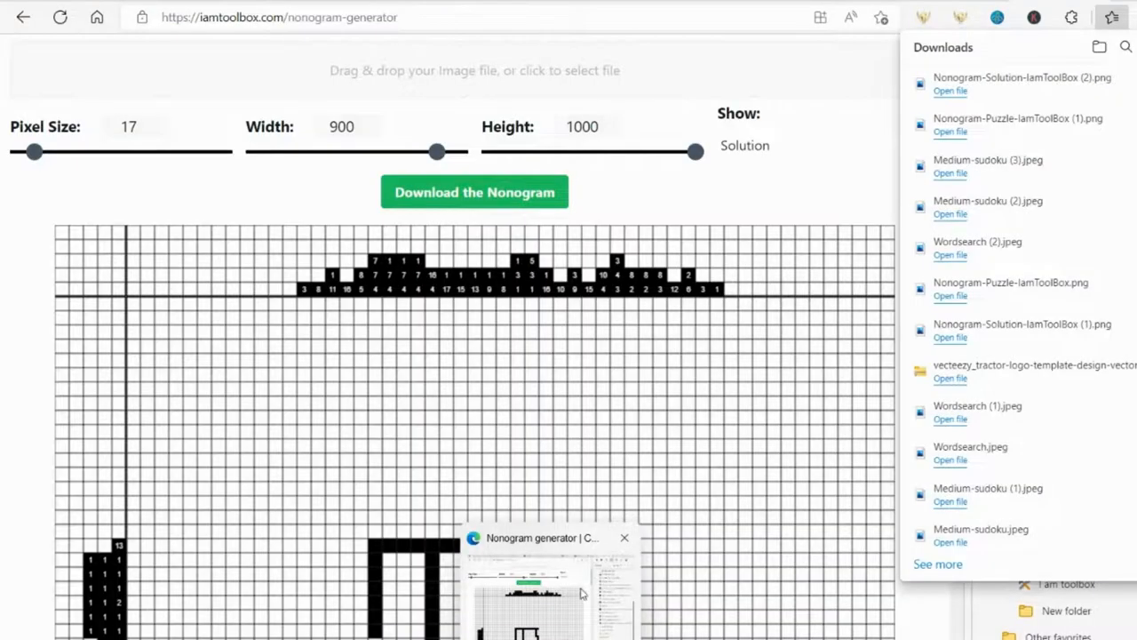
Step: Go back to the IamToolbox home page listing the free tools
{"action": "left_click", "coordinate": [526, 586]}
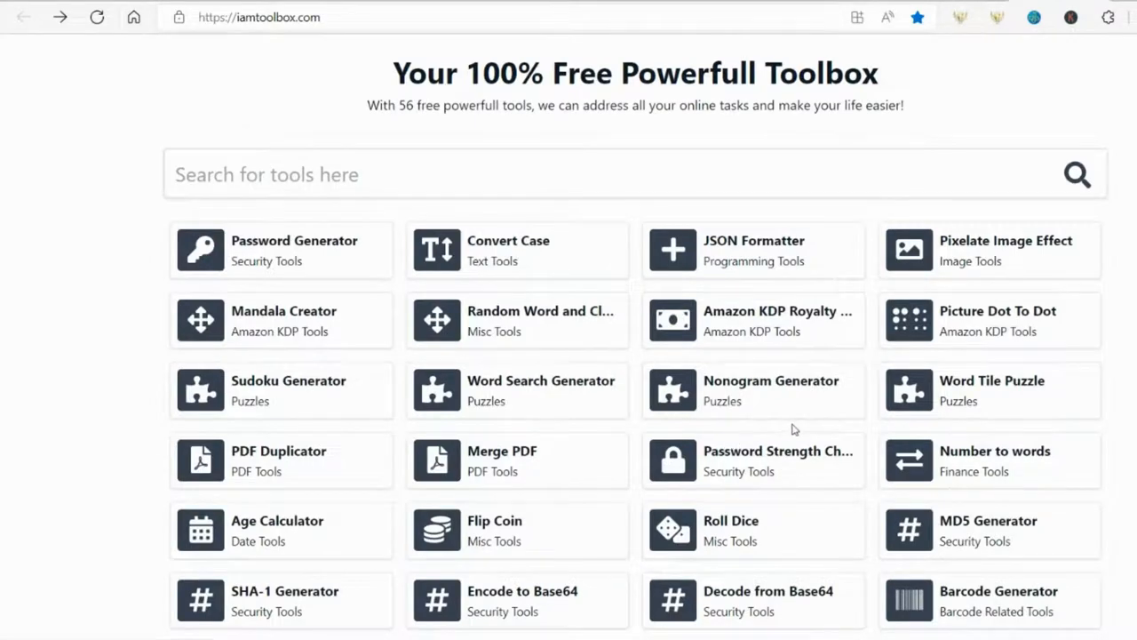
{"action": "mouse_move", "coordinate": [547, 326]}
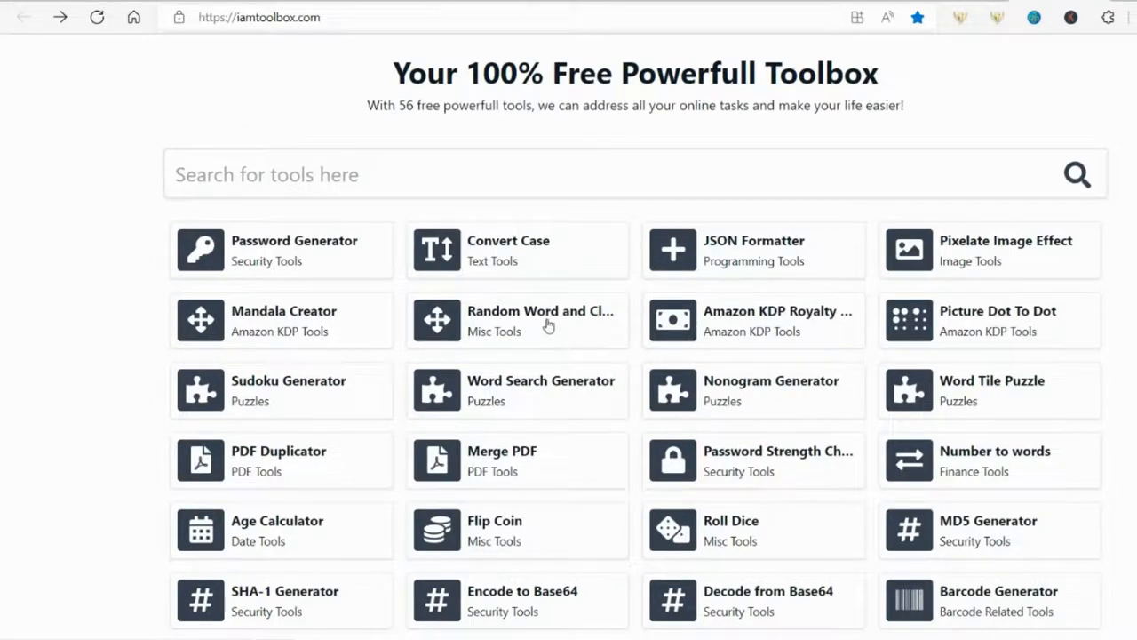
Step: Refresh the Random Word and Clue Generator until it shows 'construction' with definitions
{"action": "left_click", "coordinate": [517, 320]}
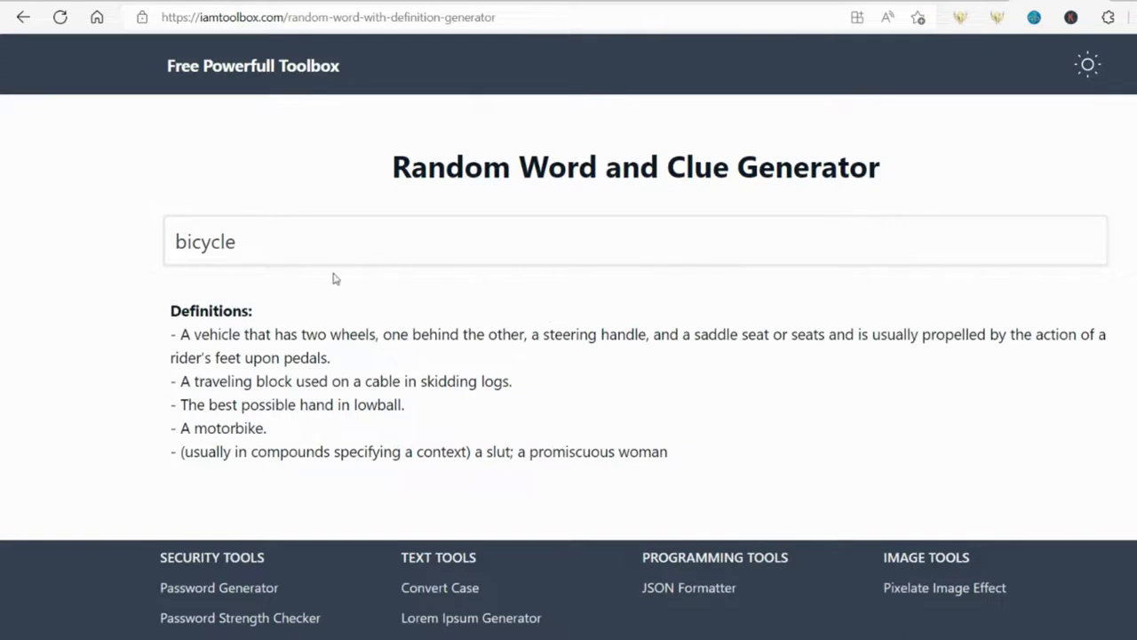
{"action": "mouse_move", "coordinate": [405, 335]}
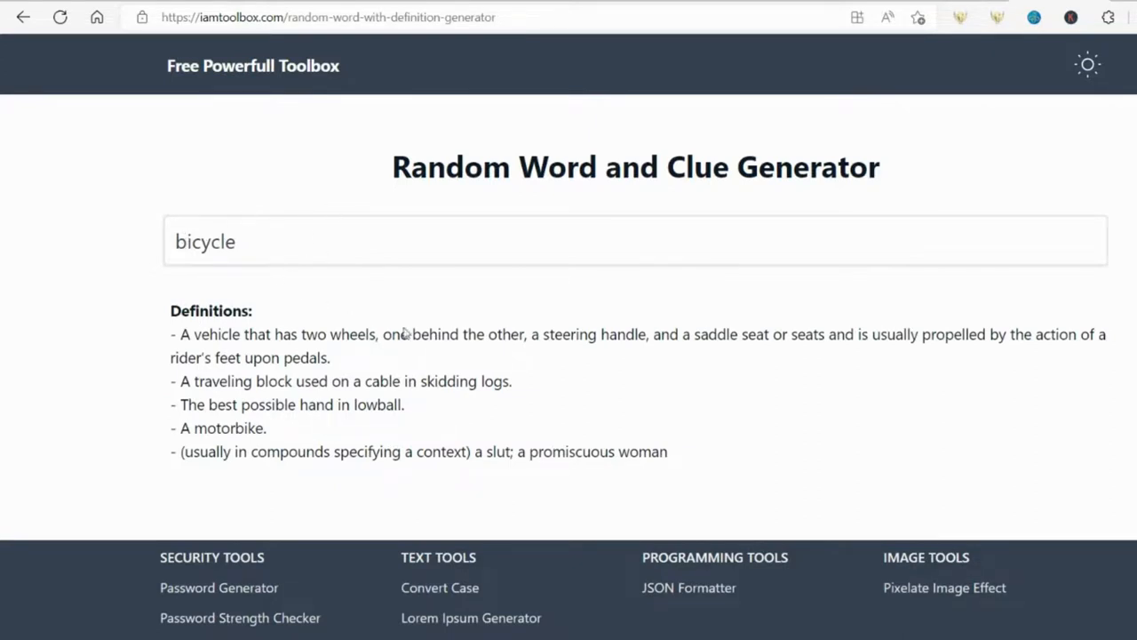
{"action": "mouse_move", "coordinate": [345, 410]}
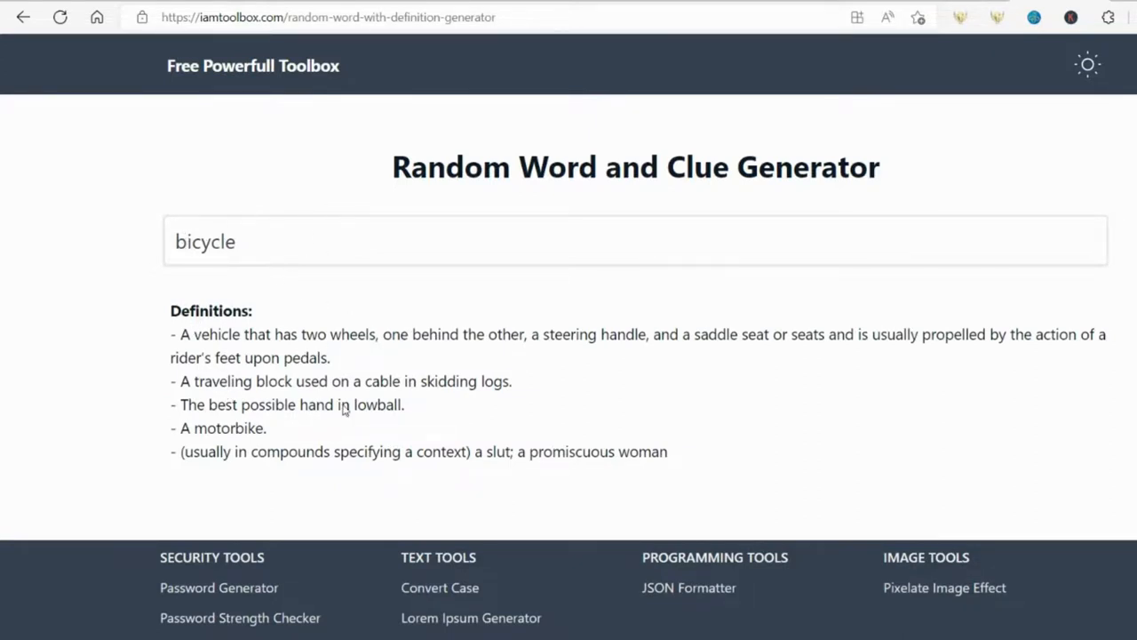
{"action": "mouse_move", "coordinate": [263, 344]}
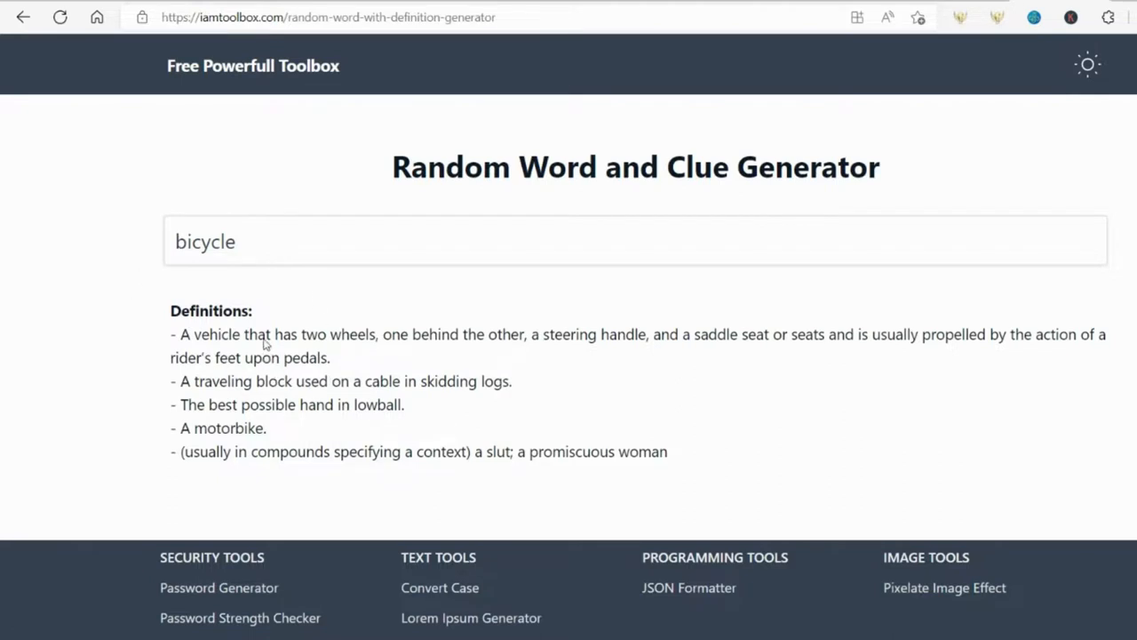
{"action": "left_click", "coordinate": [60, 18]}
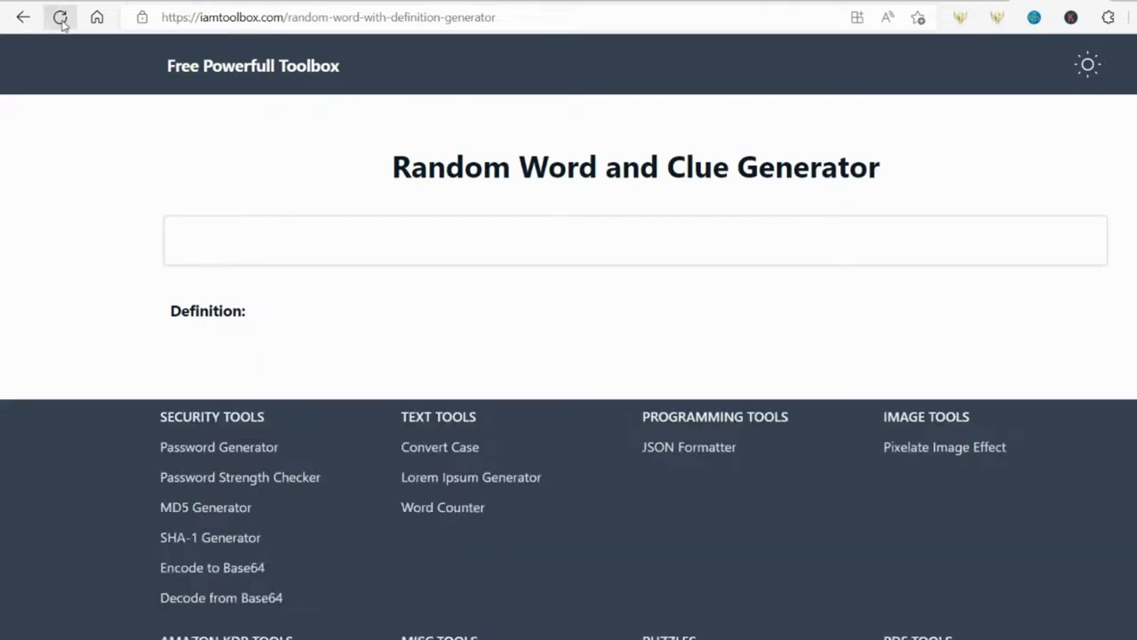
{"action": "left_click", "coordinate": [60, 18]}
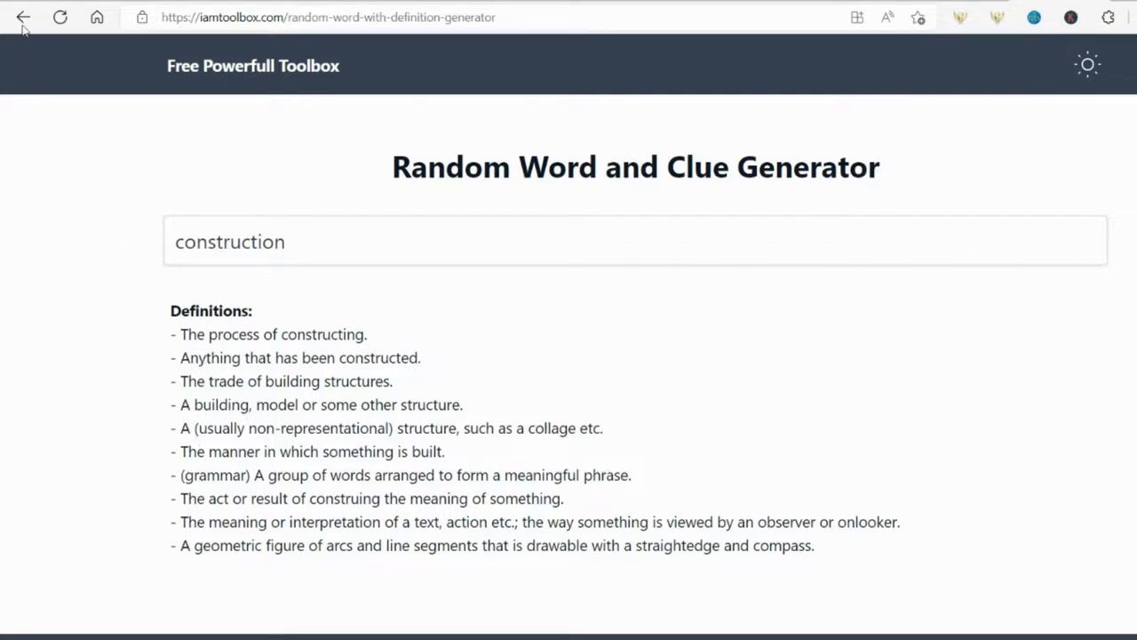
{"action": "mouse_move", "coordinate": [114, 25]}
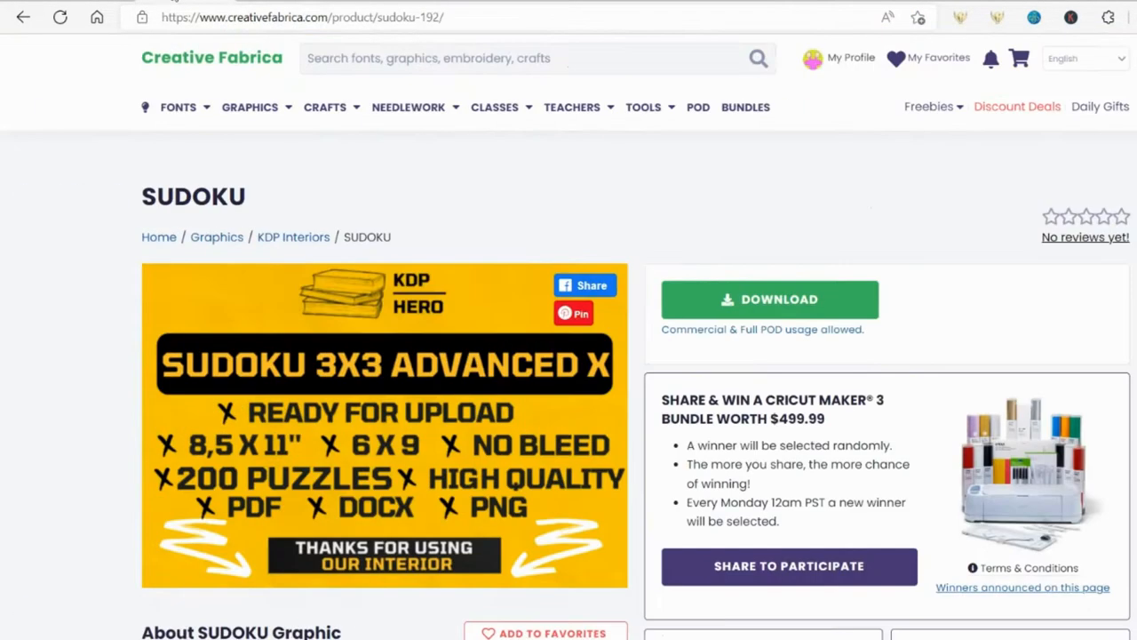
{"action": "mouse_move", "coordinate": [430, 167]}
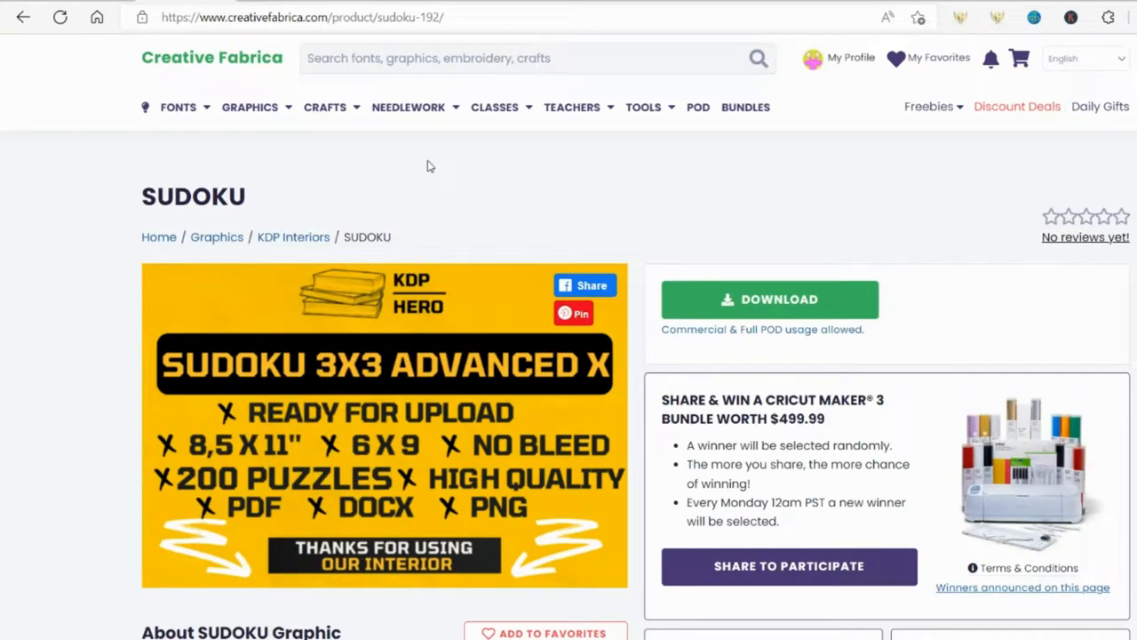
{"action": "mouse_move", "coordinate": [418, 167]}
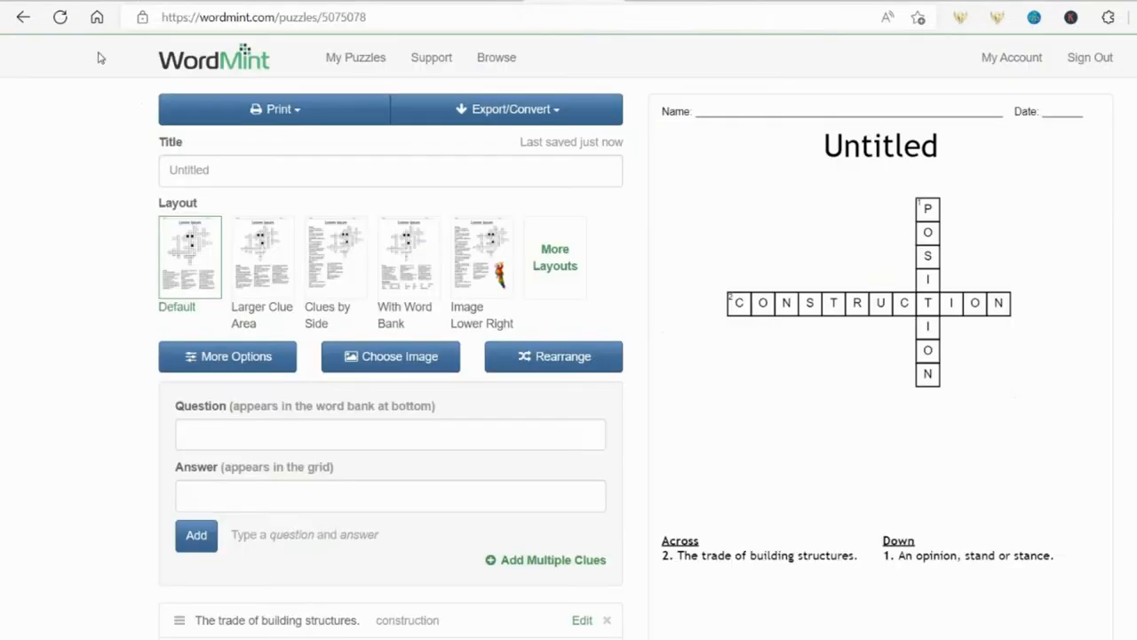
Step: View WordMint's My Puzzles list with the construction crossword
{"action": "left_click", "coordinate": [356, 57]}
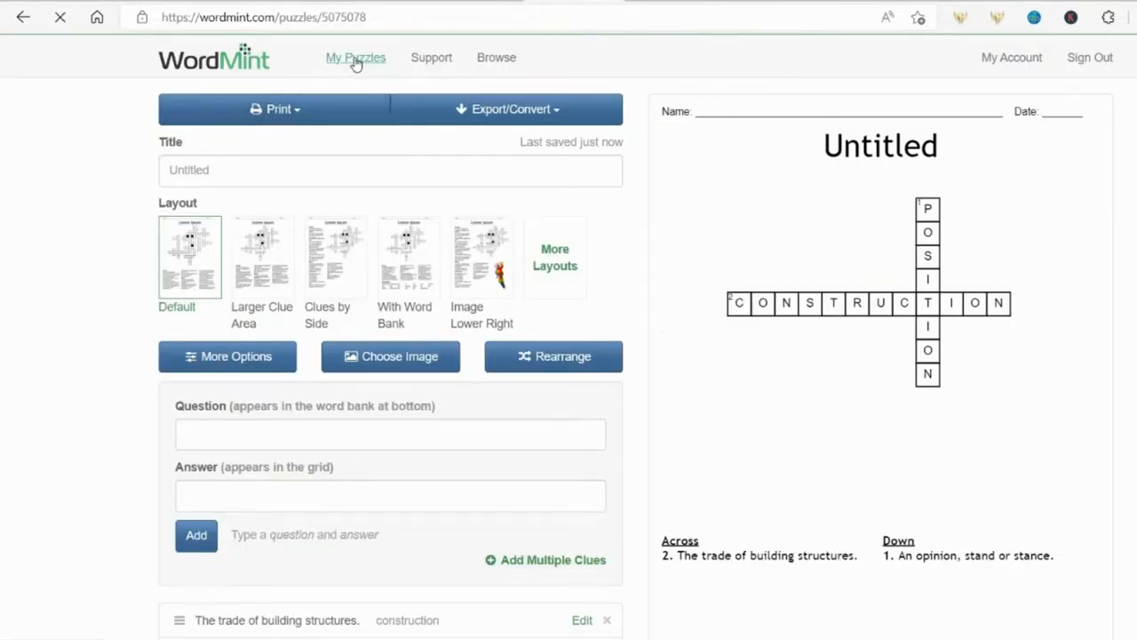
{"action": "left_click", "coordinate": [355, 57]}
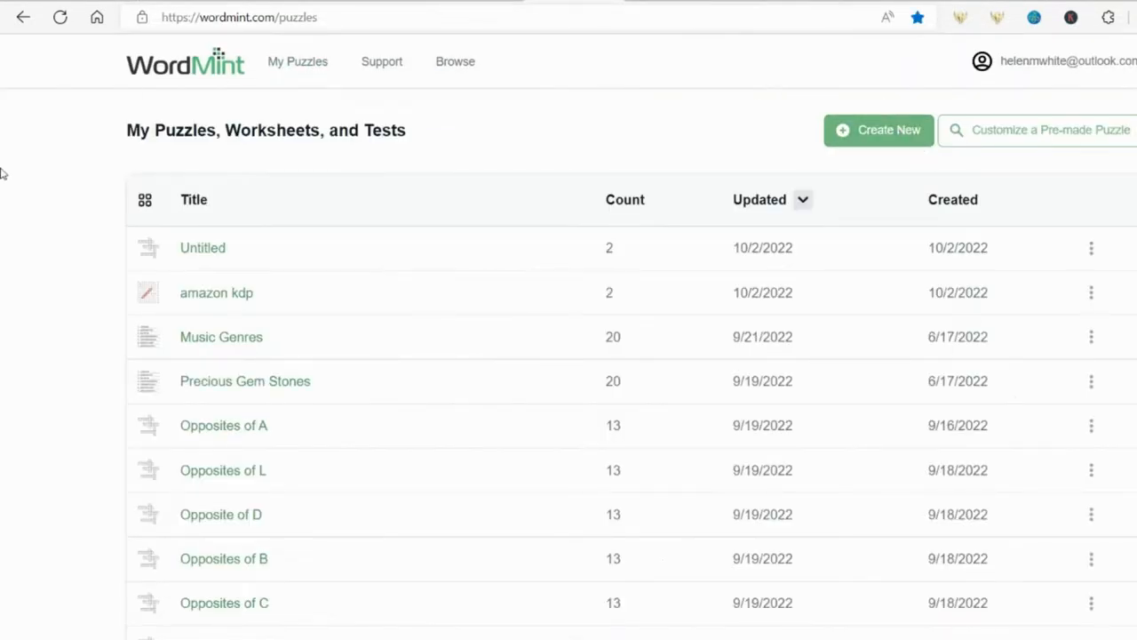
{"action": "mouse_move", "coordinate": [1066, 29]}
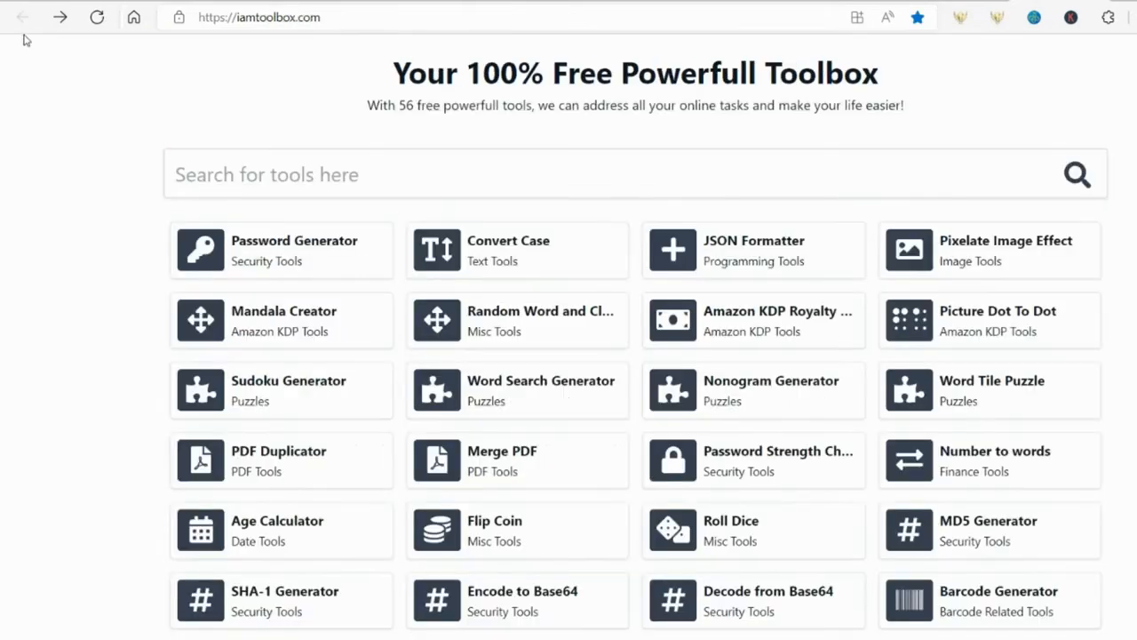
{"action": "scroll", "scroll_direction": "down", "scroll_amount": 3}
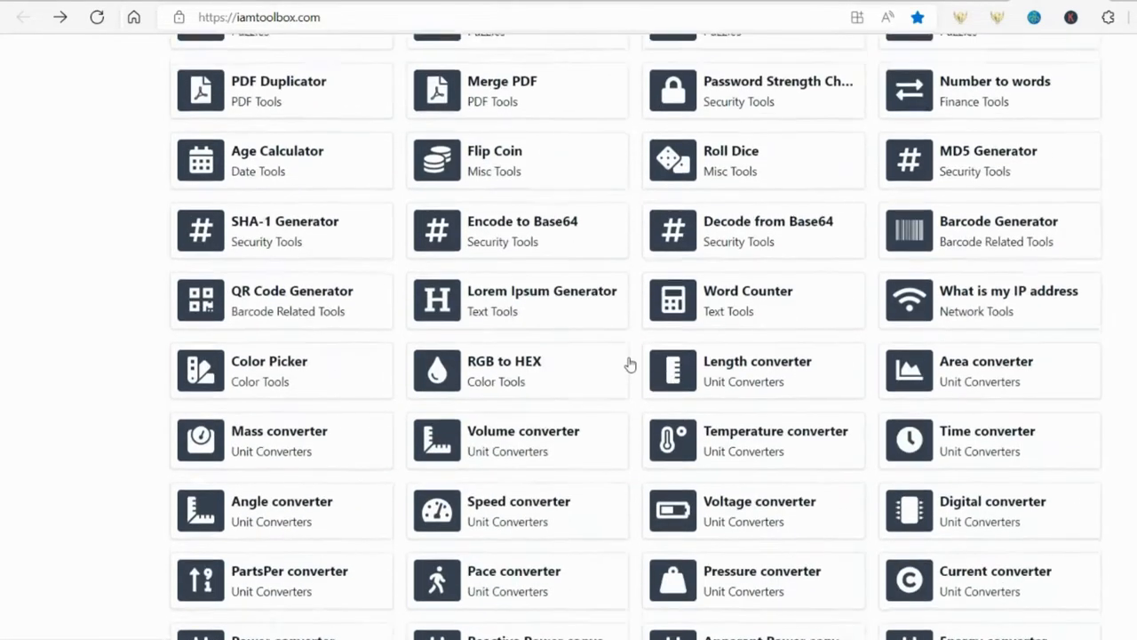
{"action": "scroll", "scroll_direction": "up", "scroll_amount": 3}
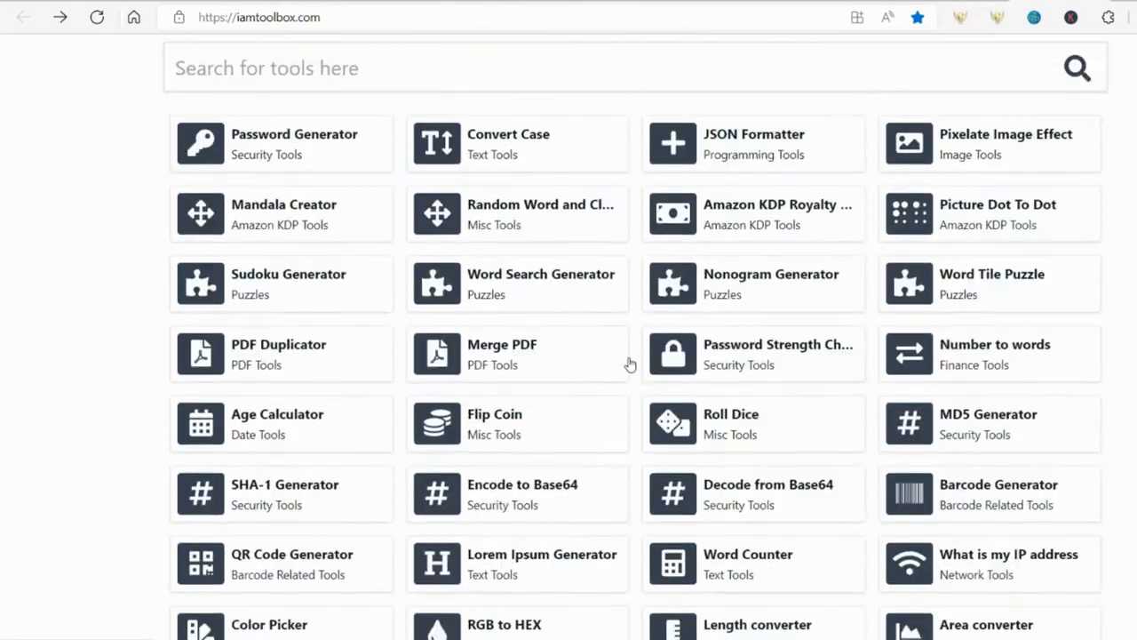
{"action": "scroll", "scroll_direction": "up", "scroll_amount": 3}
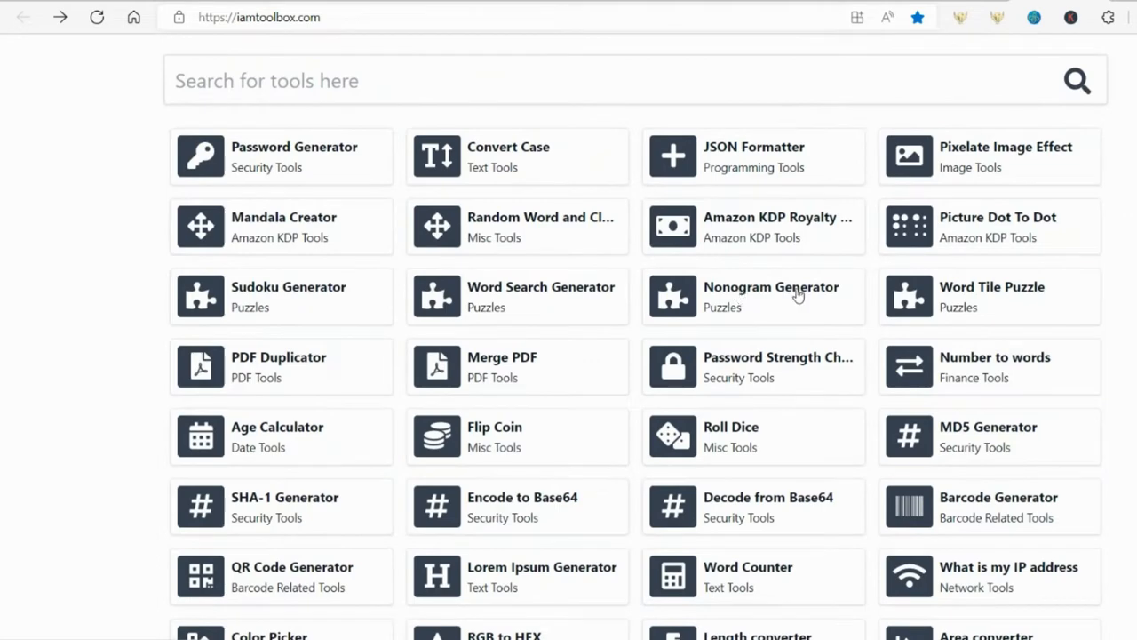
{"action": "mouse_move", "coordinate": [526, 231]}
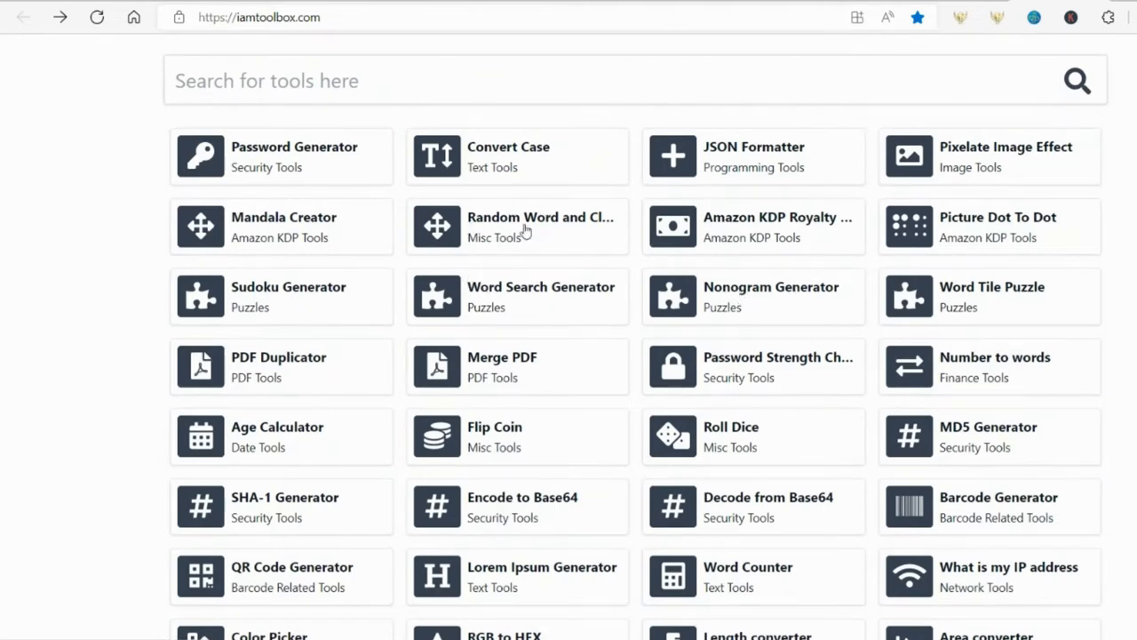
{"action": "mouse_move", "coordinate": [323, 330]}
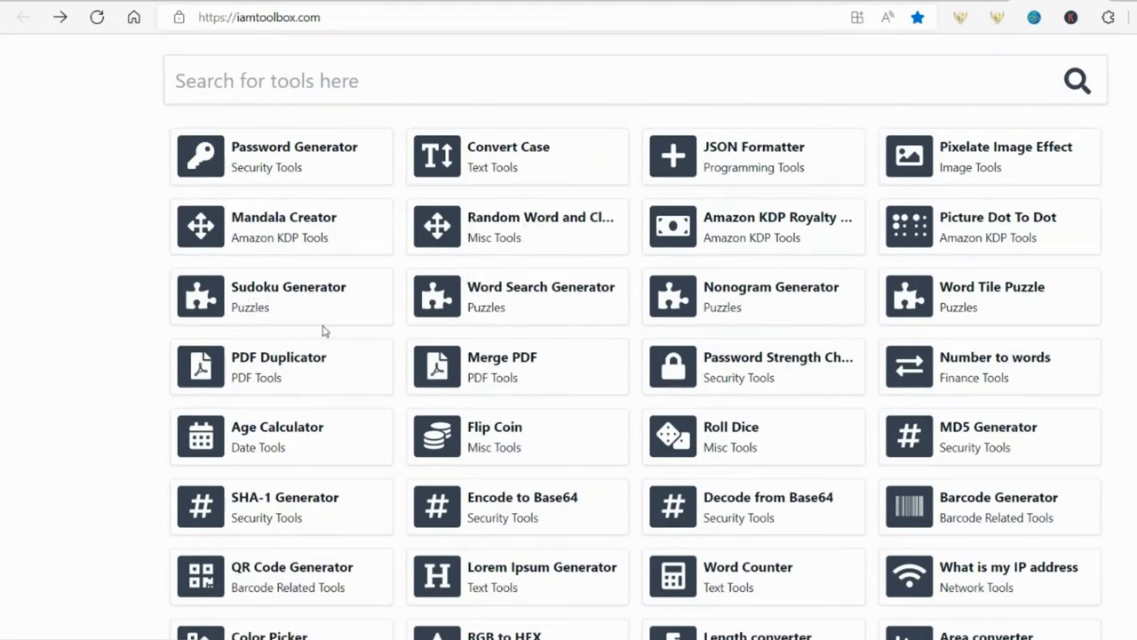
{"action": "mouse_move", "coordinate": [466, 294]}
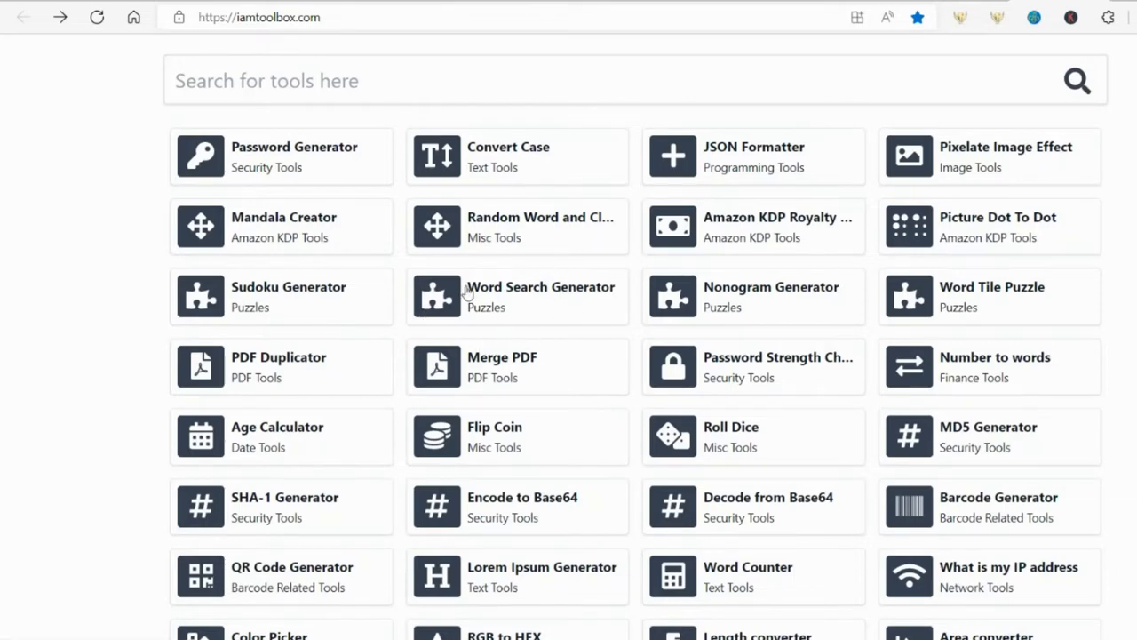
{"action": "mouse_move", "coordinate": [563, 67]}
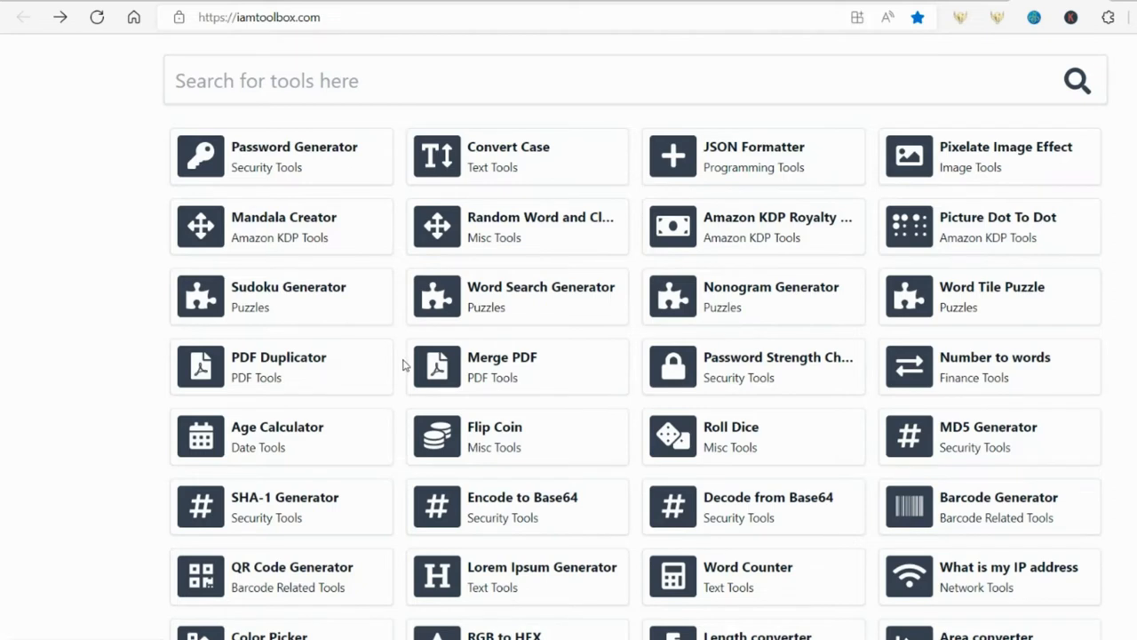
{"action": "mouse_move", "coordinate": [430, 398]}
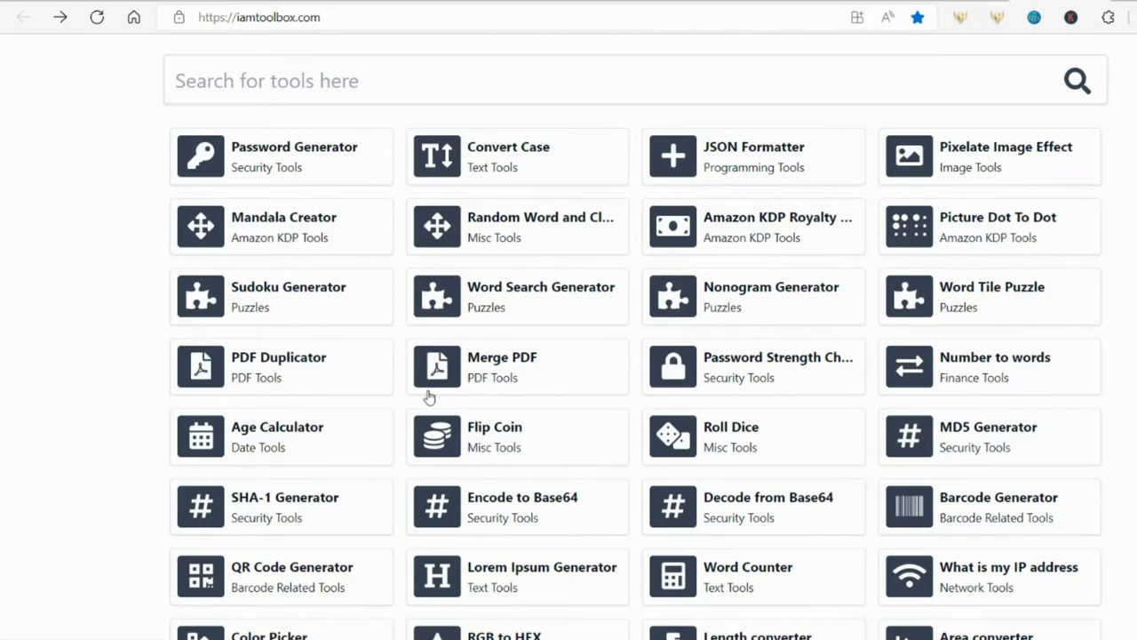
{"action": "mouse_move", "coordinate": [430, 398]}
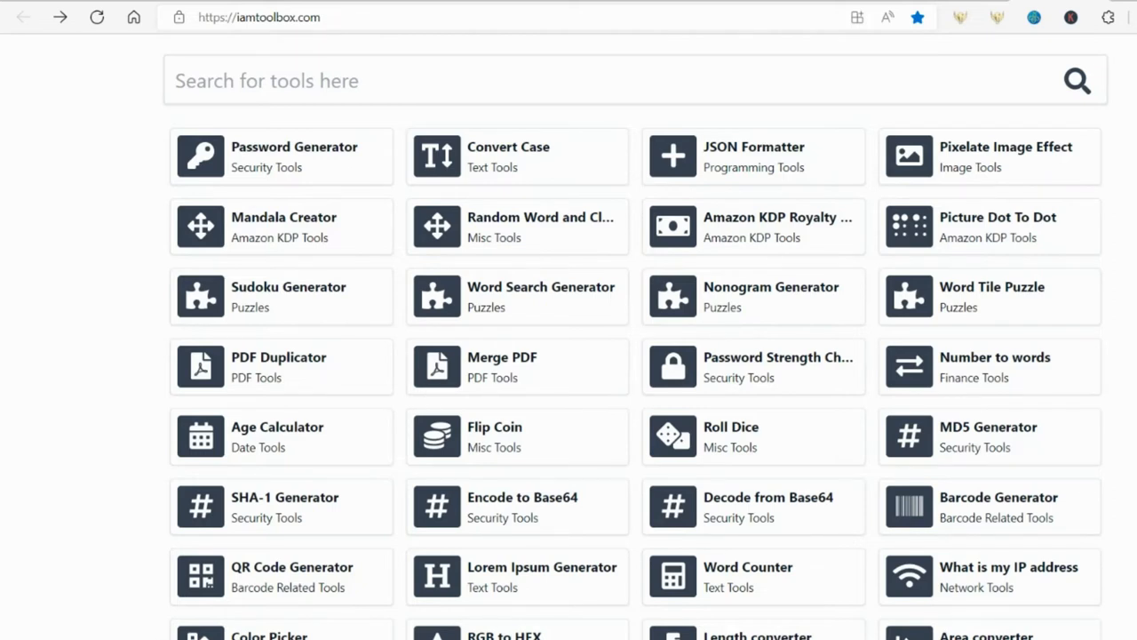